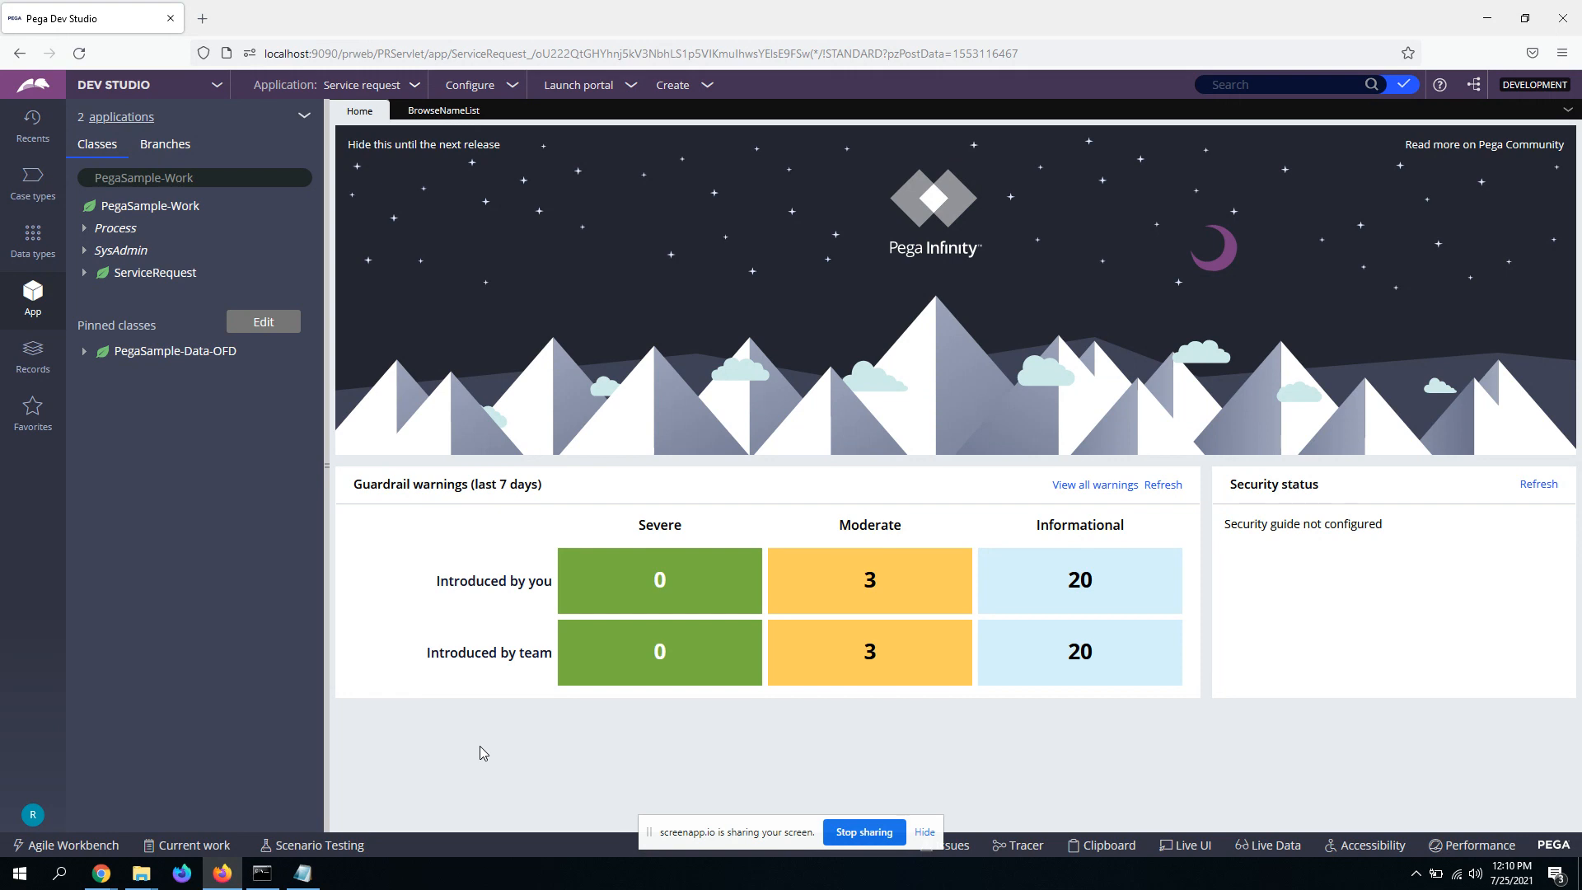
# Step: Open the BrowseNameList report definition's Data Access tab, showing Prefer Elasticsearch index
pyautogui.click(442, 109)
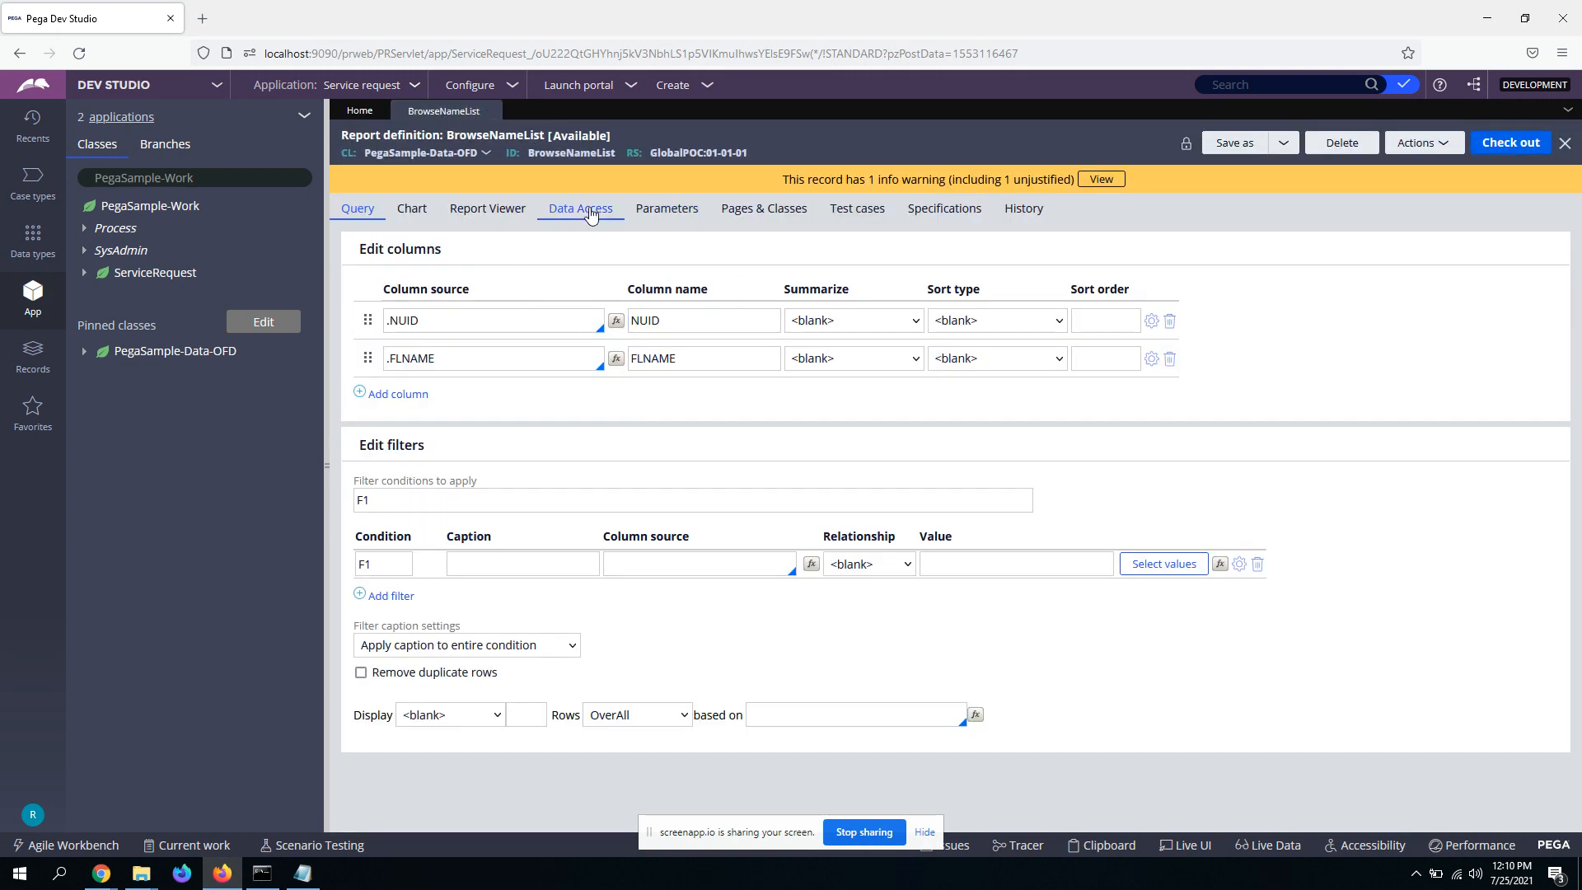
pyautogui.click(580, 208)
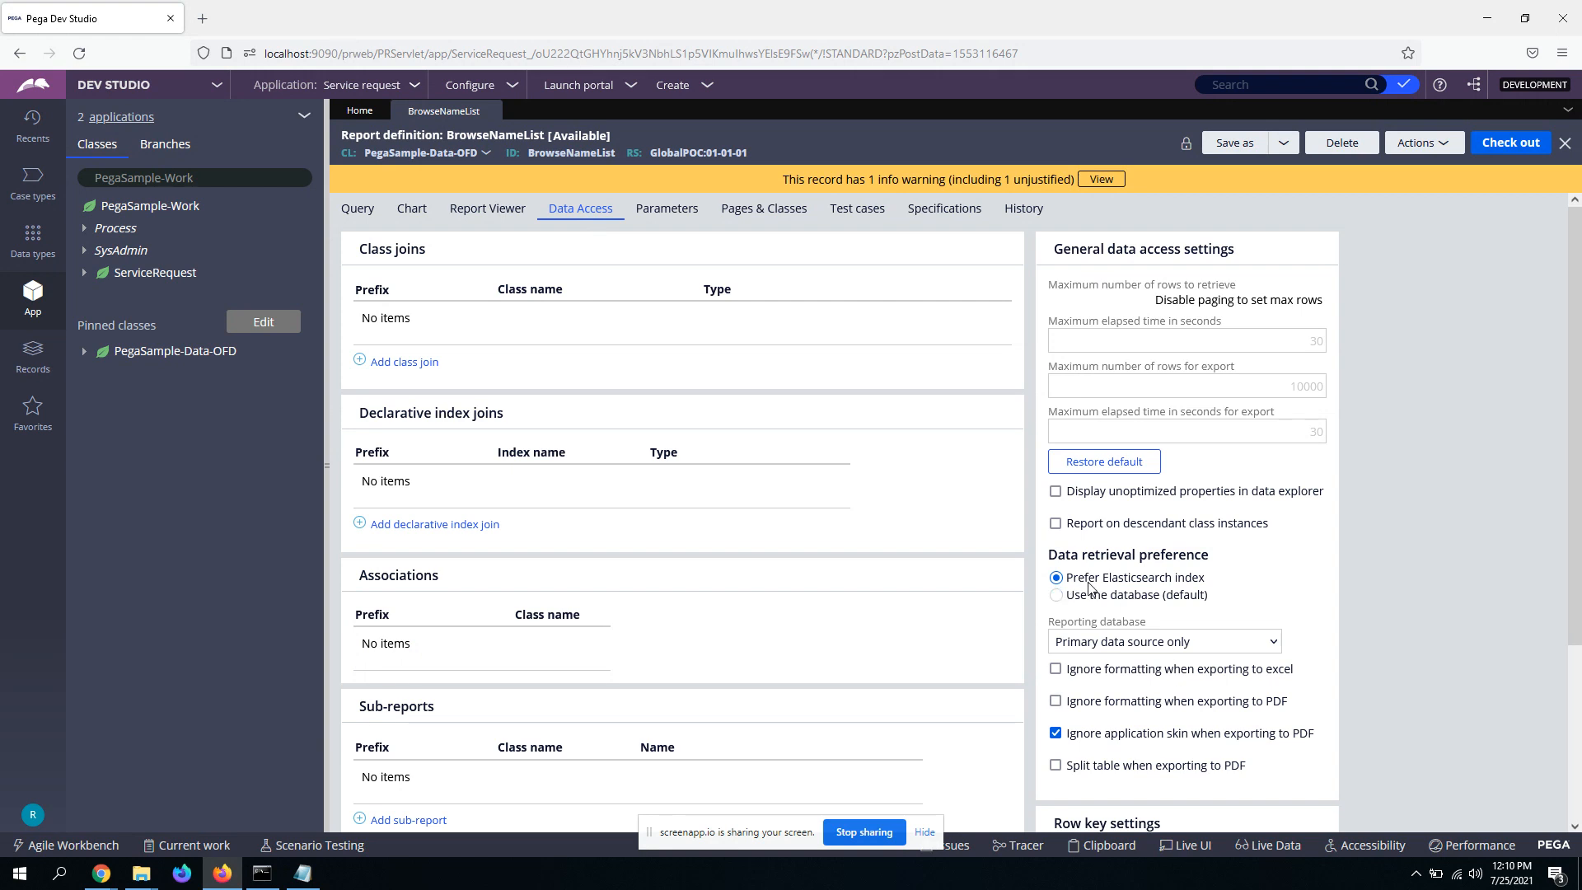
pyautogui.moveTo(1095, 594)
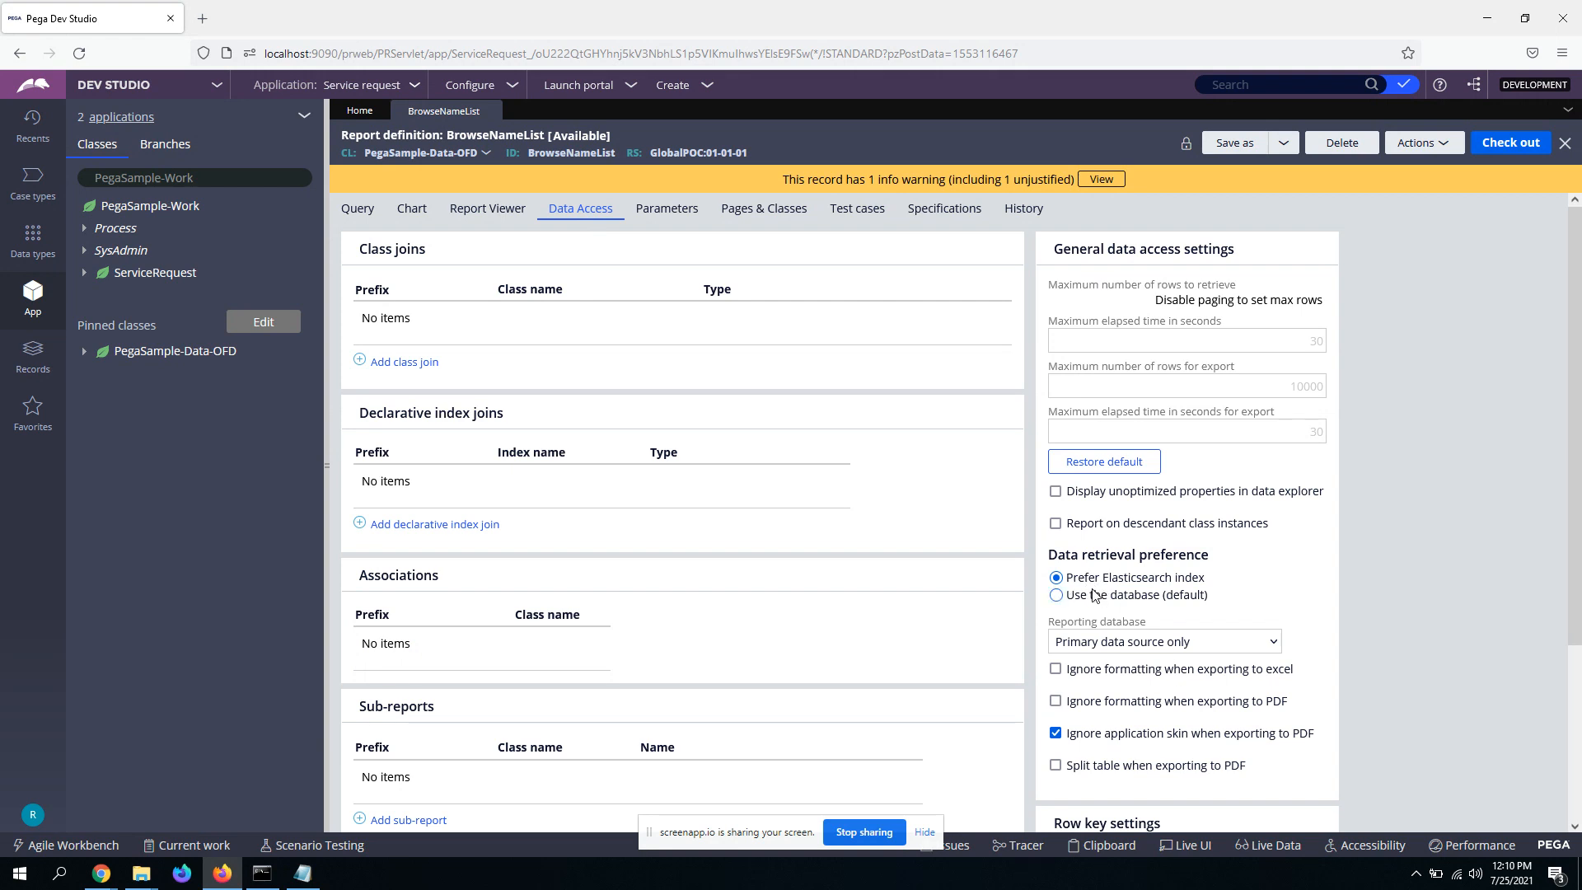
pyautogui.moveTo(1101, 608)
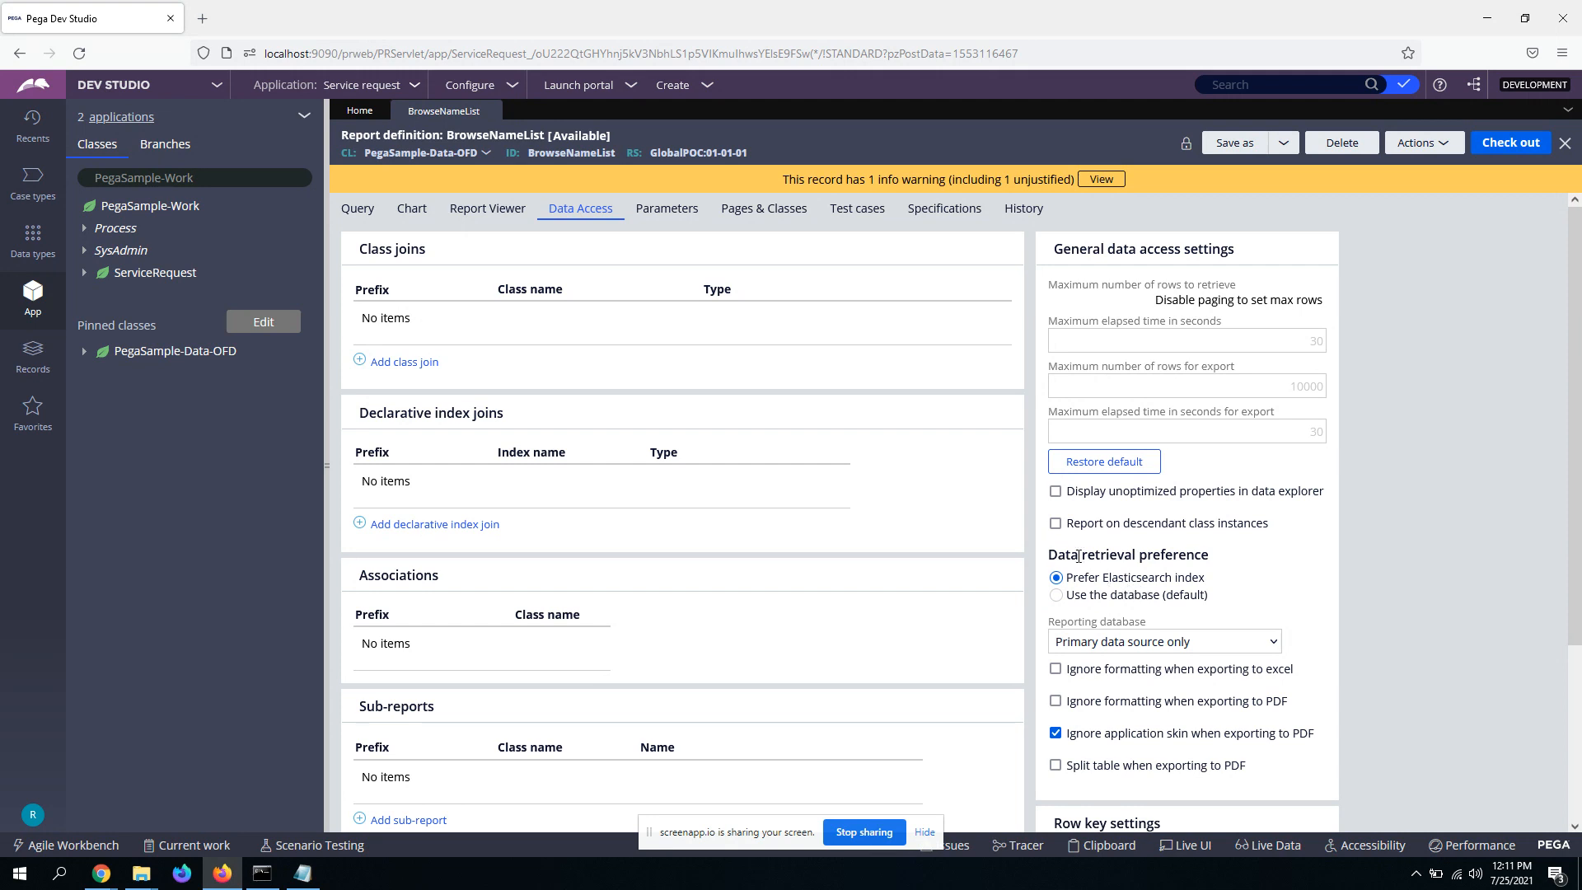
pyautogui.moveTo(713, 384)
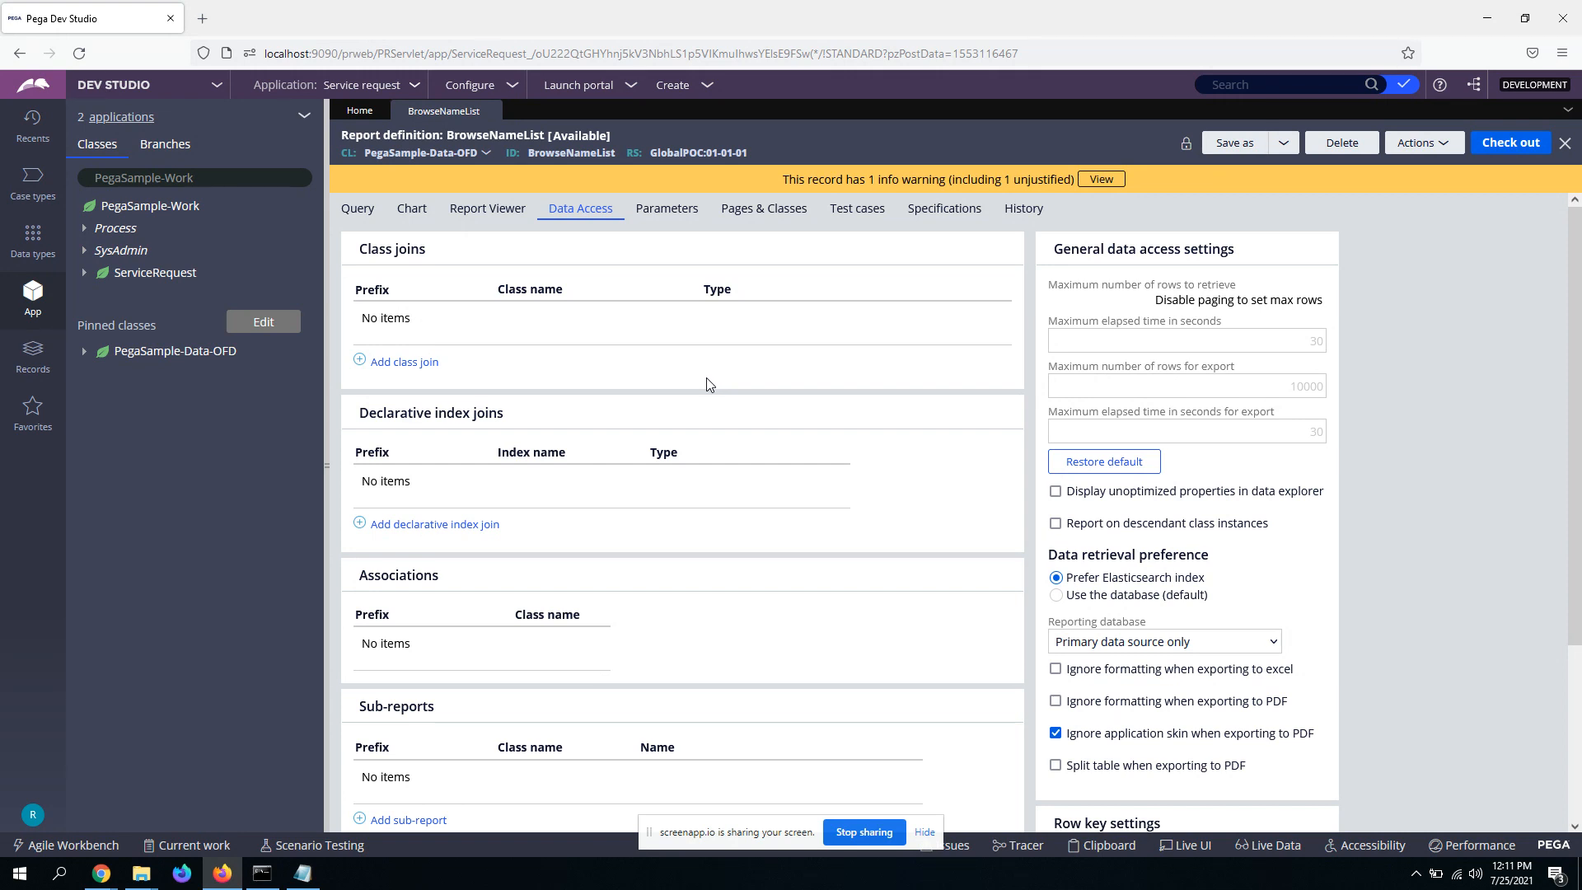
pyautogui.moveTo(32, 355)
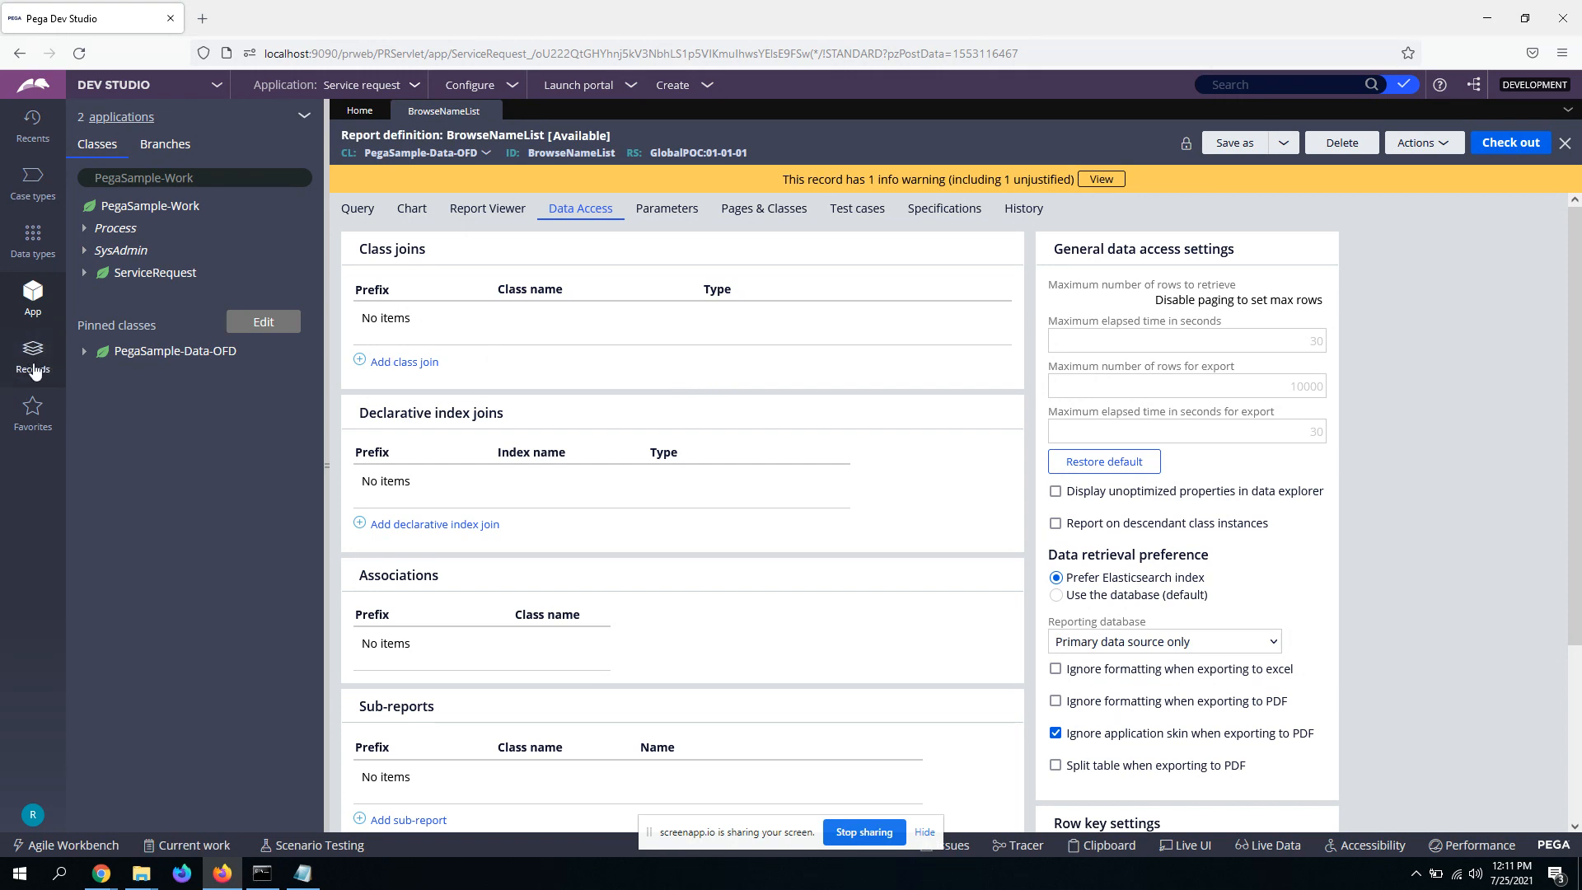
# Step: Filter SysAdmin's Dynamic System Settings to purpose 'enabled' and sort by Owning Ruleset
pyautogui.click(32, 358)
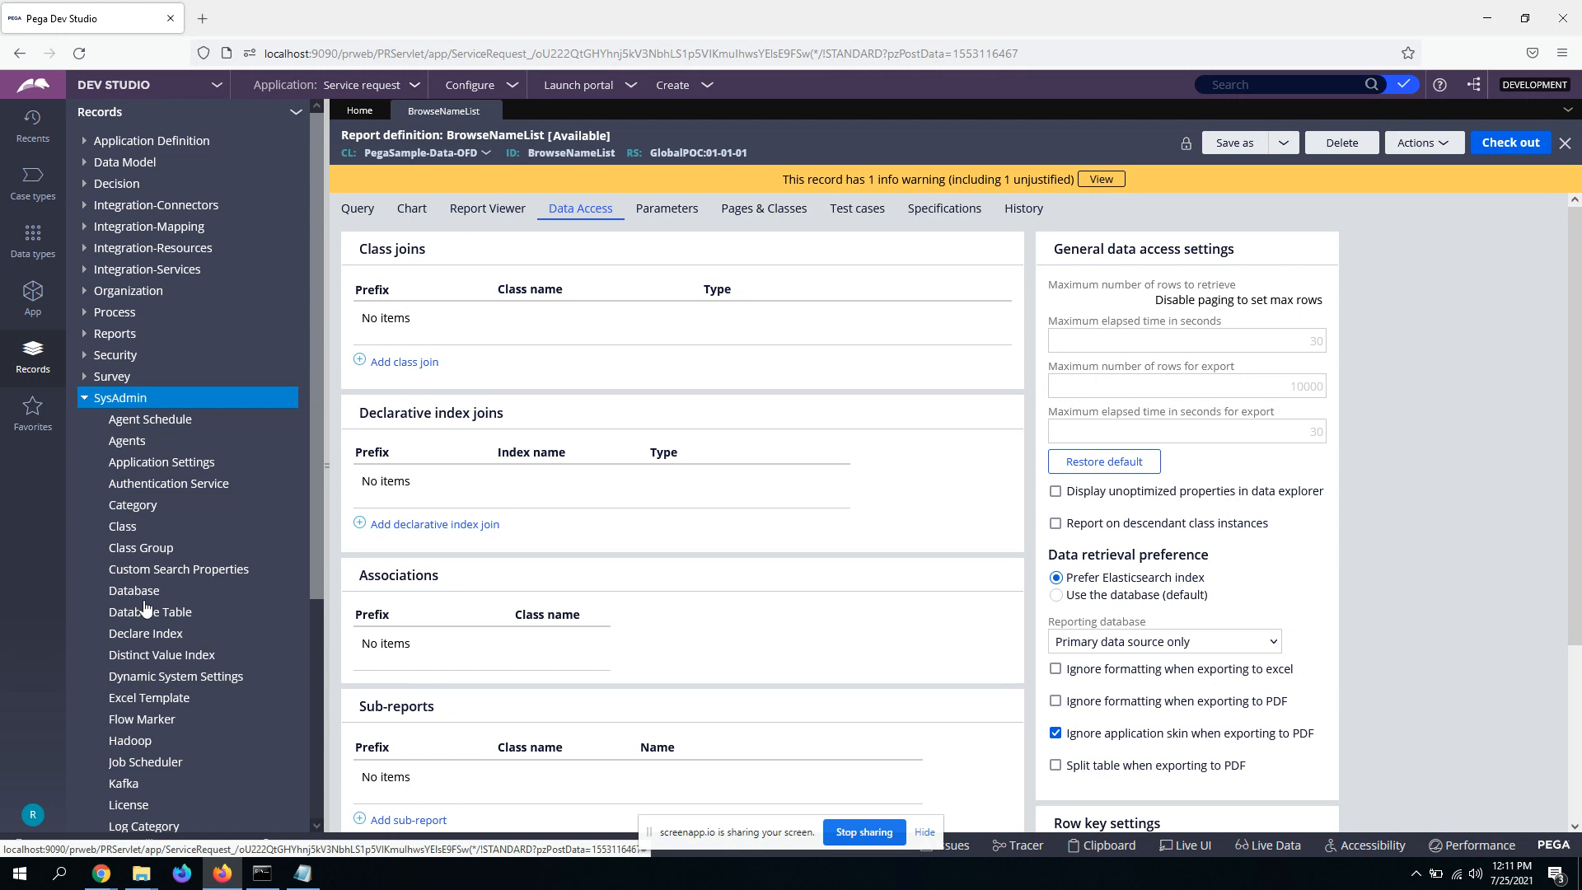
pyautogui.click(175, 676)
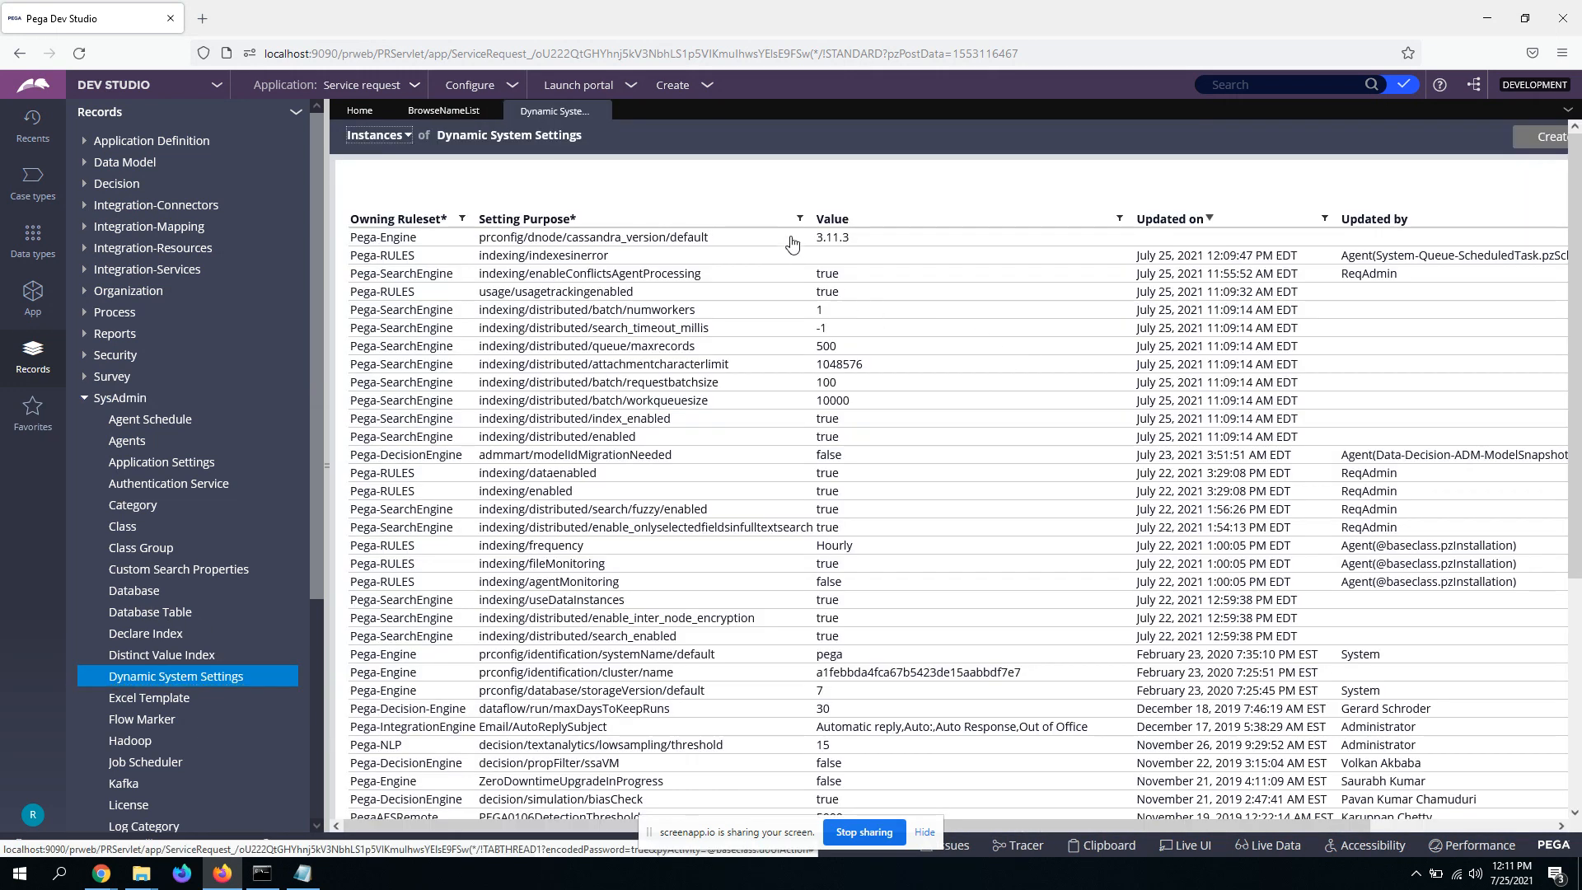
pyautogui.click(799, 217)
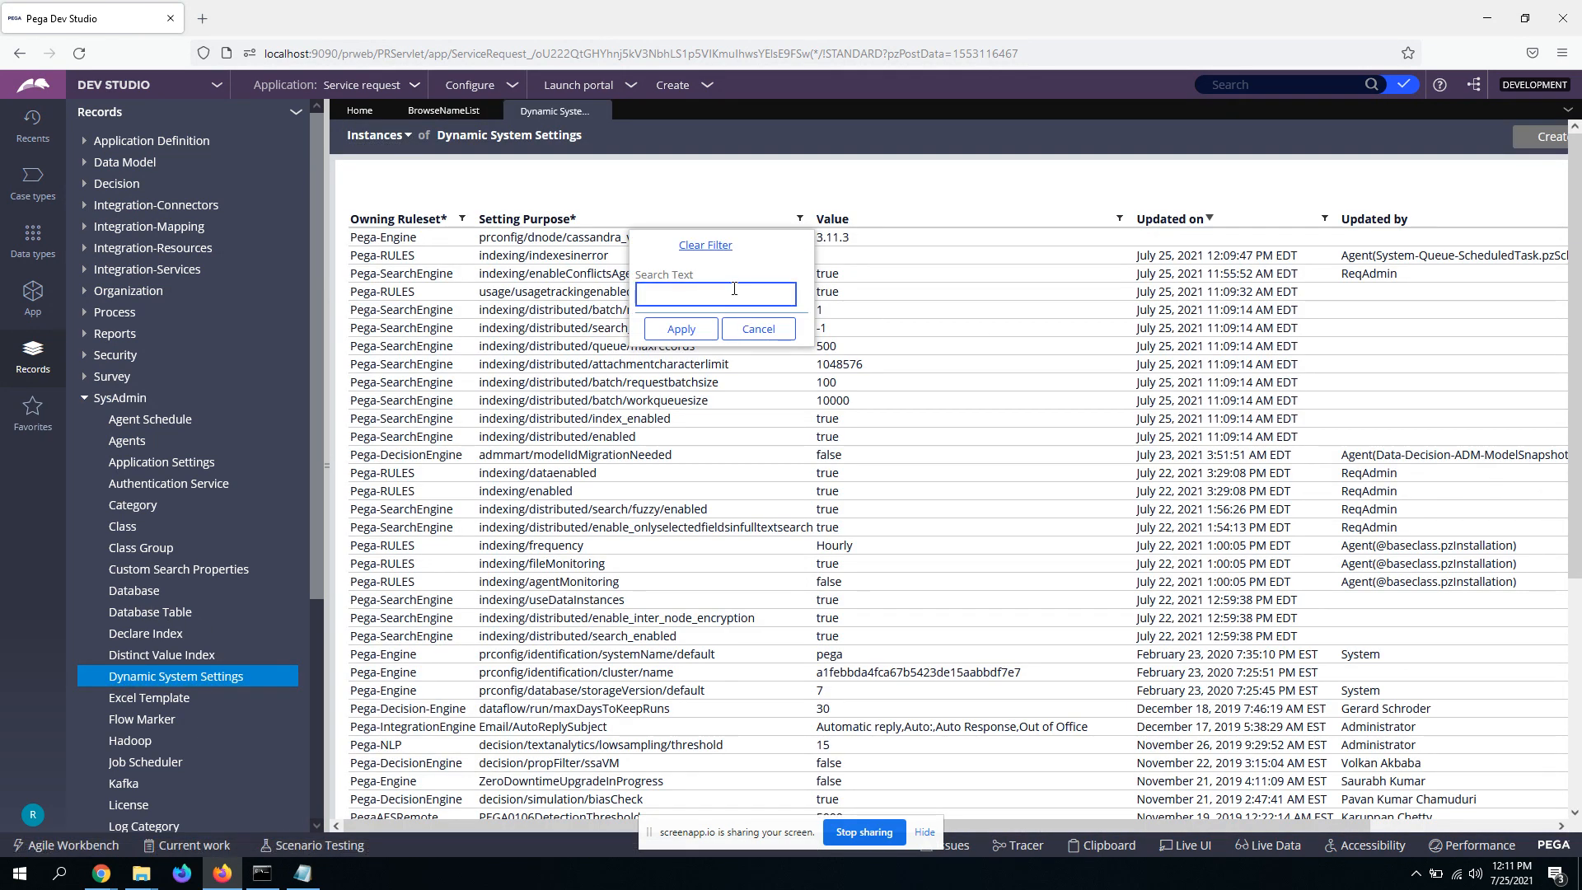
pyautogui.write('enabled')
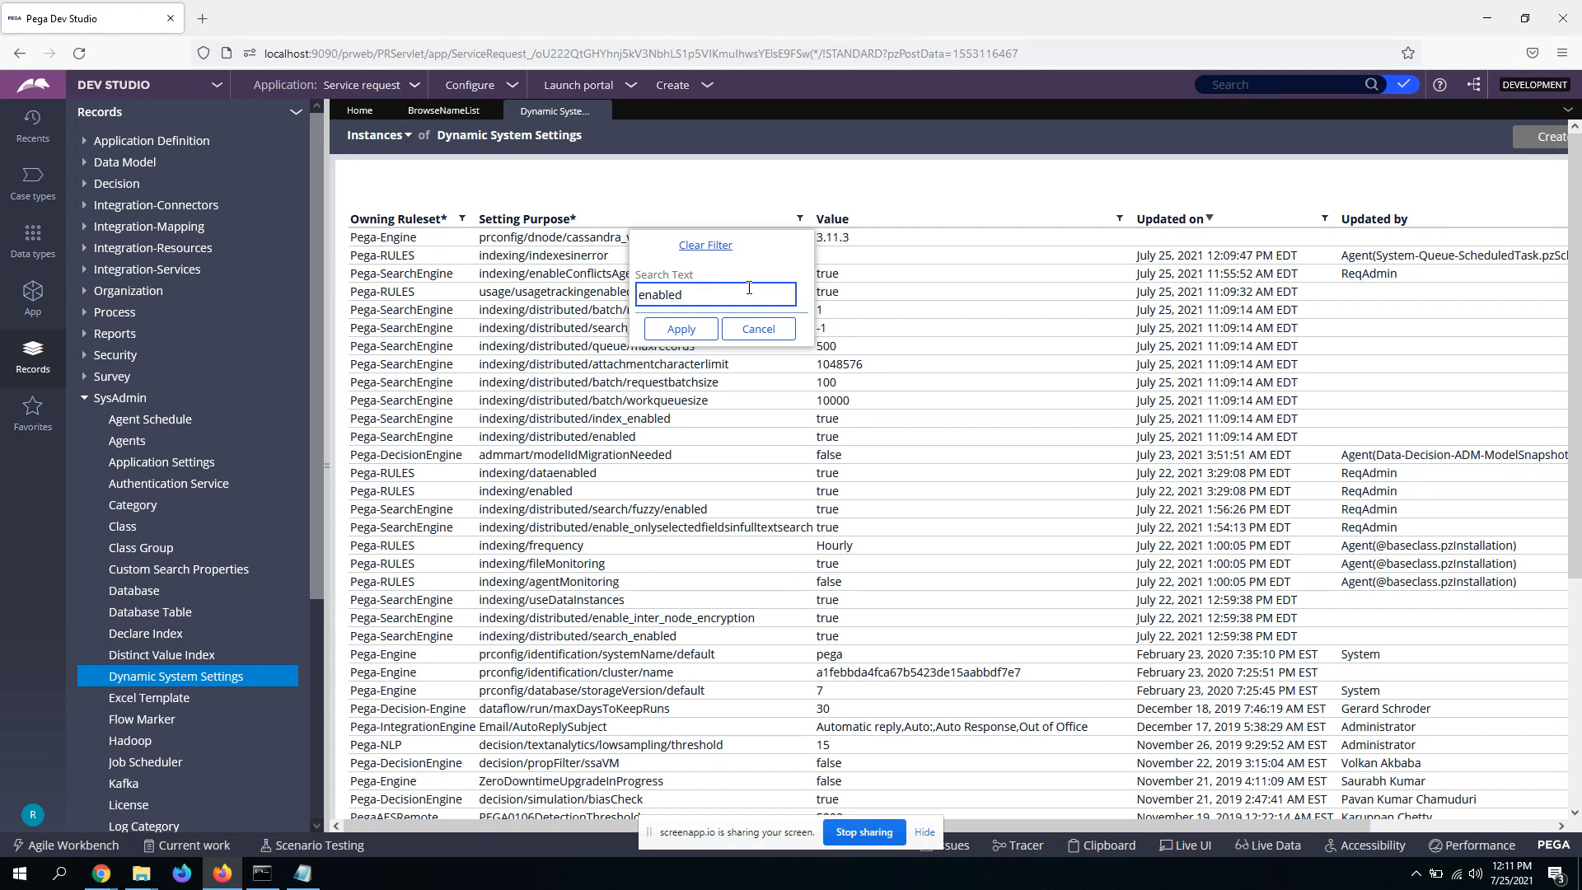
pyautogui.click(680, 328)
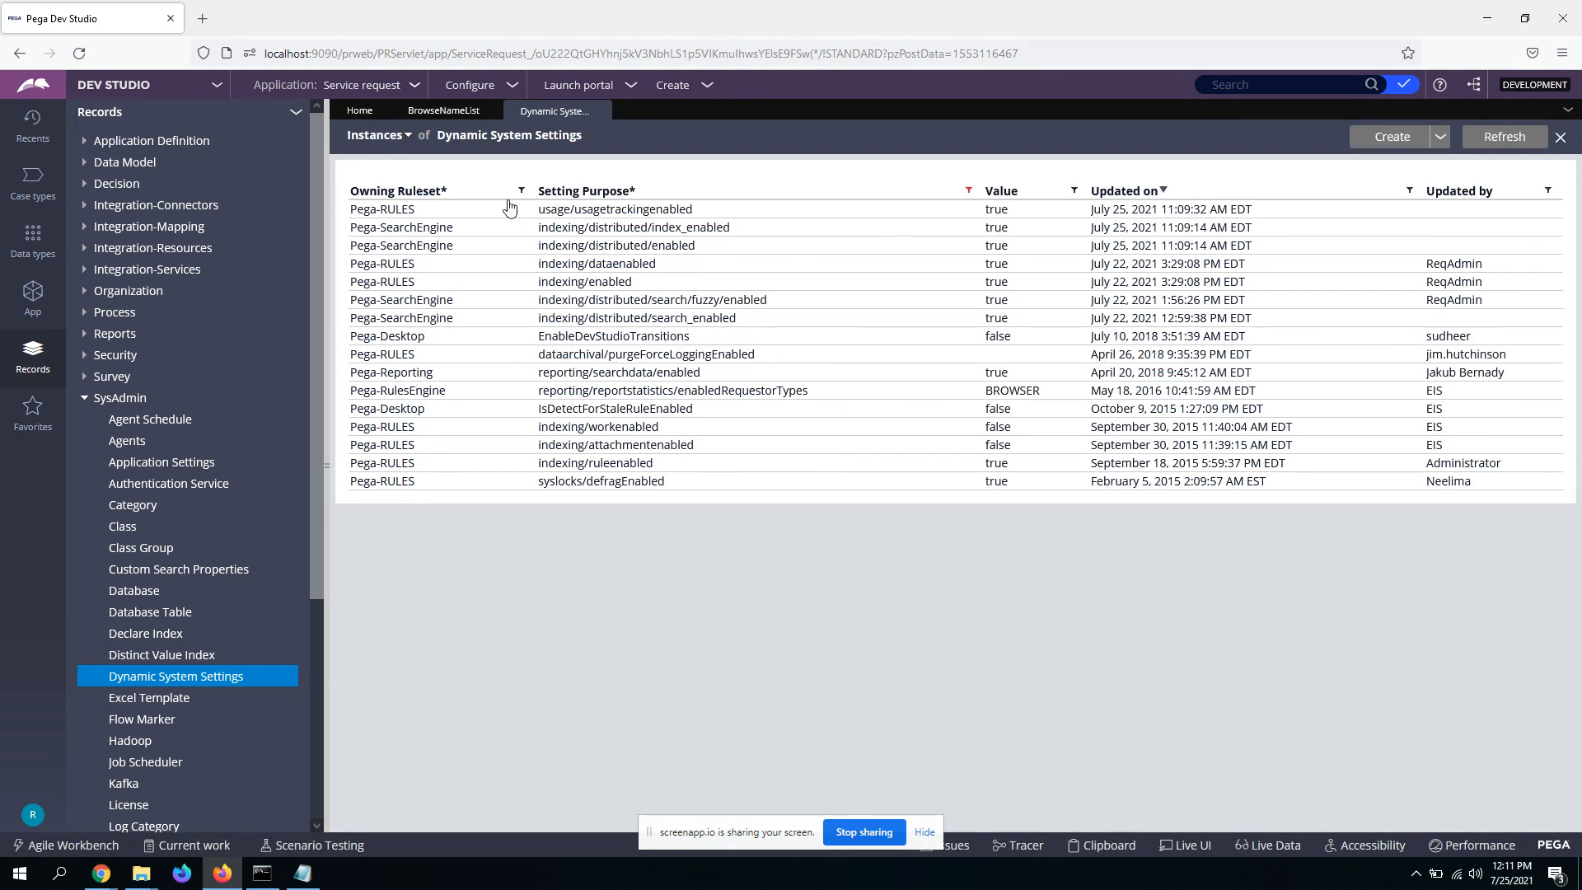
pyautogui.click(397, 190)
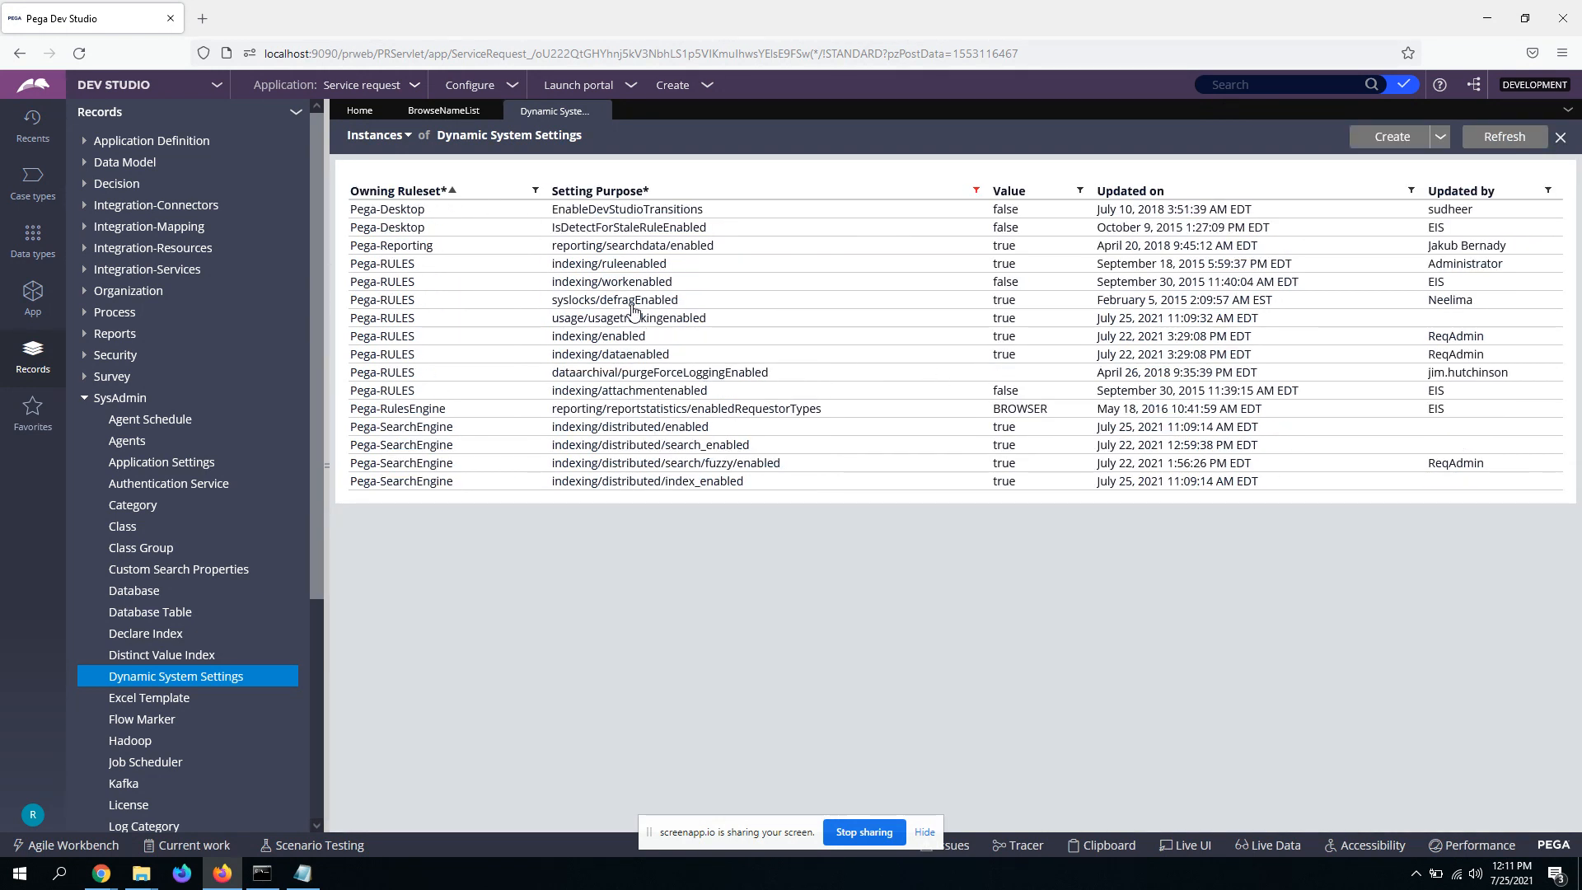
pyautogui.moveTo(634, 336)
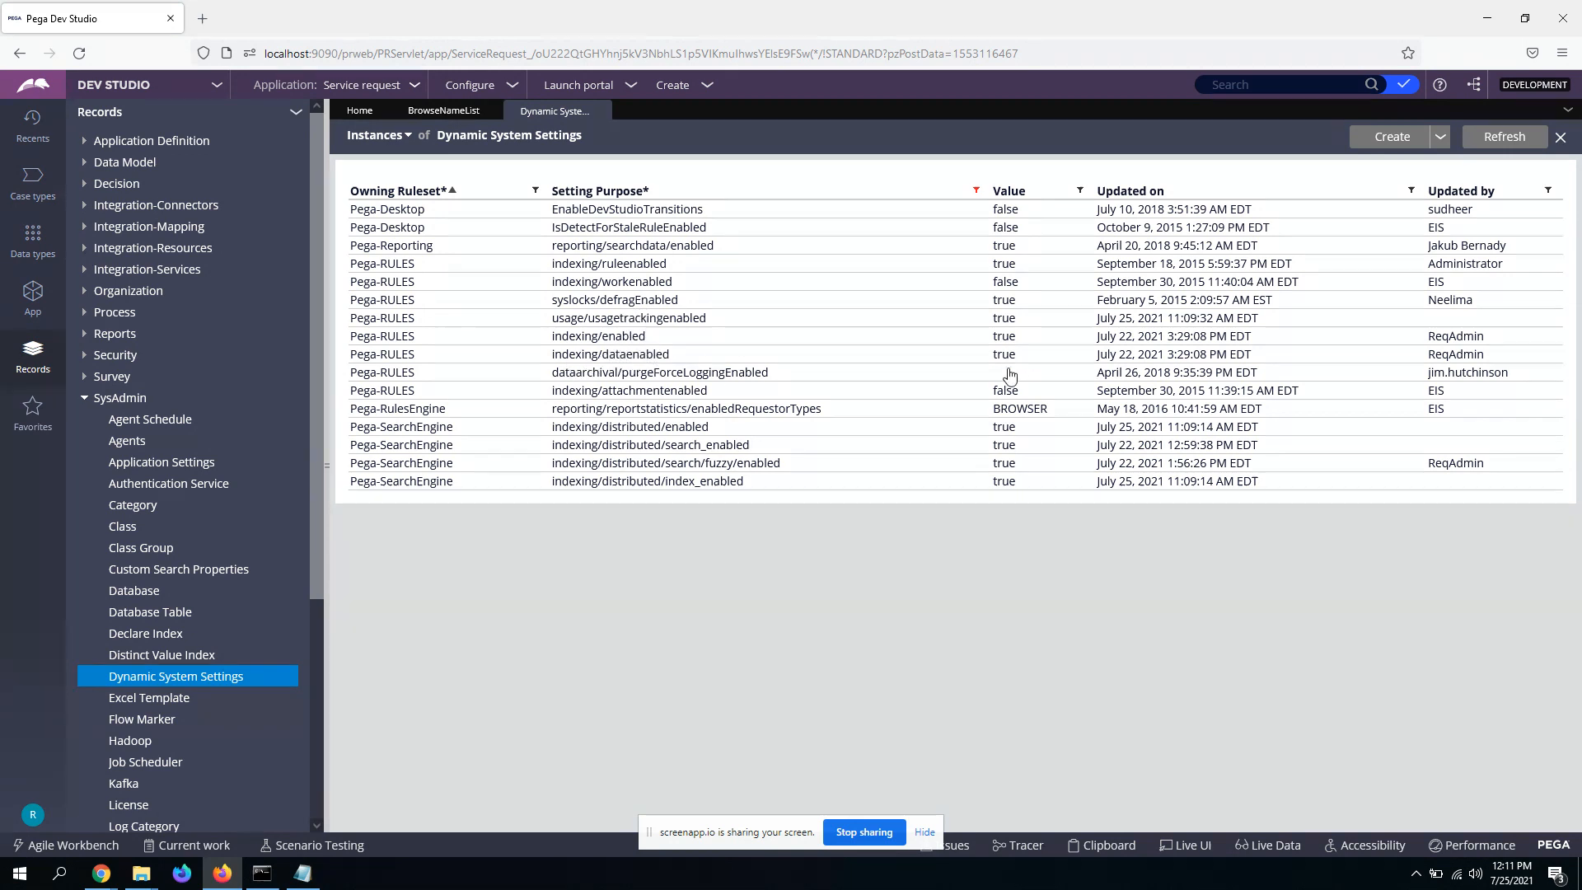
pyautogui.moveTo(595, 347)
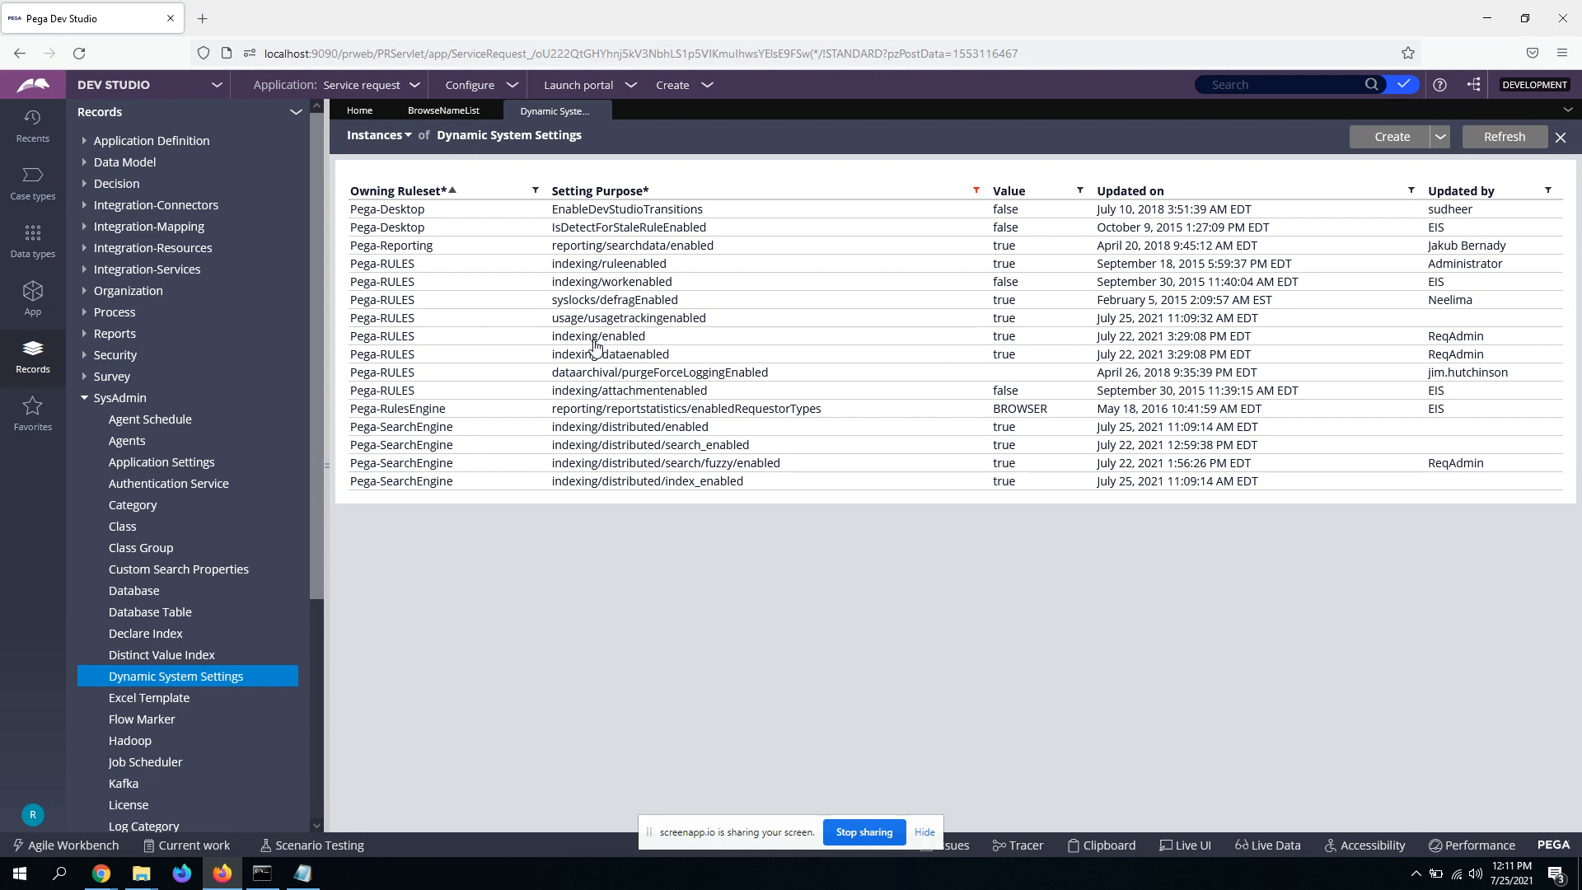
pyautogui.moveTo(1003, 346)
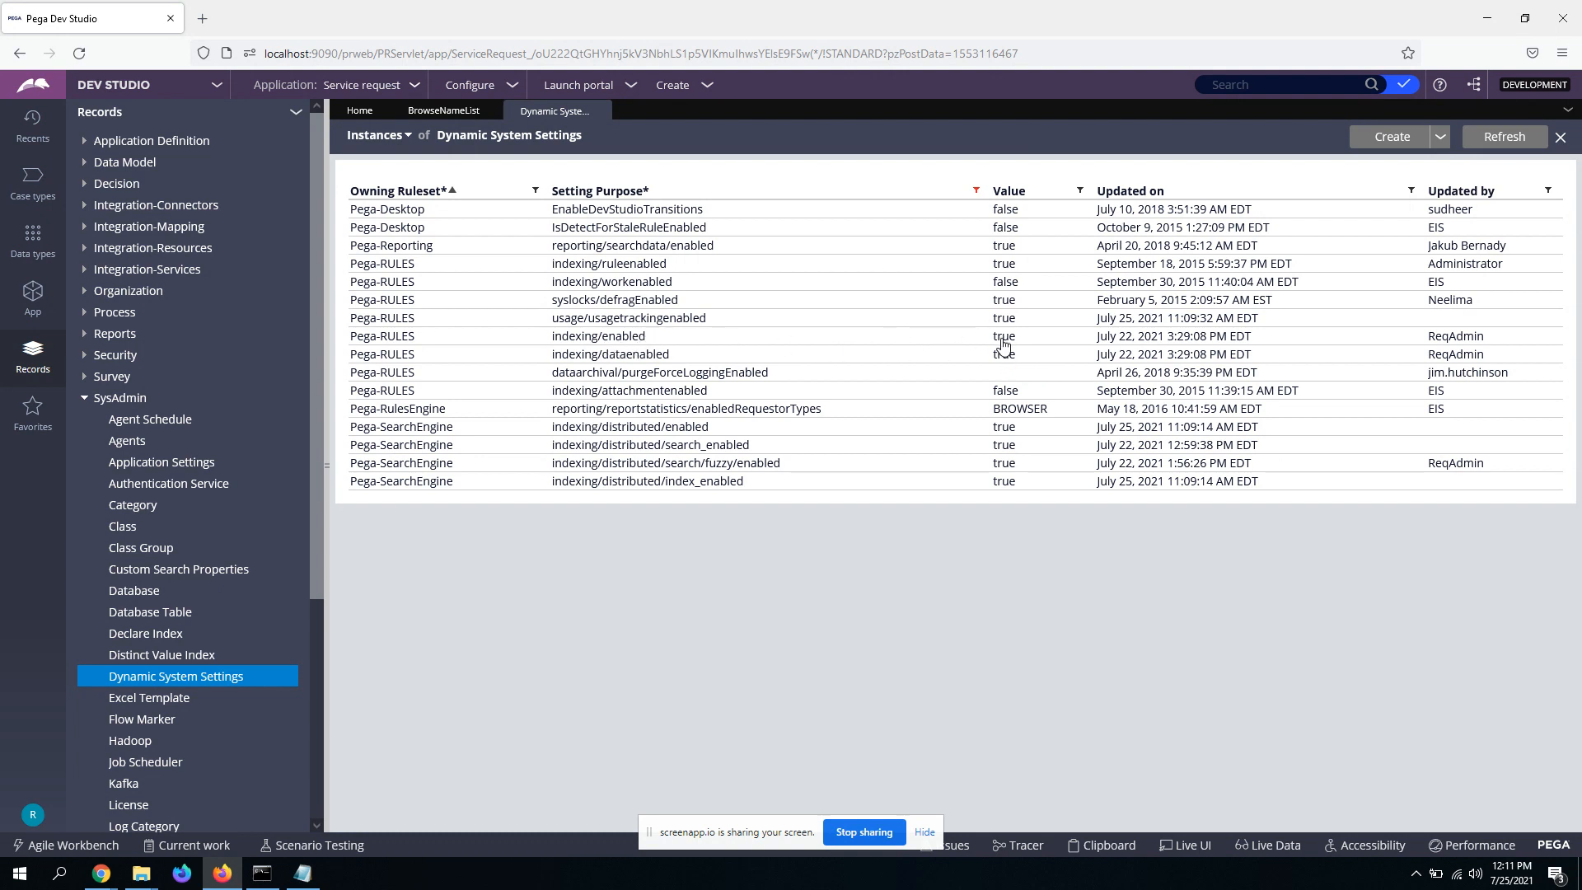
pyautogui.moveTo(713, 539)
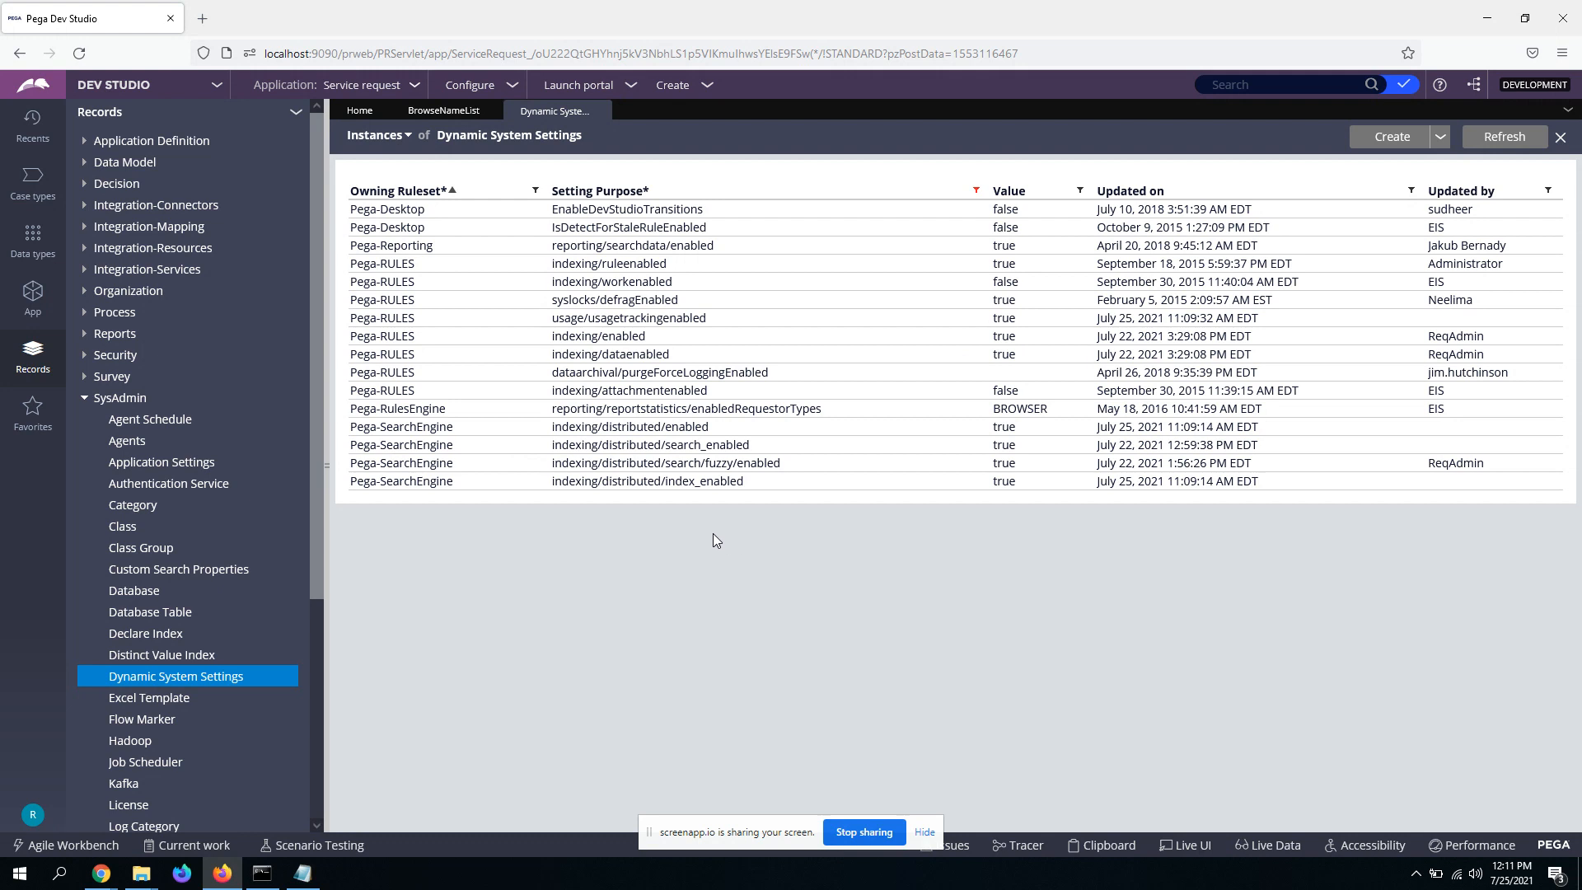
pyautogui.moveTo(743, 496)
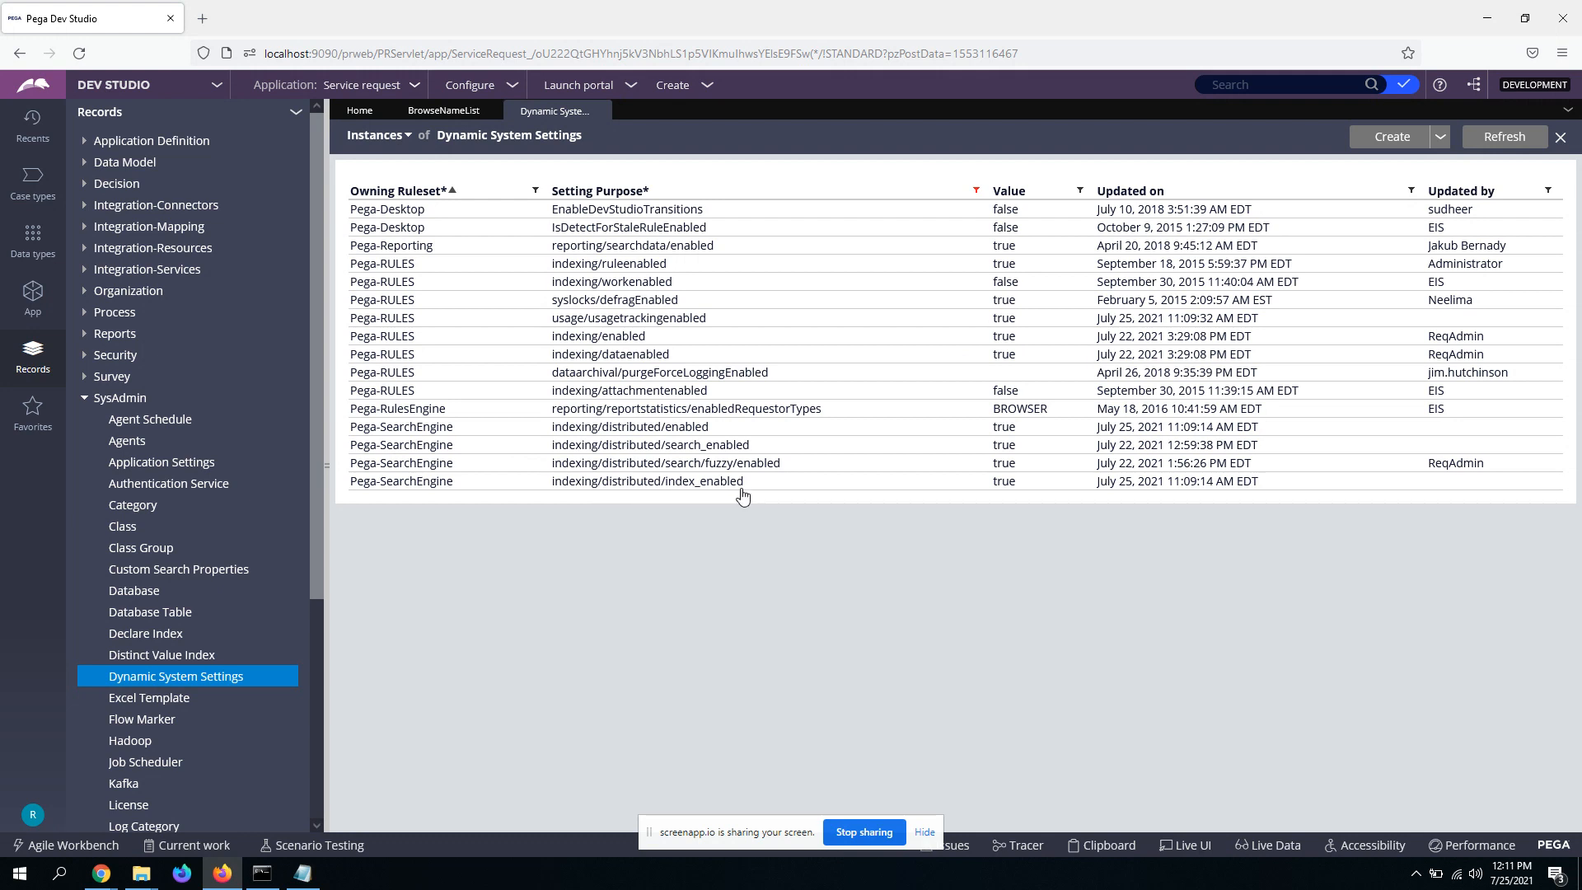
pyautogui.moveTo(1022, 497)
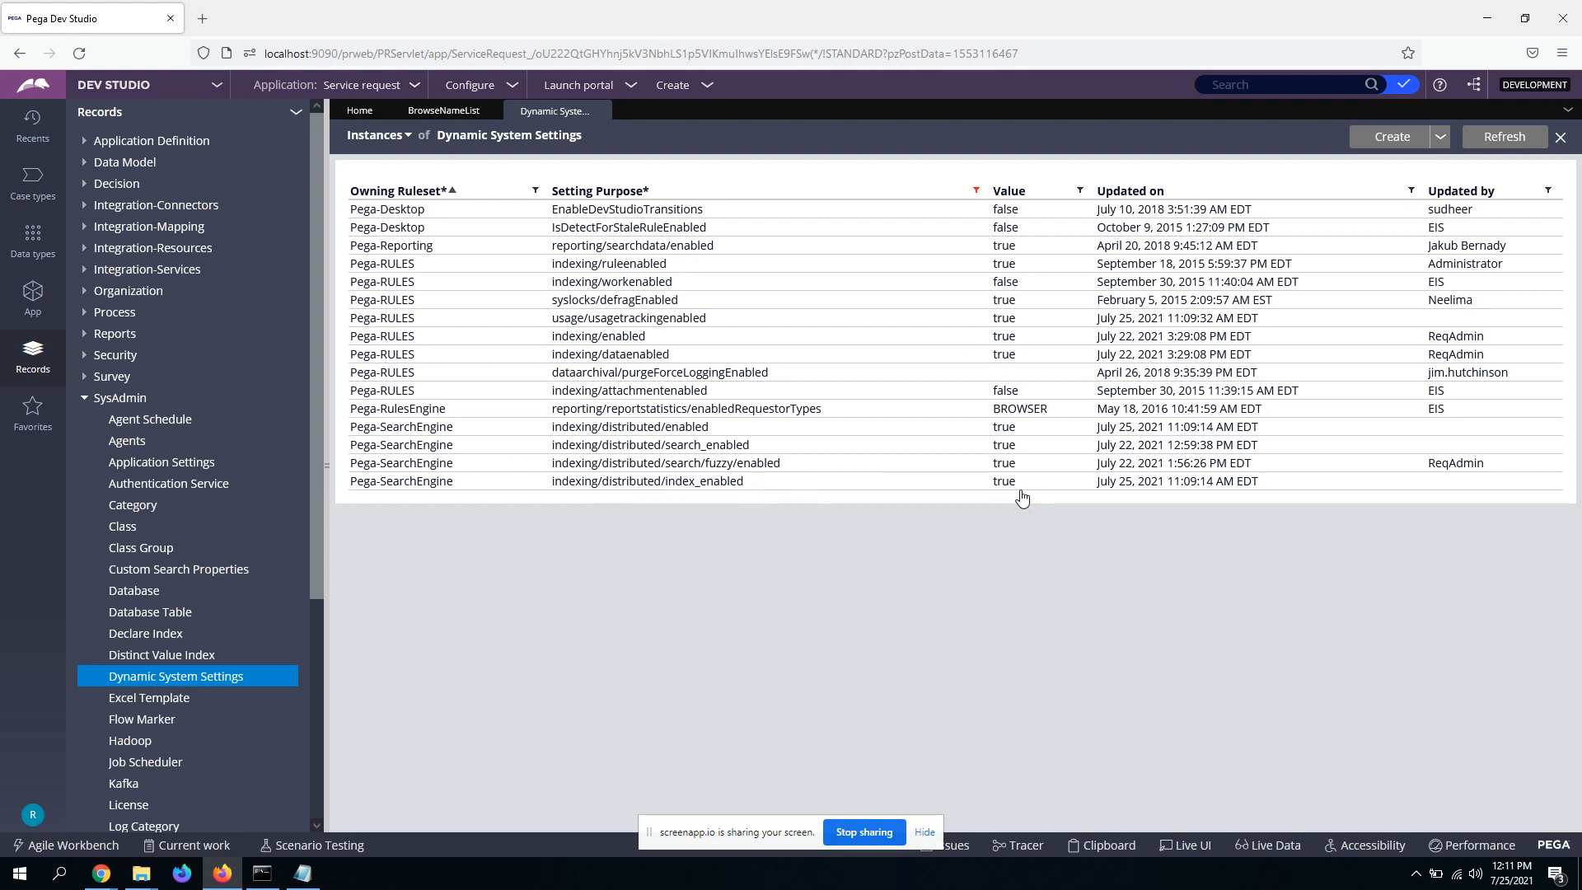
pyautogui.moveTo(679, 434)
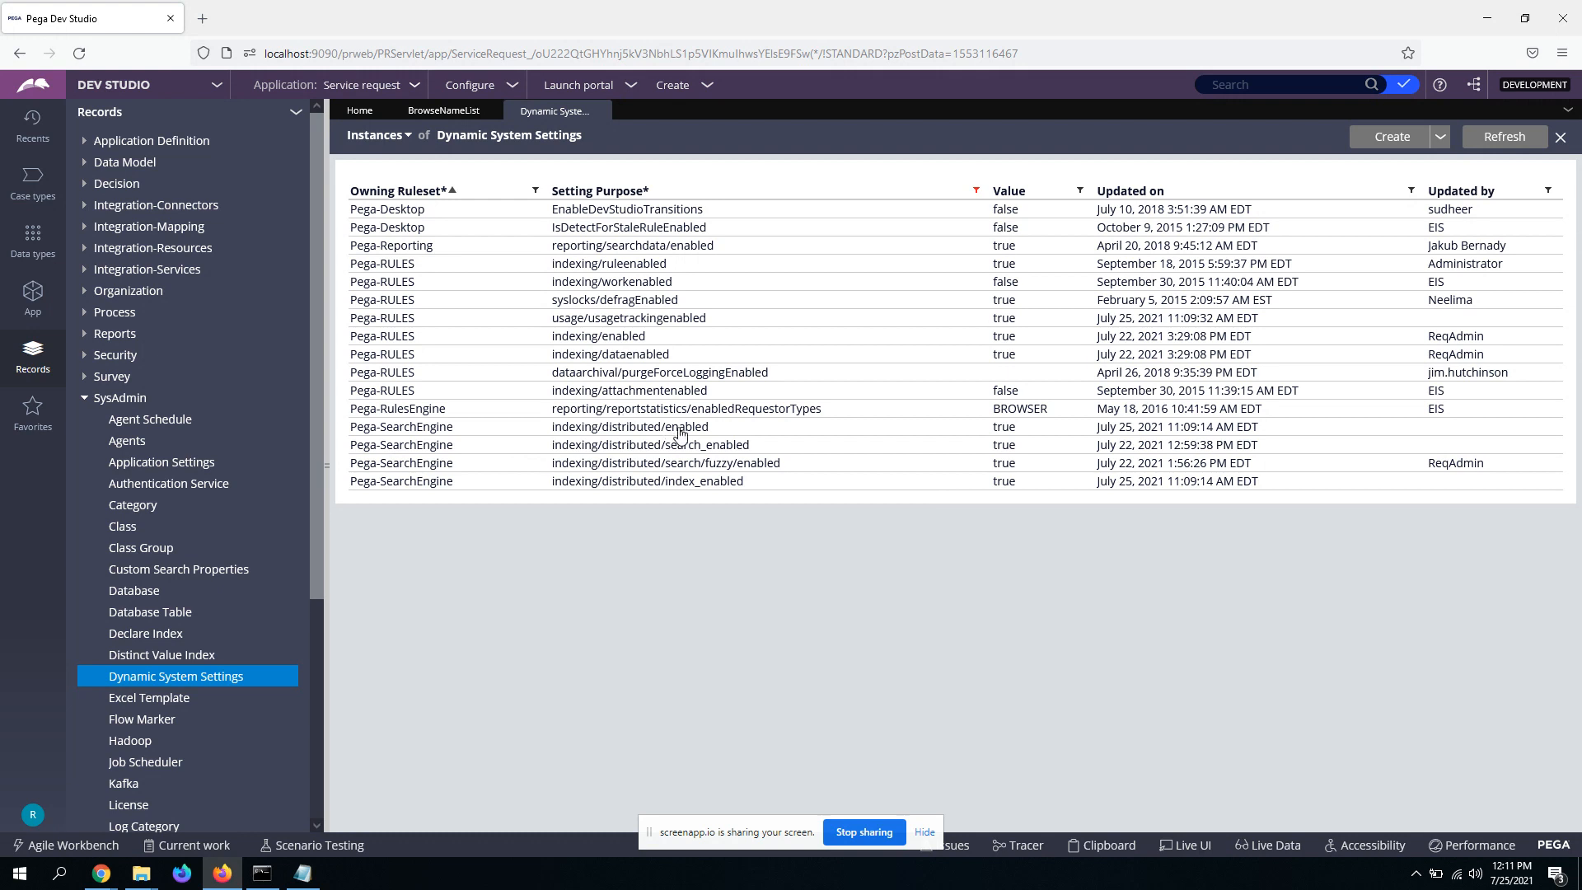
pyautogui.moveTo(920, 553)
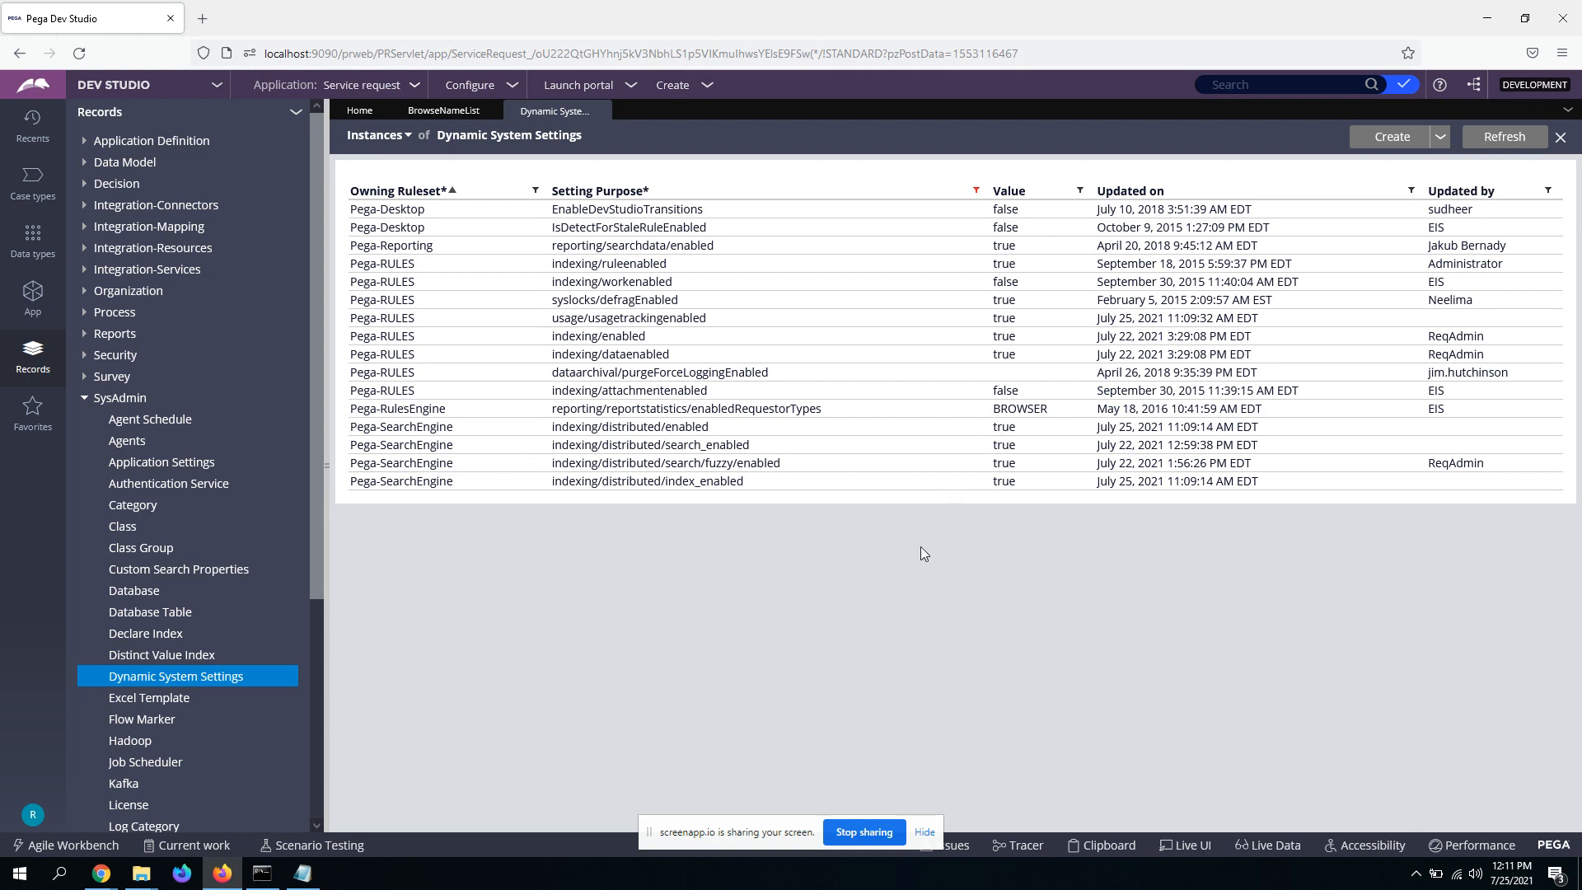
pyautogui.moveTo(787, 530)
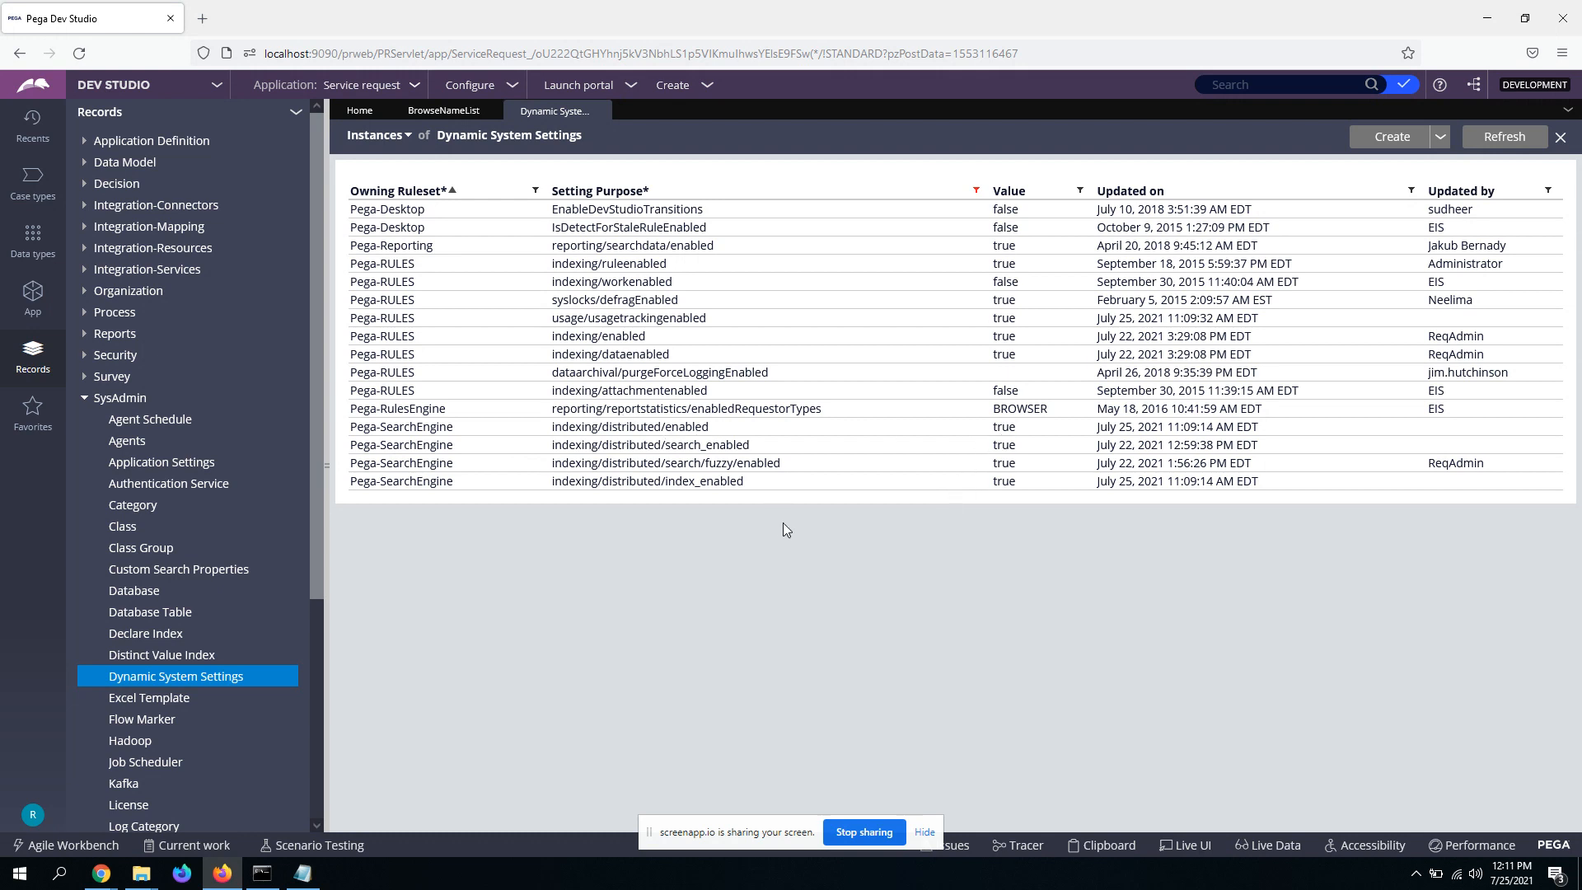
pyautogui.moveTo(764, 533)
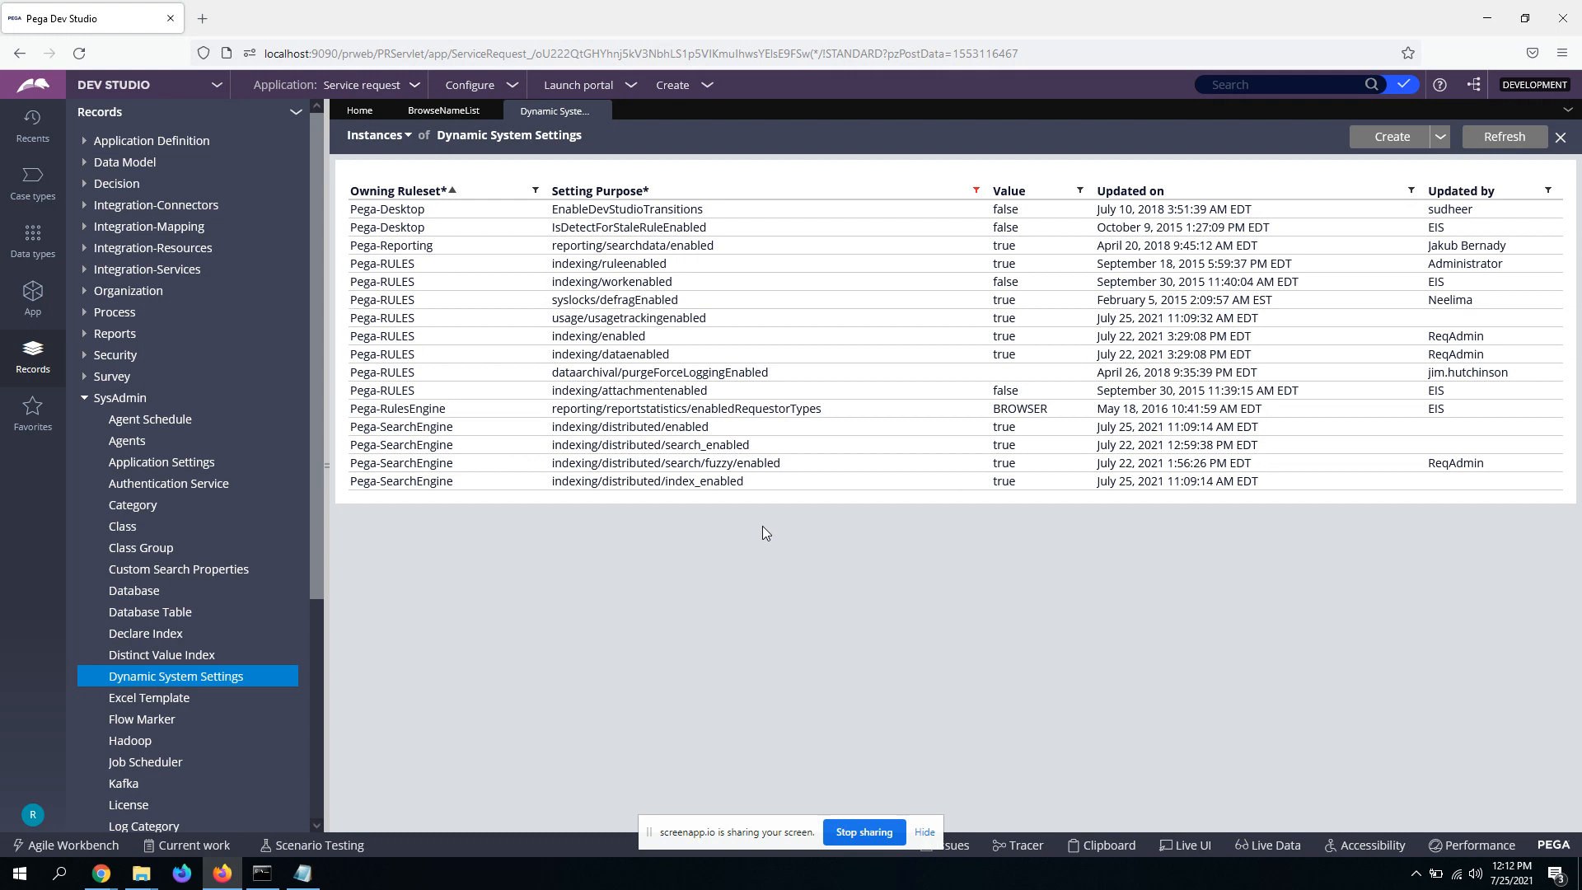
pyautogui.moveTo(777, 559)
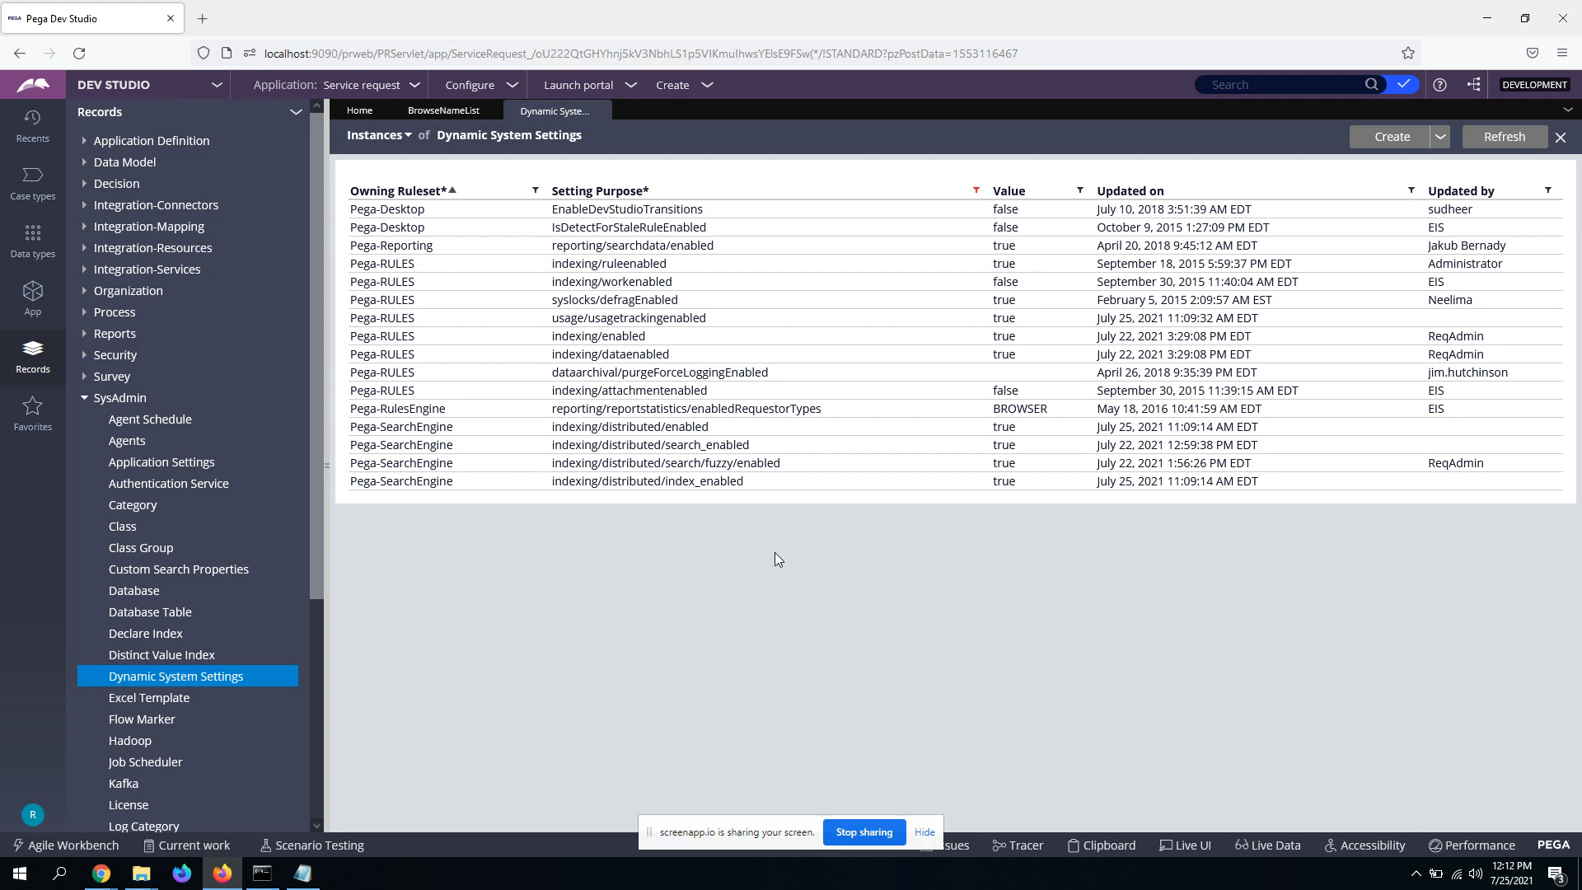
pyautogui.moveTo(552, 598)
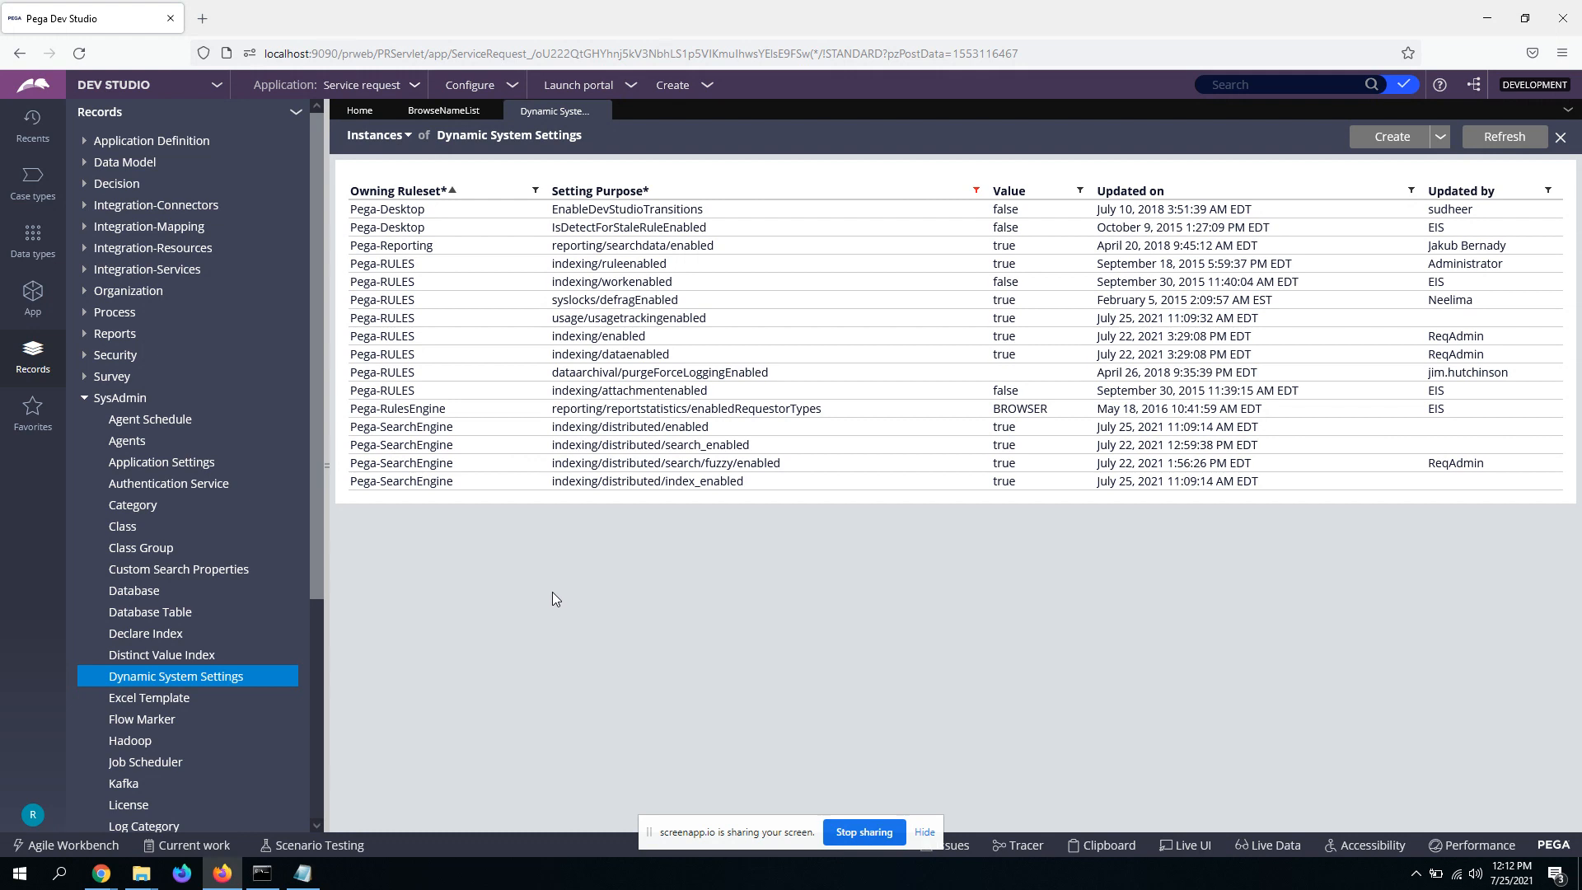
pyautogui.moveTo(562, 610)
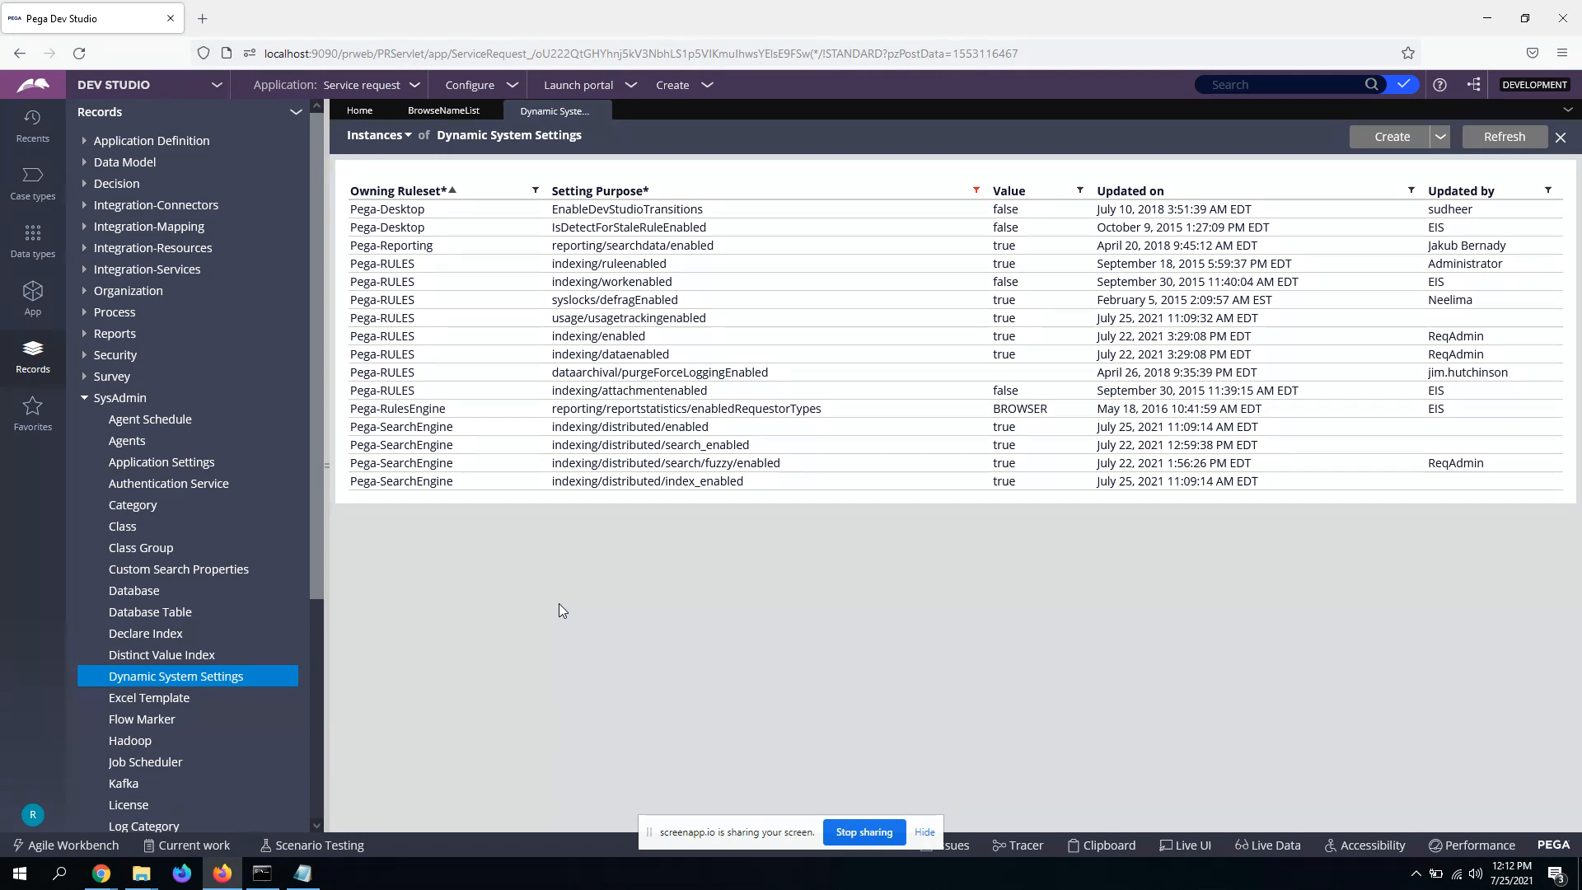
# Step: Collapse SysAdmin and open the OFD data type to view its FLNAME and NUID fields
pyautogui.click(118, 397)
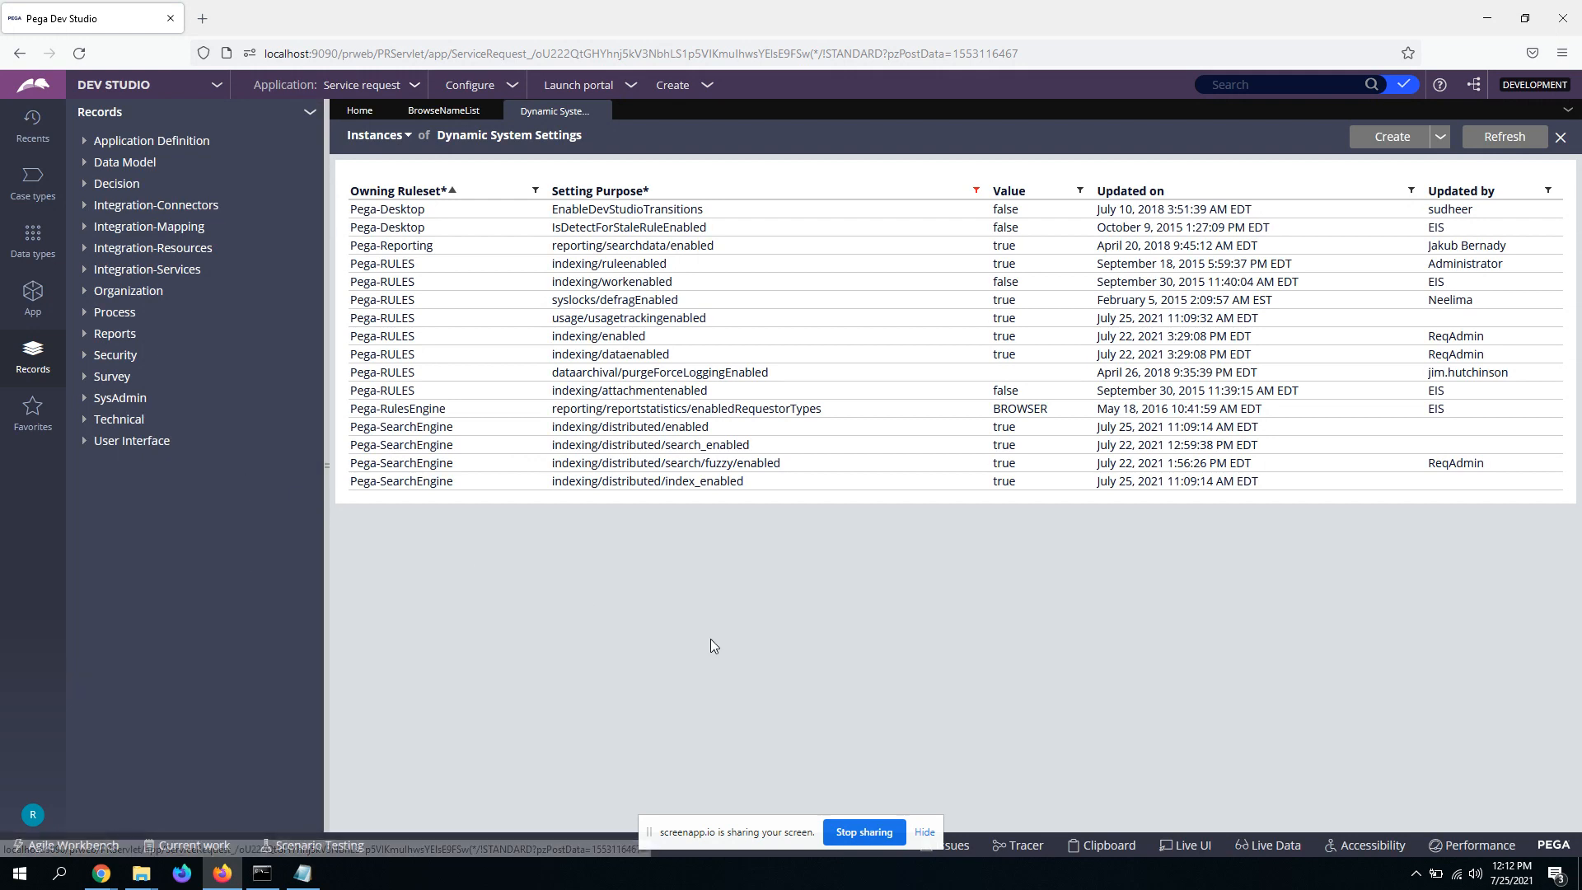
pyautogui.click(32, 300)
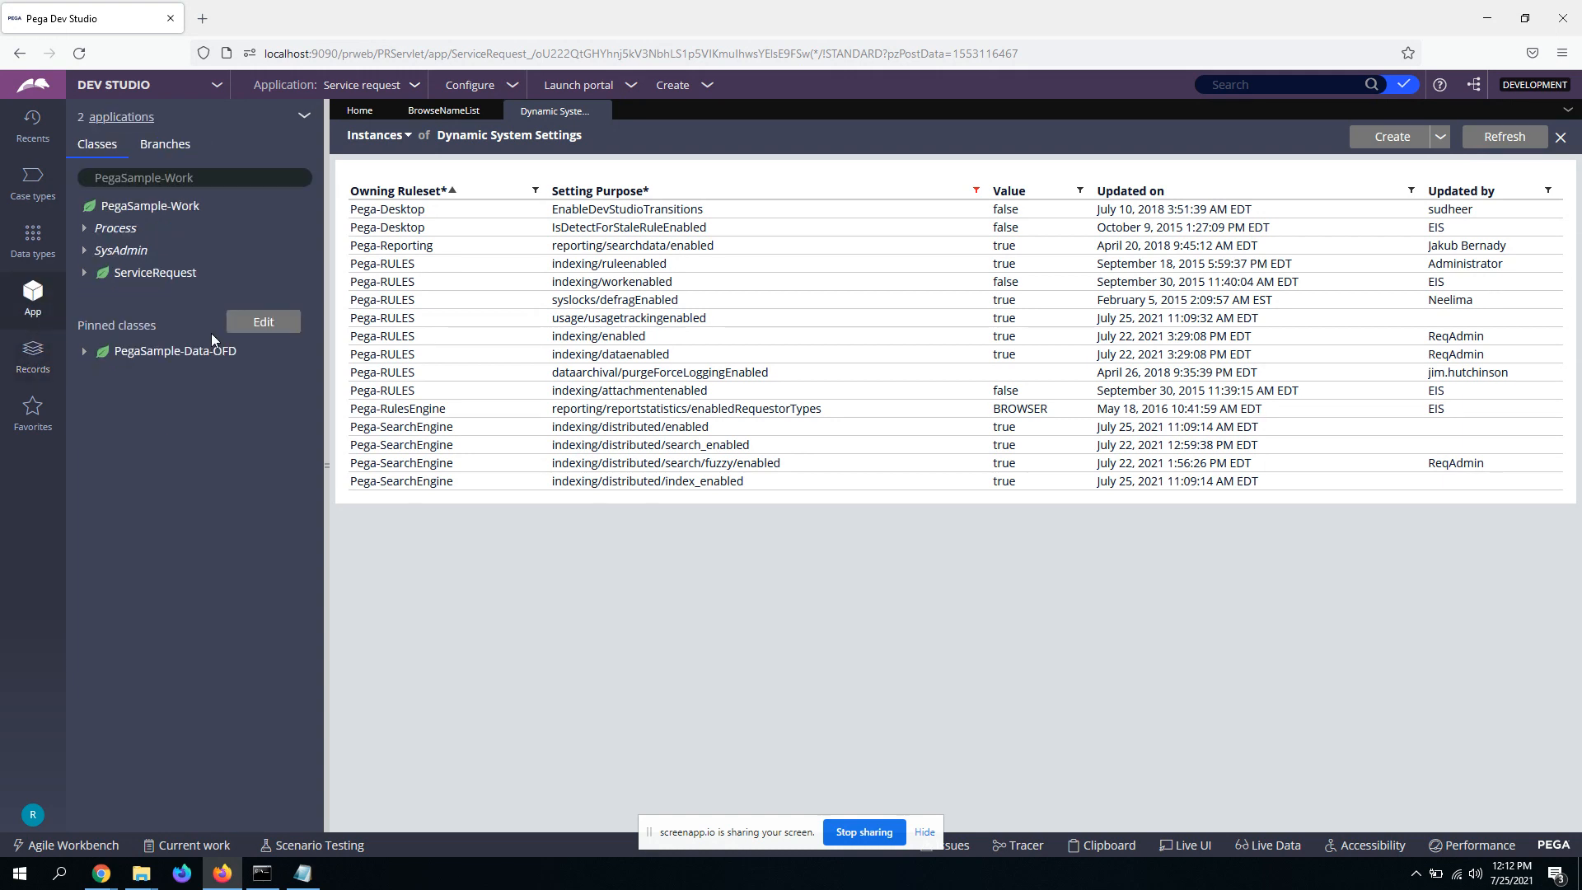
pyautogui.moveTo(174, 397)
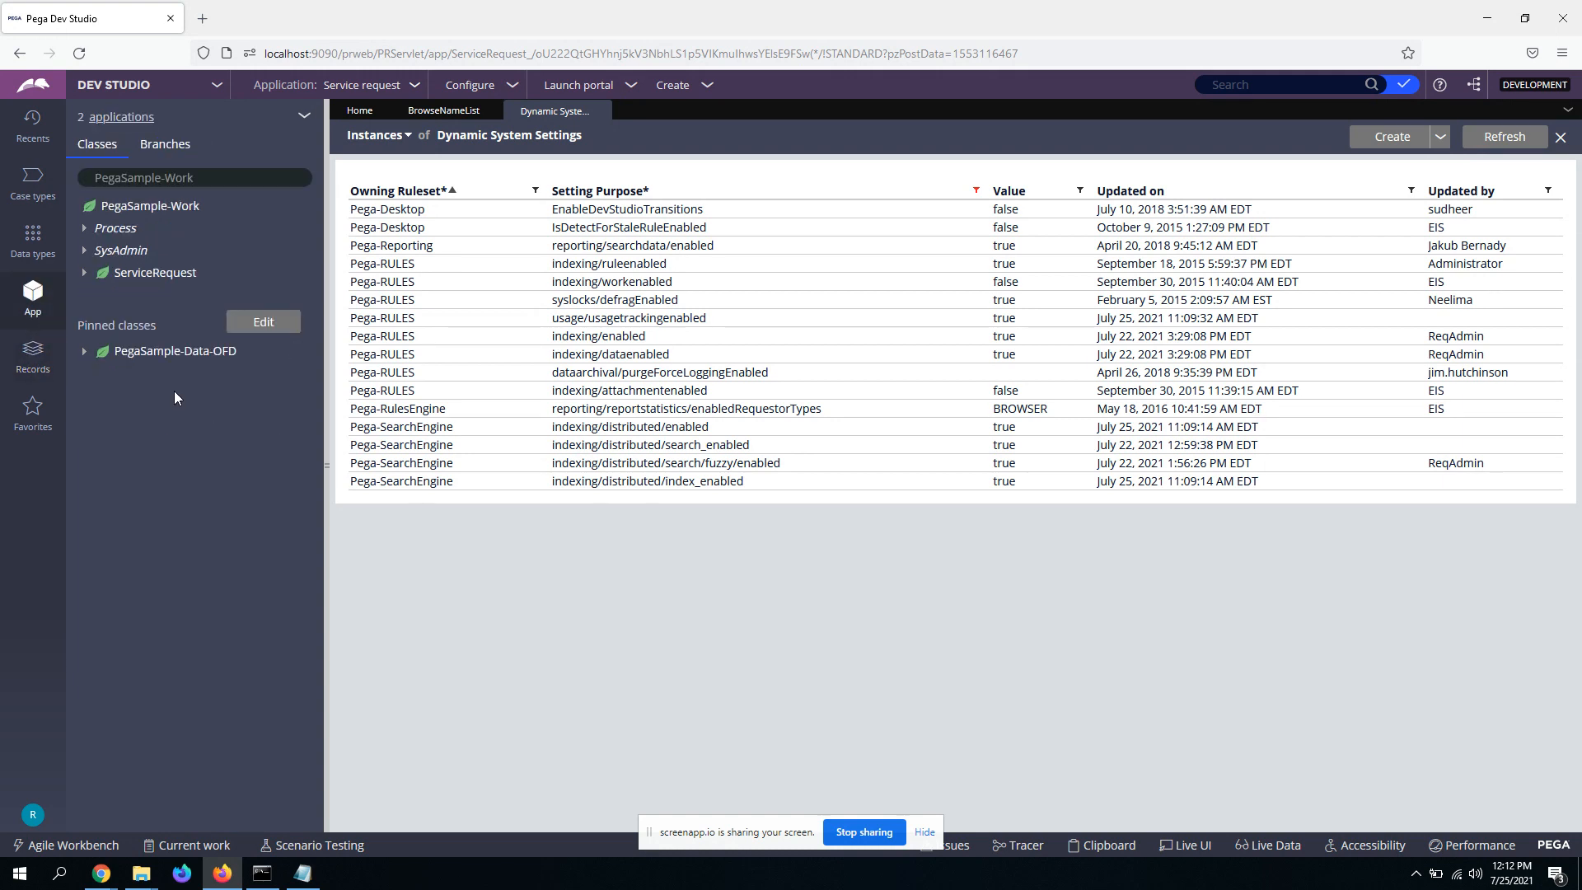
pyautogui.moveTo(170, 365)
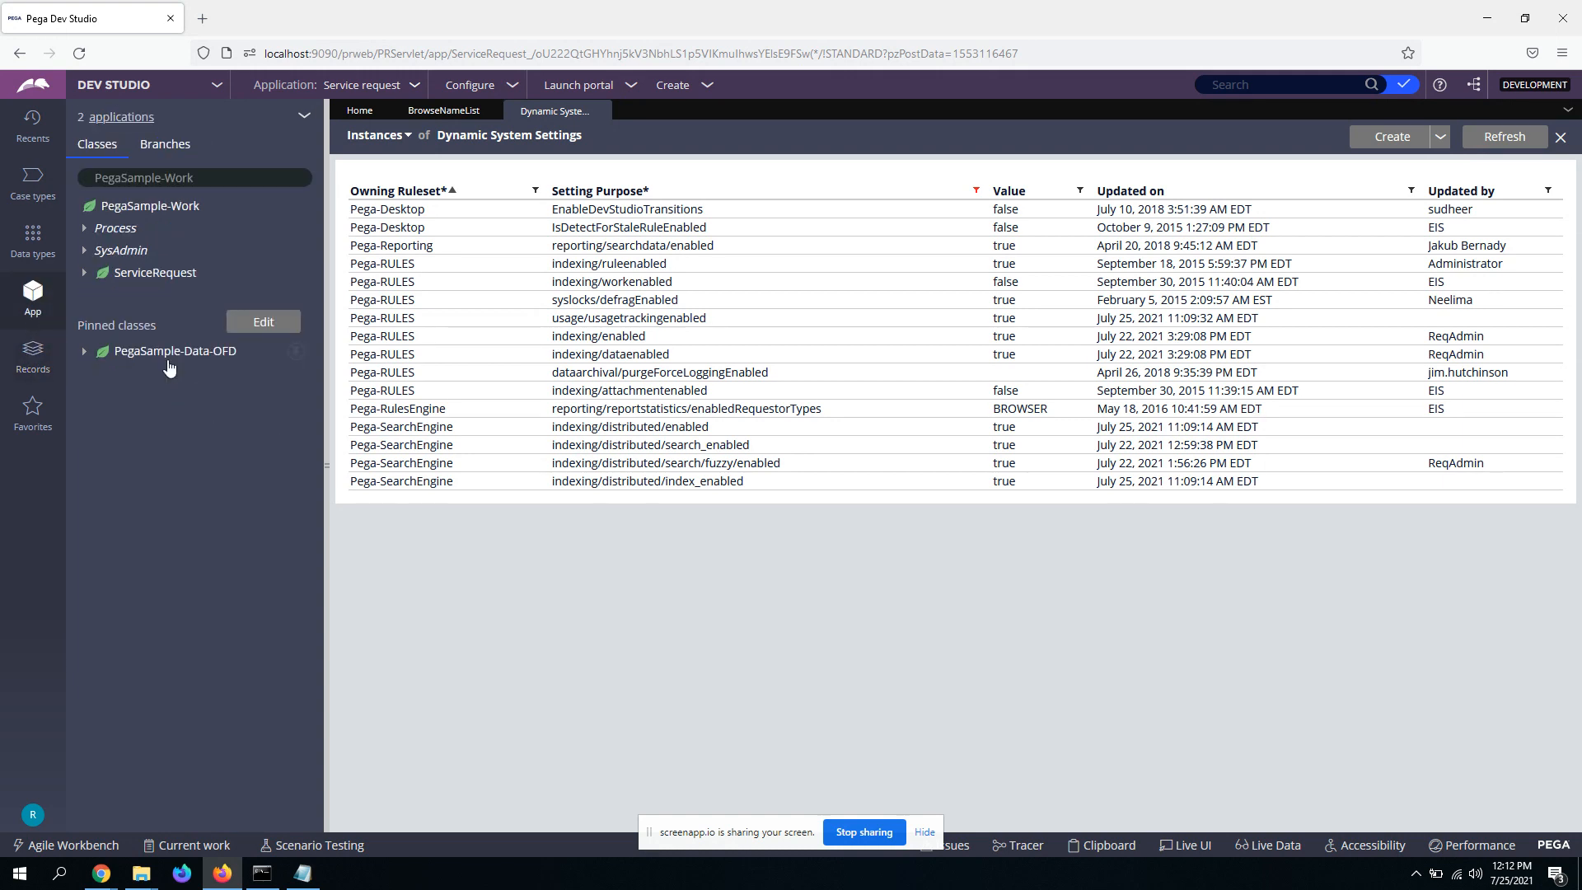
pyautogui.moveTo(203, 495)
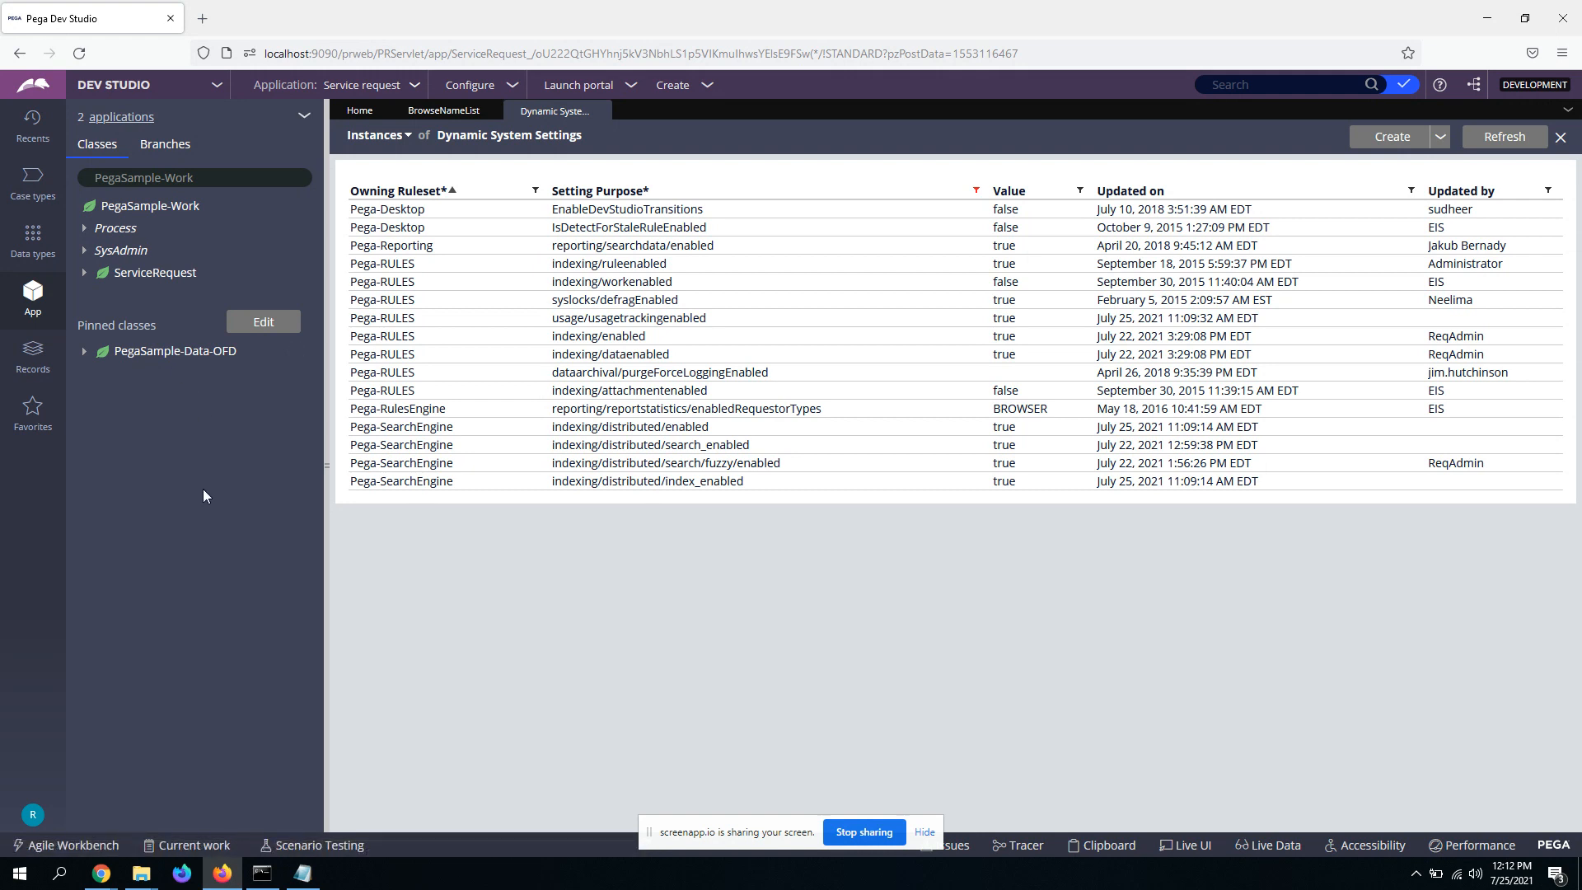
pyautogui.moveTo(174, 351)
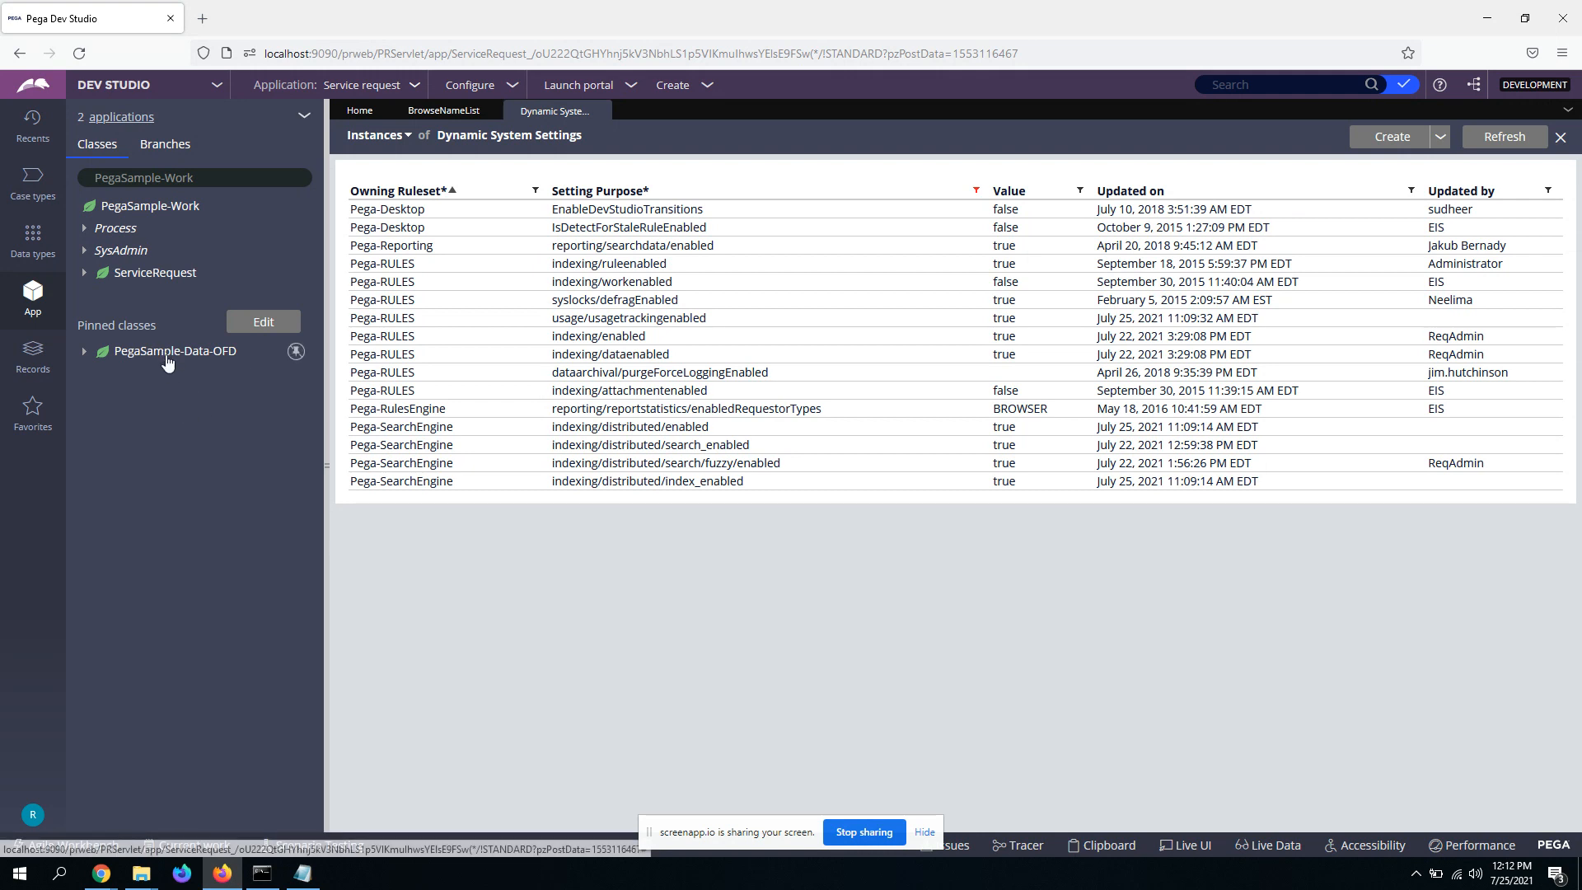
pyautogui.moveTo(32, 237)
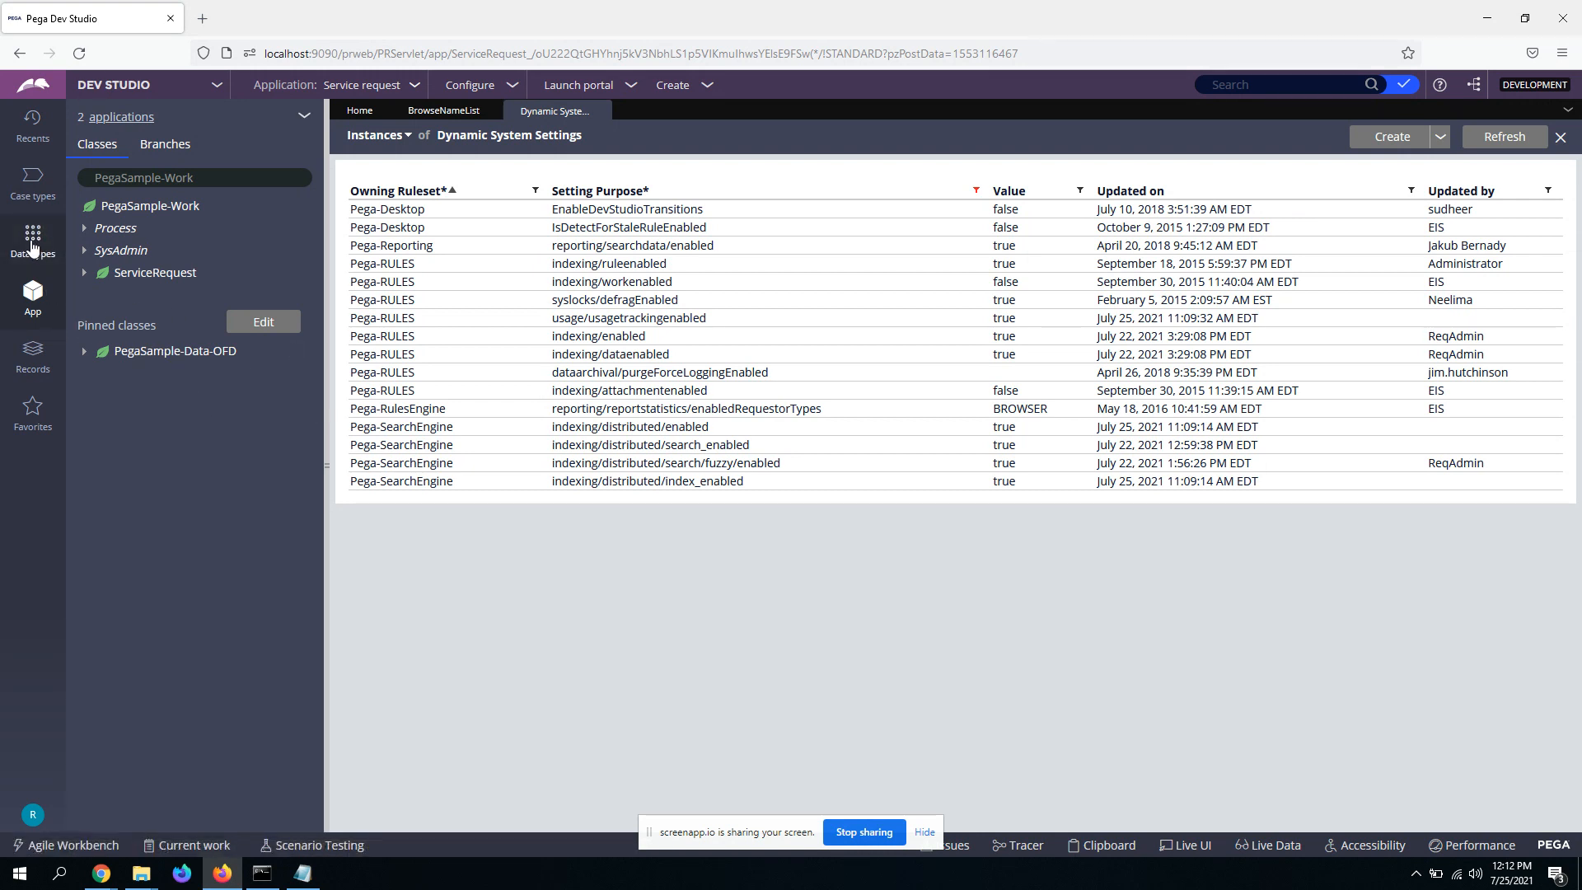
pyautogui.click(32, 237)
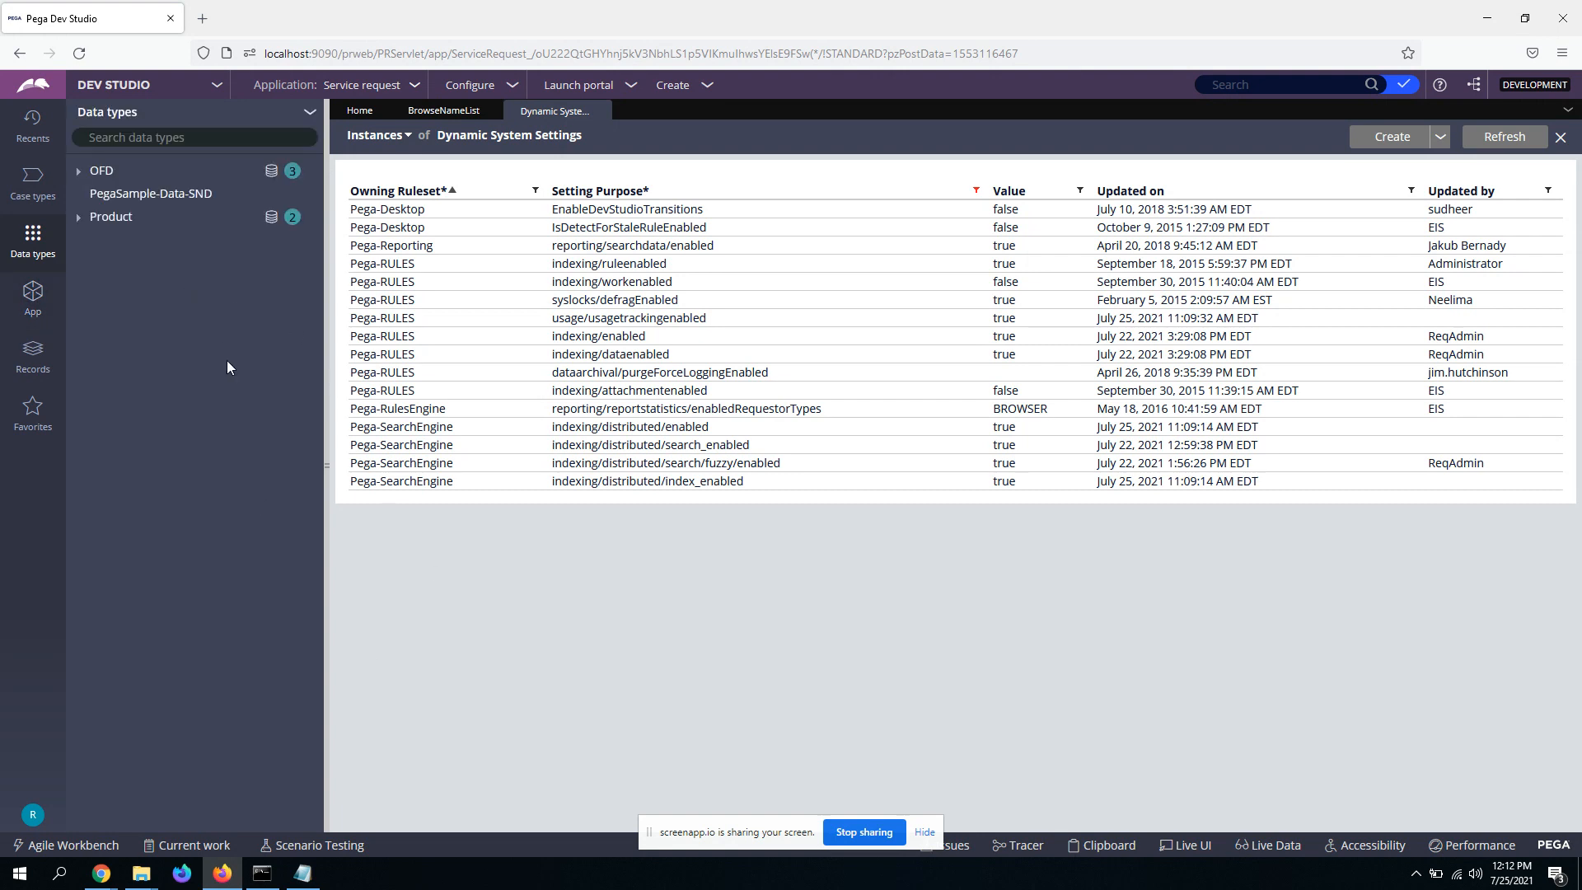
pyautogui.click(100, 170)
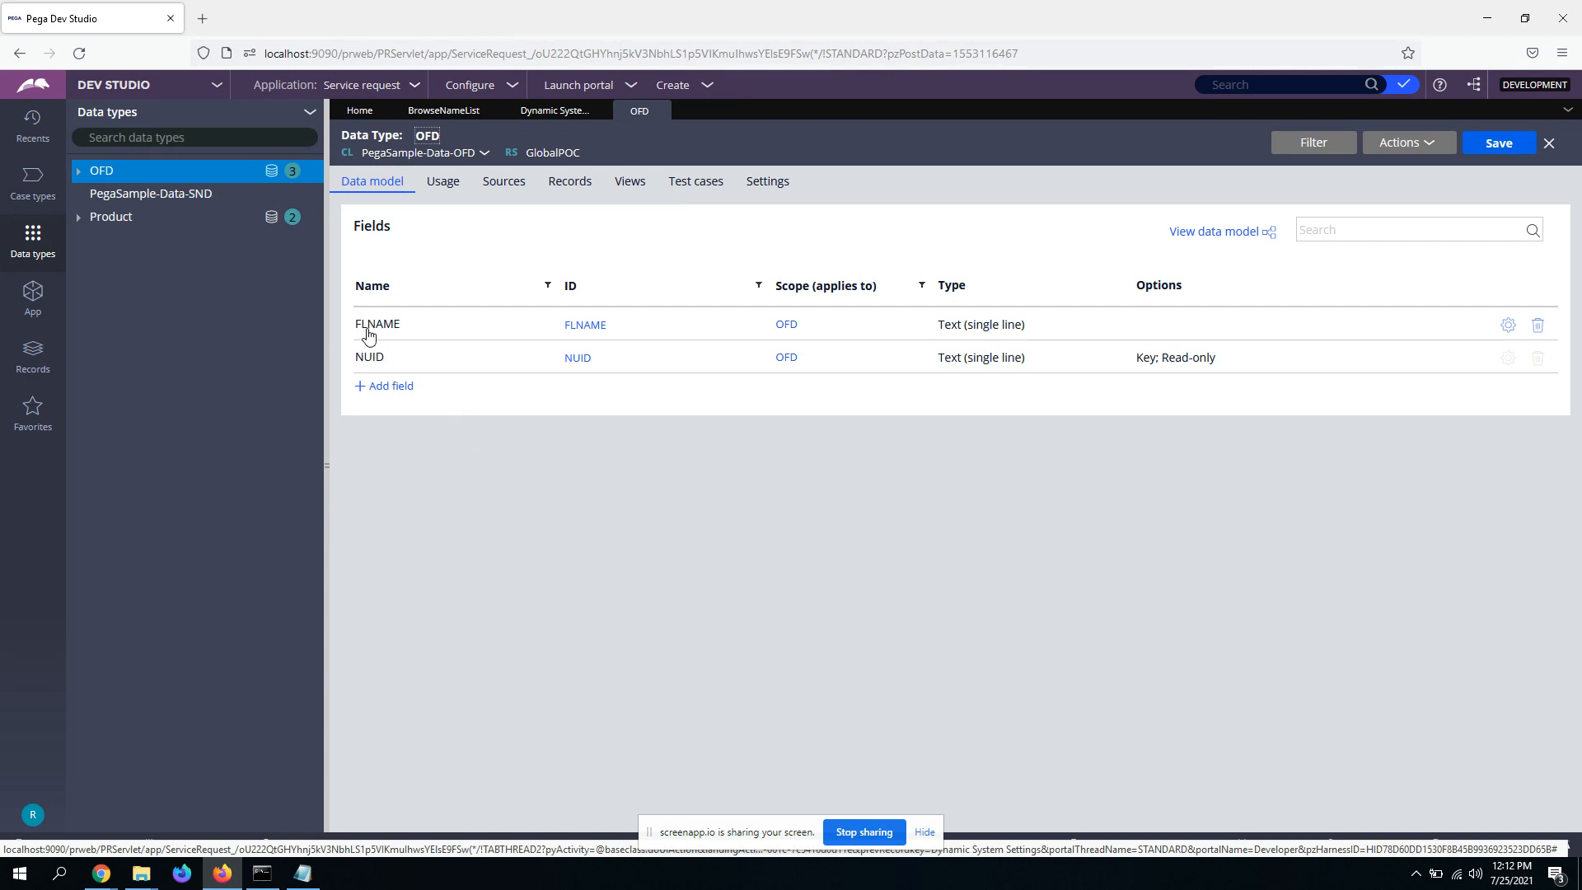
pyautogui.moveTo(552, 229)
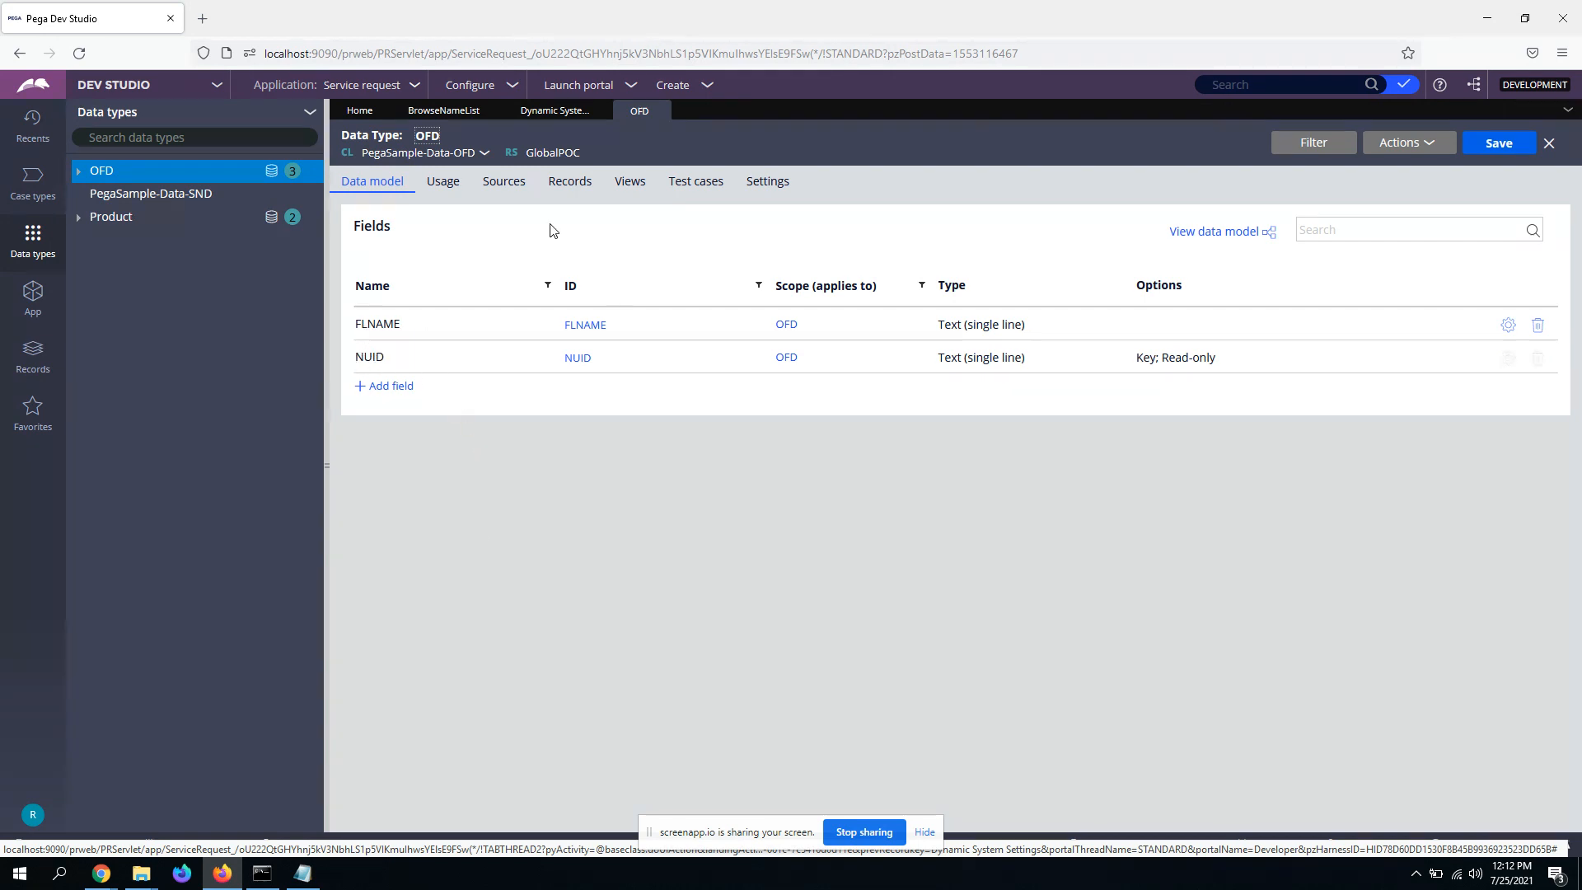
# Step: Scroll through OFD's stored records, like CIMEX and Cubanatur, then return to the App class list
pyautogui.click(569, 180)
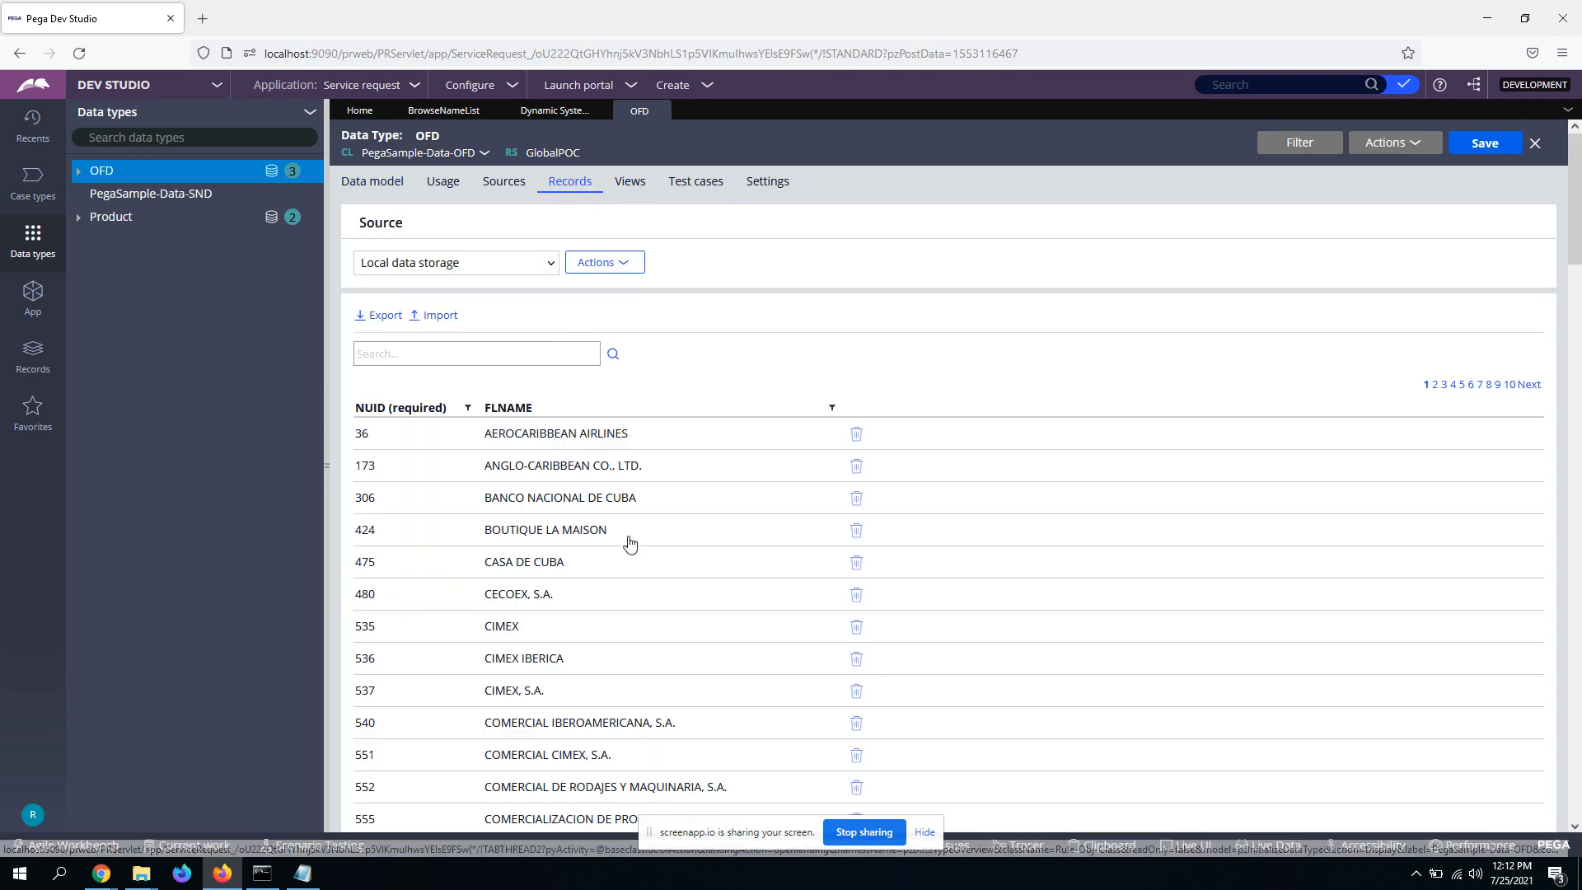
pyautogui.scroll(-3)
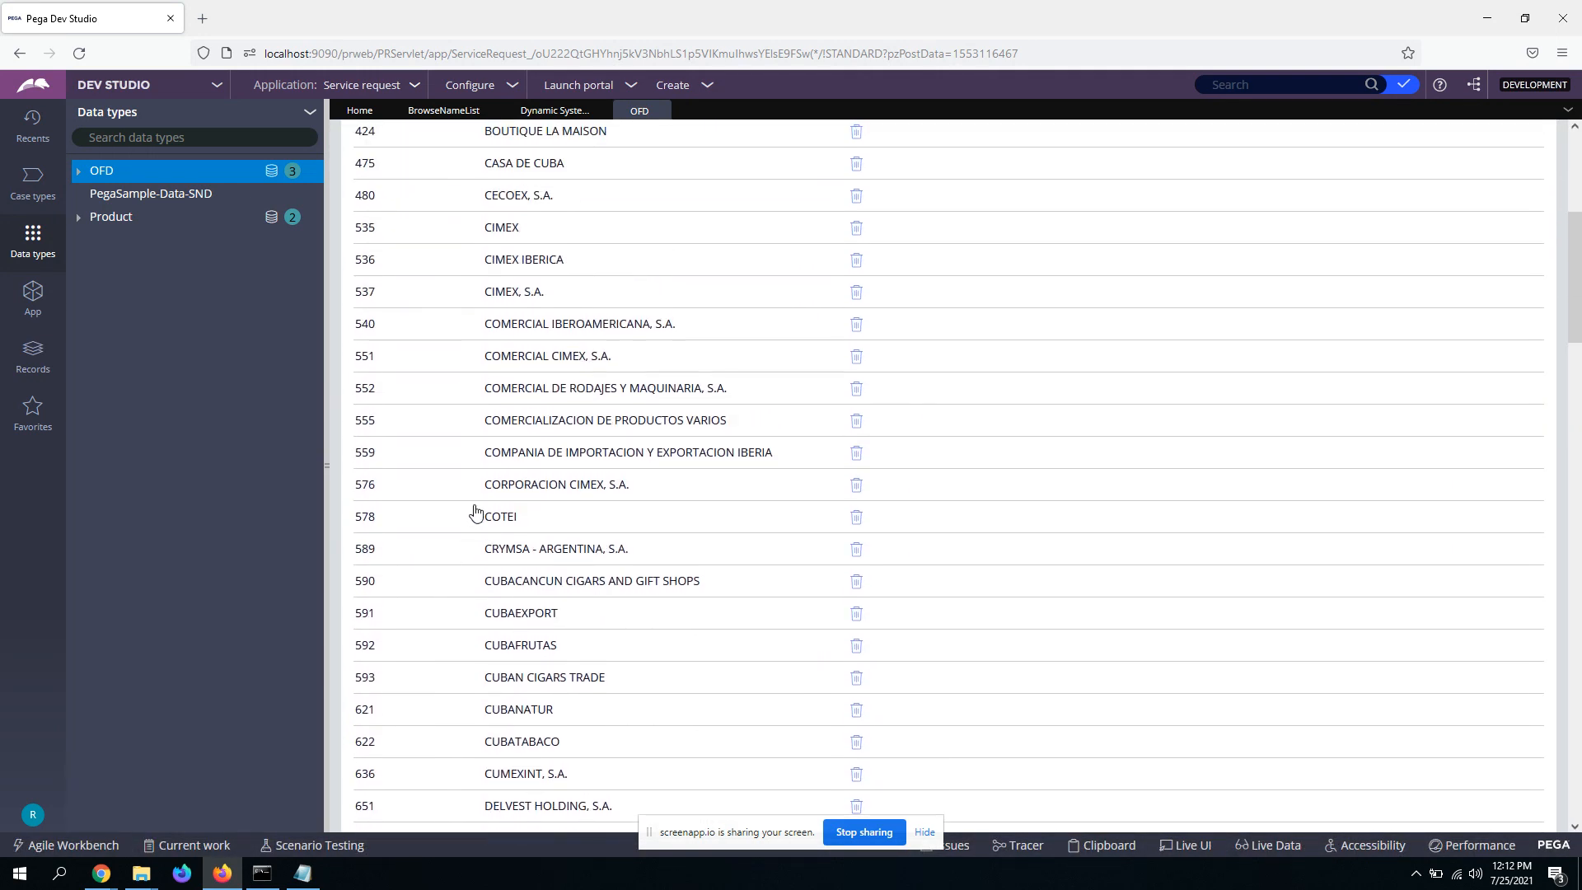
pyautogui.scroll(-3)
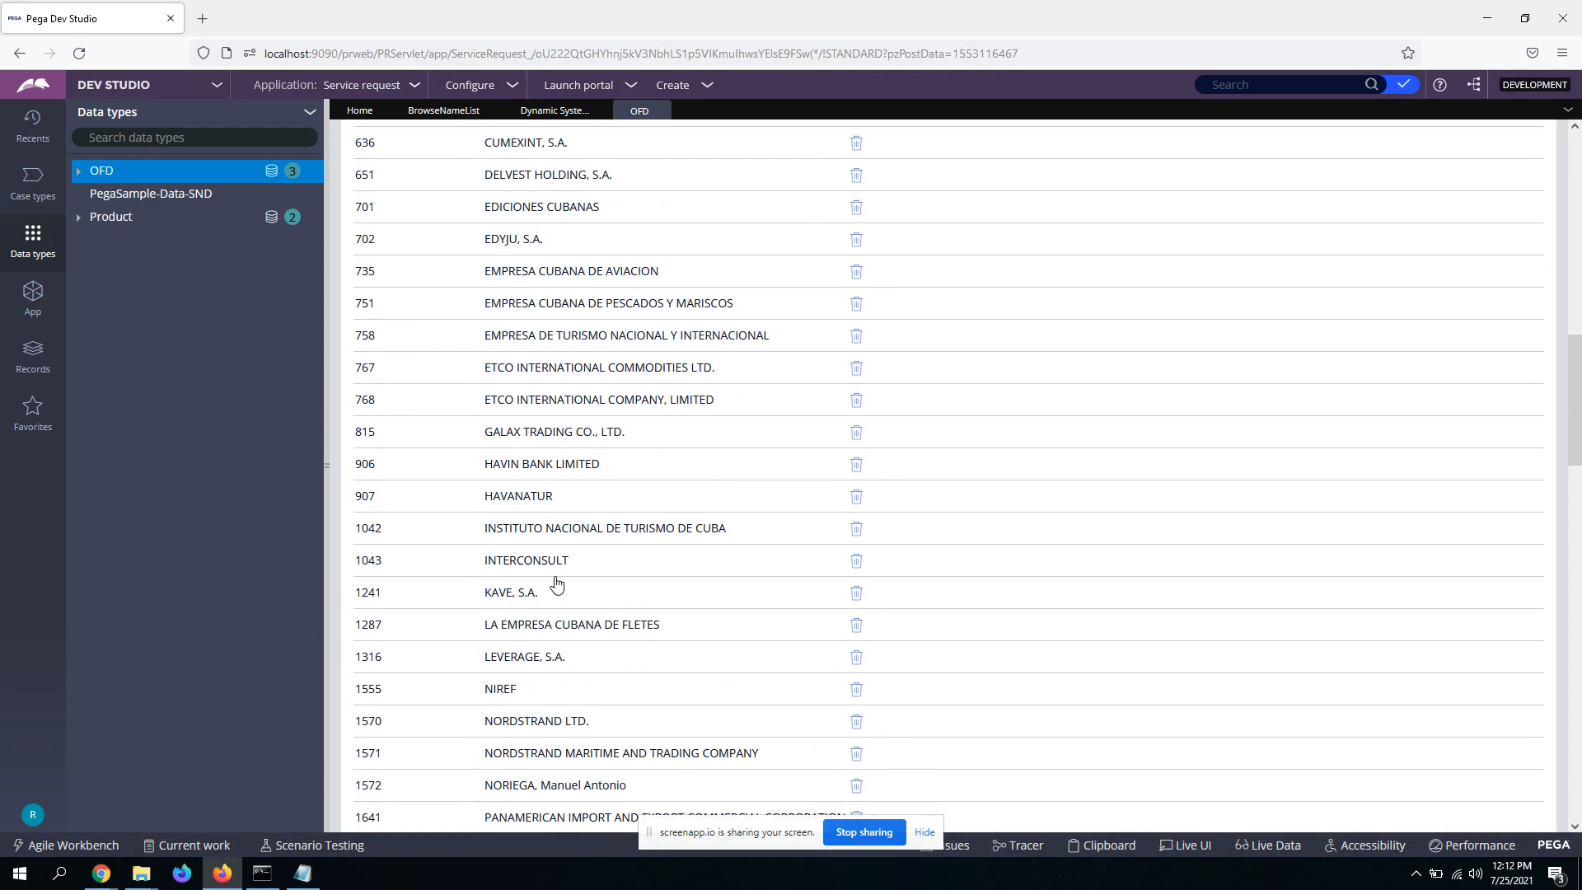
pyautogui.scroll(3)
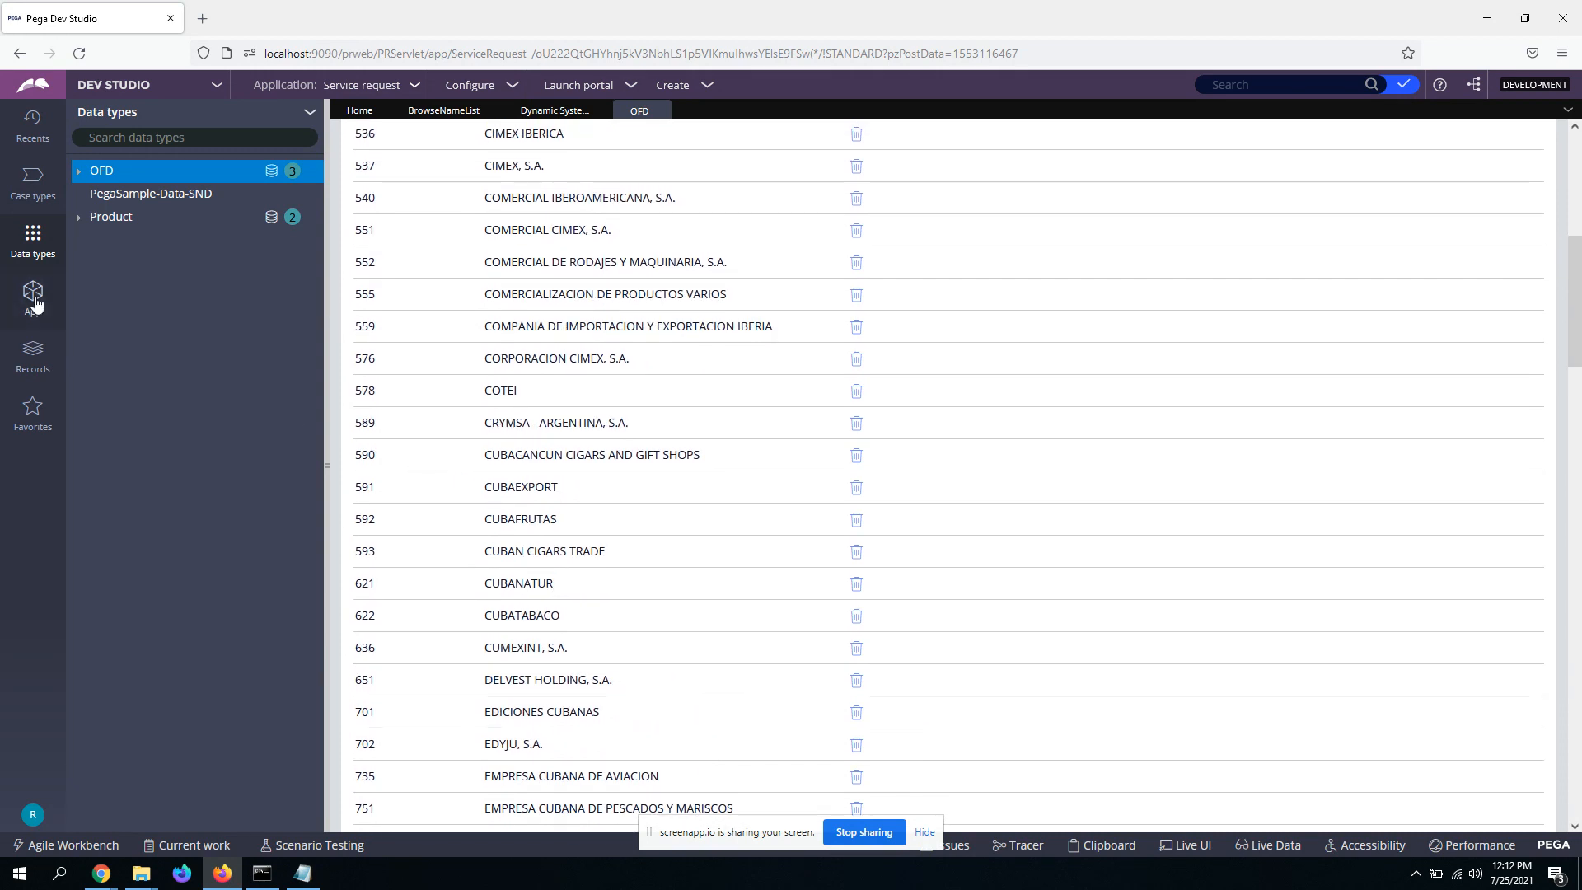
pyautogui.click(32, 296)
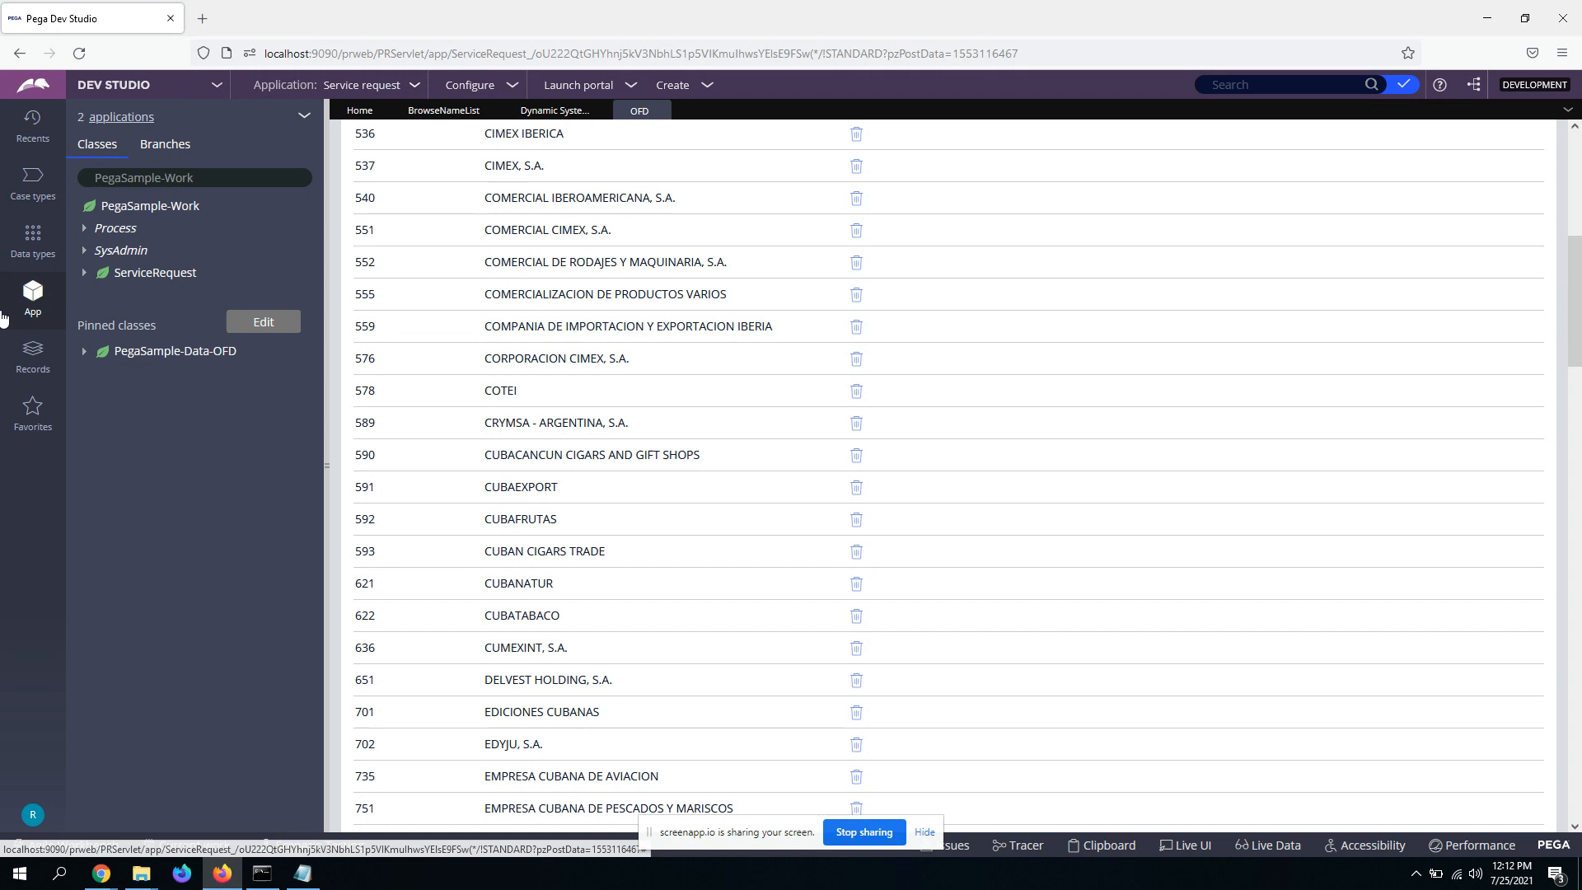
# Step: Open the PegaSample-Data-OFD pySearch record from SysAdmin's Custom Search Properties list
pyautogui.click(32, 355)
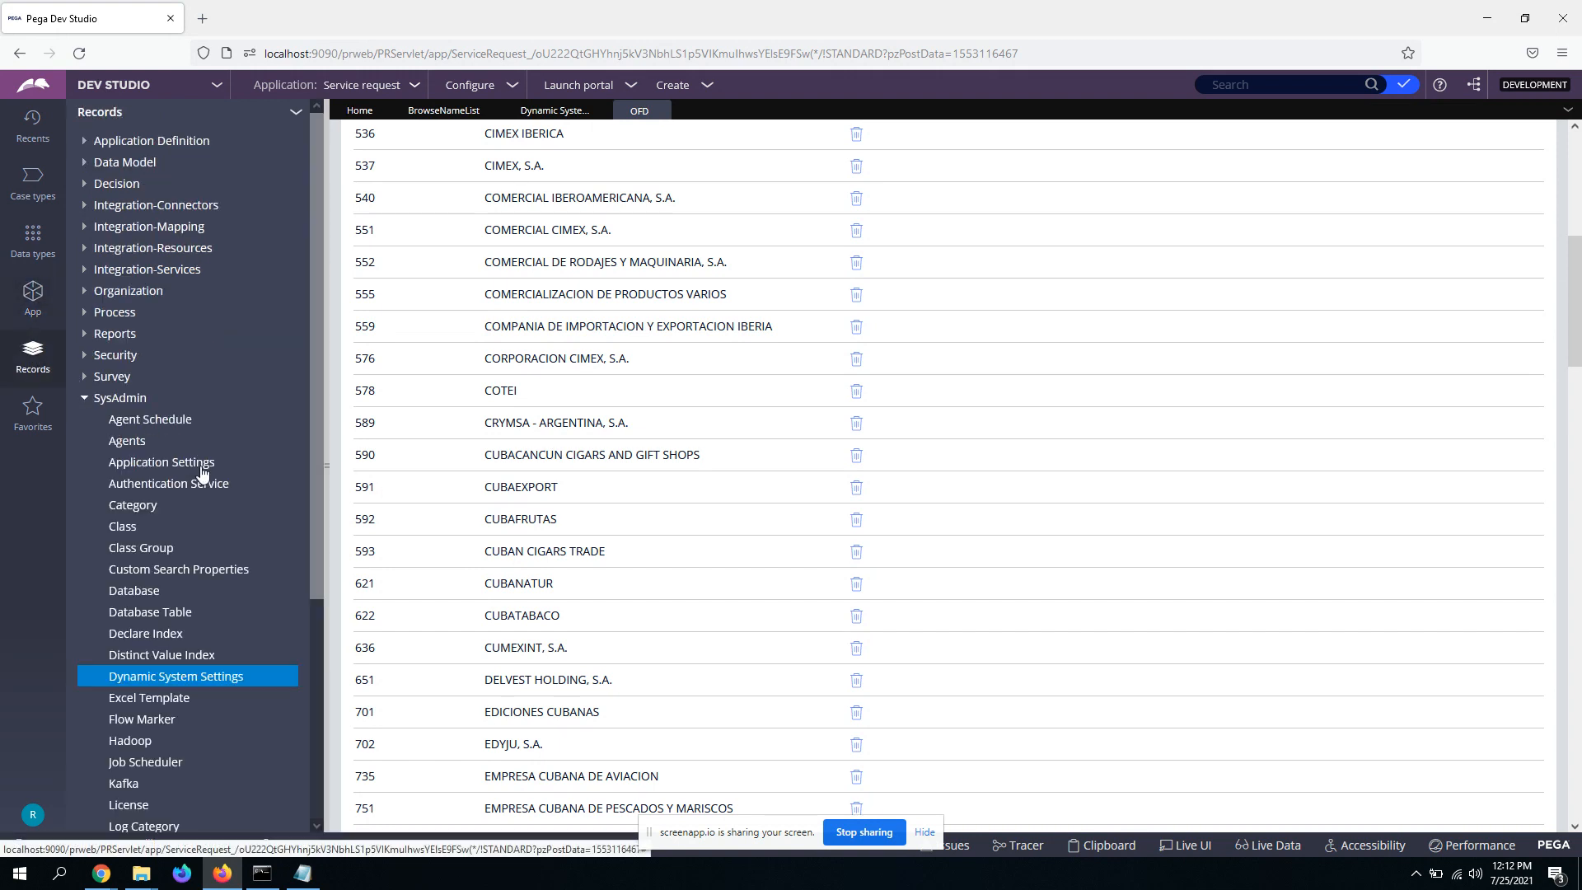
pyautogui.click(179, 568)
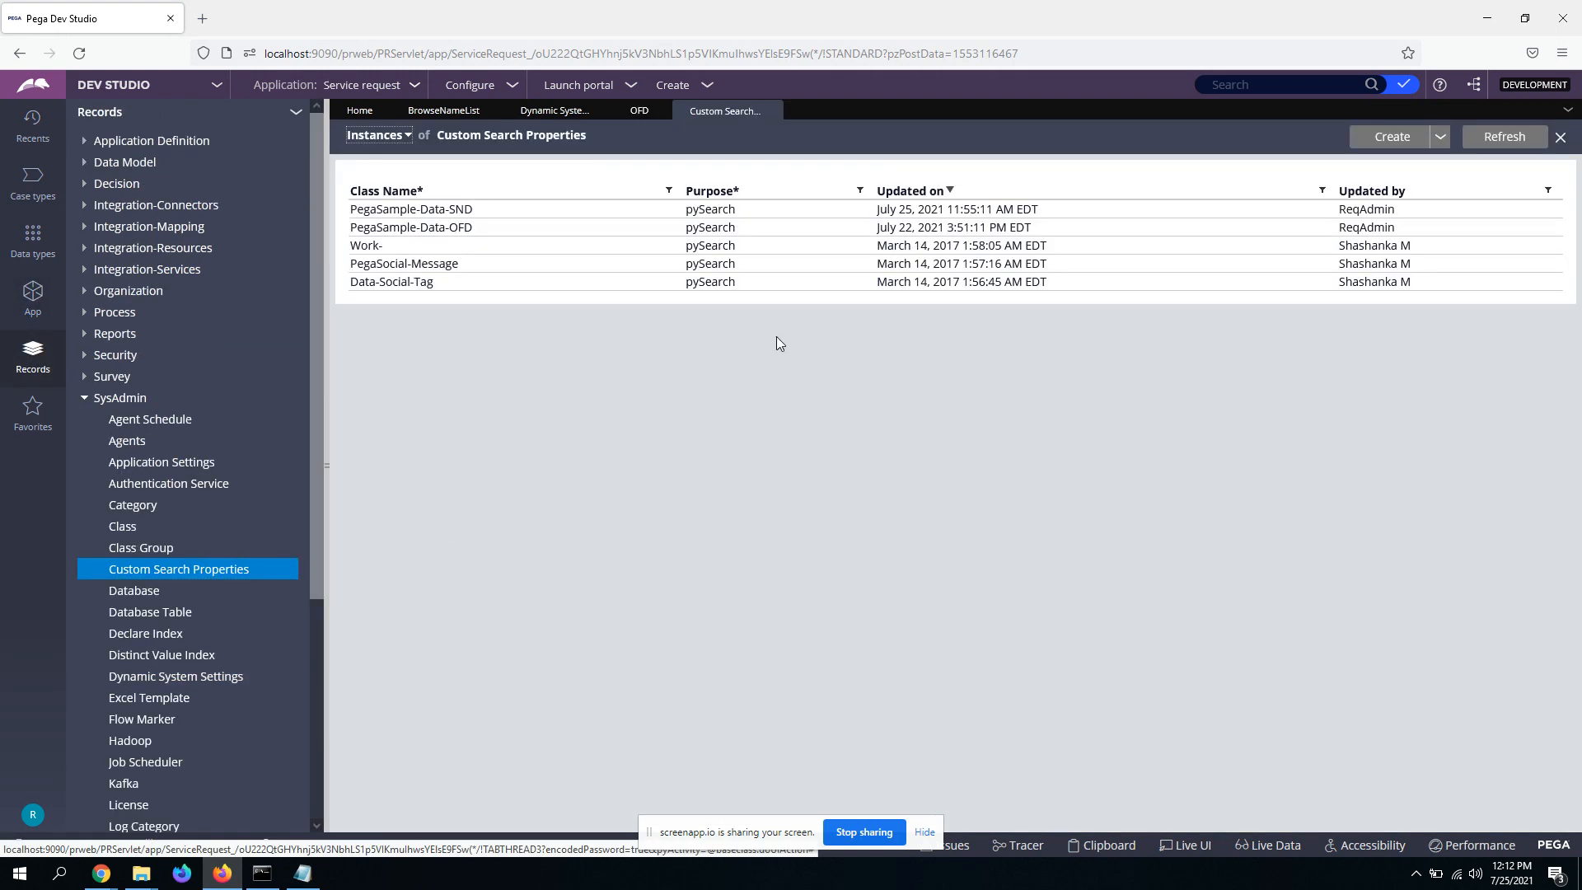
pyautogui.moveTo(518, 258)
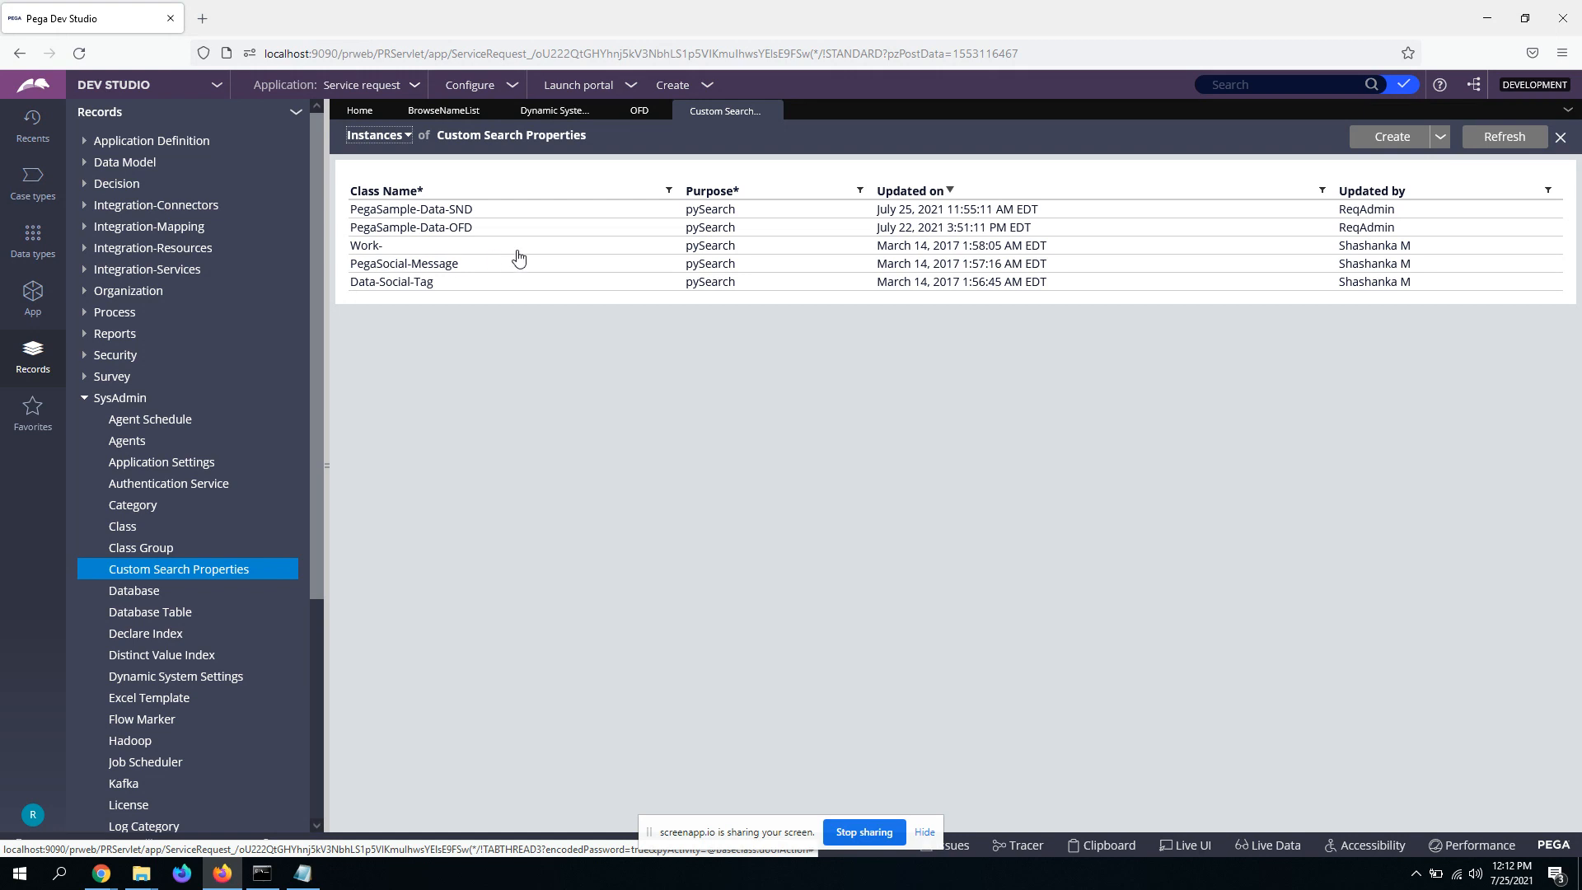
pyautogui.moveTo(514, 246)
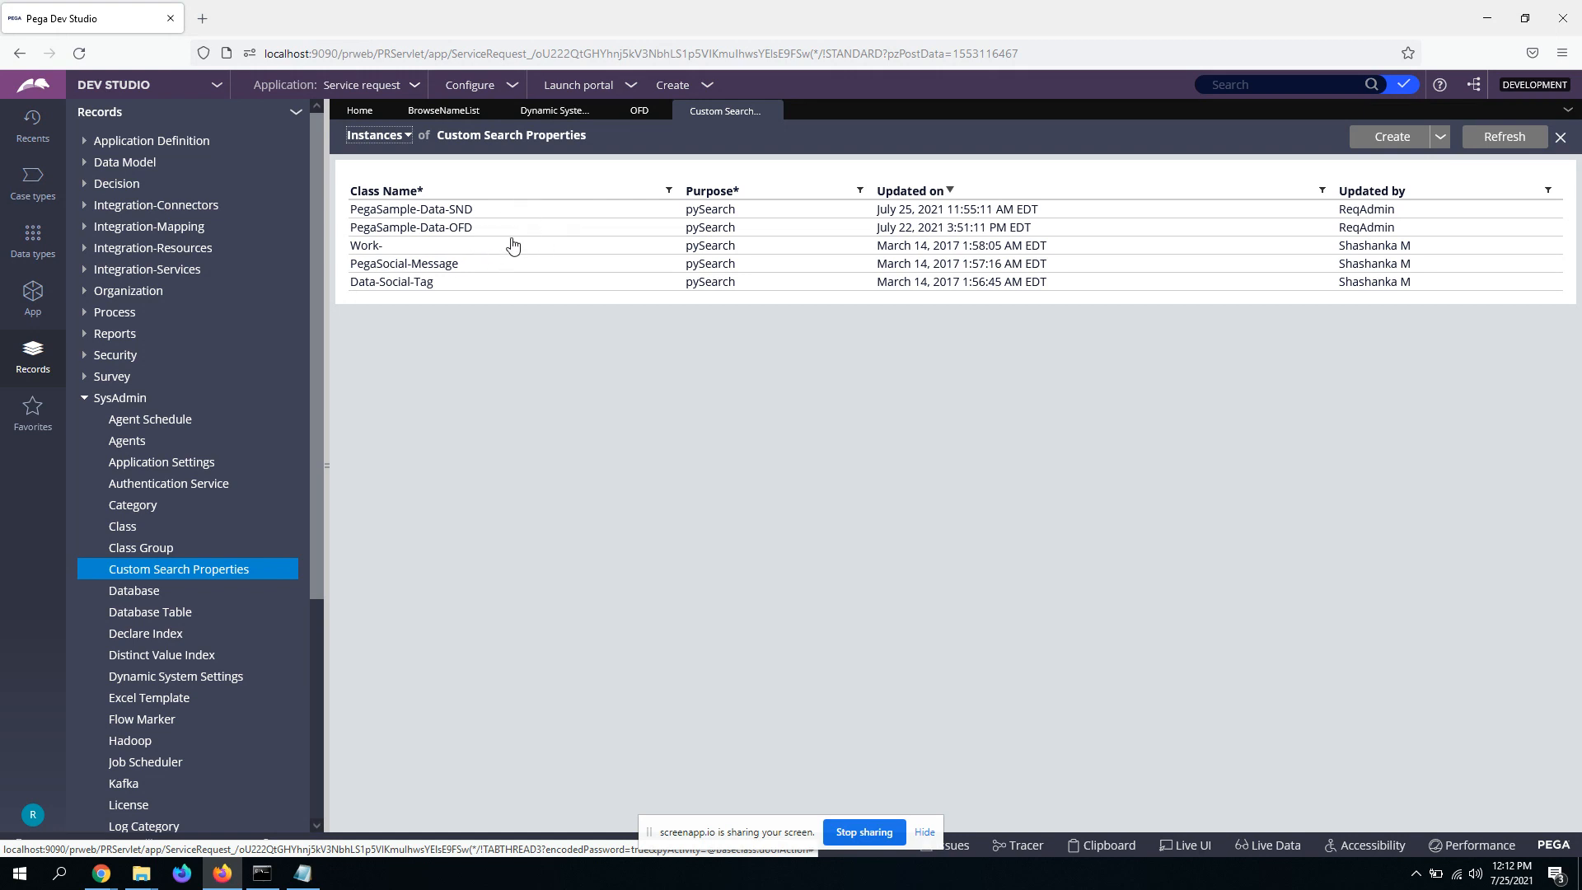
pyautogui.moveTo(337, 589)
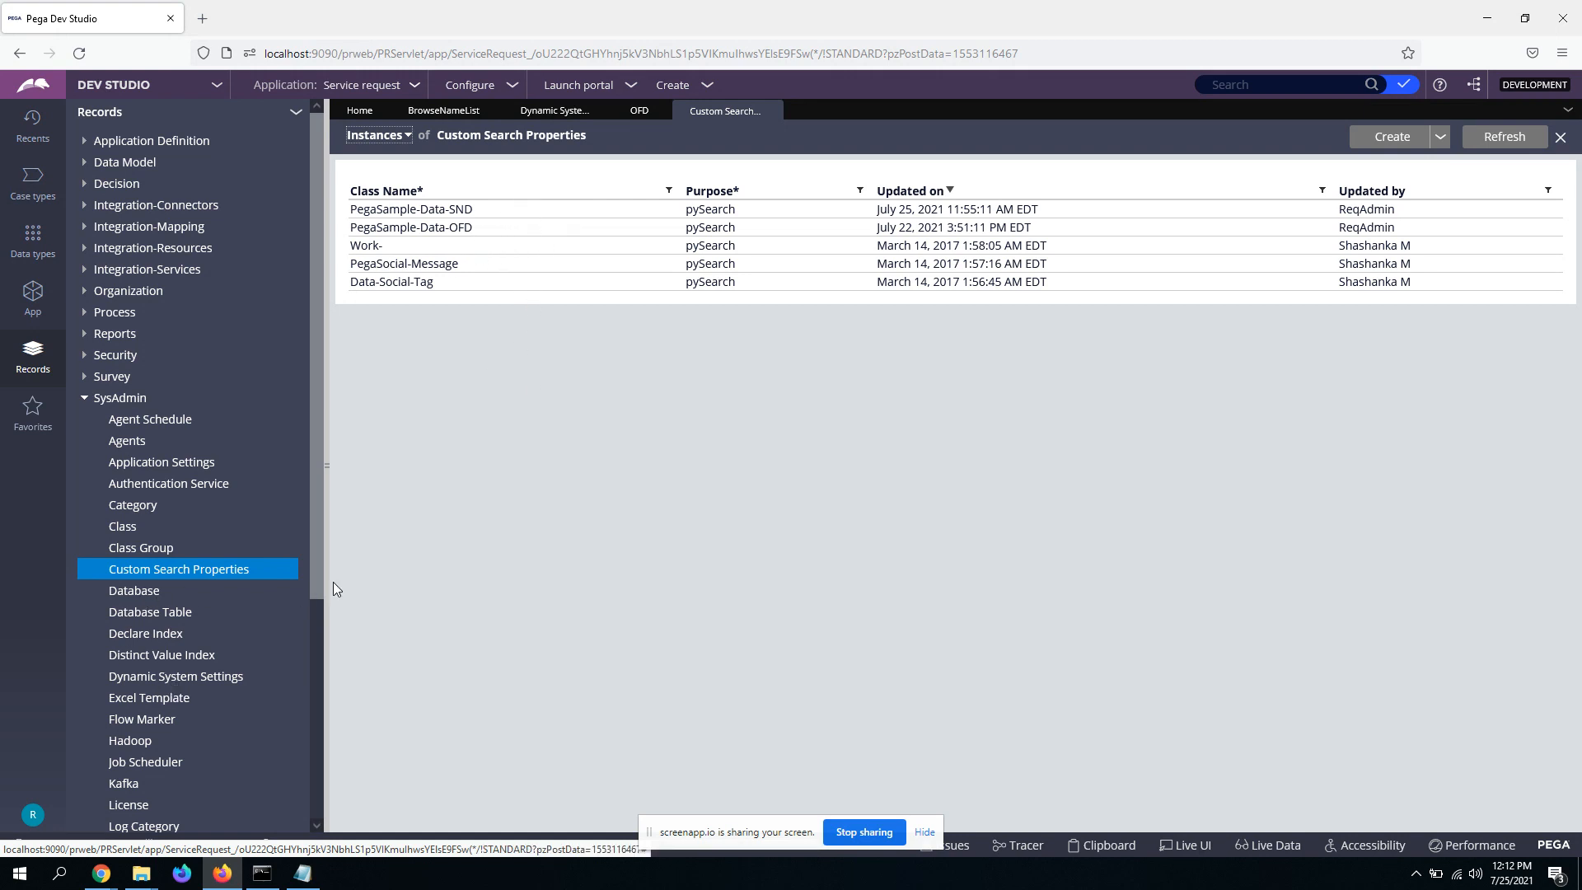
pyautogui.click(410, 228)
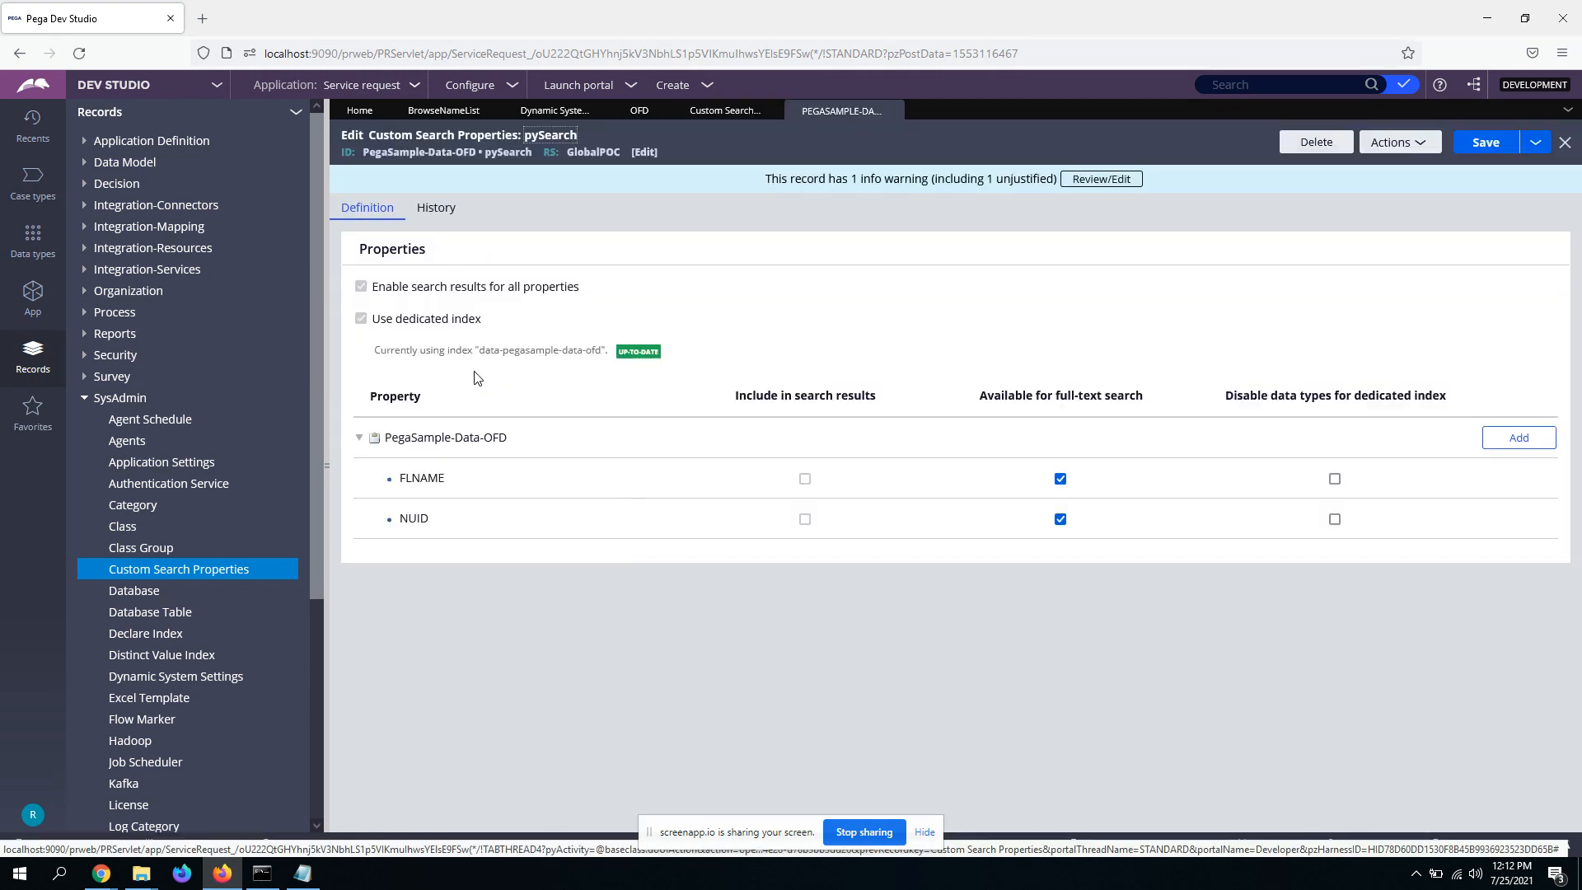
pyautogui.moveTo(469, 331)
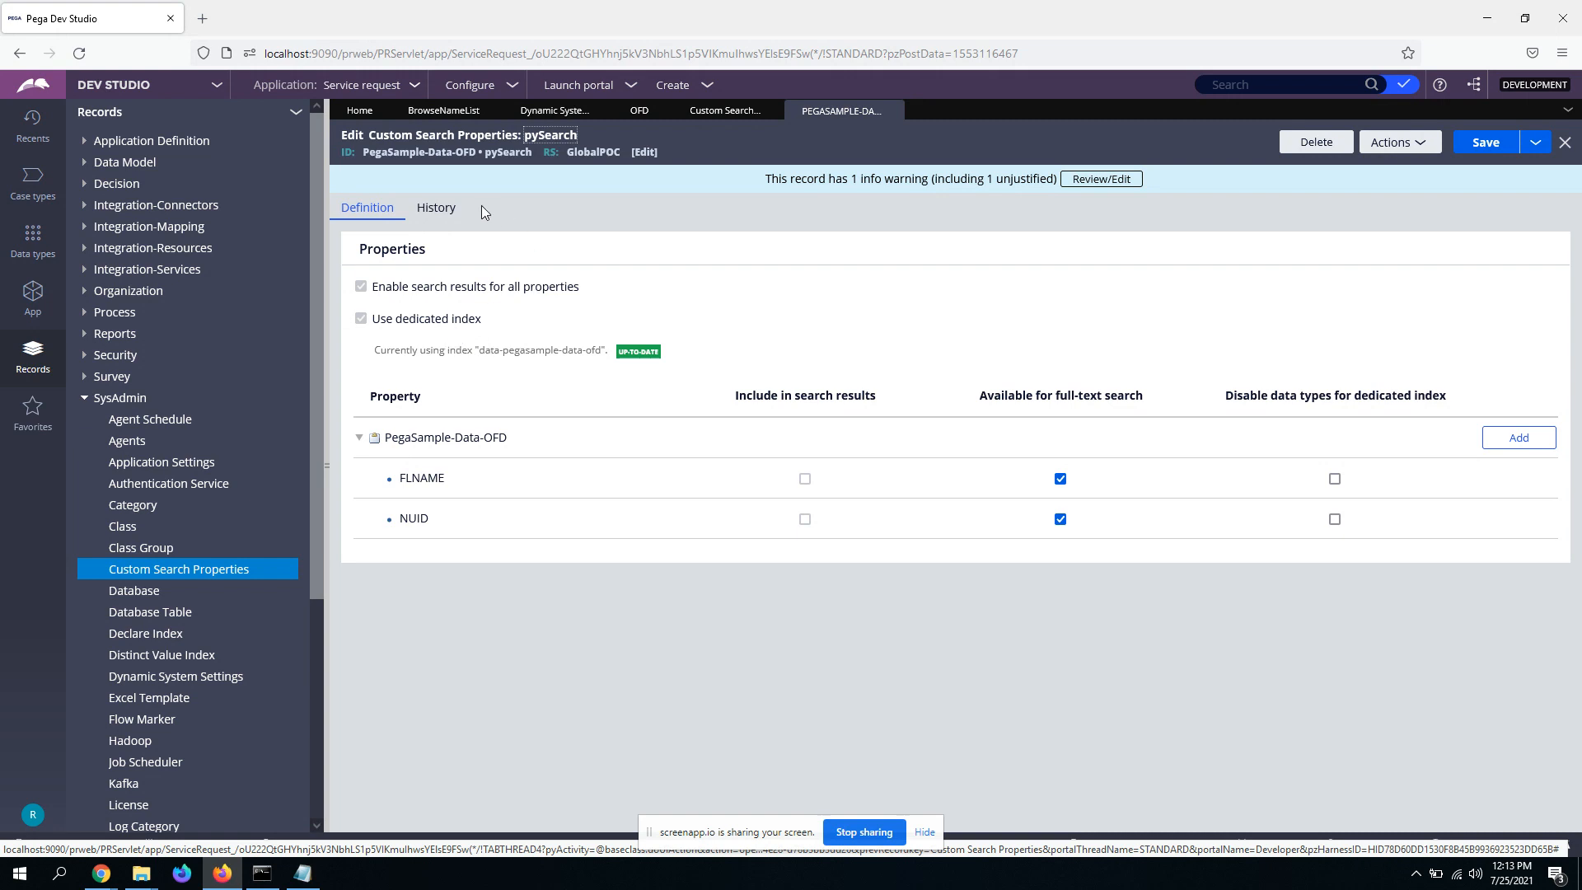
pyautogui.moveTo(574, 513)
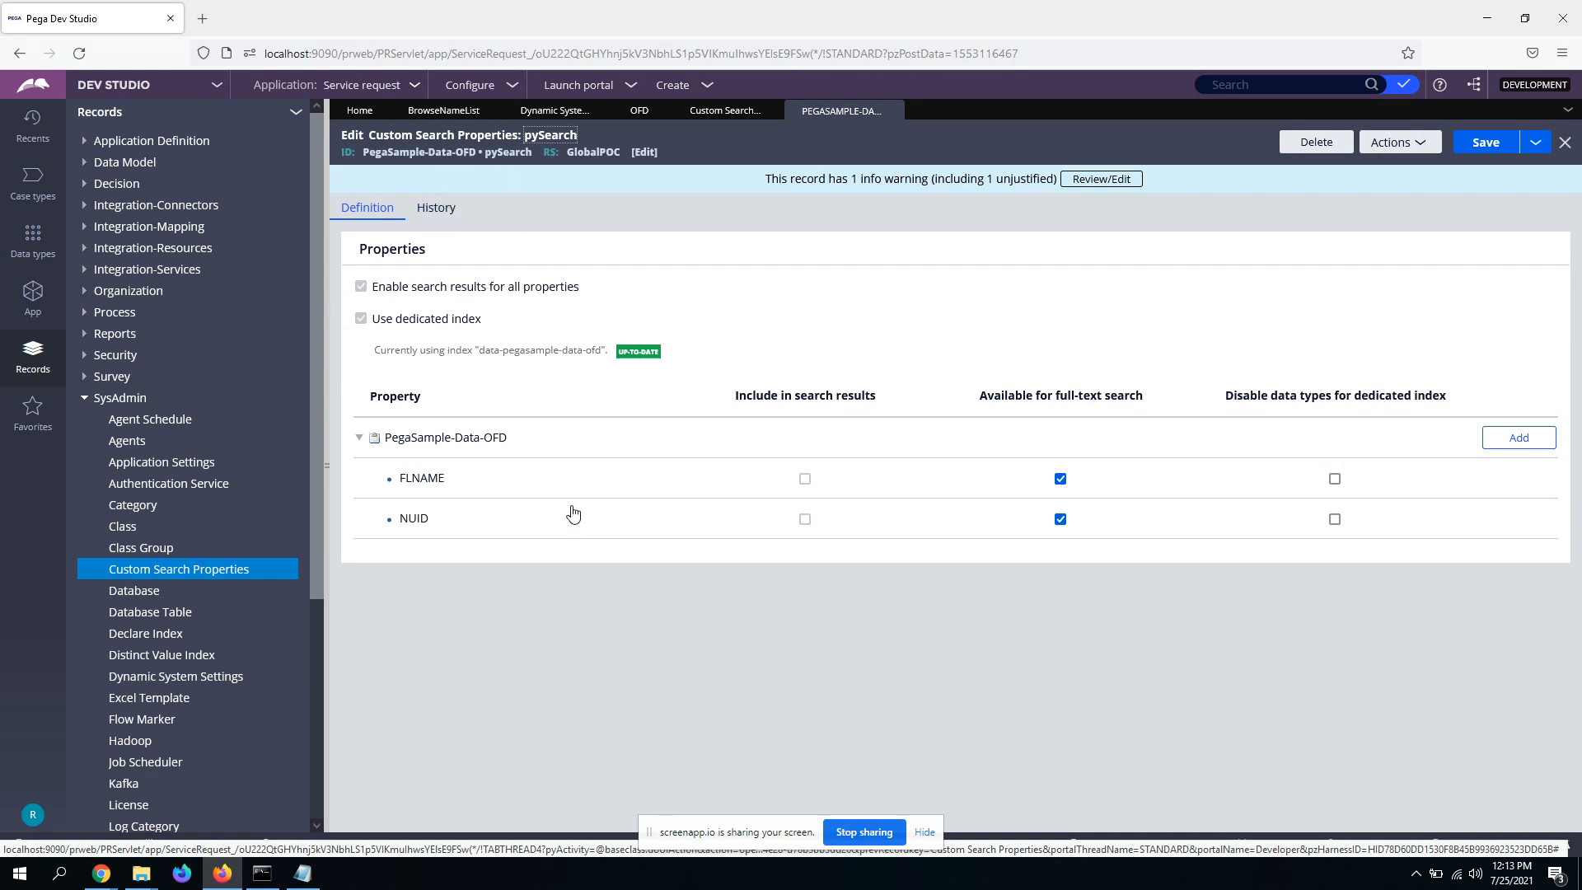
pyautogui.moveTo(708, 244)
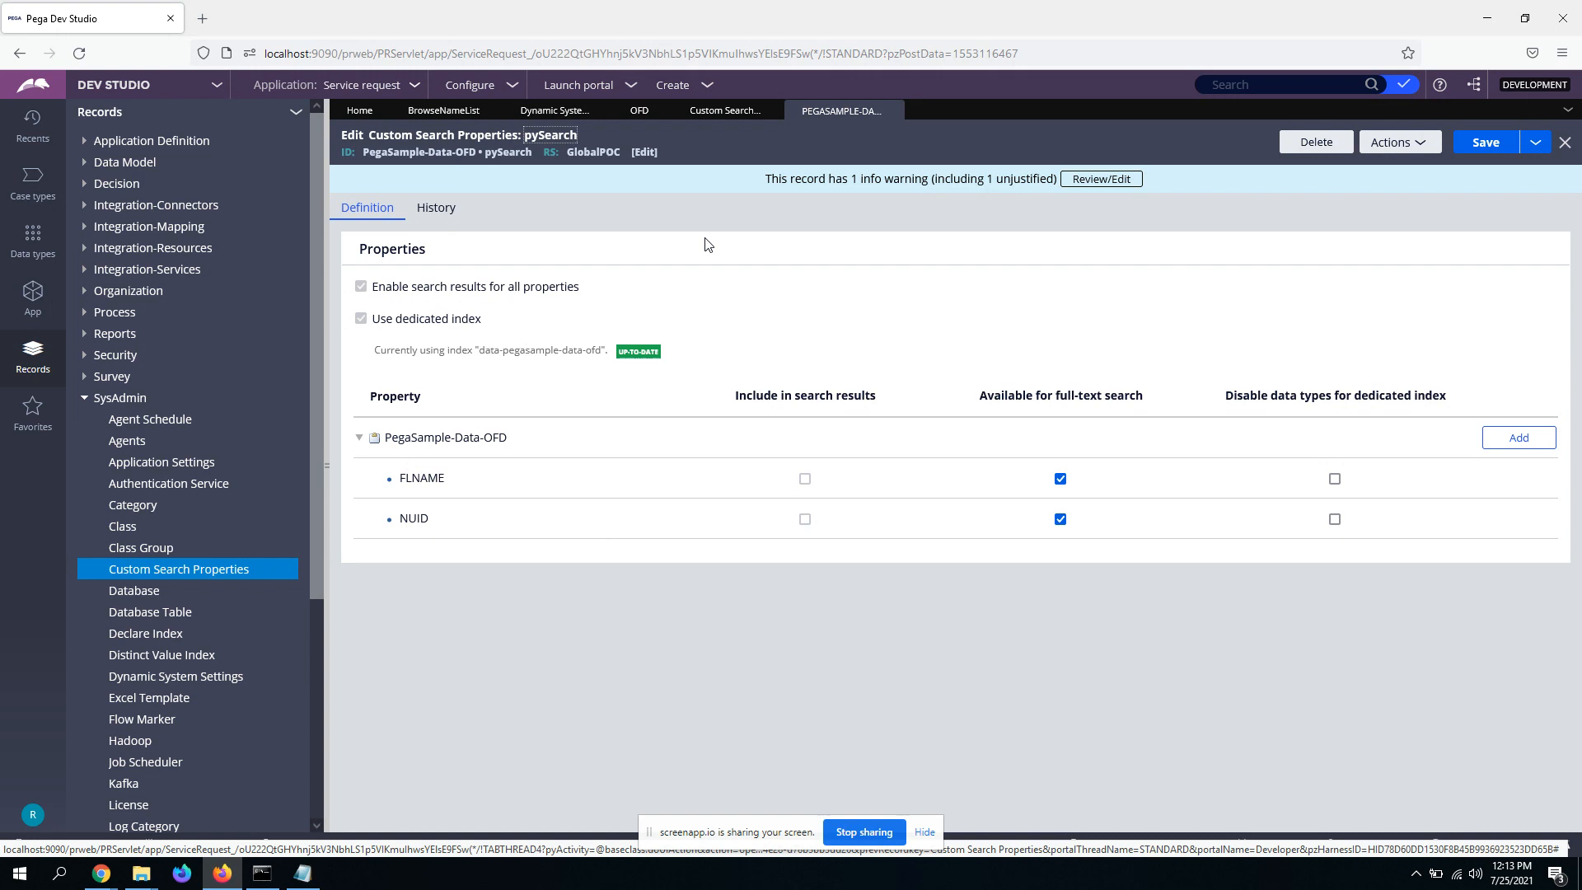
pyautogui.moveTo(620, 548)
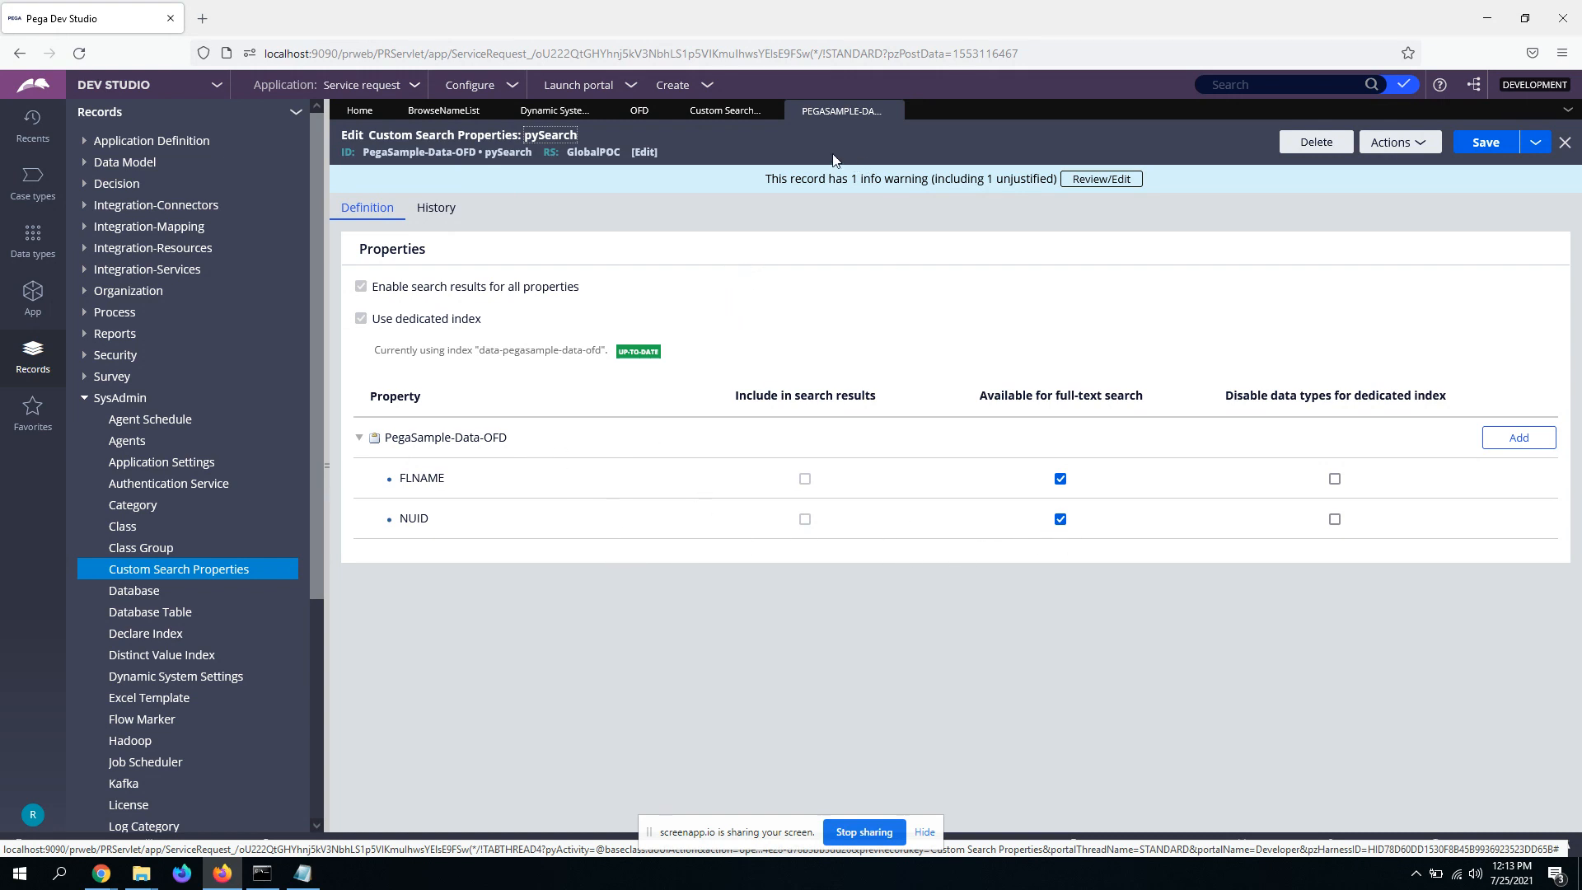
pyautogui.moveTo(408, 525)
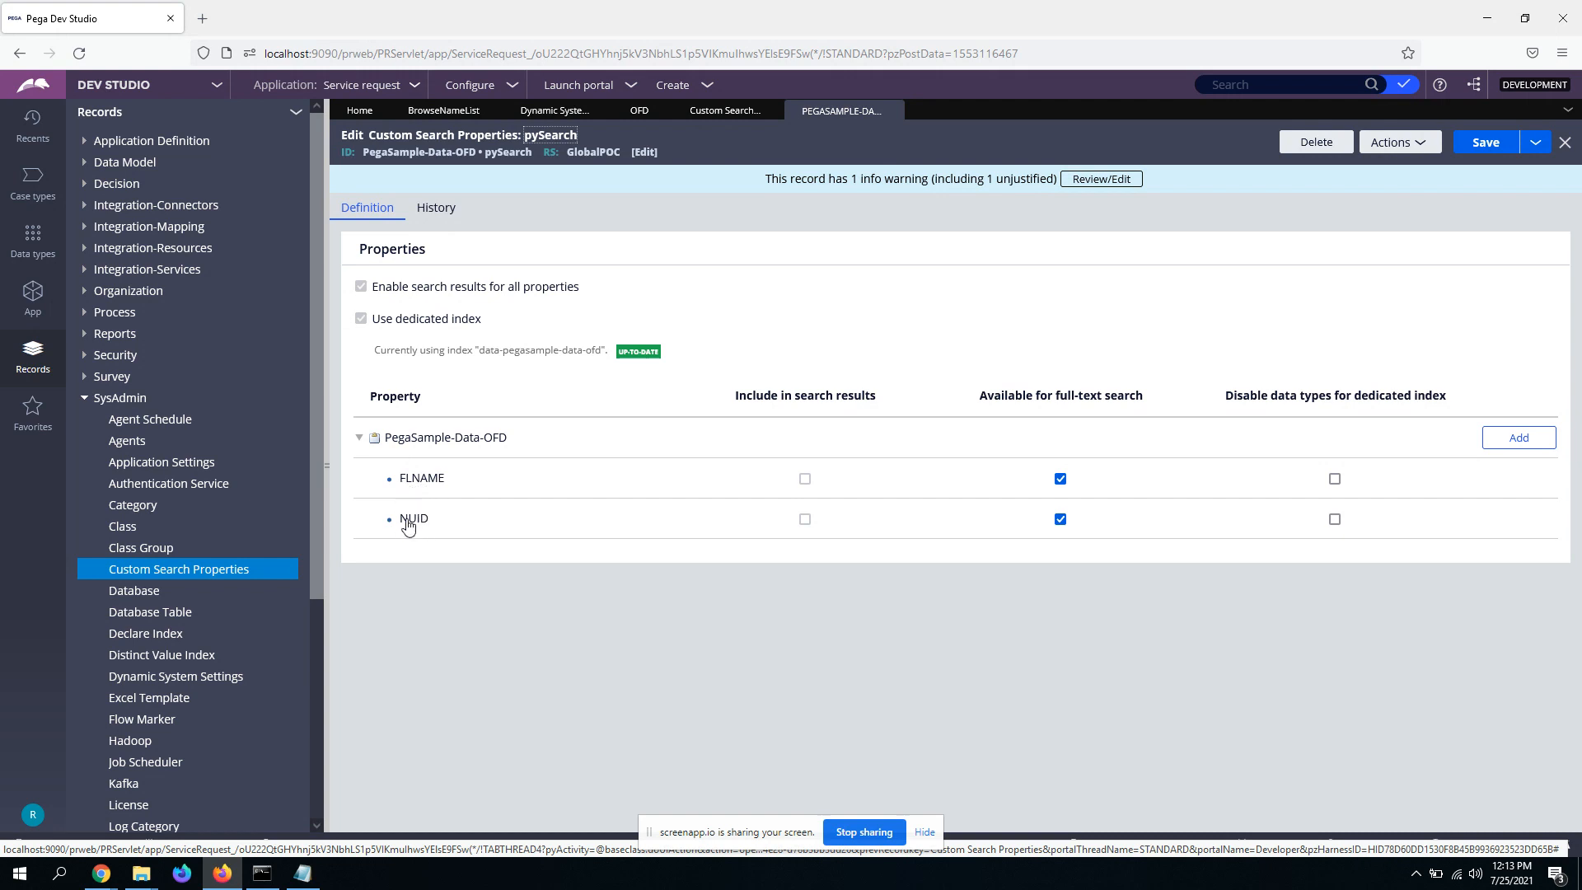
pyautogui.moveTo(413, 498)
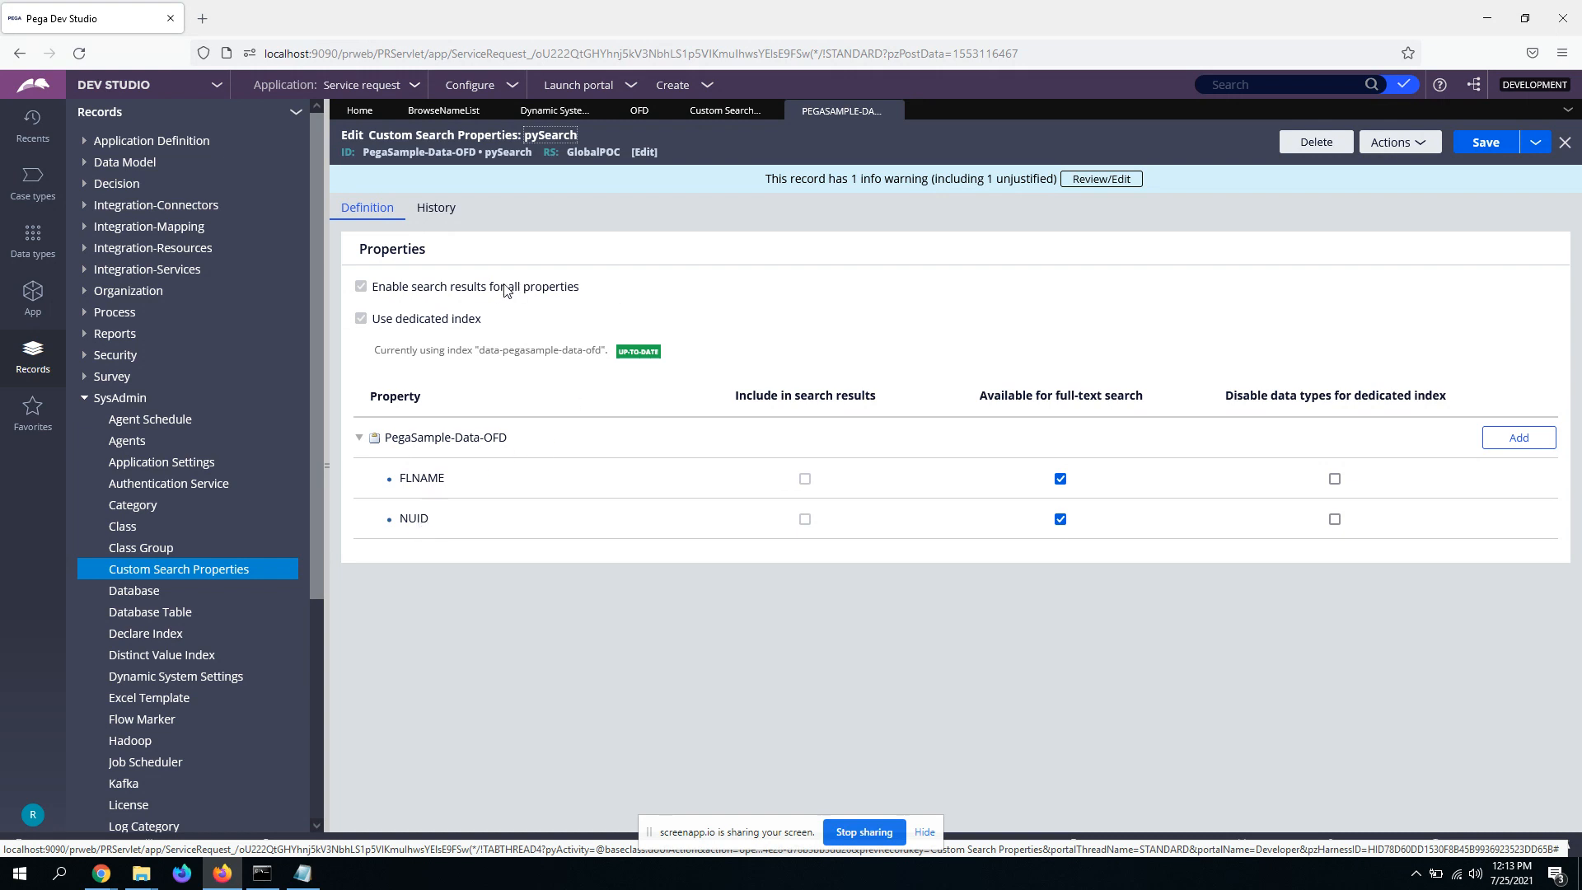
pyautogui.moveTo(408, 319)
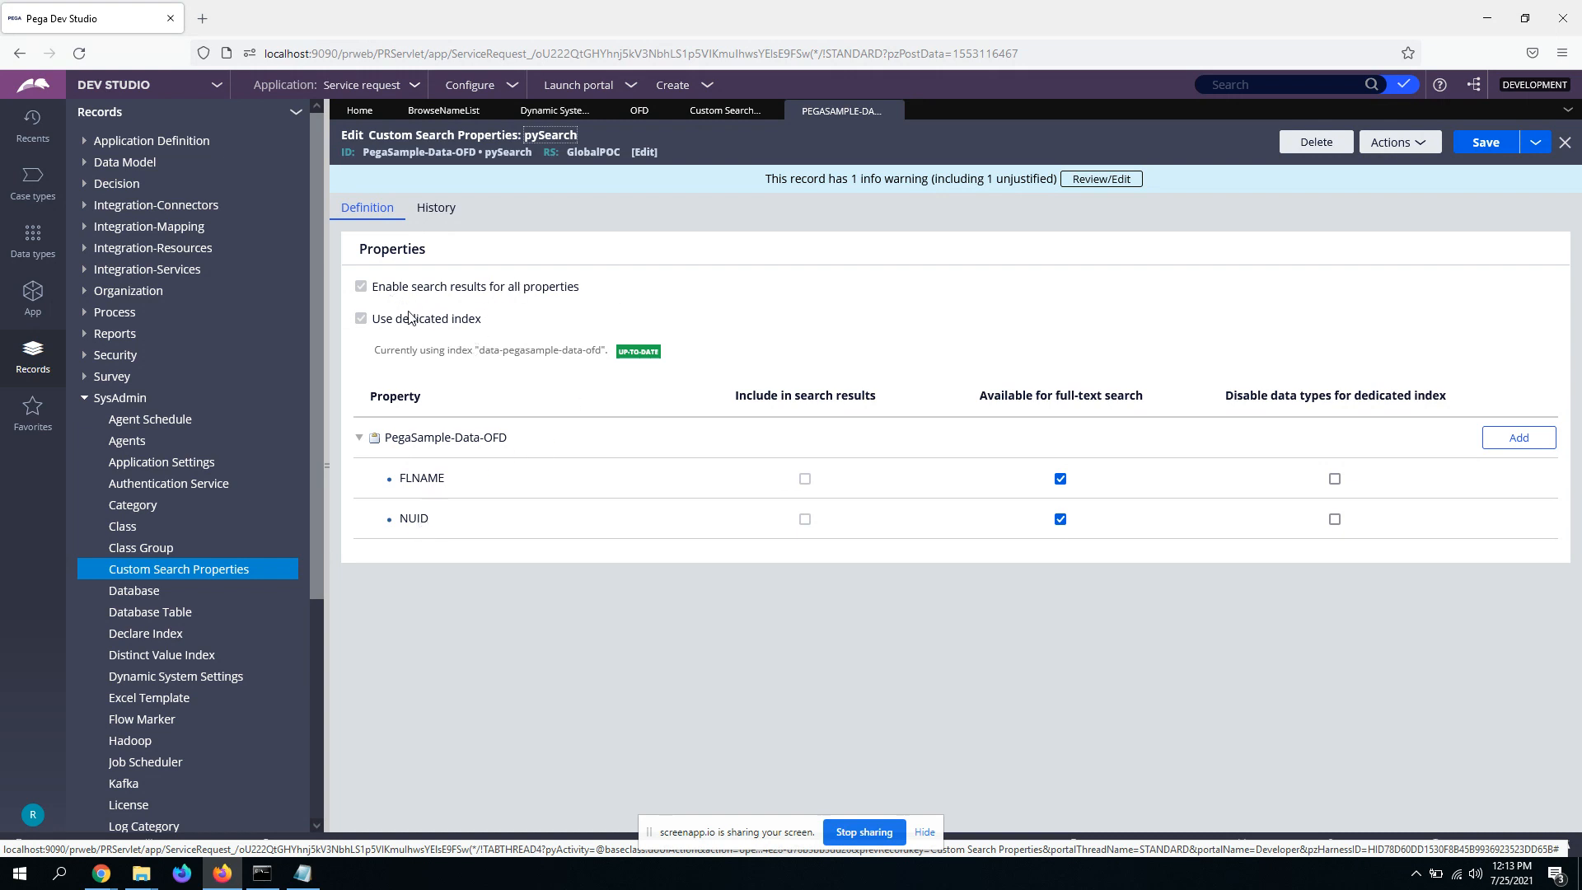
pyautogui.moveTo(395, 328)
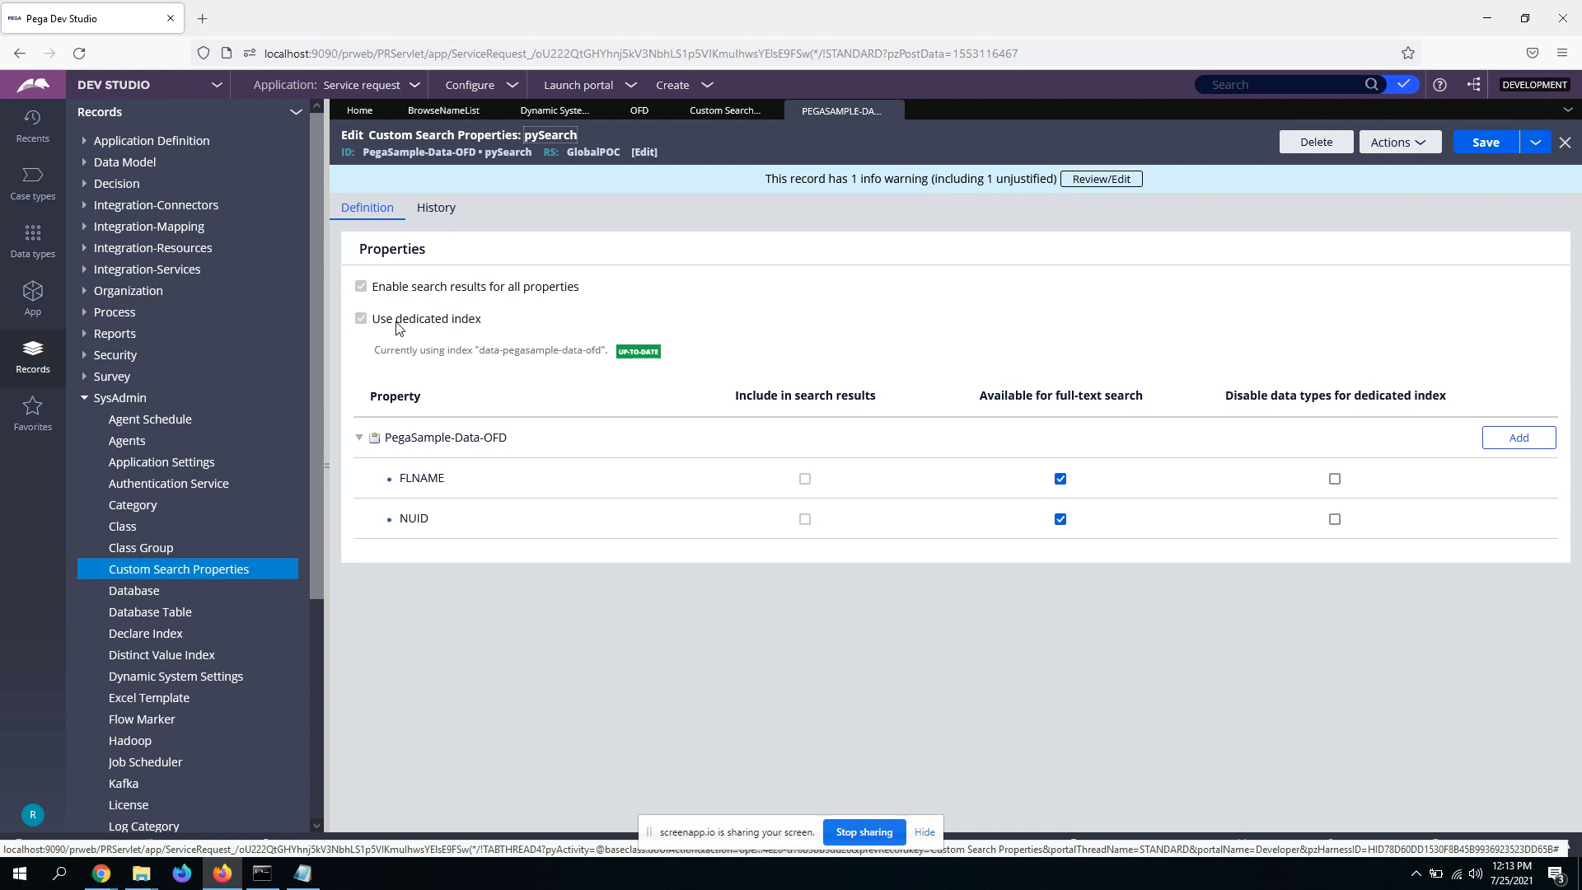
pyautogui.moveTo(425, 387)
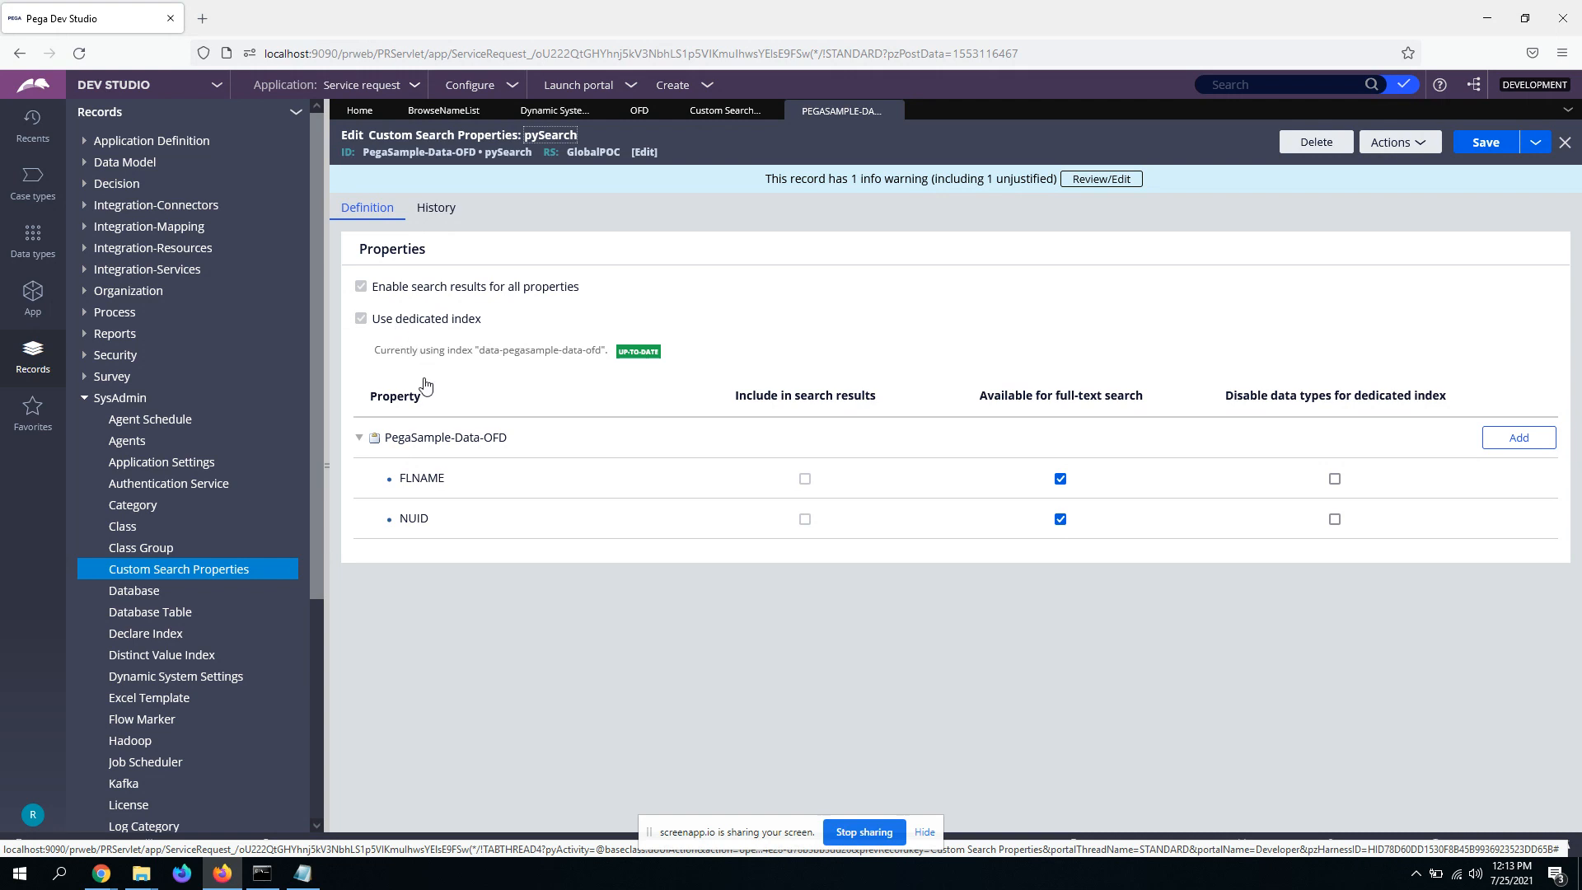
pyautogui.moveTo(1173, 309)
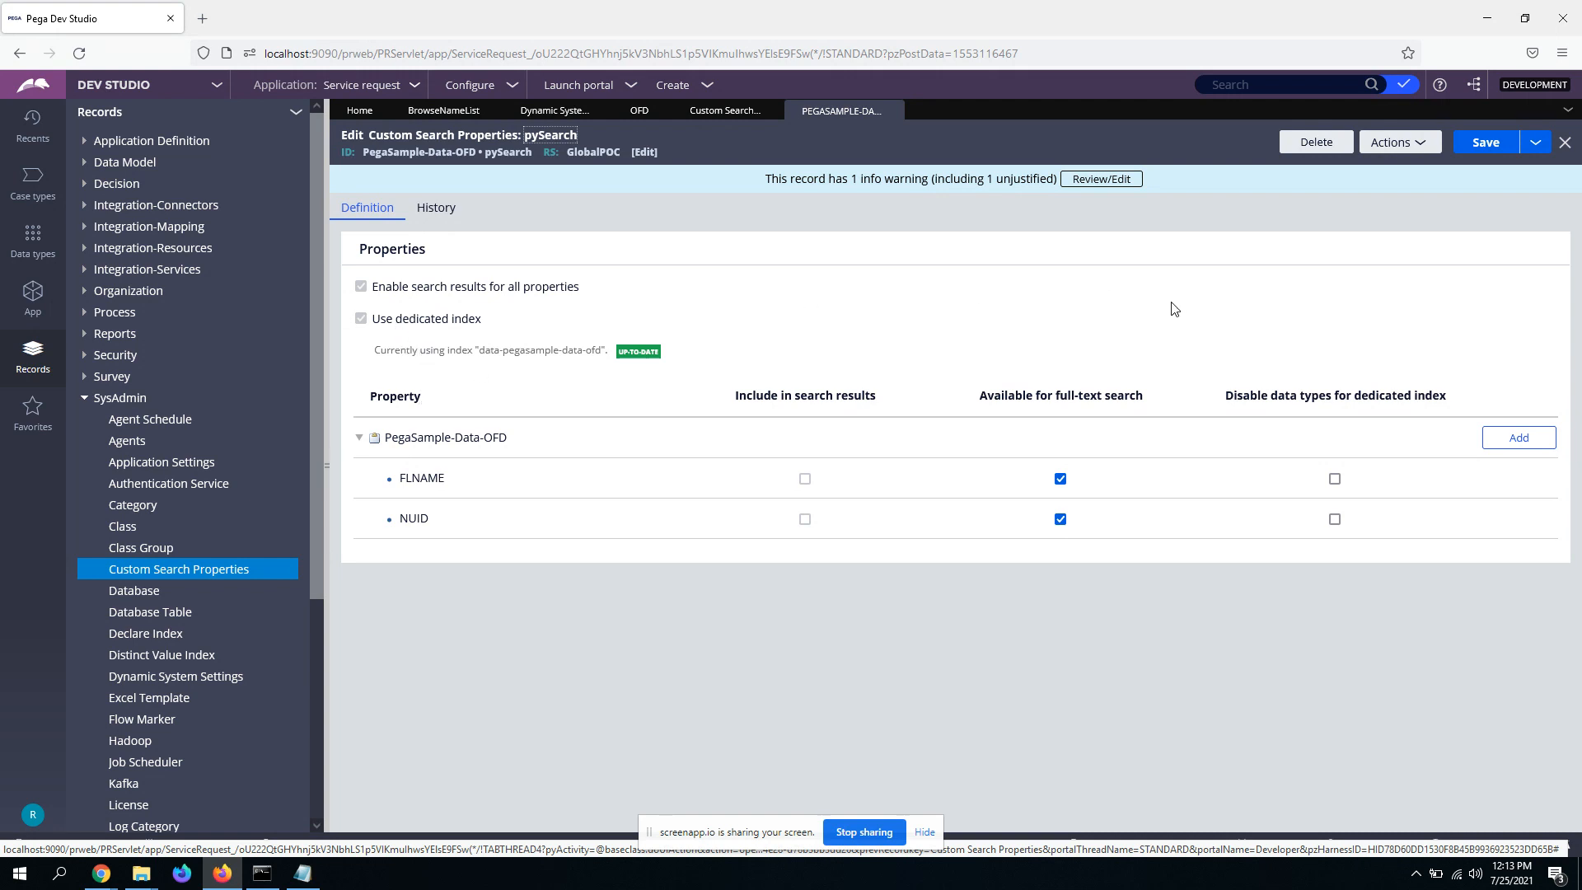
pyautogui.moveTo(941, 269)
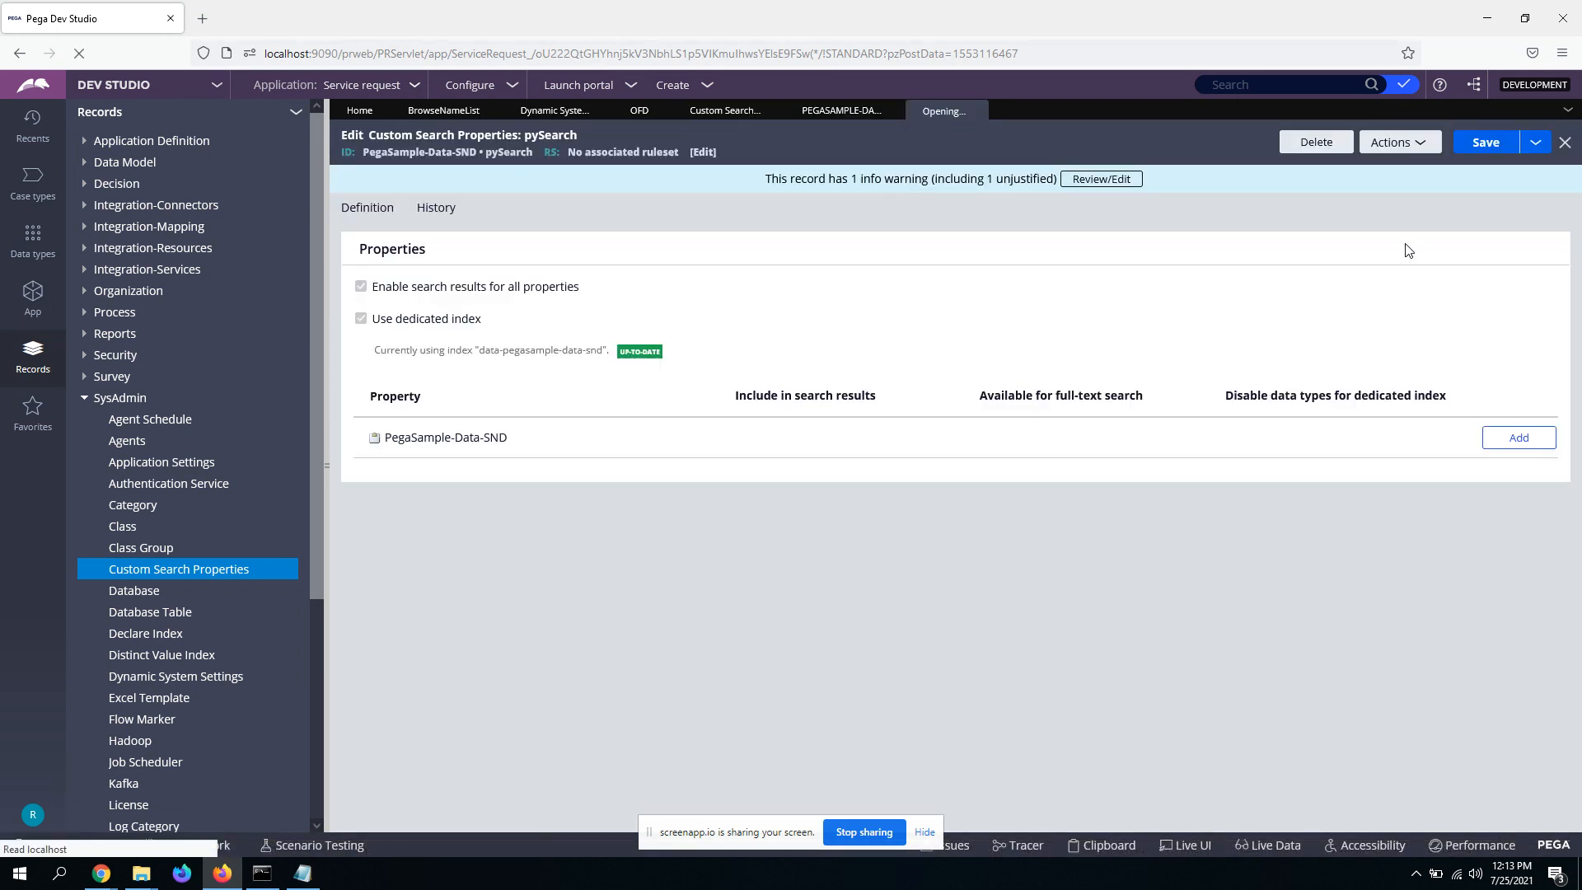
# Step: Delete the PegaSample-Data-SND pySearch custom search properties record
pyautogui.click(1315, 141)
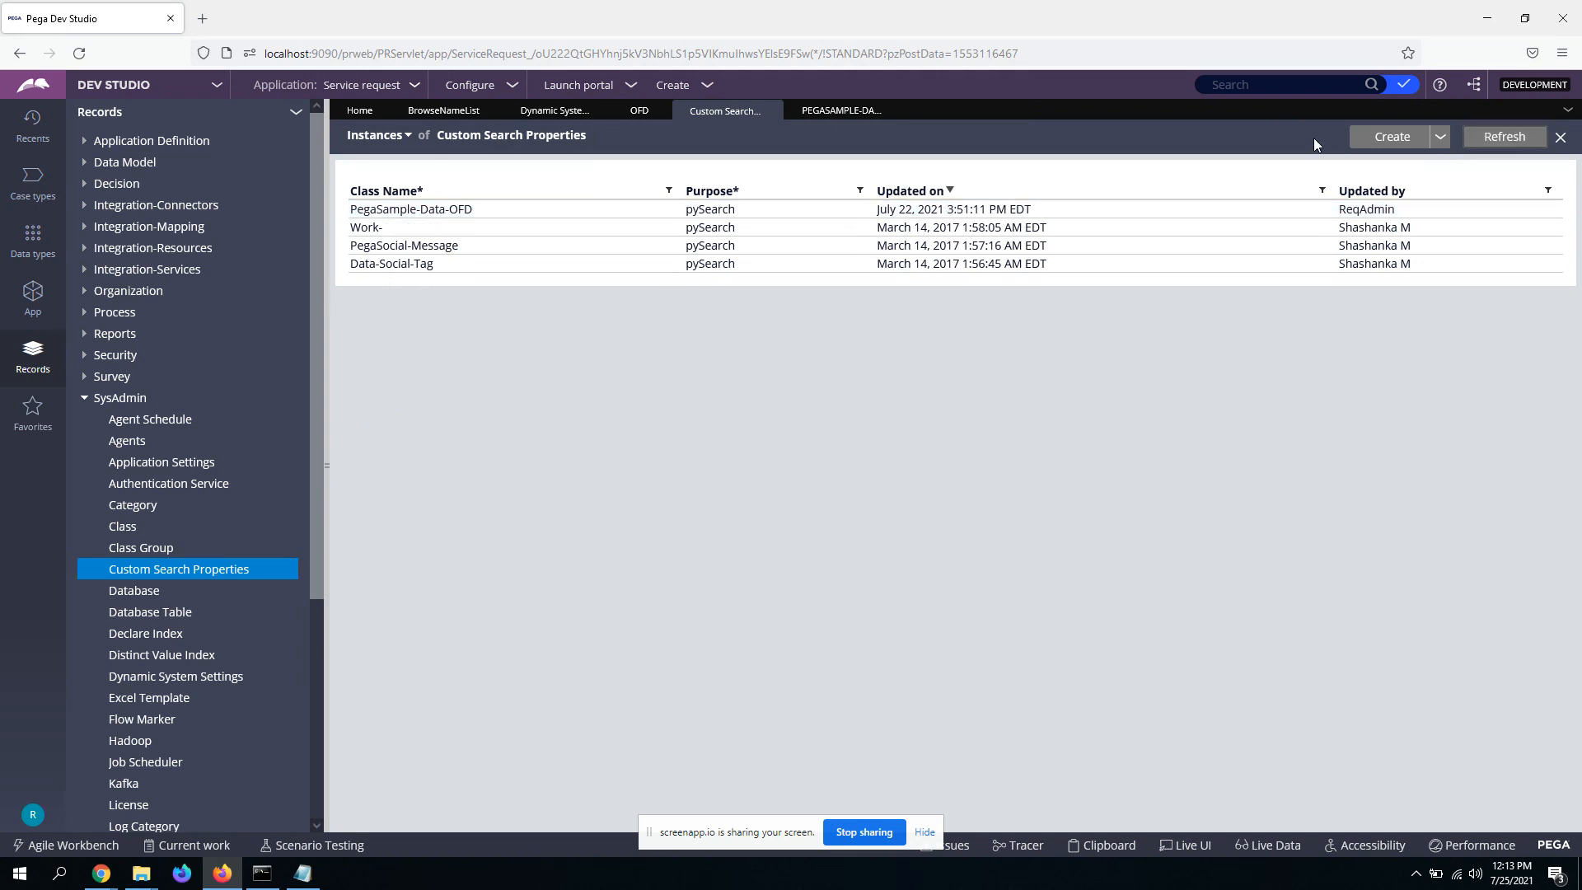
# Step: Create a new pySearch record for class PegaSample-Data-SND and open it for editing
pyautogui.click(1392, 136)
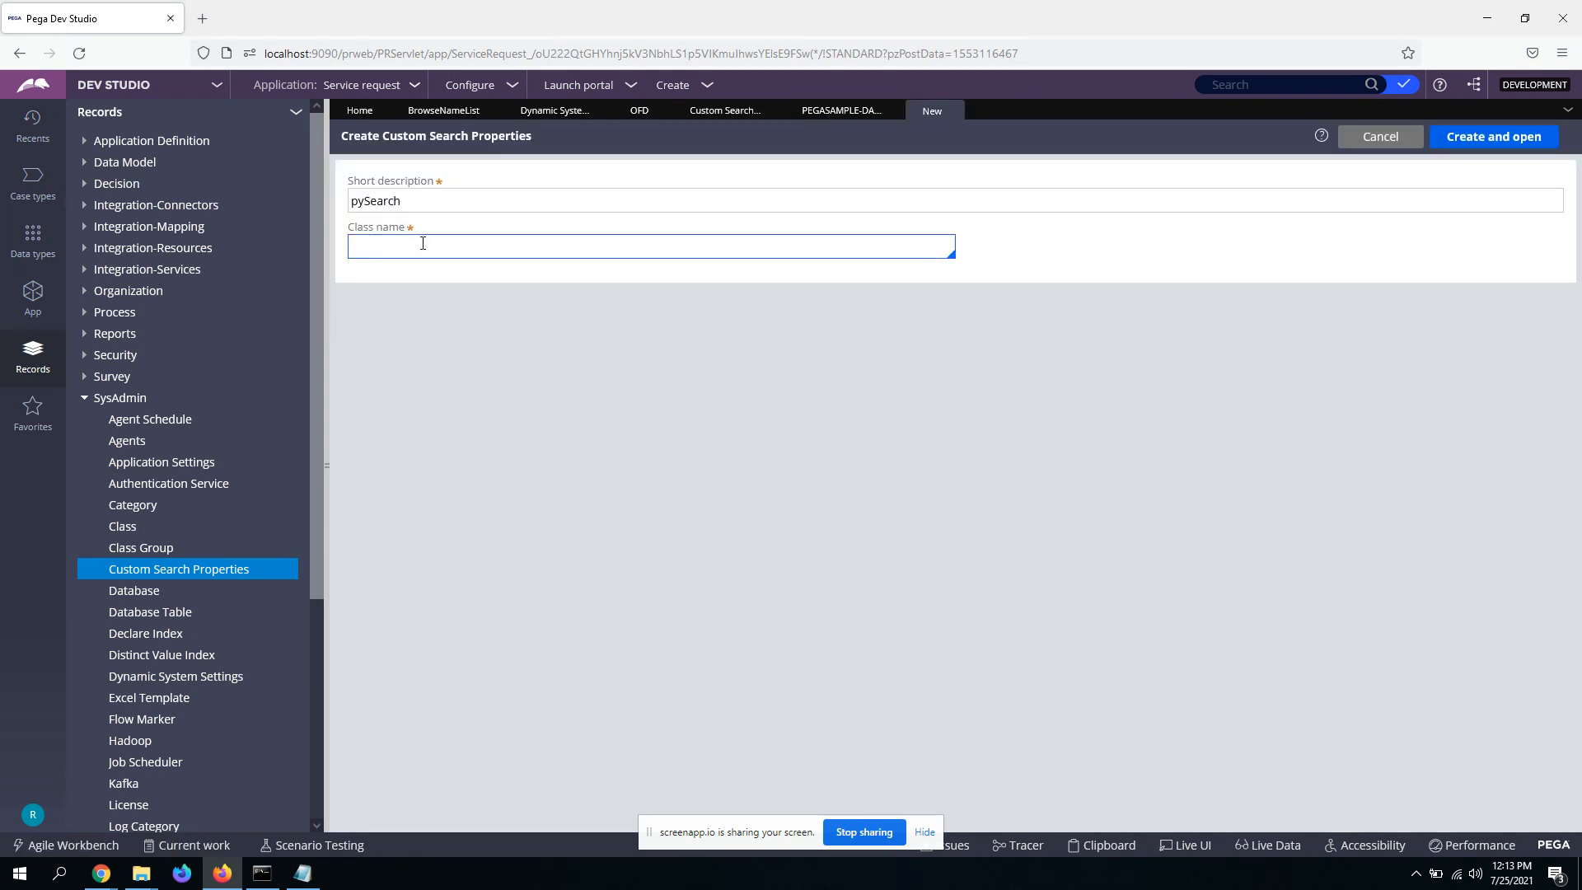
pyautogui.write('SND')
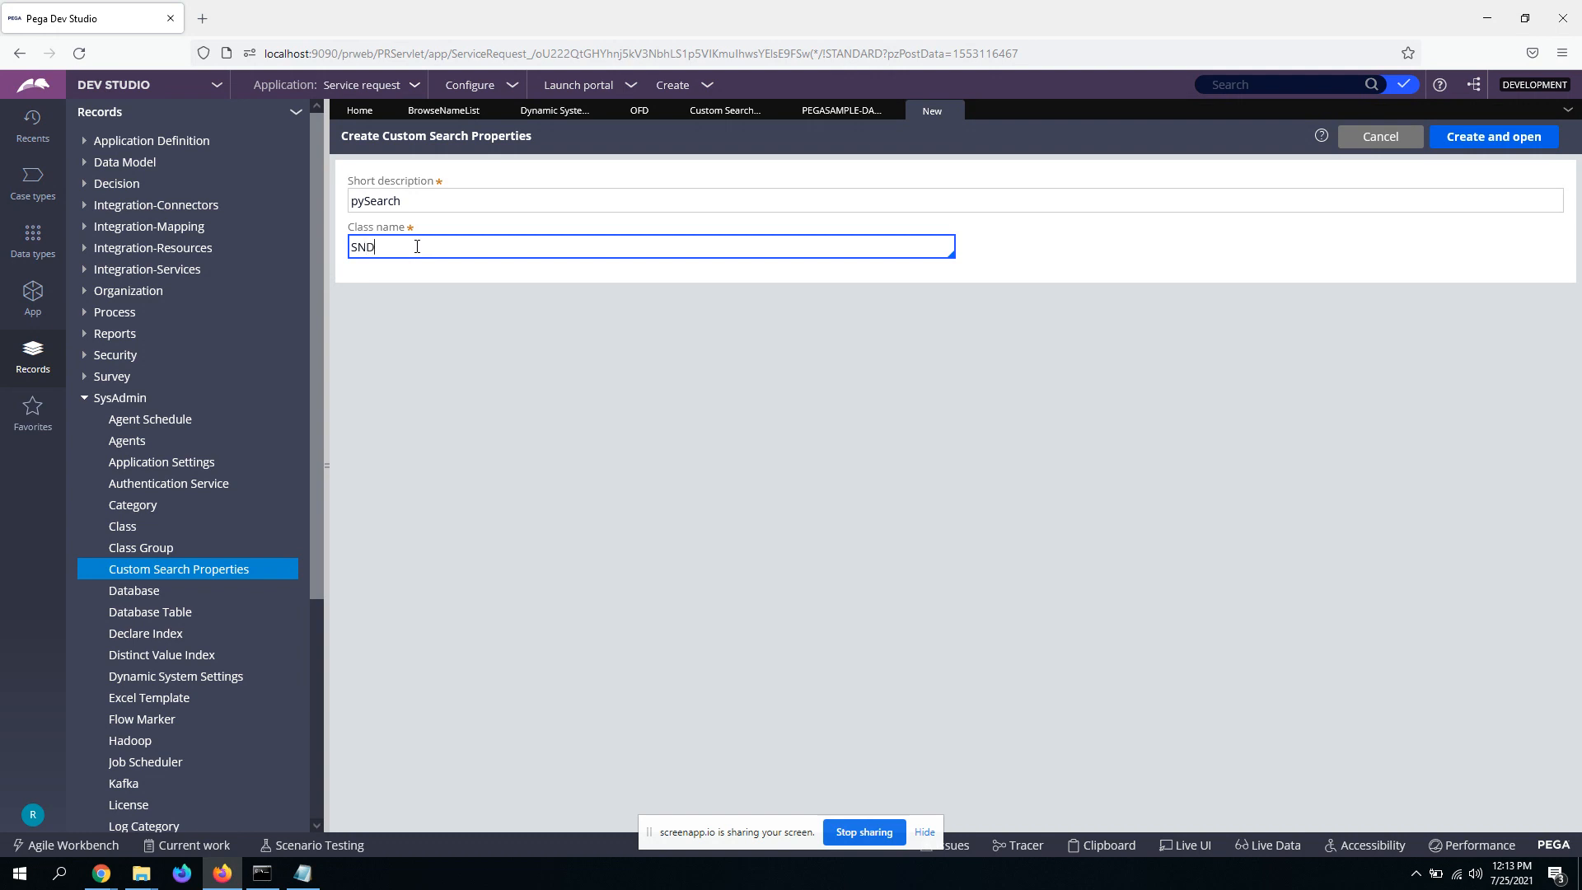
pyautogui.write('SND')
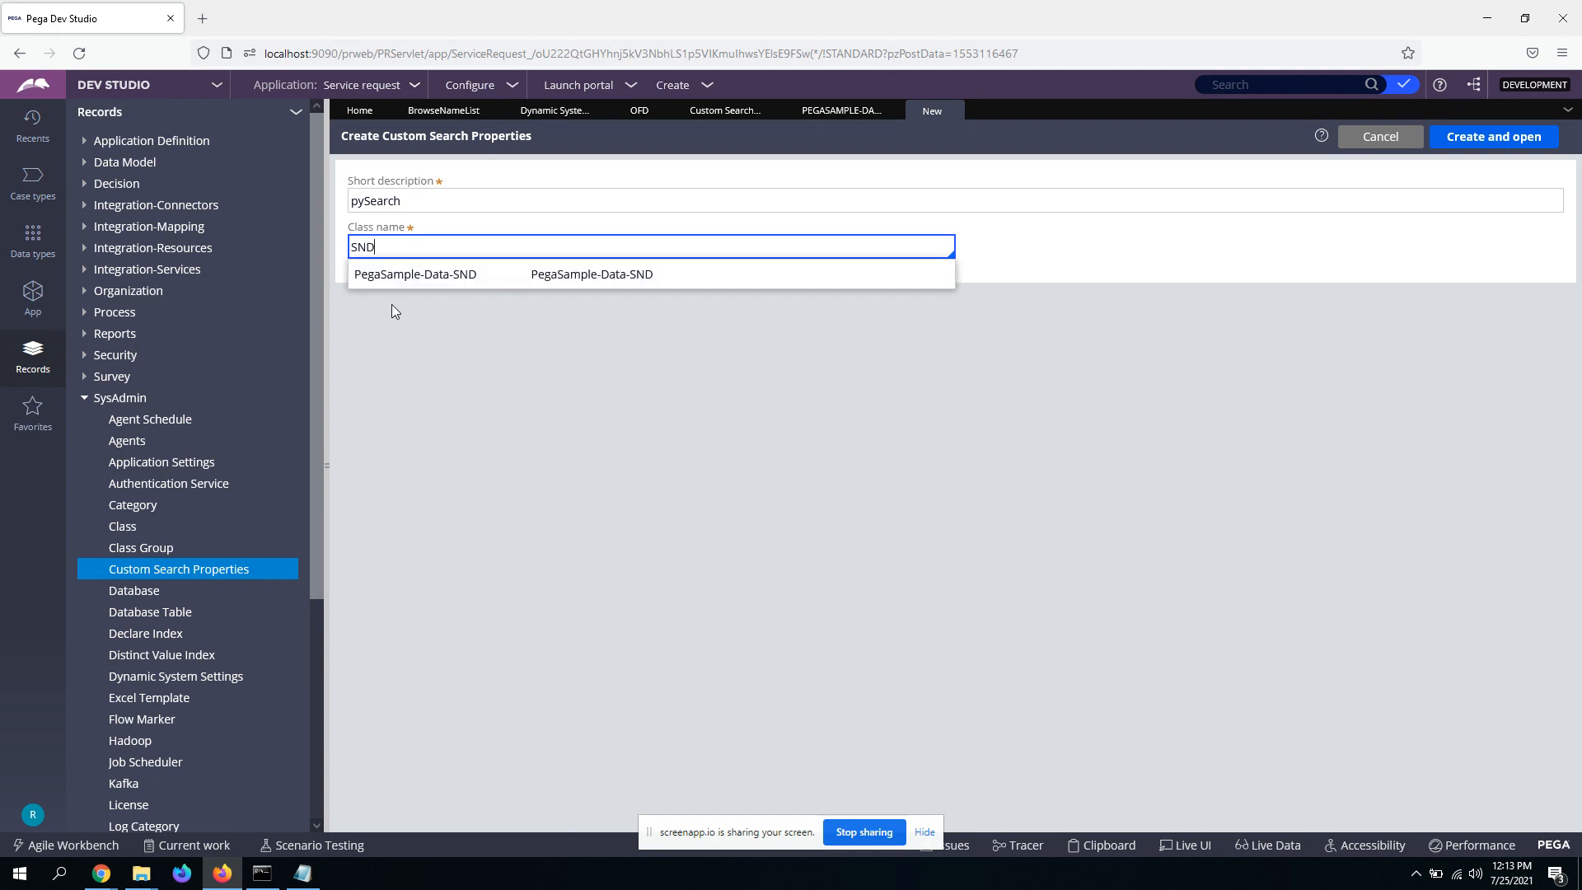
pyautogui.click(415, 274)
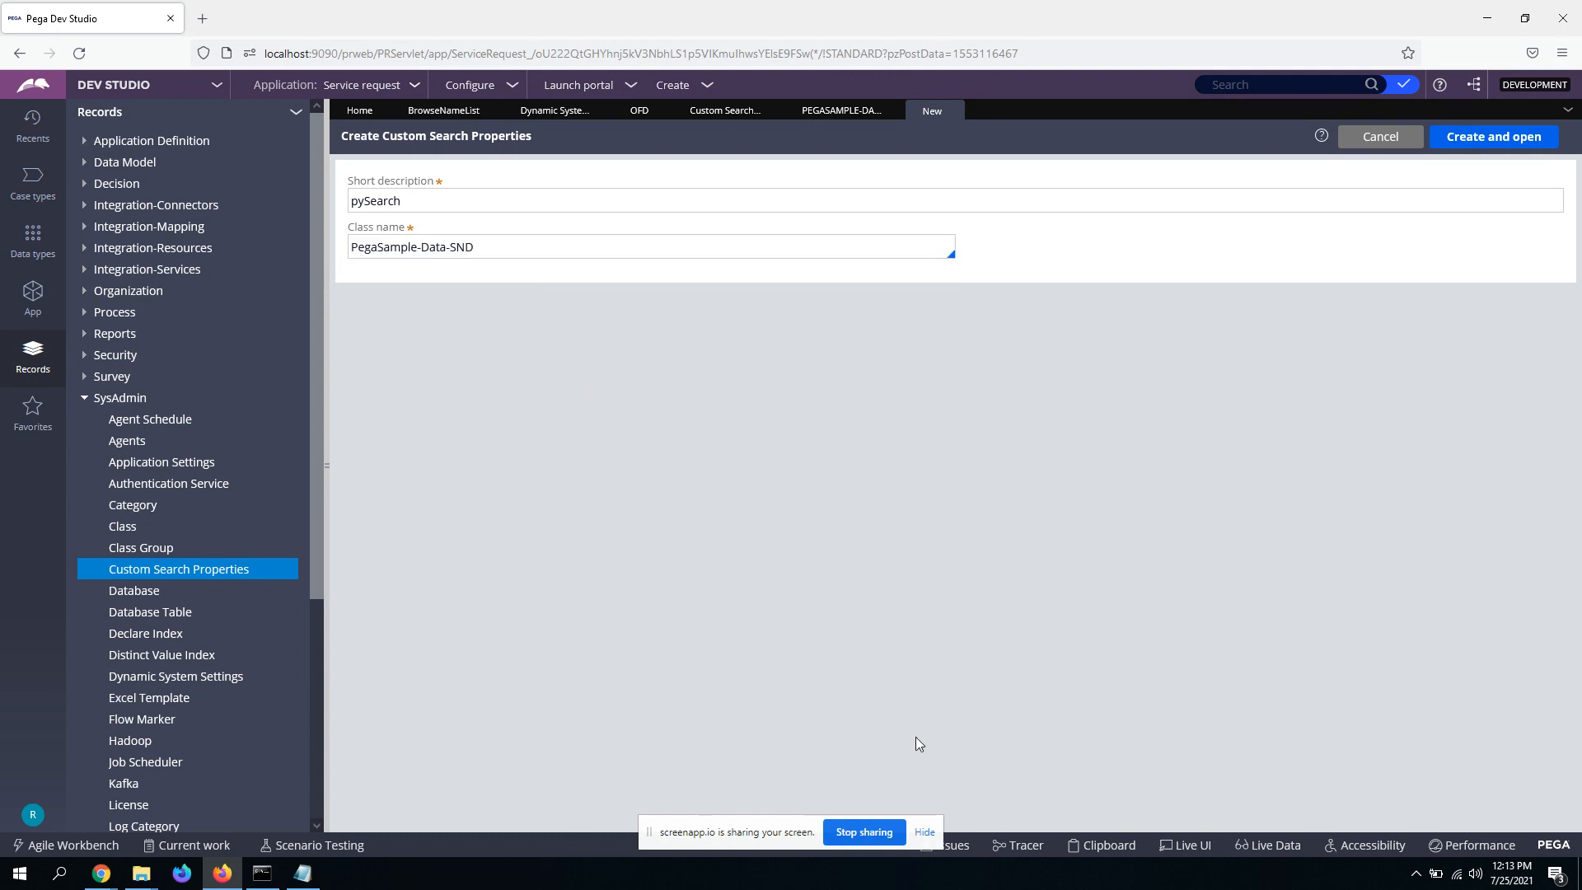
pyautogui.moveTo(1509, 158)
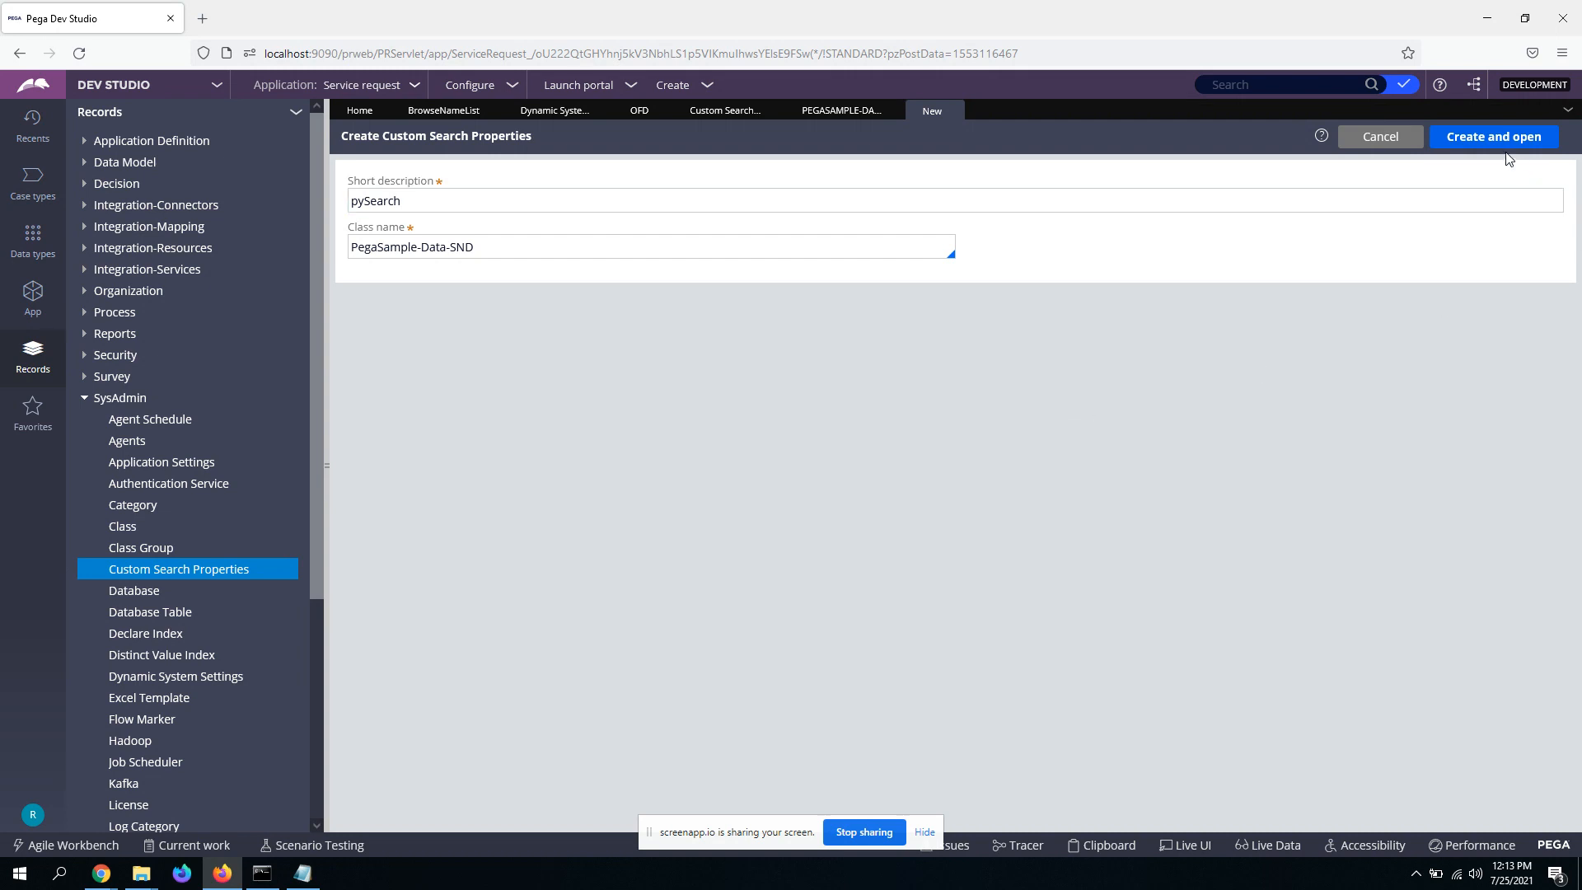
pyautogui.click(1493, 136)
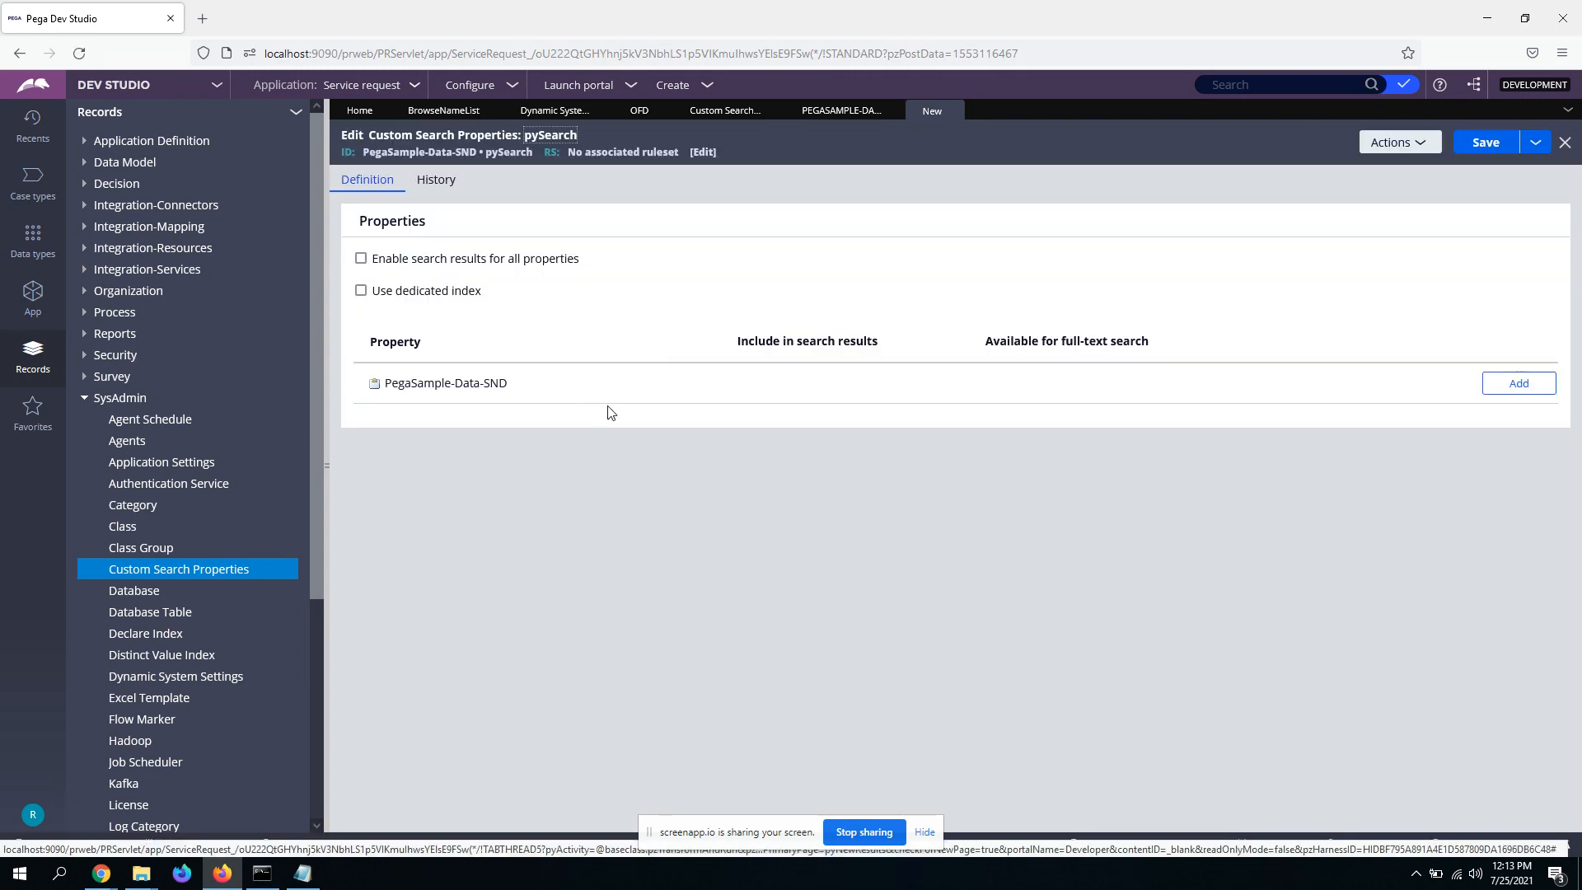
pyautogui.moveTo(480, 418)
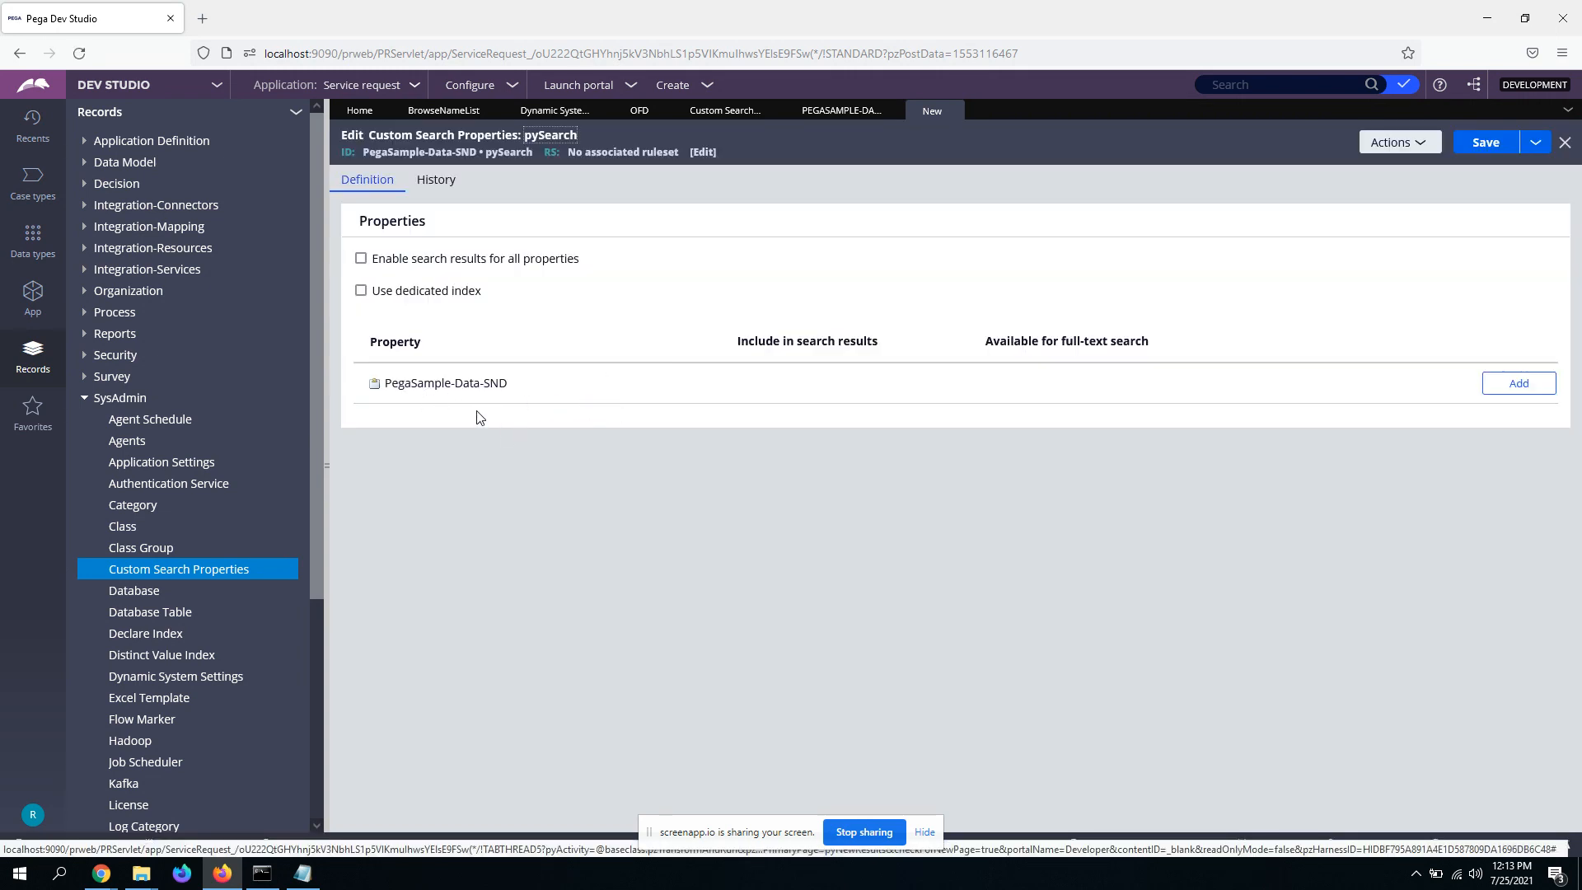
pyautogui.moveTo(980, 458)
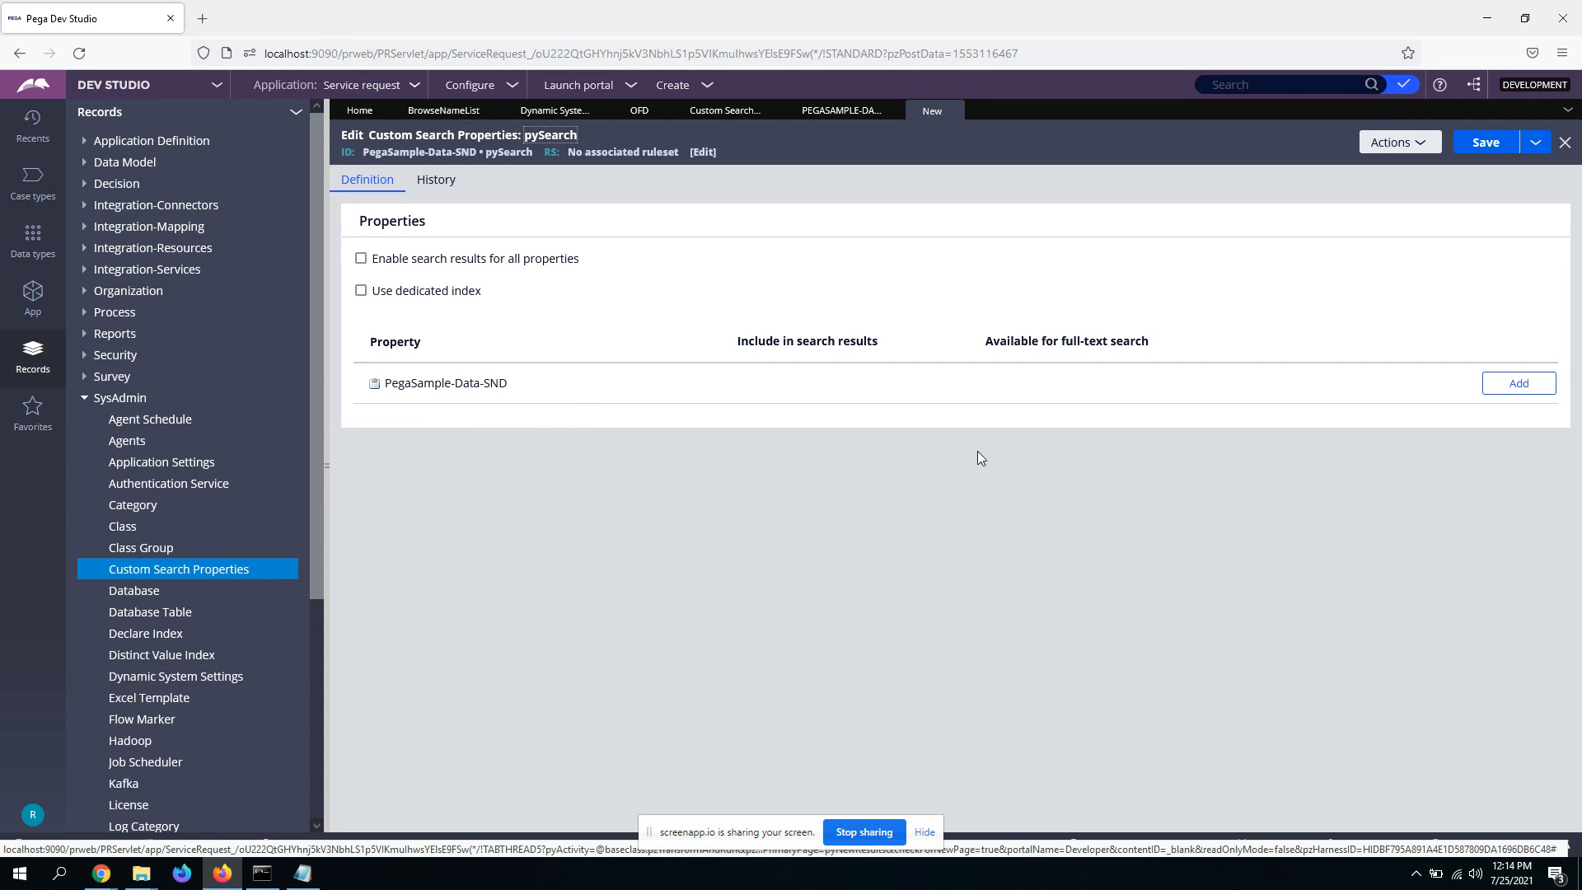
pyautogui.moveTo(1118, 427)
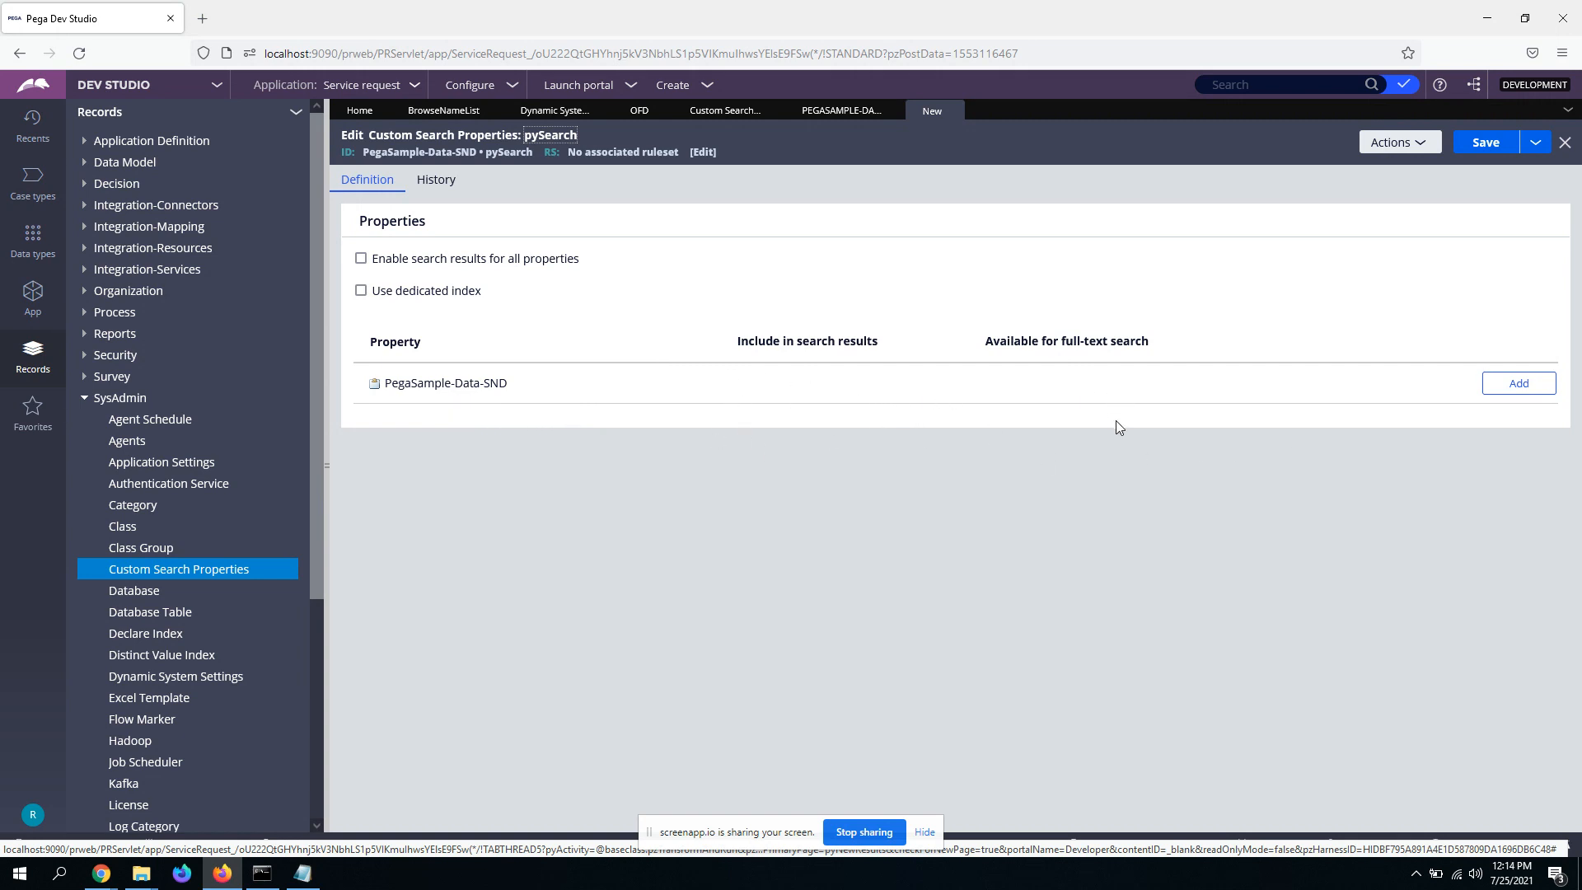
pyautogui.moveTo(920, 539)
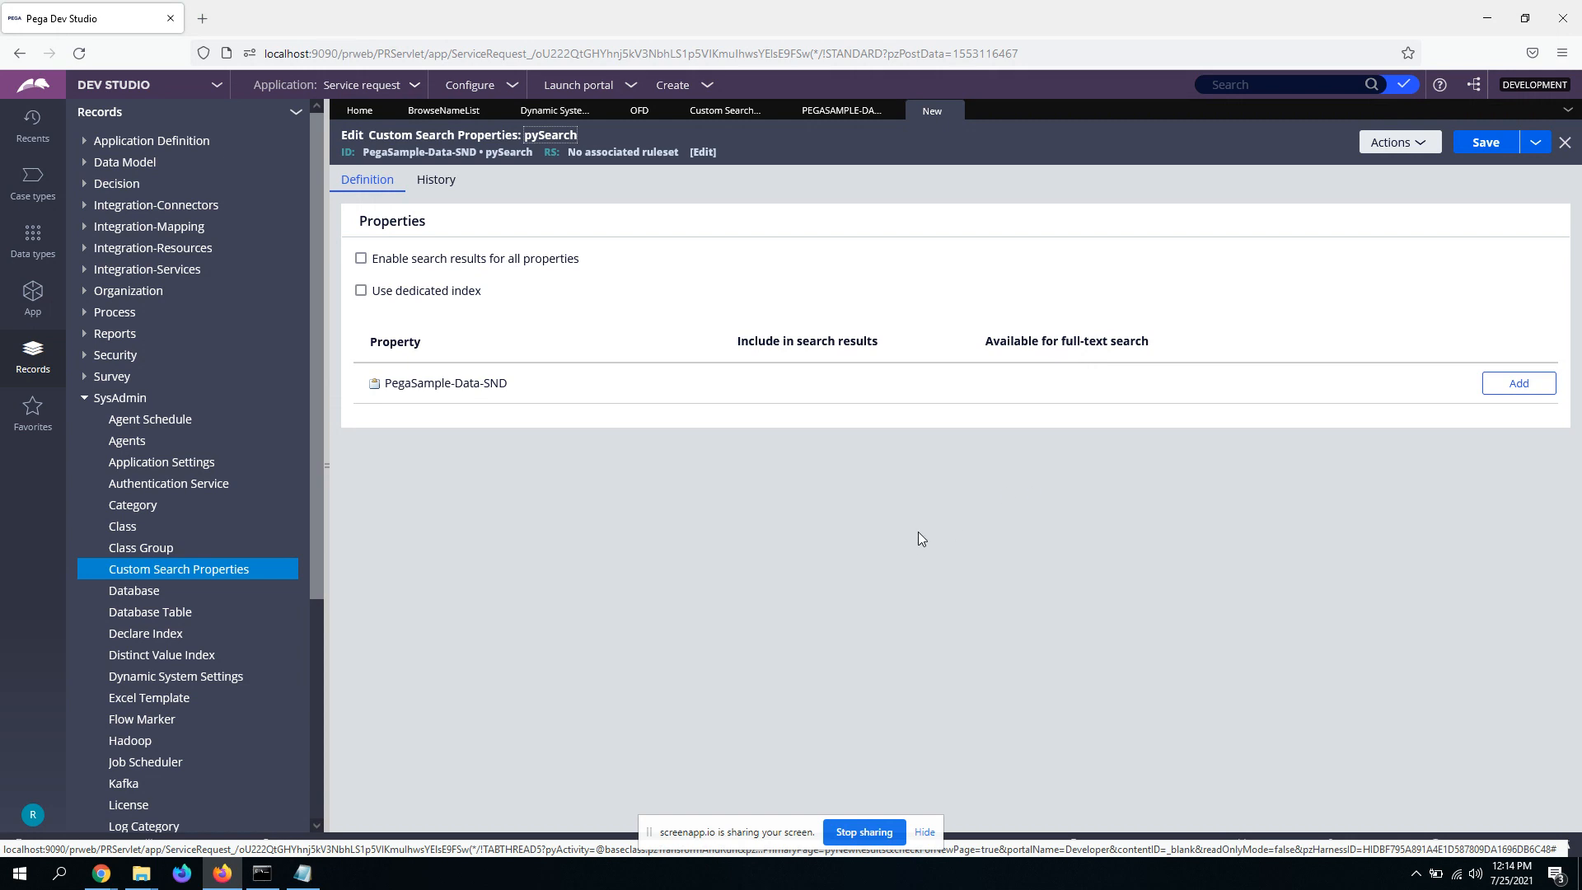
pyautogui.moveTo(352, 359)
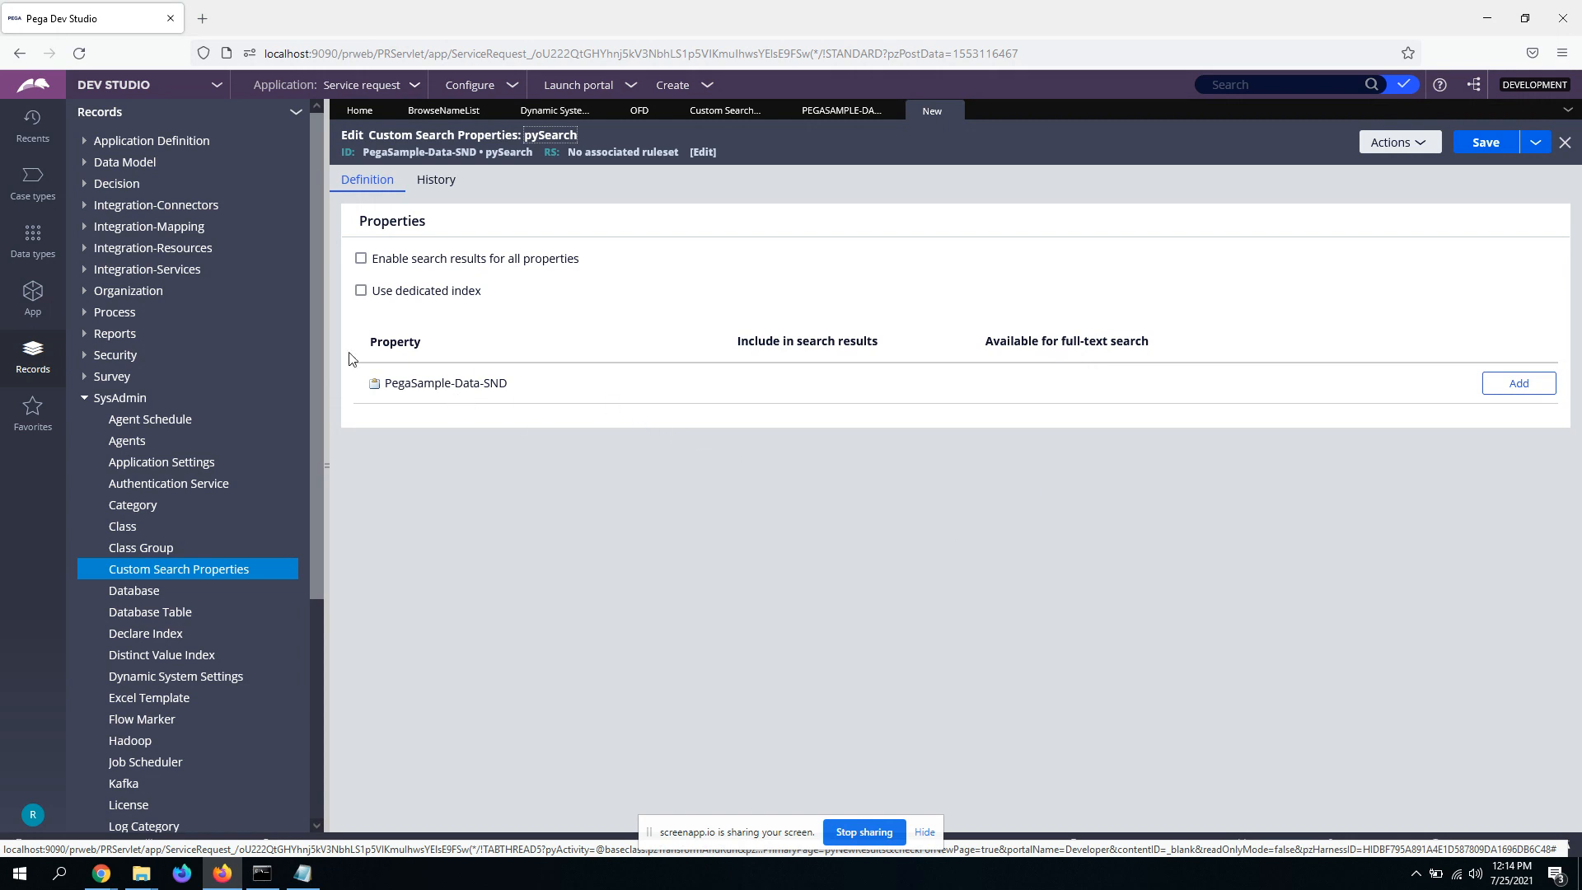
pyautogui.moveTo(480, 410)
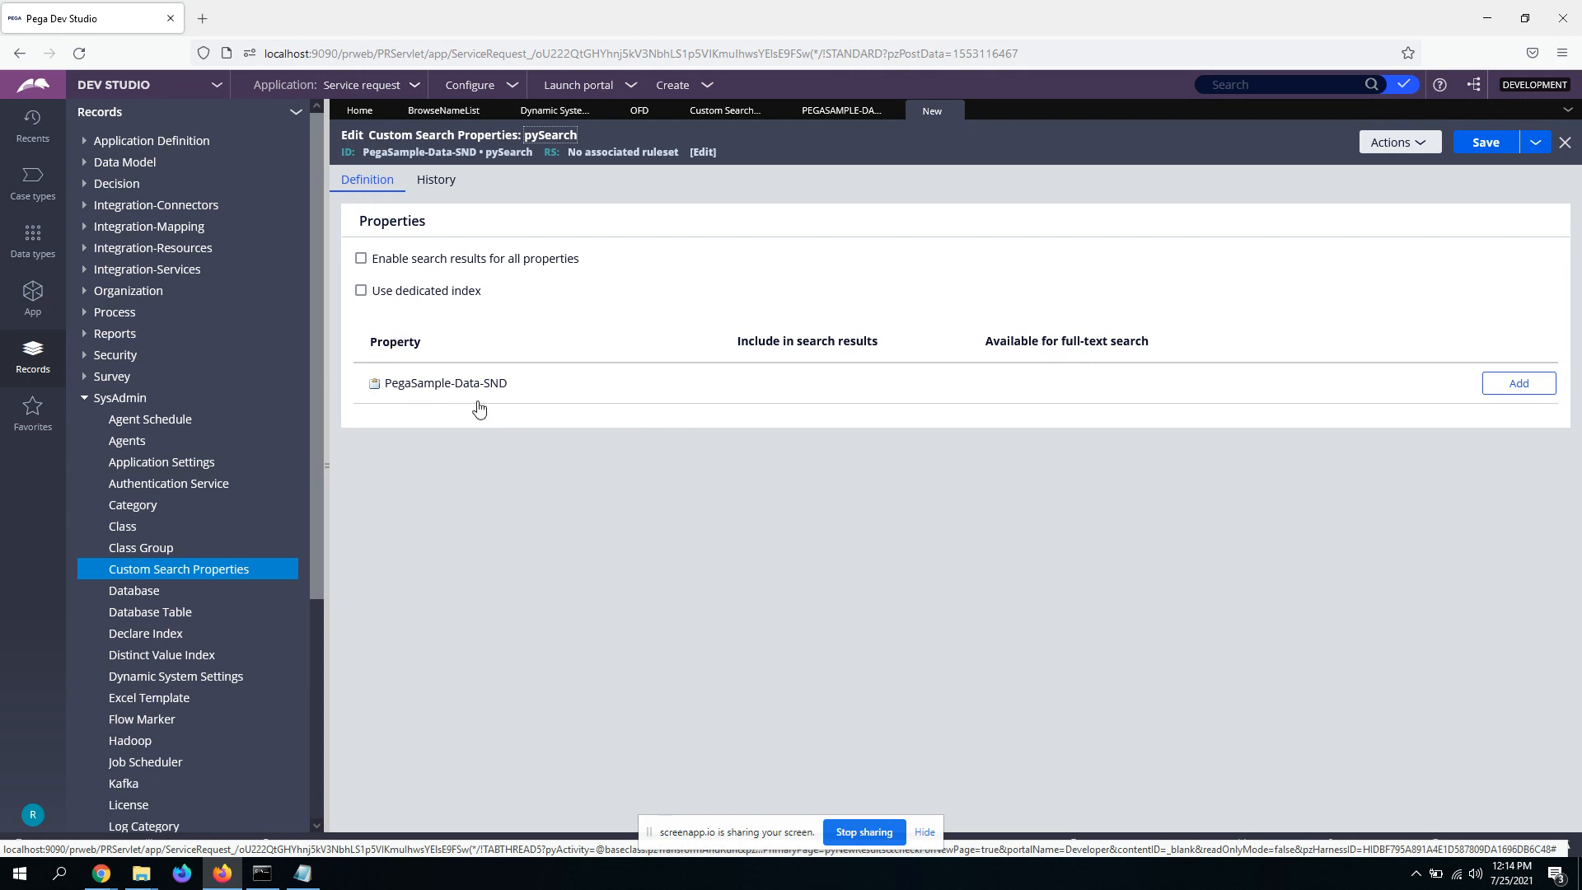
pyautogui.moveTo(512, 434)
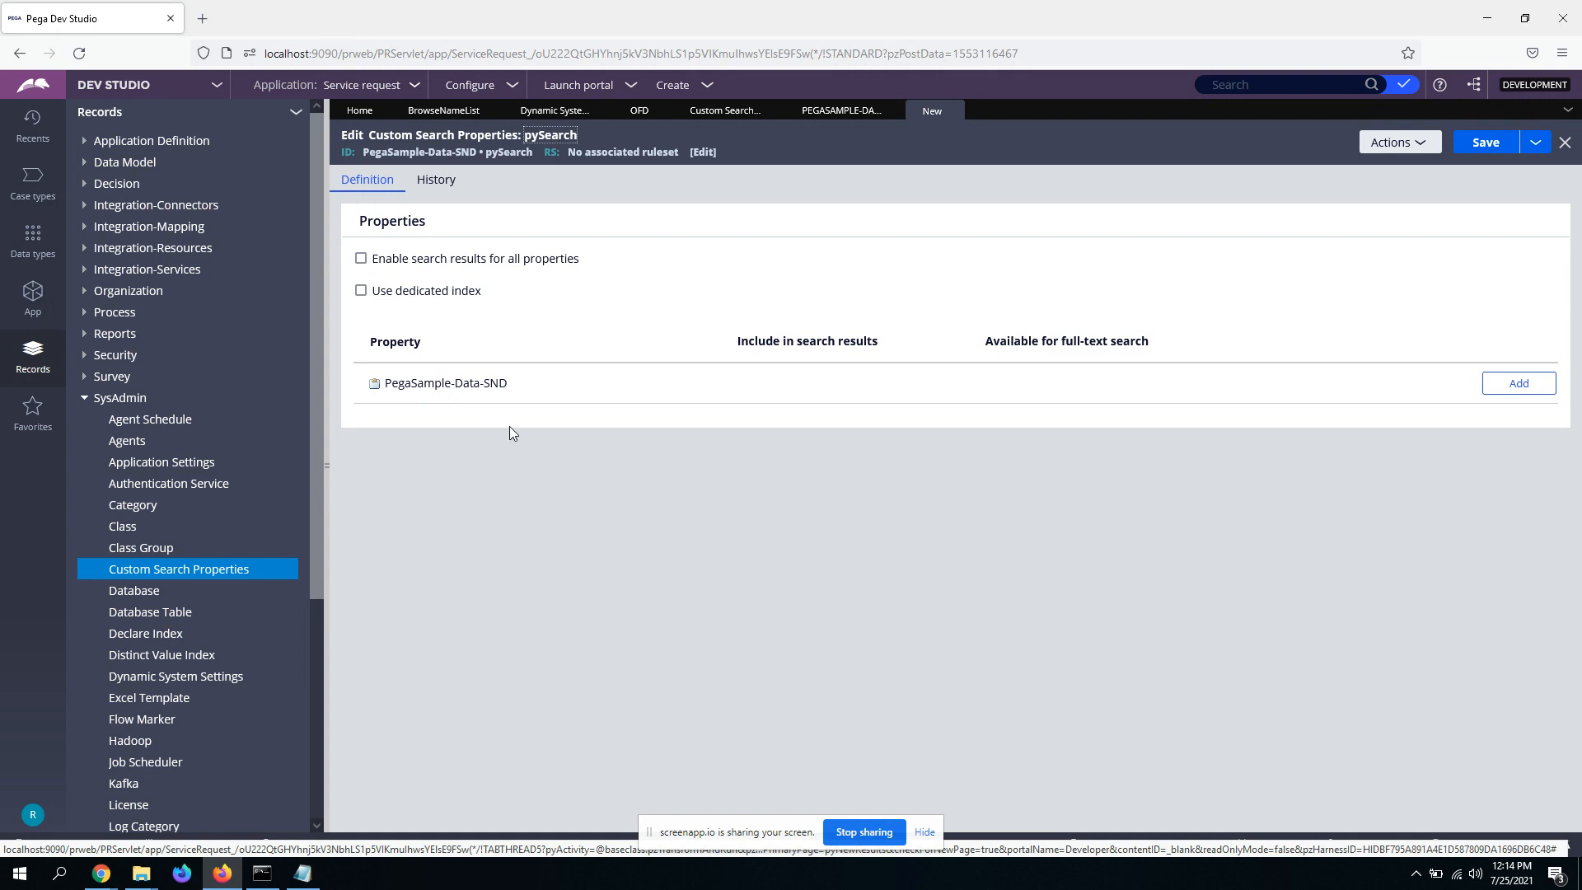
# Step: Enable all-property search results and a dedicated index for SND, attempt index creation, and save
pyautogui.click(361, 258)
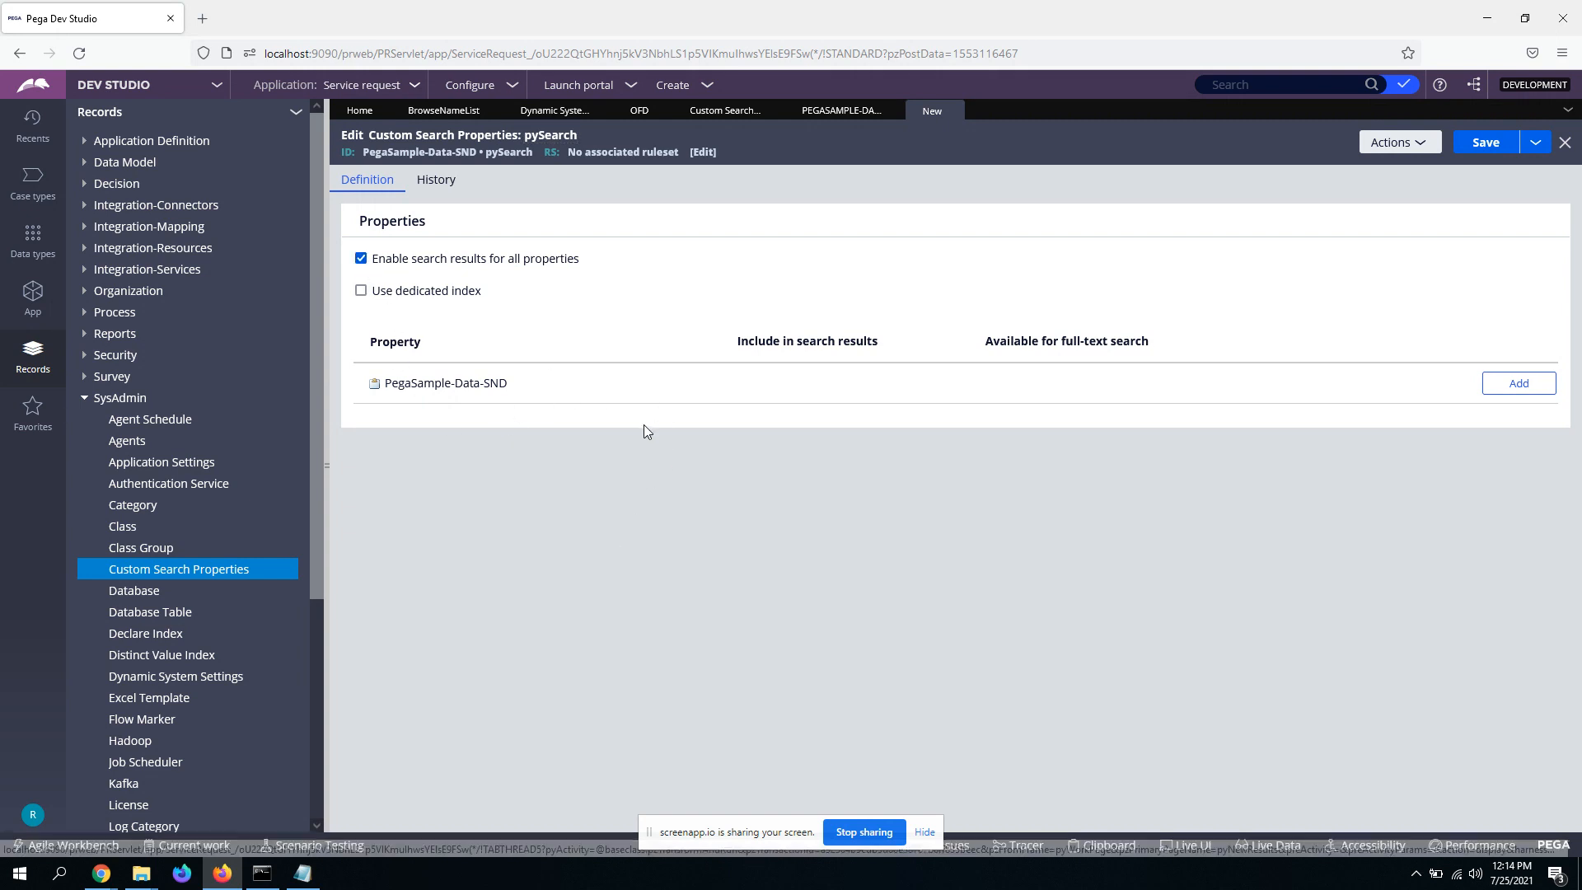
pyautogui.click(361, 291)
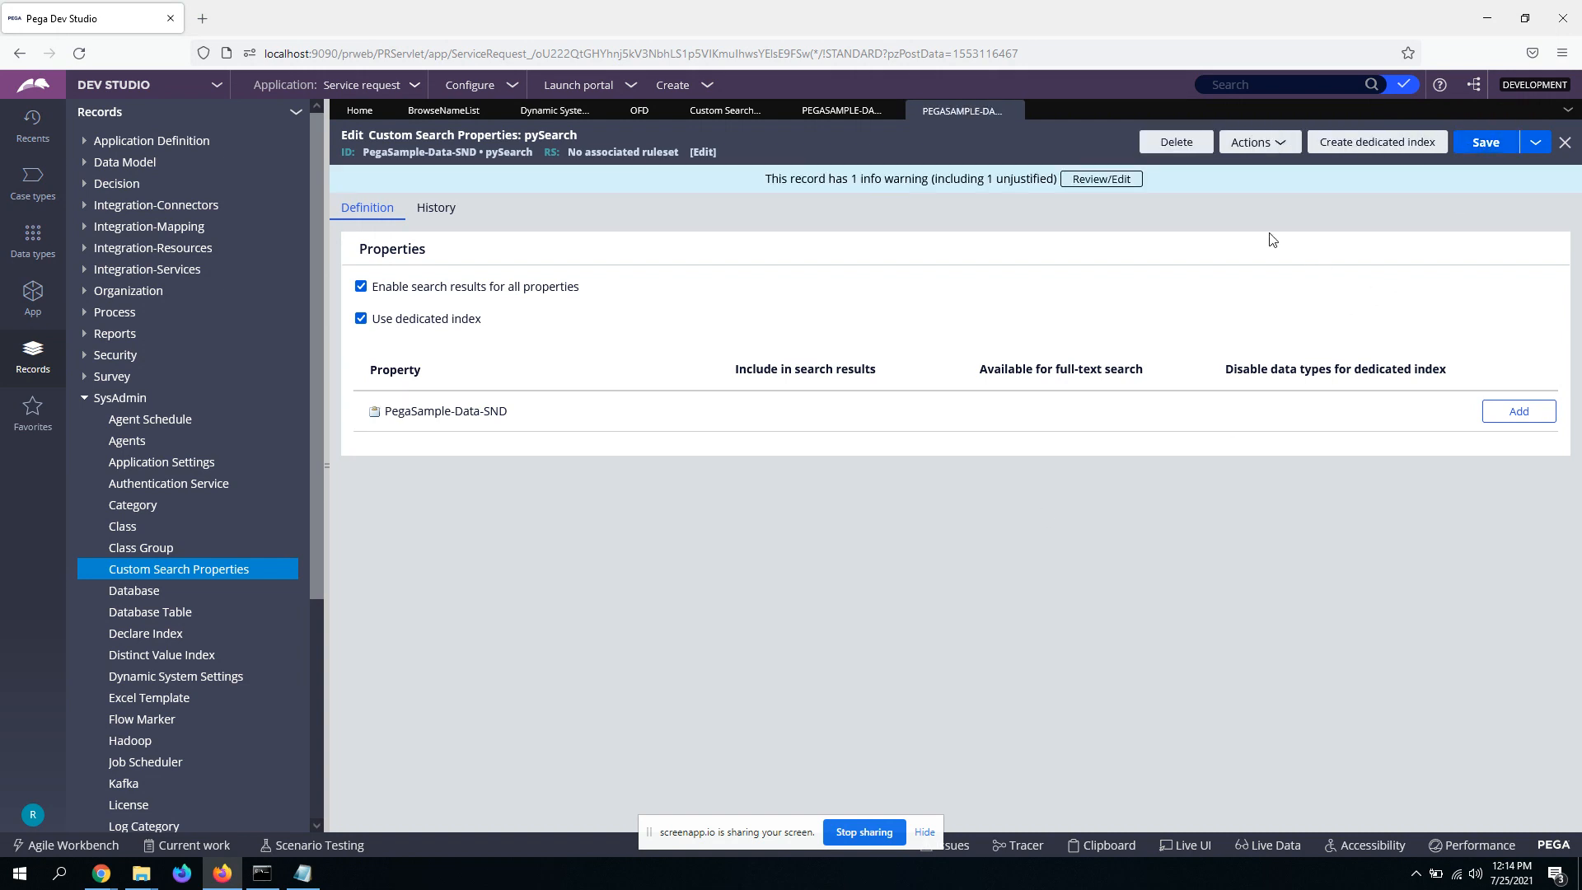
pyautogui.moveTo(1359, 175)
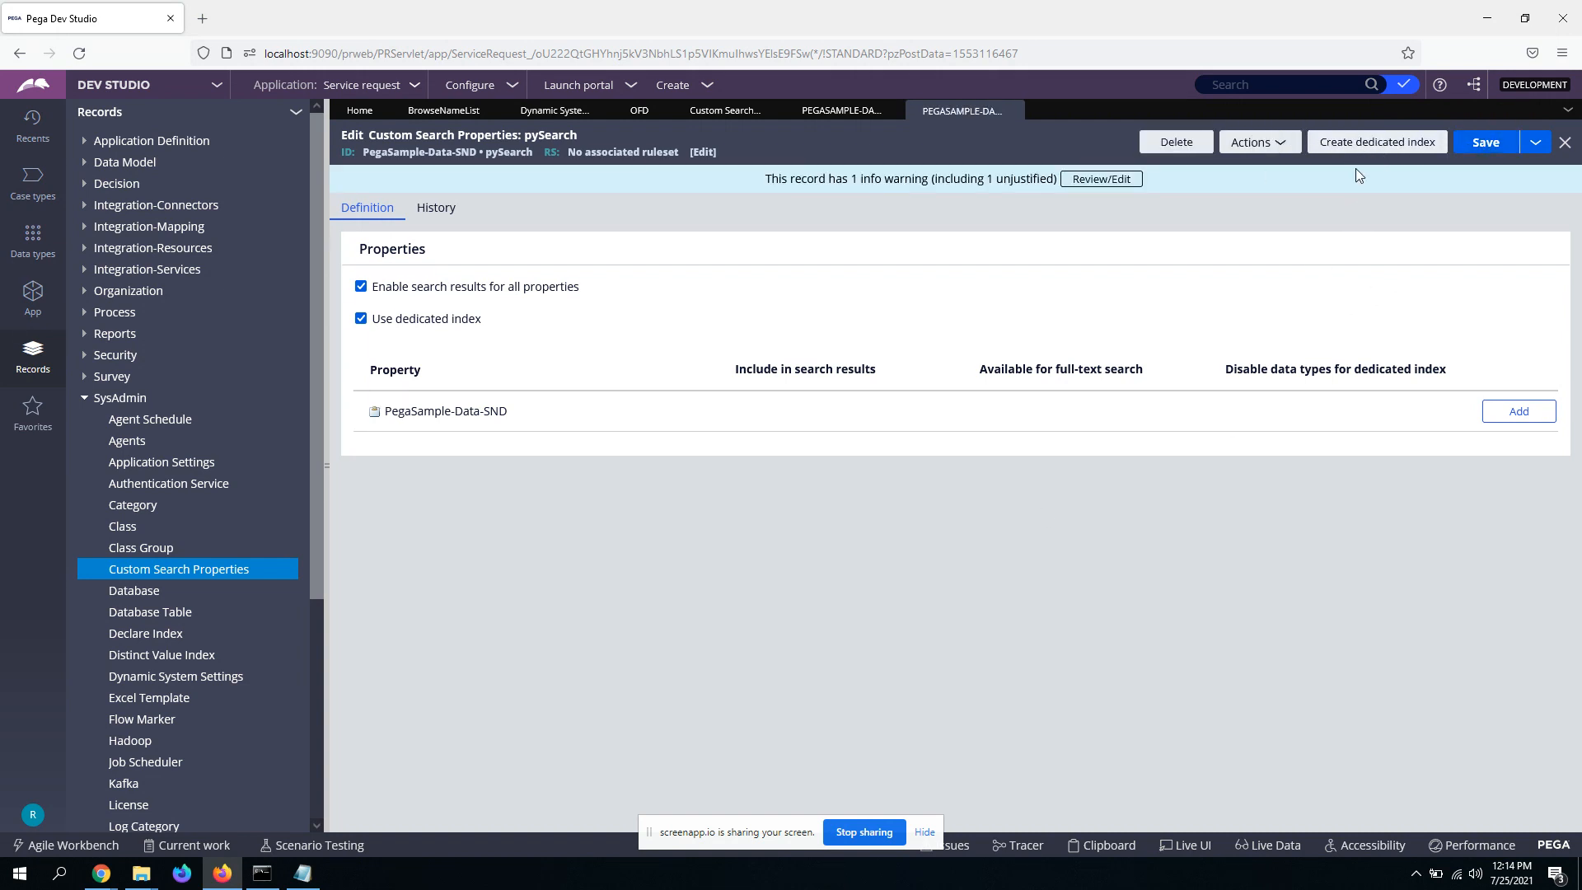
pyautogui.click(1375, 141)
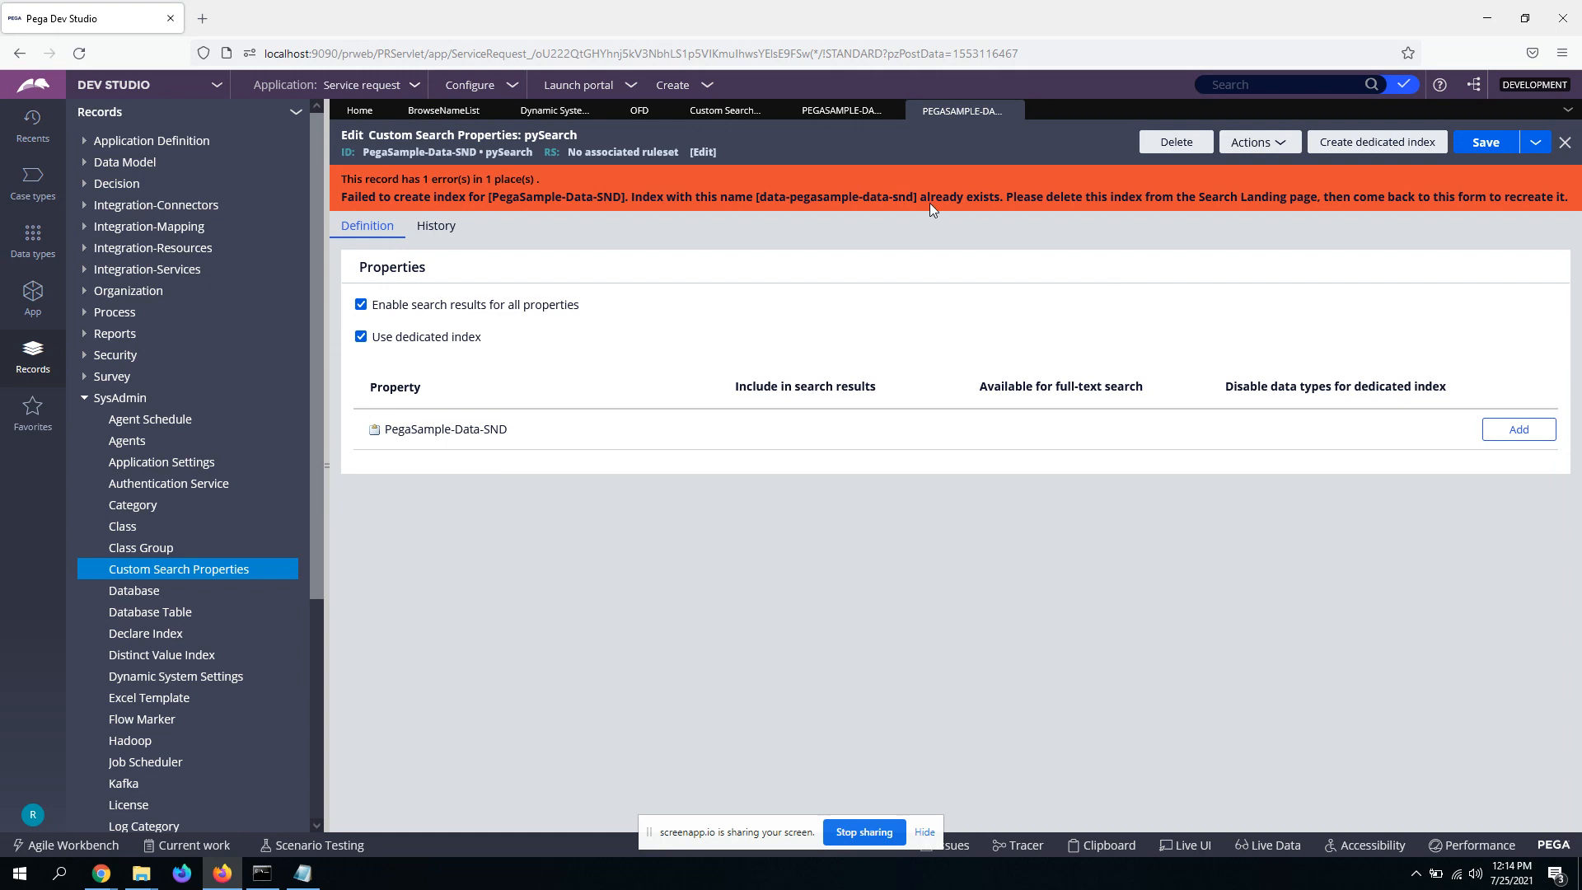
pyautogui.moveTo(840, 110)
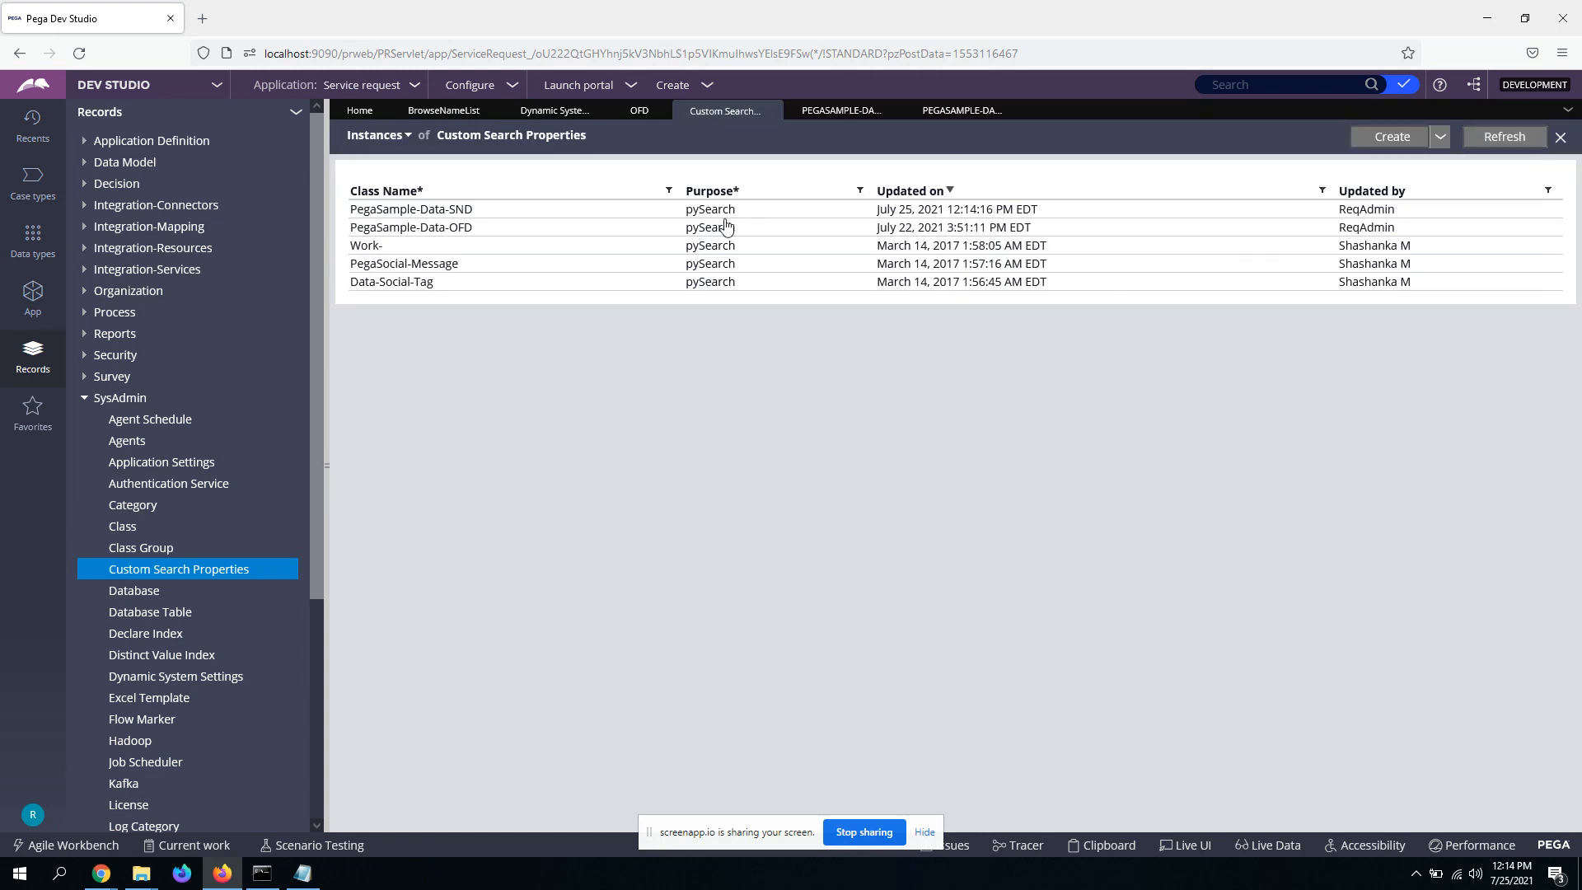
pyautogui.click(410, 208)
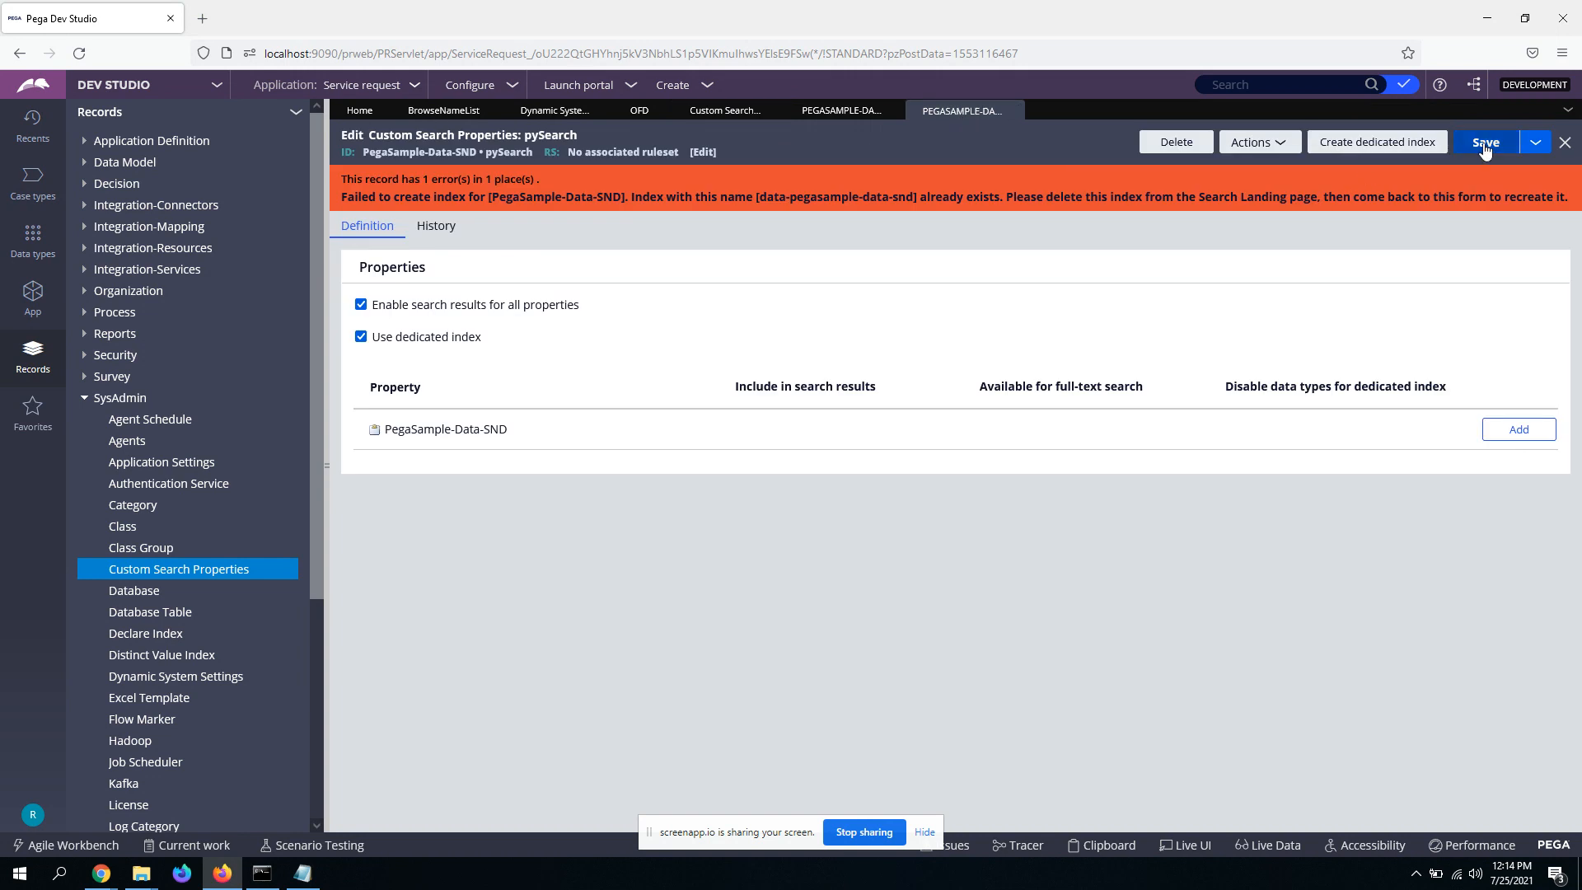
pyautogui.click(1484, 141)
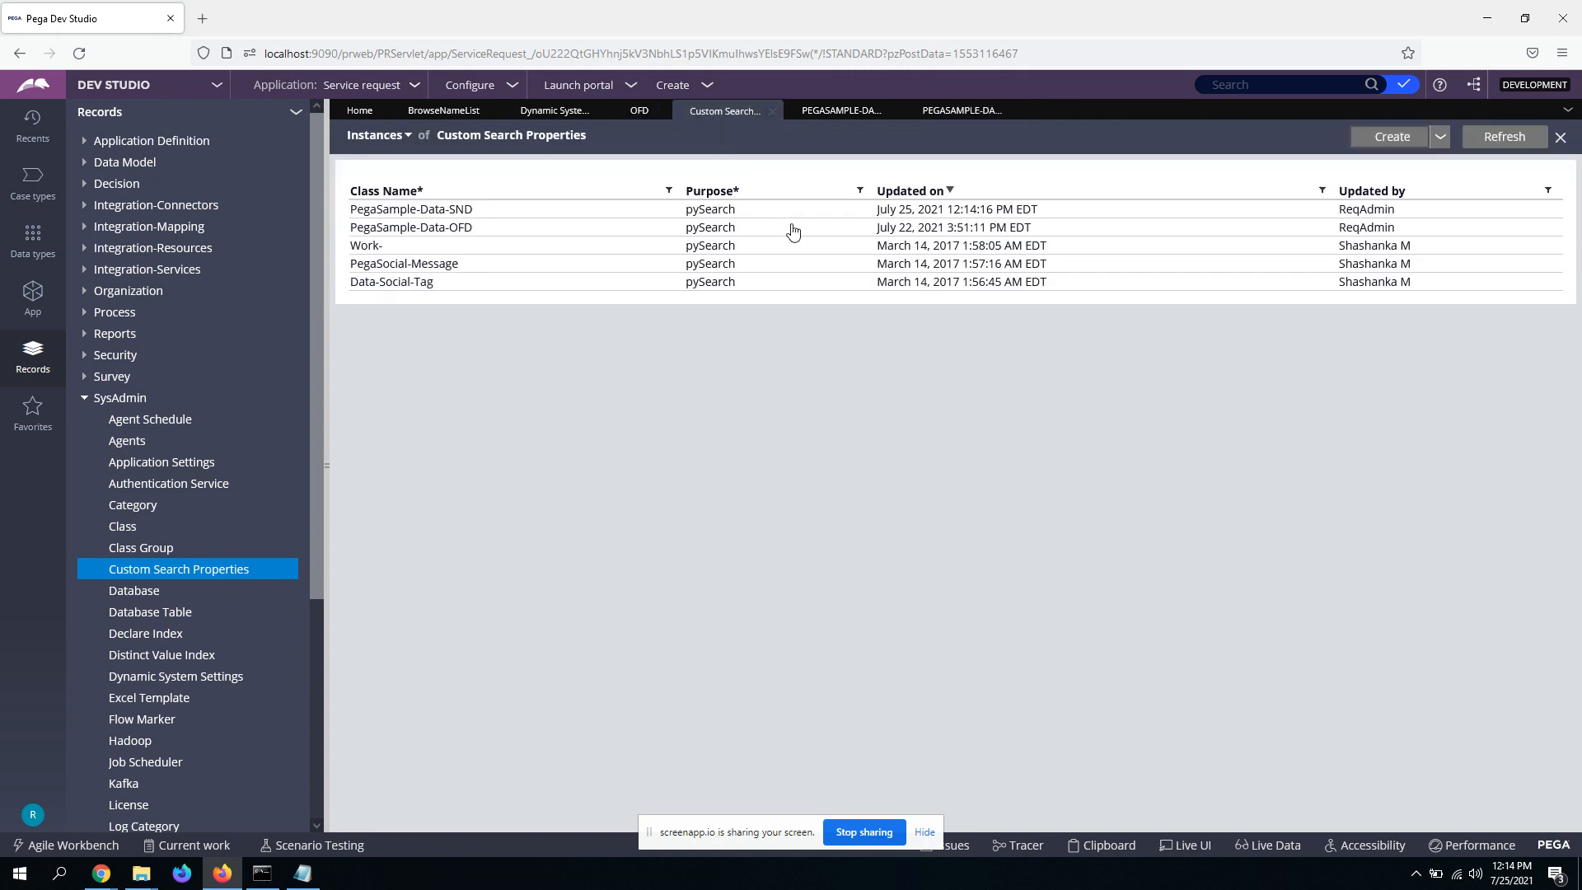
pyautogui.moveTo(786, 230)
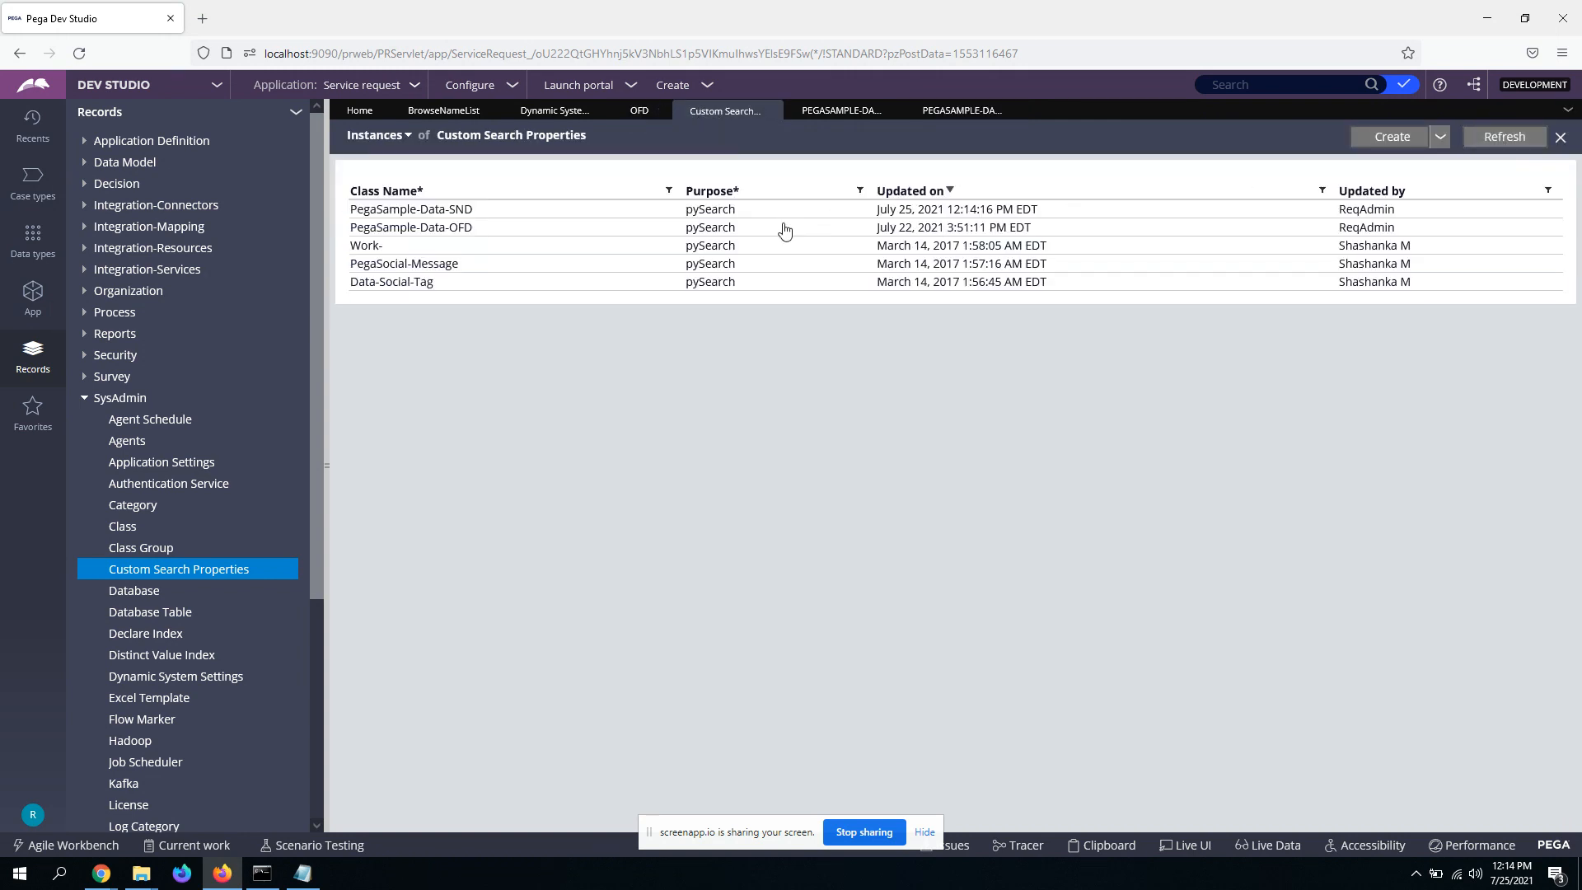
# Step: In System Settings > Search > Dedicated, delete the data-pegasample-data-snd index
pyautogui.click(469, 85)
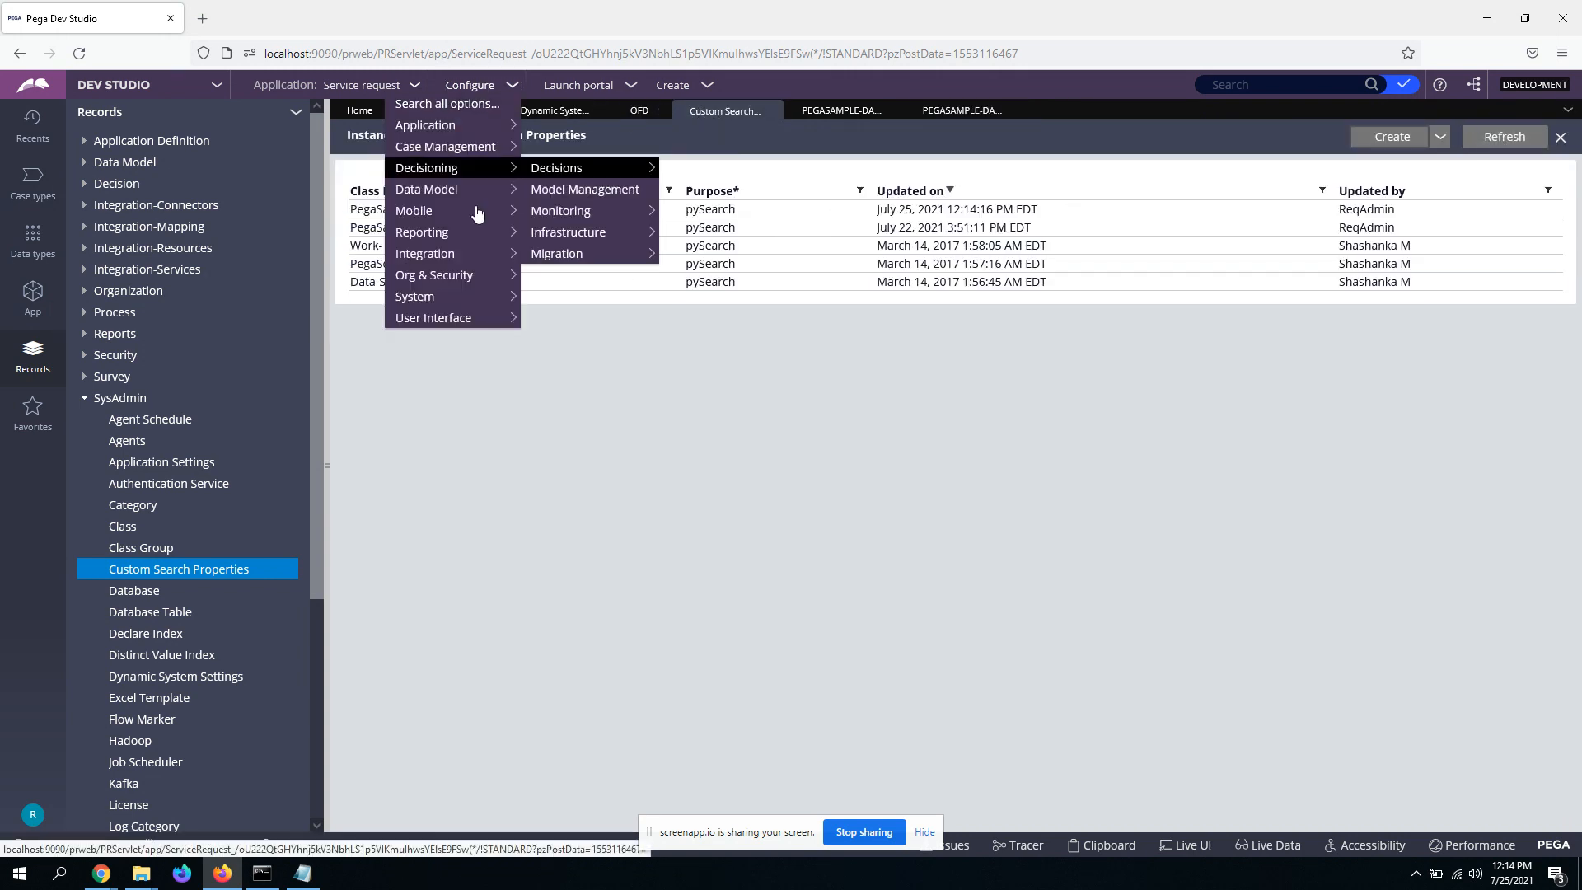
pyautogui.moveTo(414, 296)
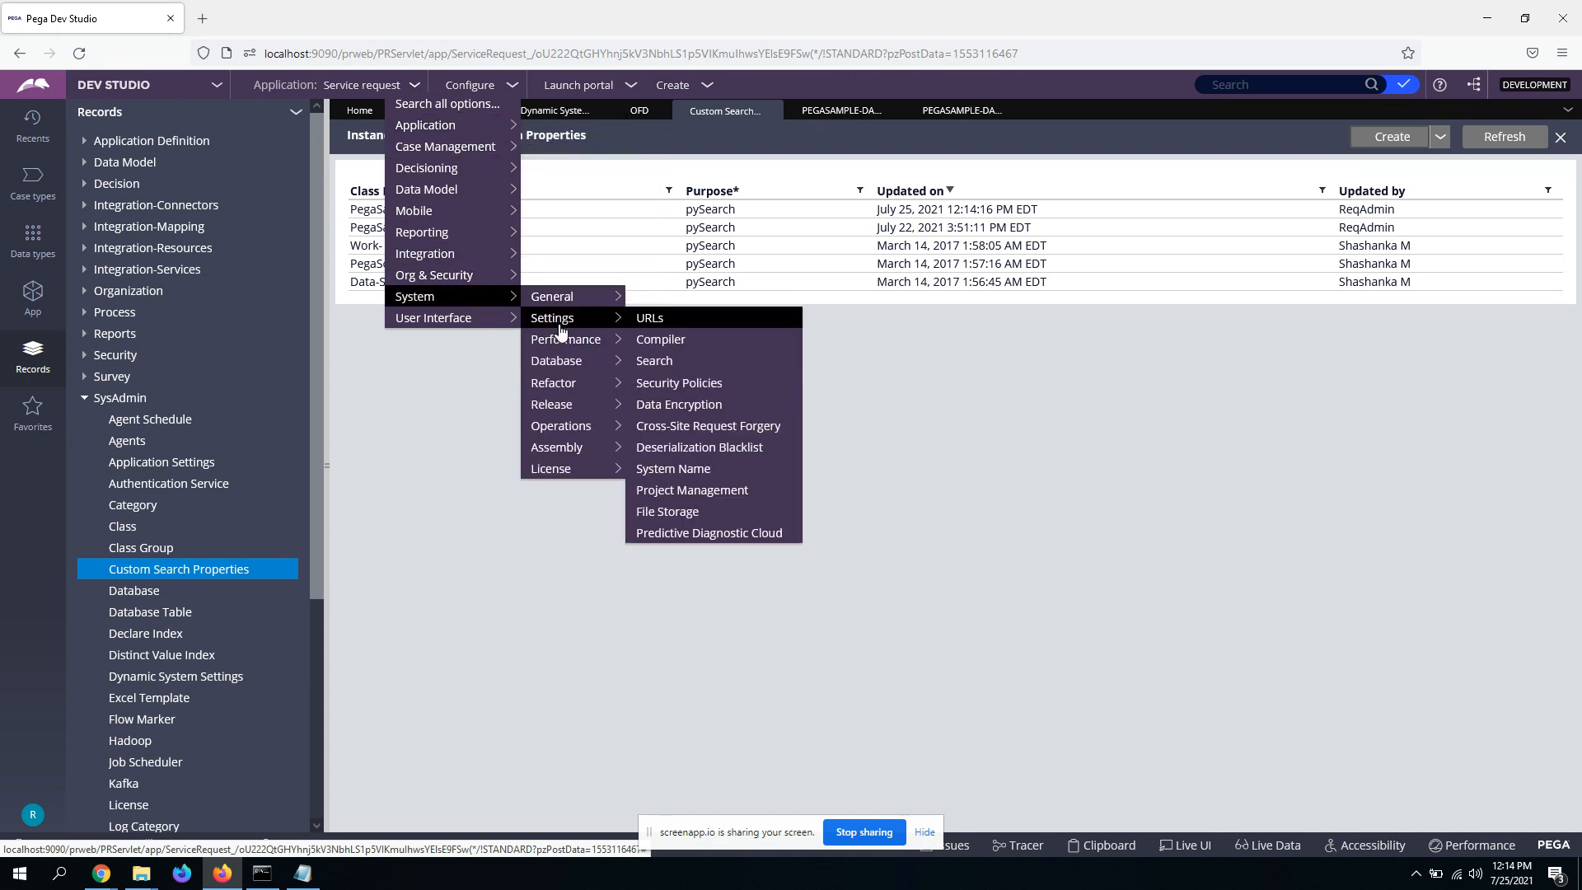
pyautogui.click(653, 360)
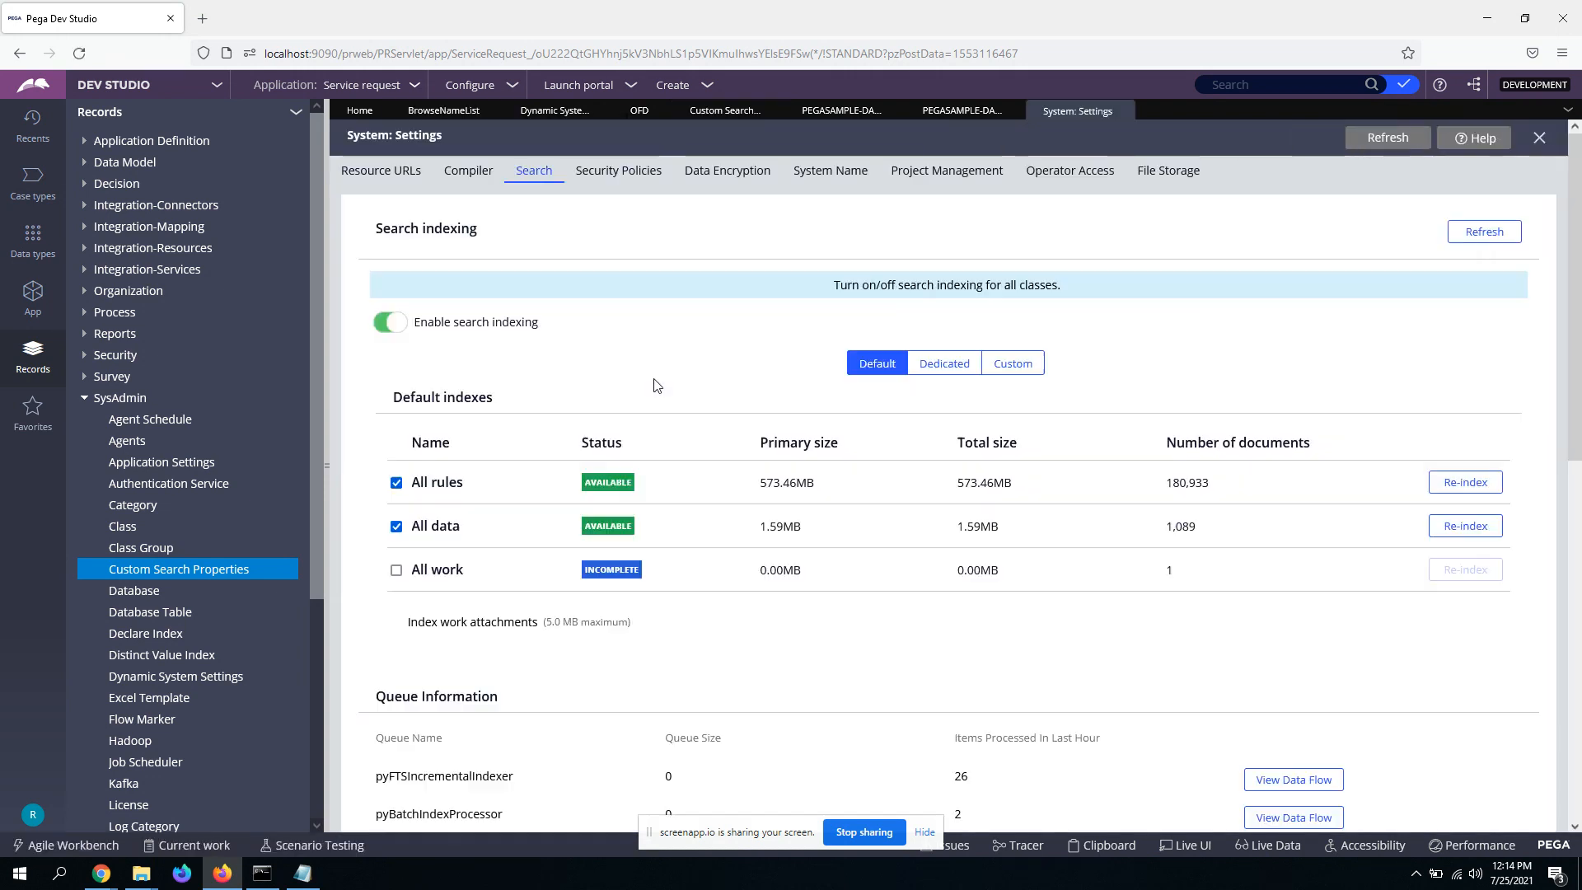
pyautogui.click(943, 363)
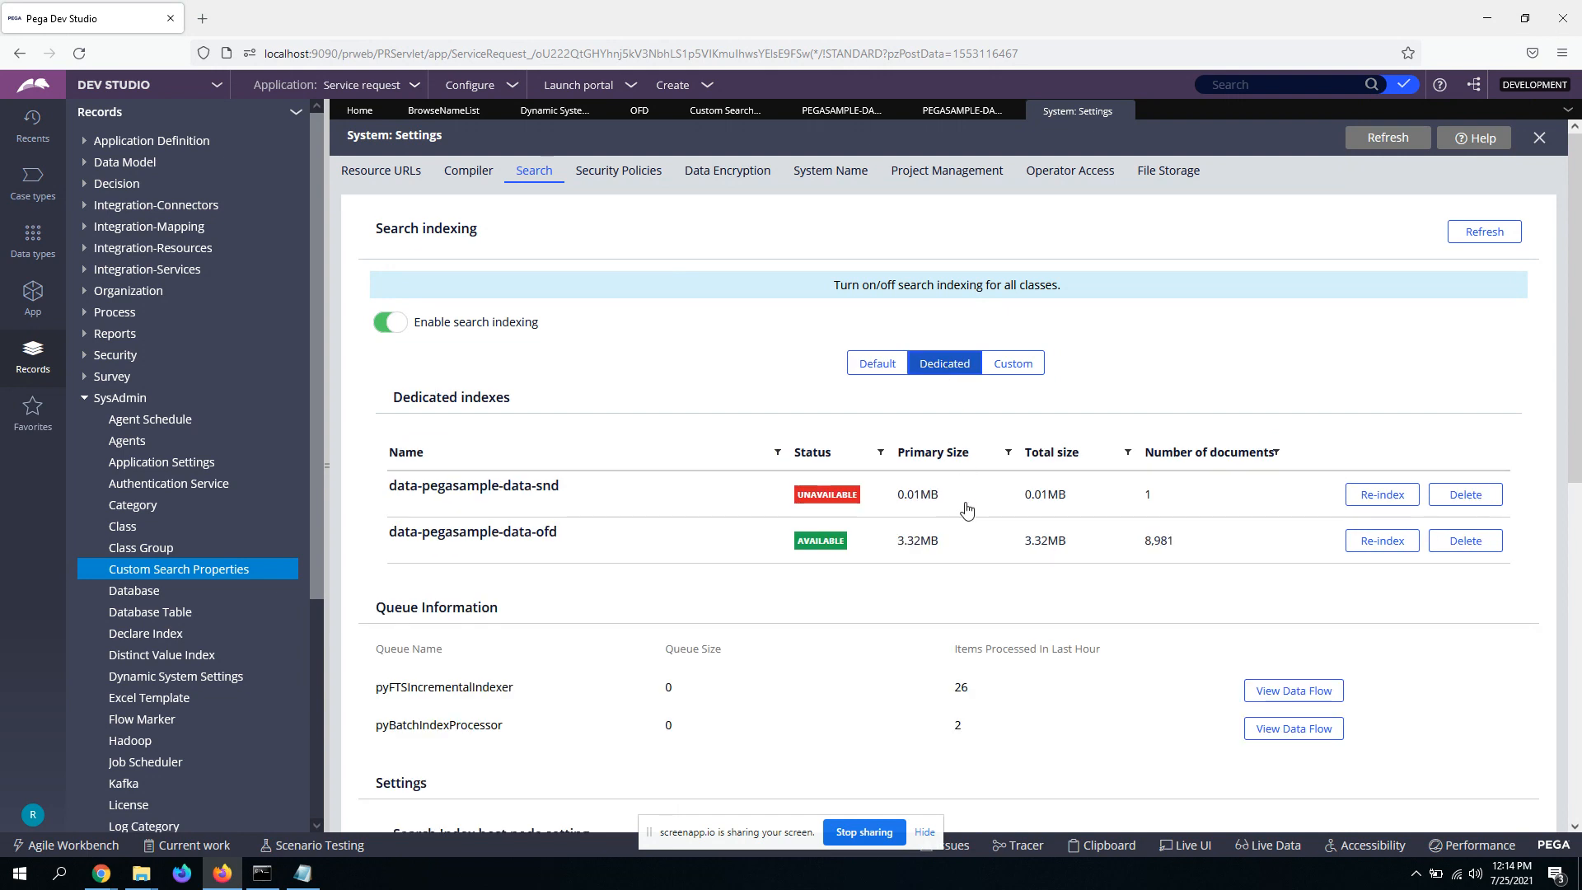
pyautogui.moveTo(1095, 562)
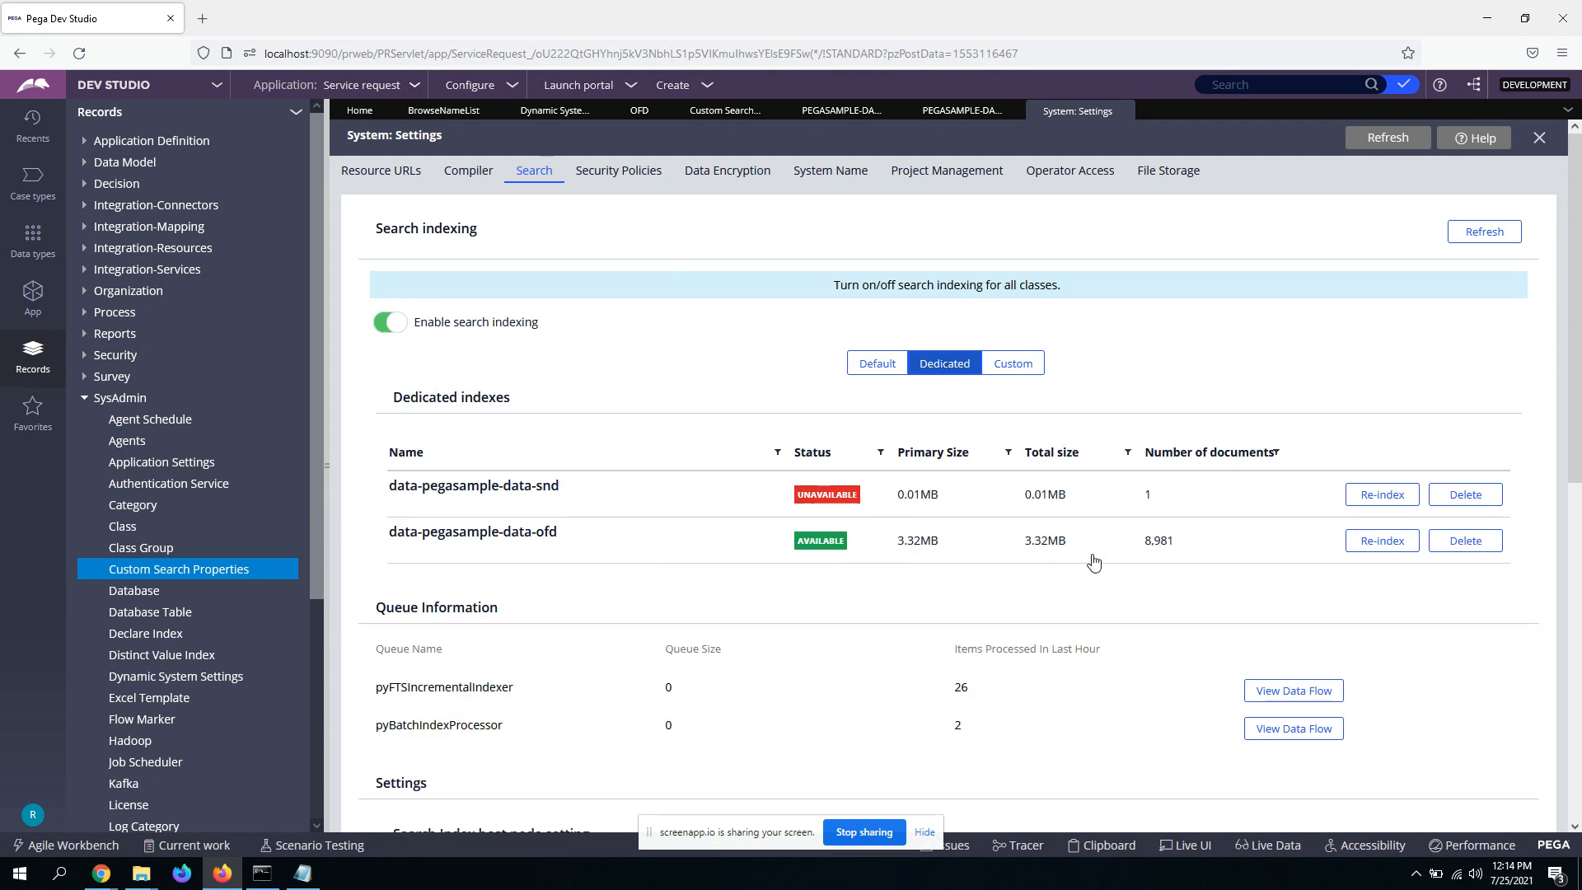
pyautogui.moveTo(885, 516)
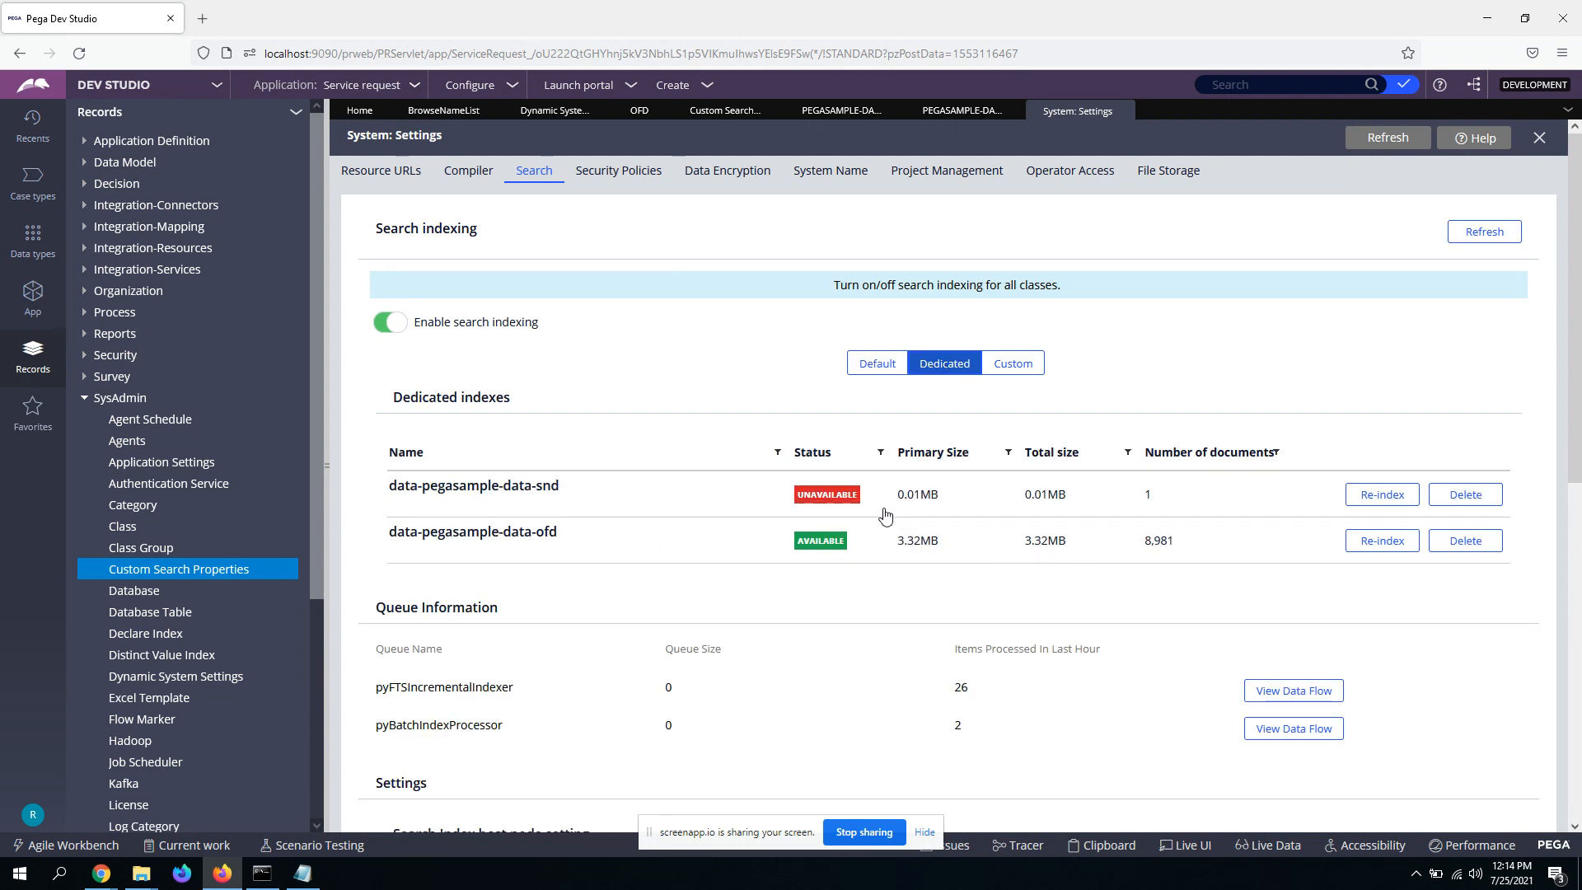
pyautogui.click(1464, 495)
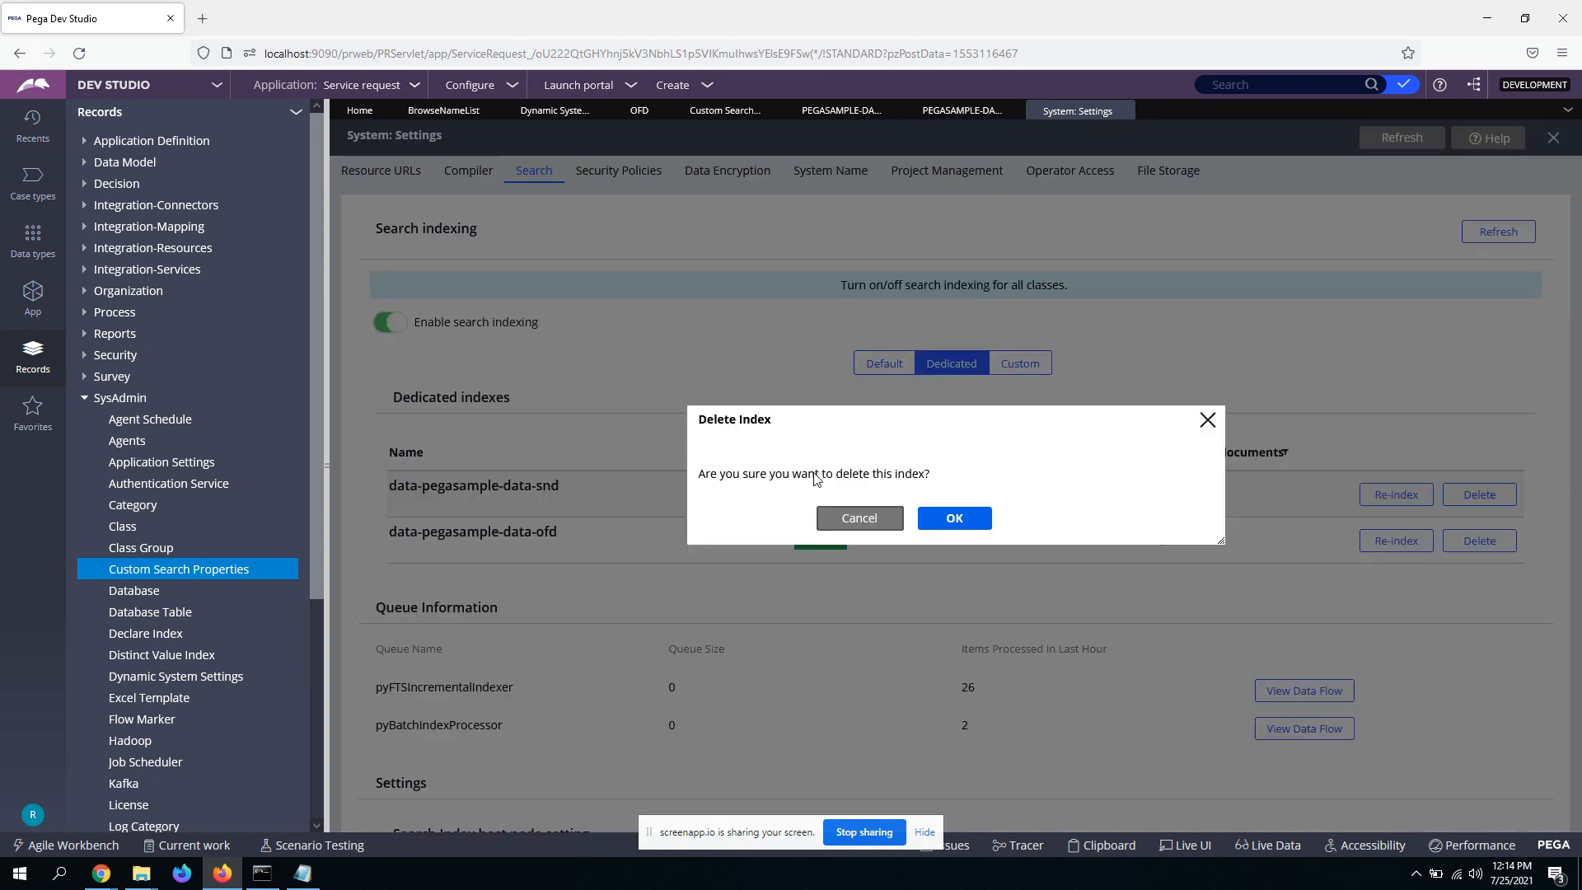
pyautogui.click(951, 517)
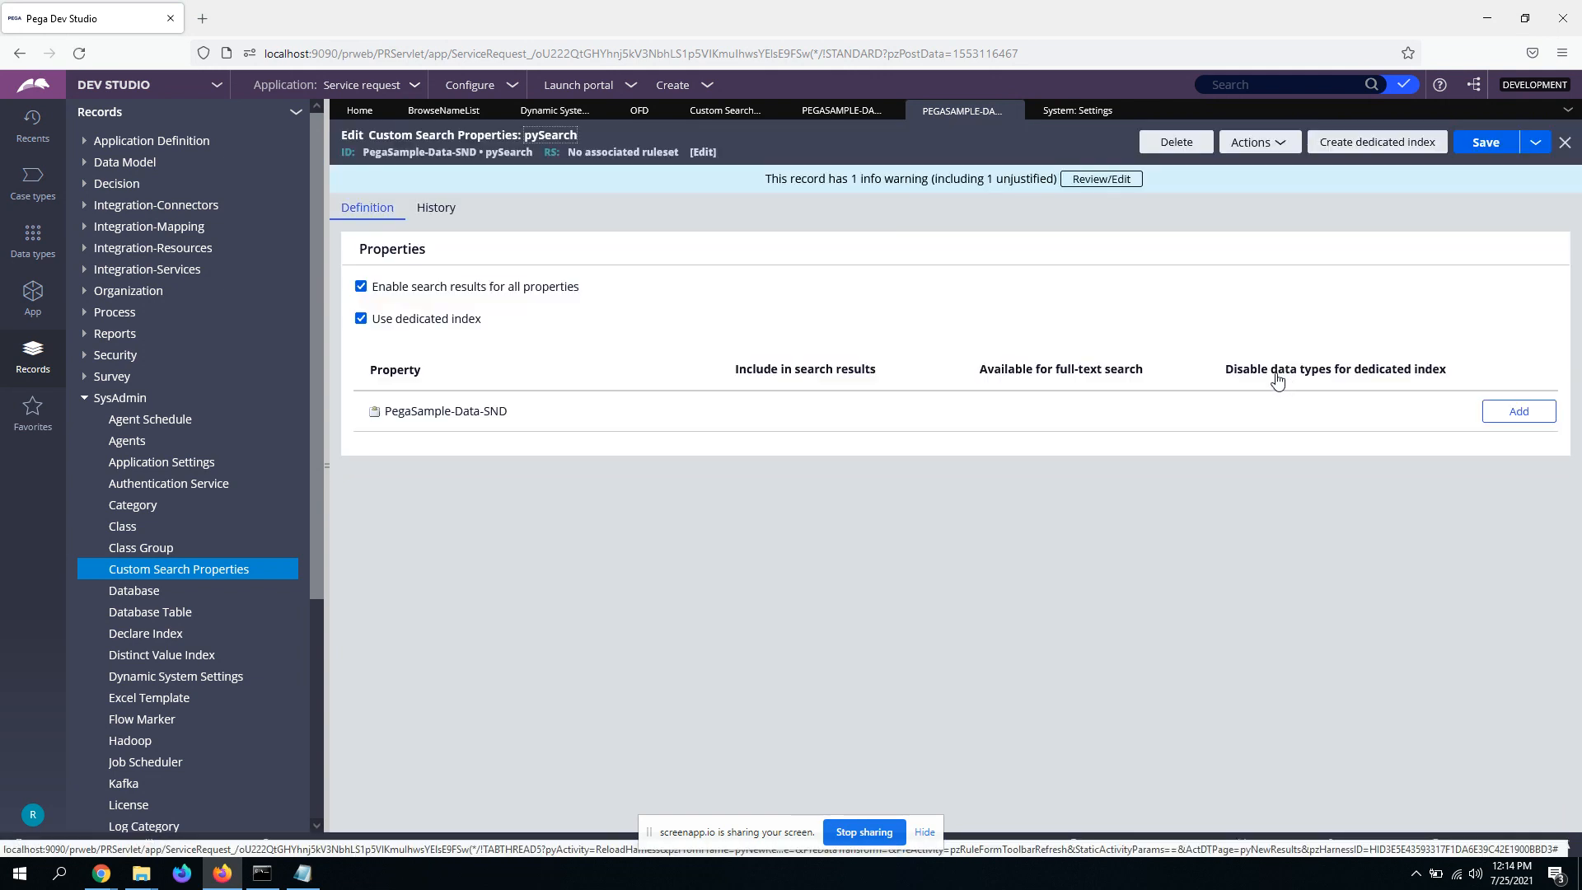
pyautogui.moveTo(1281, 177)
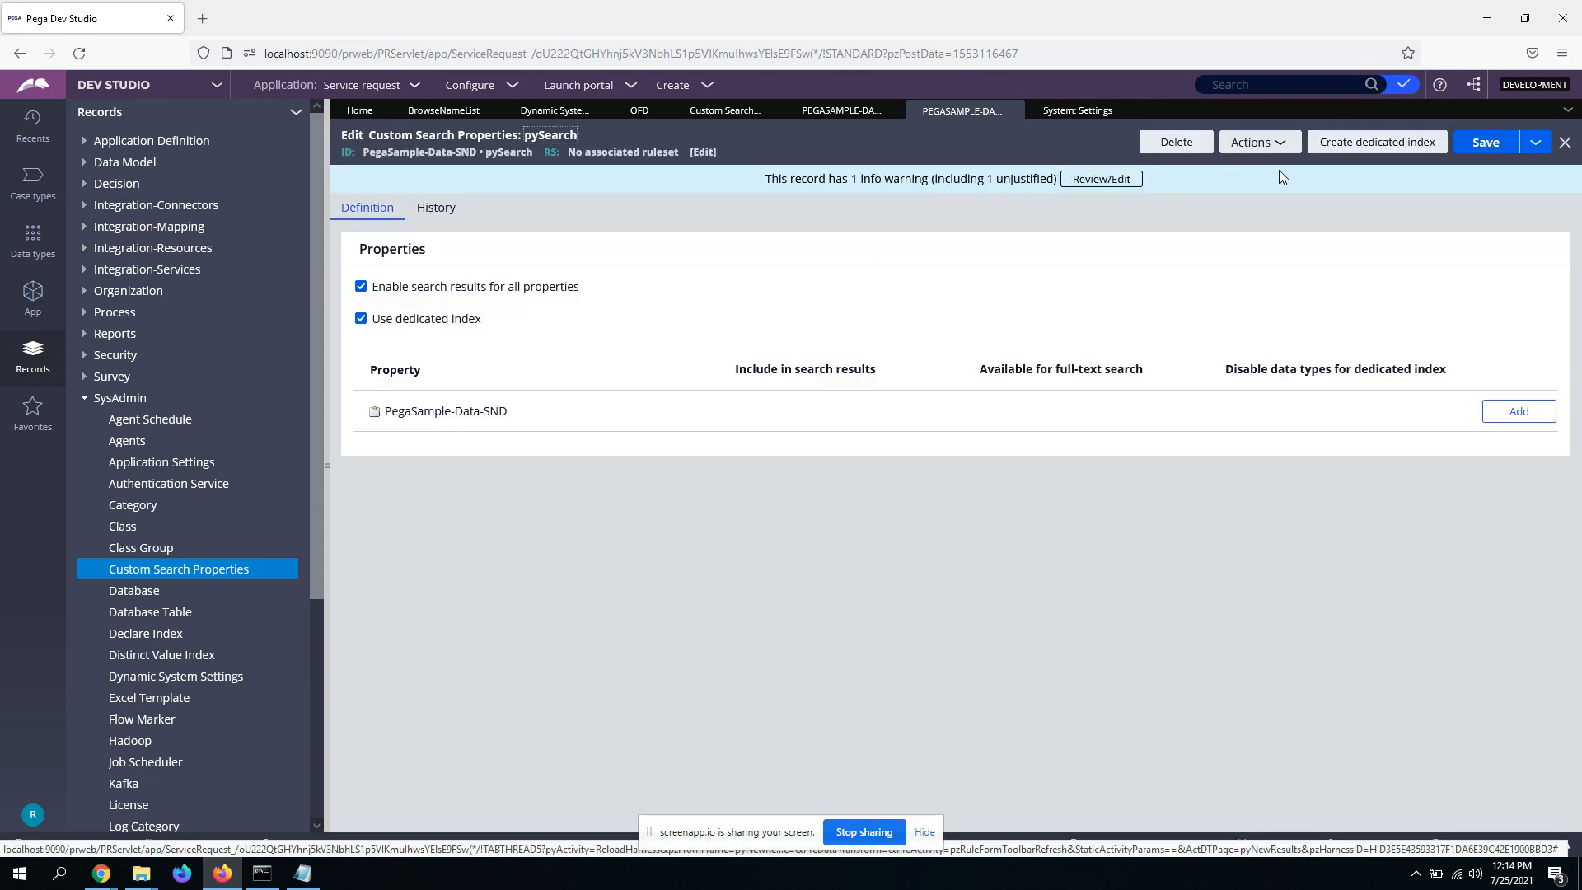
# Step: Retry creating the SND dedicated index, then view the System Settings dedicated index list
pyautogui.click(1376, 140)
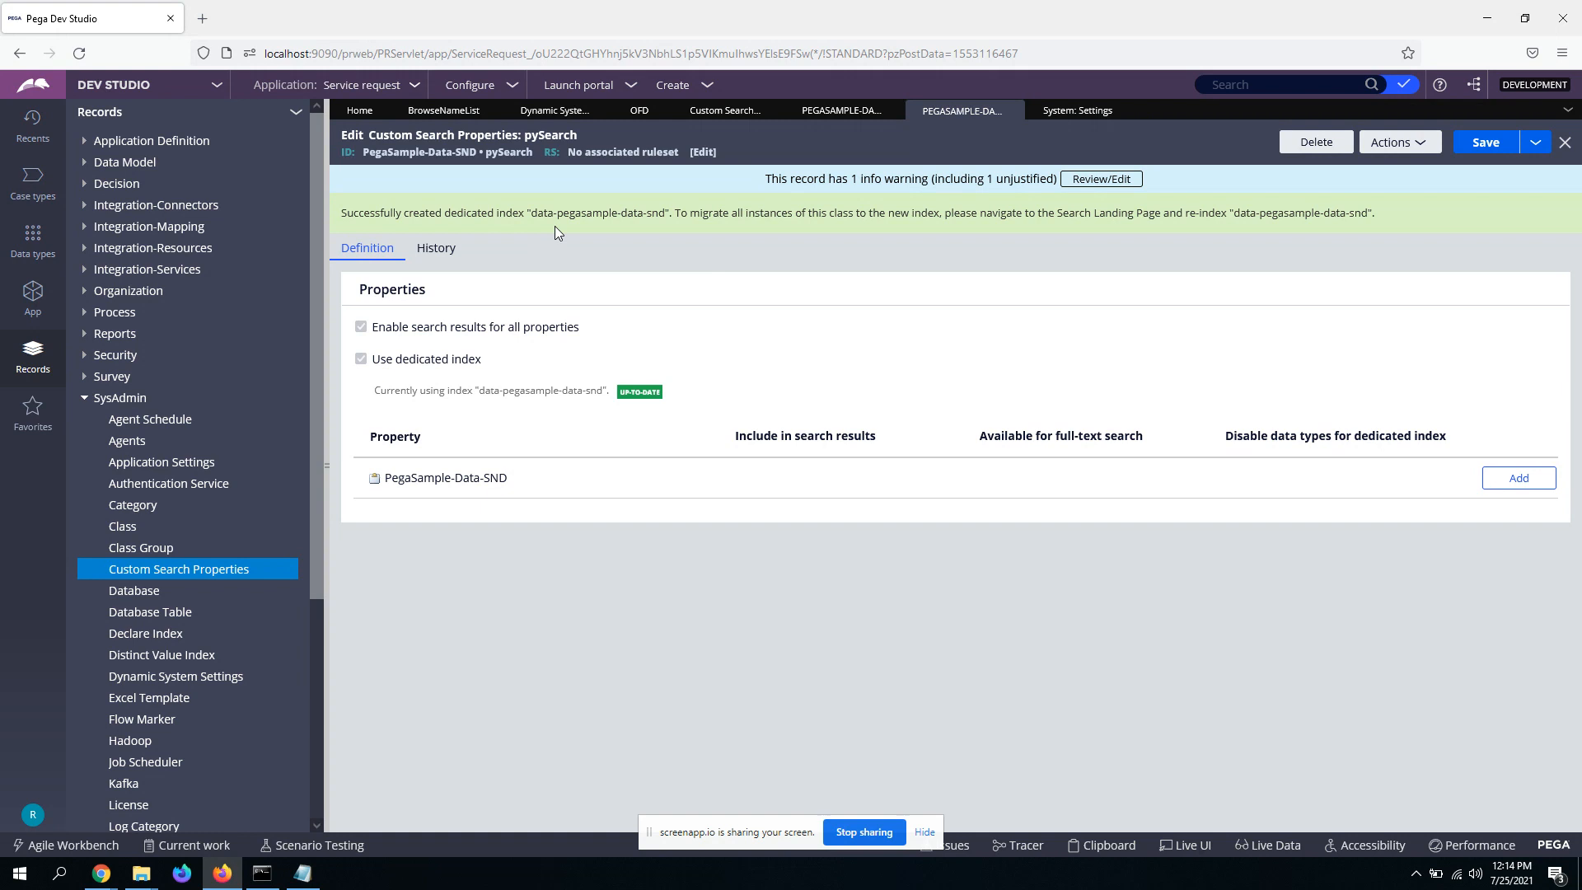
pyautogui.moveTo(853, 309)
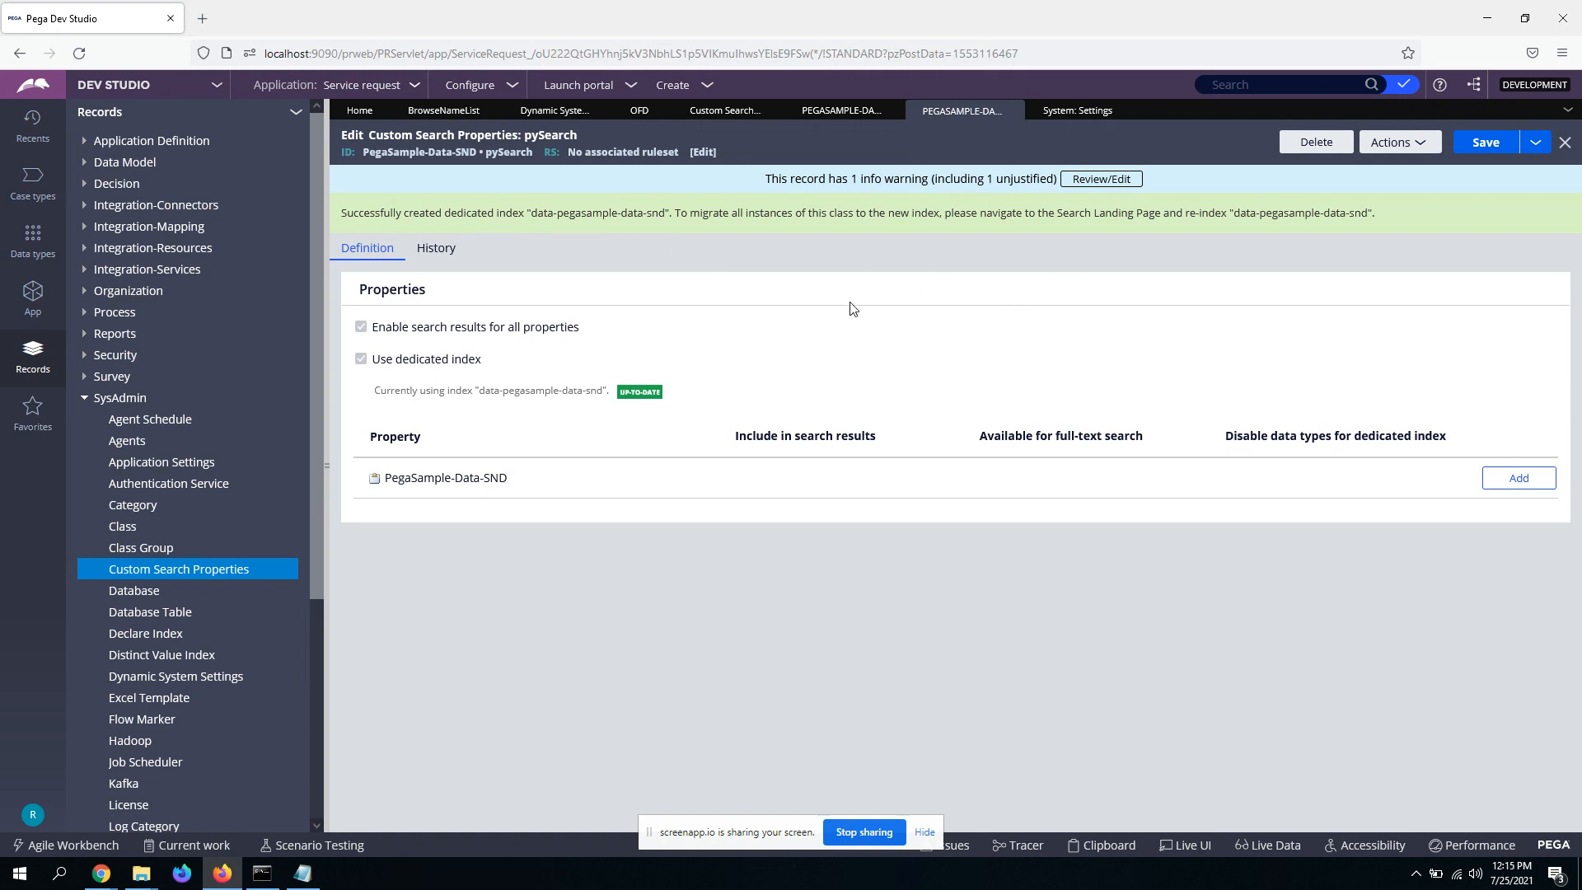
pyautogui.click(1075, 109)
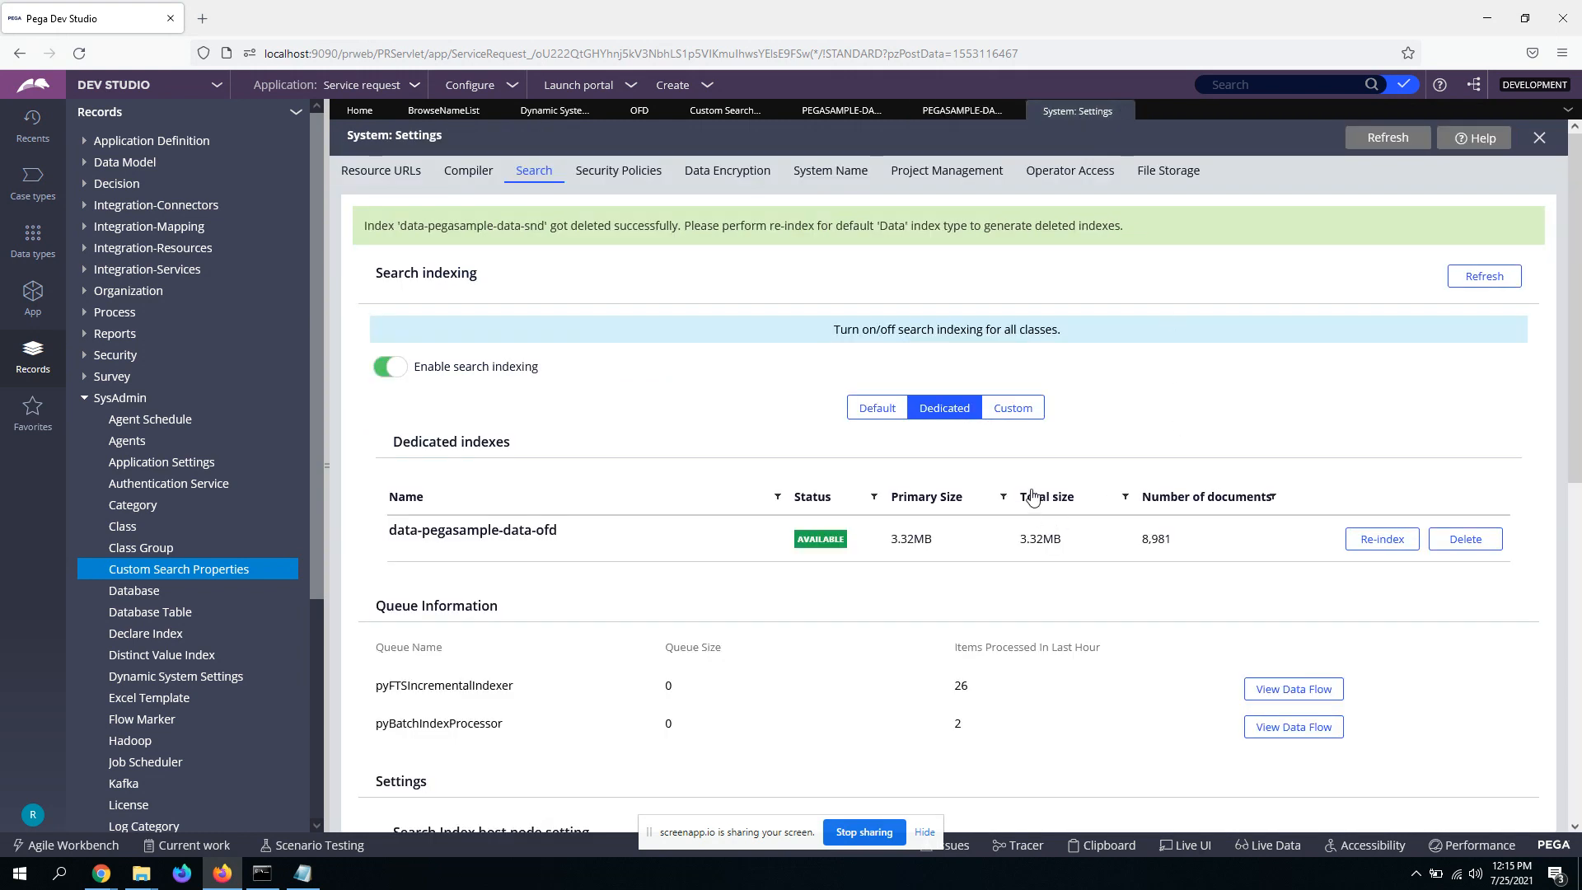
pyautogui.moveTo(792, 460)
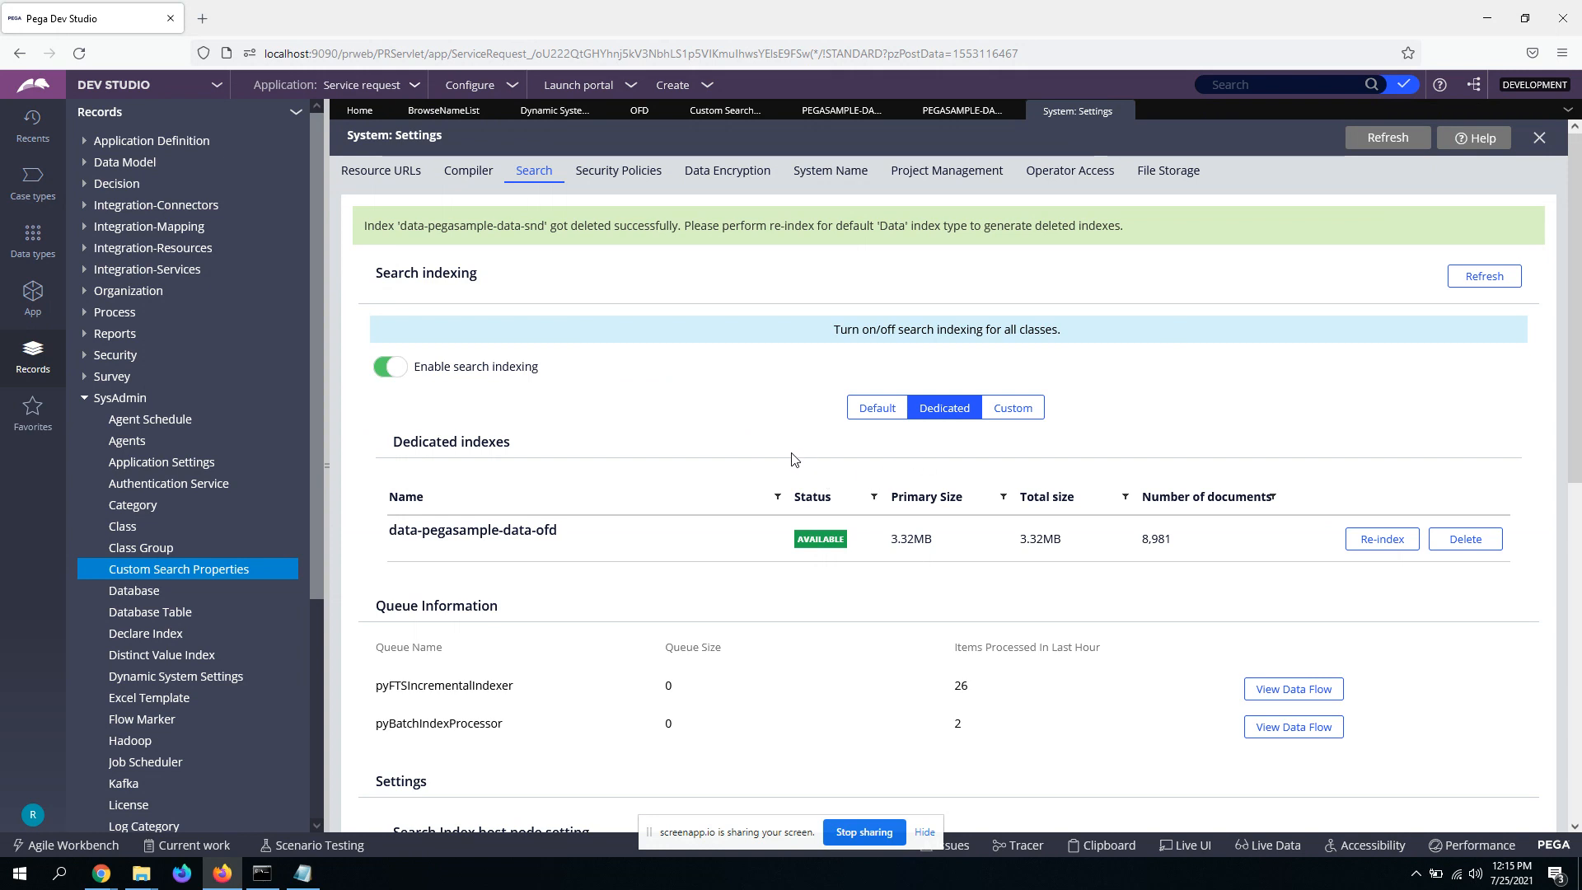
pyautogui.moveTo(1160, 624)
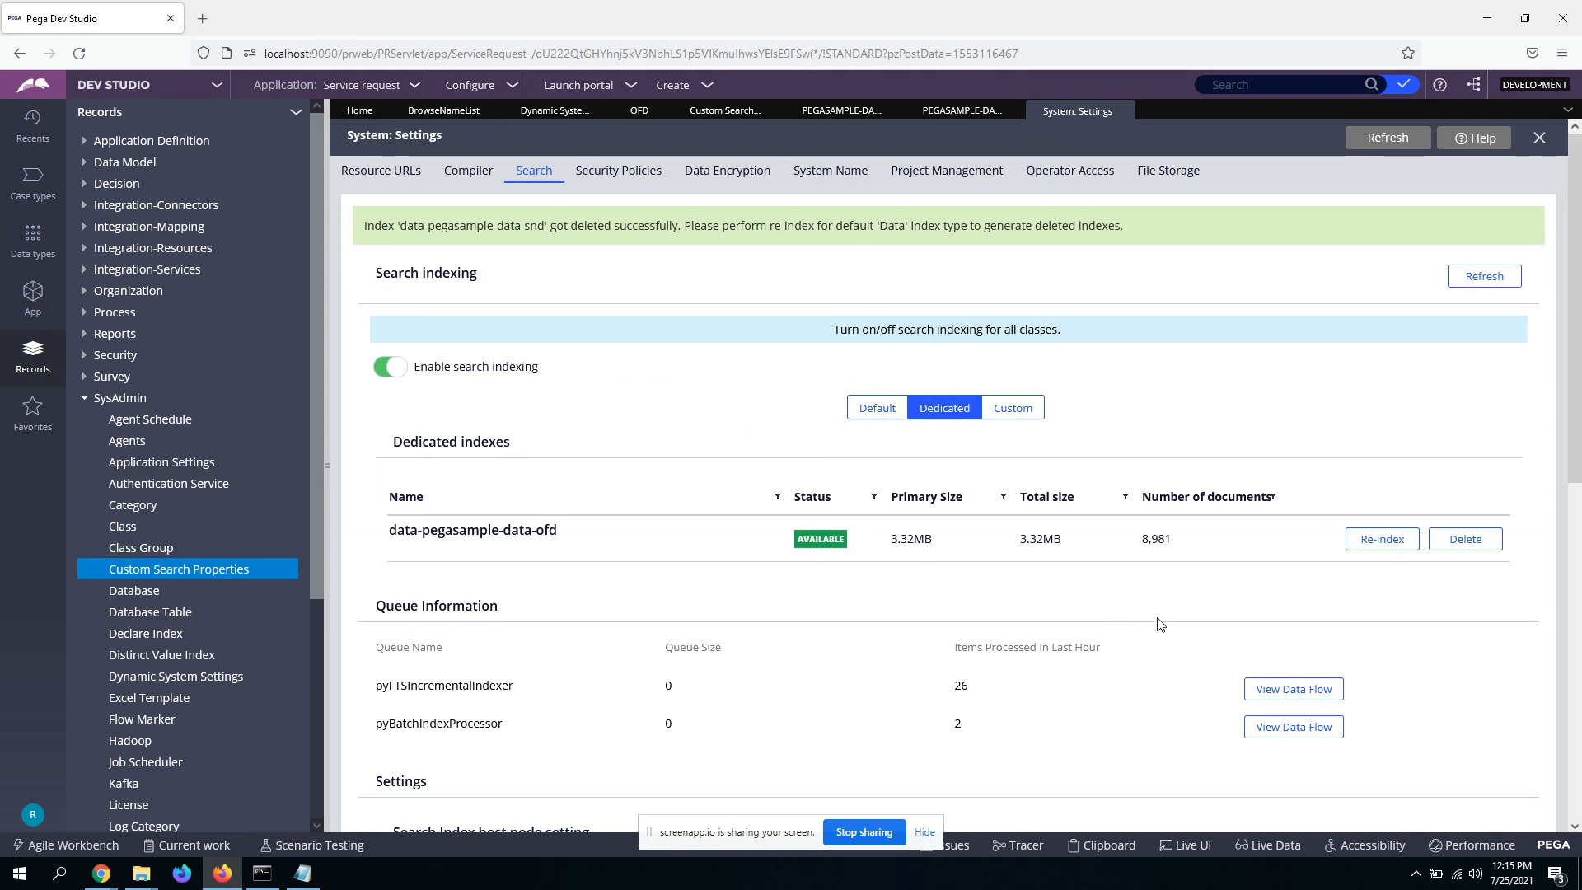
# Step: Refresh the dedicated indexes list so data-pegasample-data-snd appears with 1 document
pyautogui.click(1385, 137)
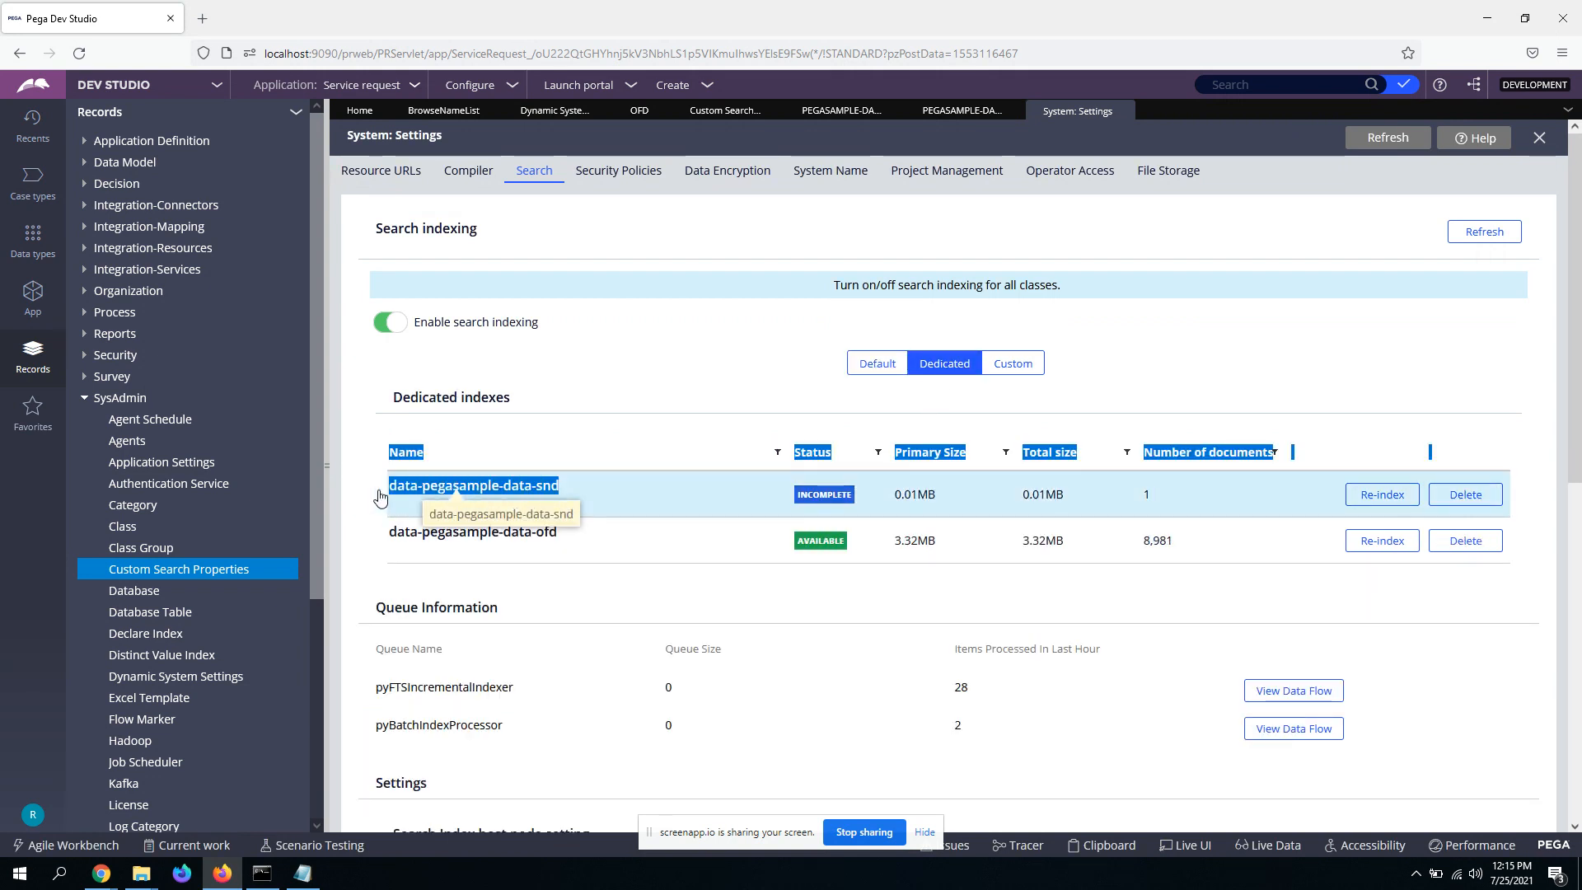
pyautogui.moveTo(1271, 370)
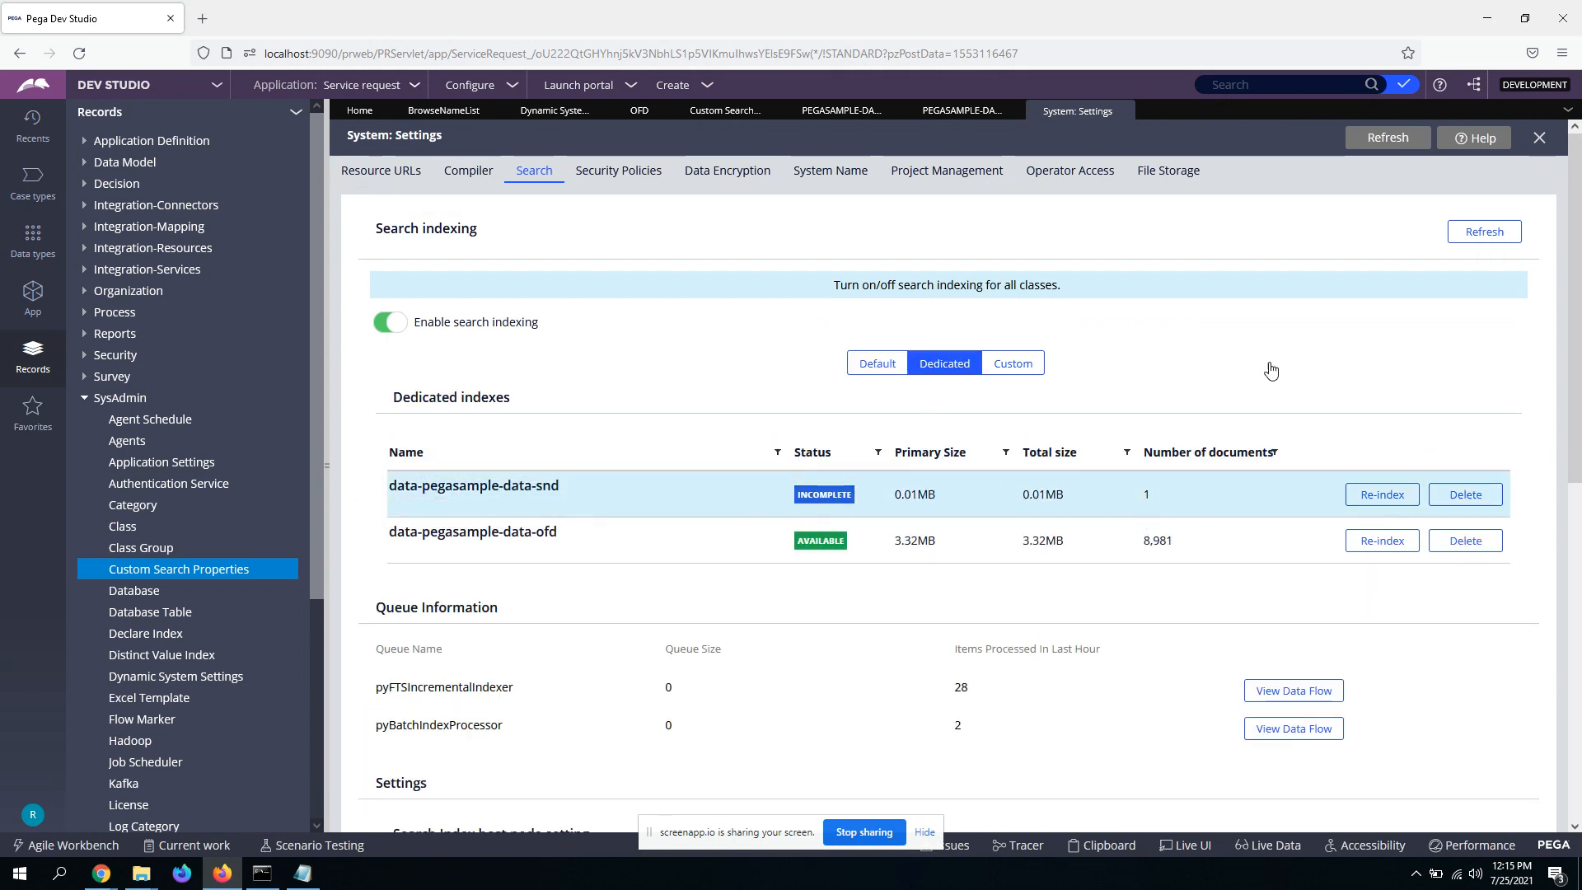
pyautogui.moveTo(1380, 494)
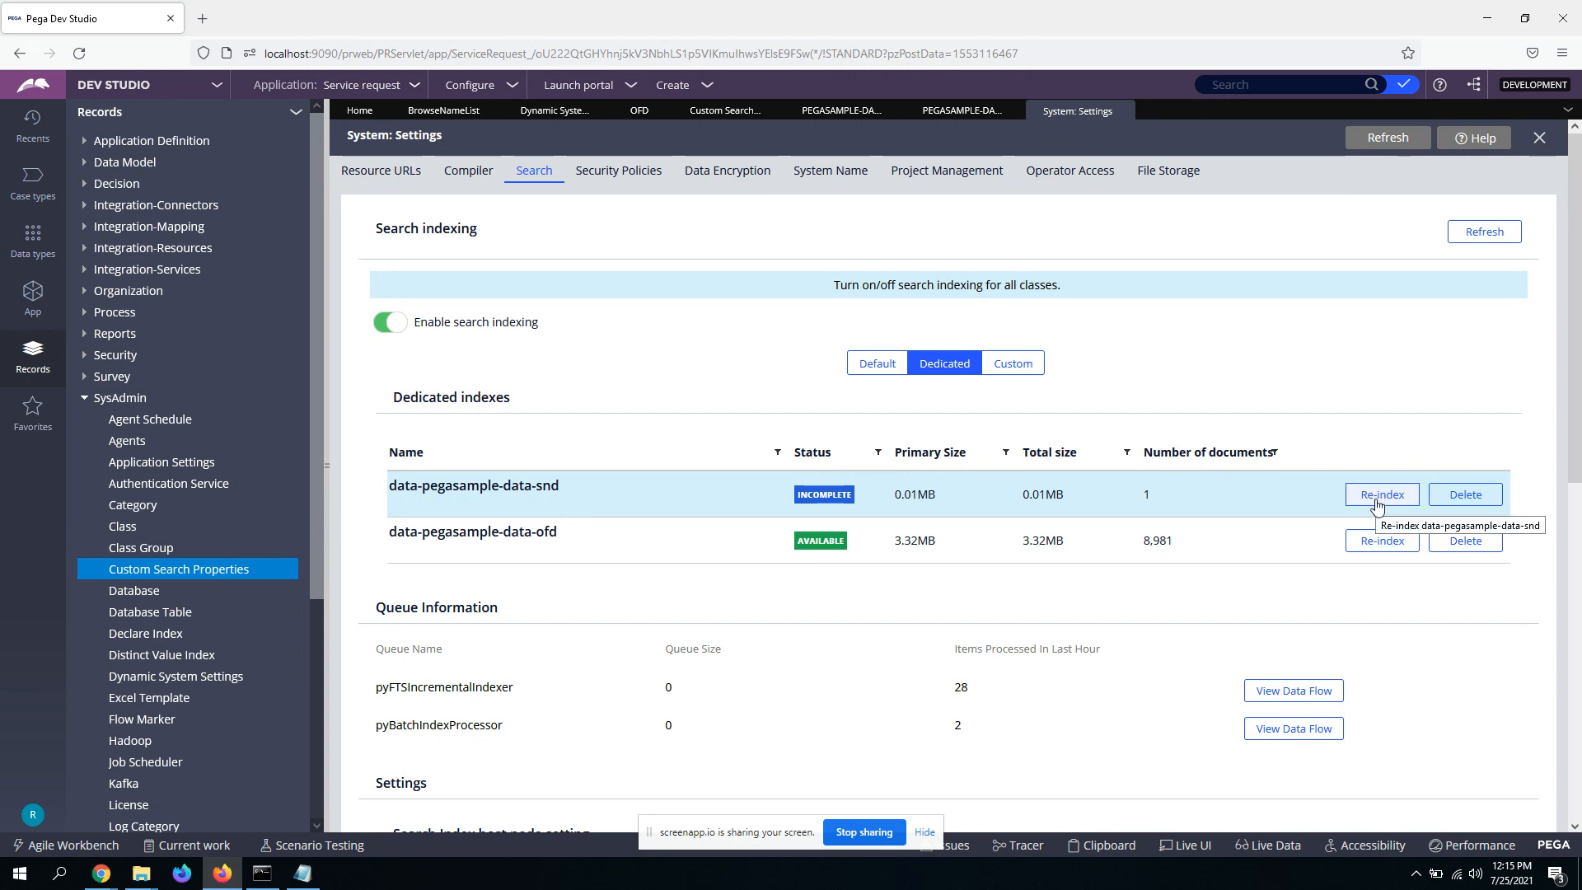
pyautogui.moveTo(1304, 482)
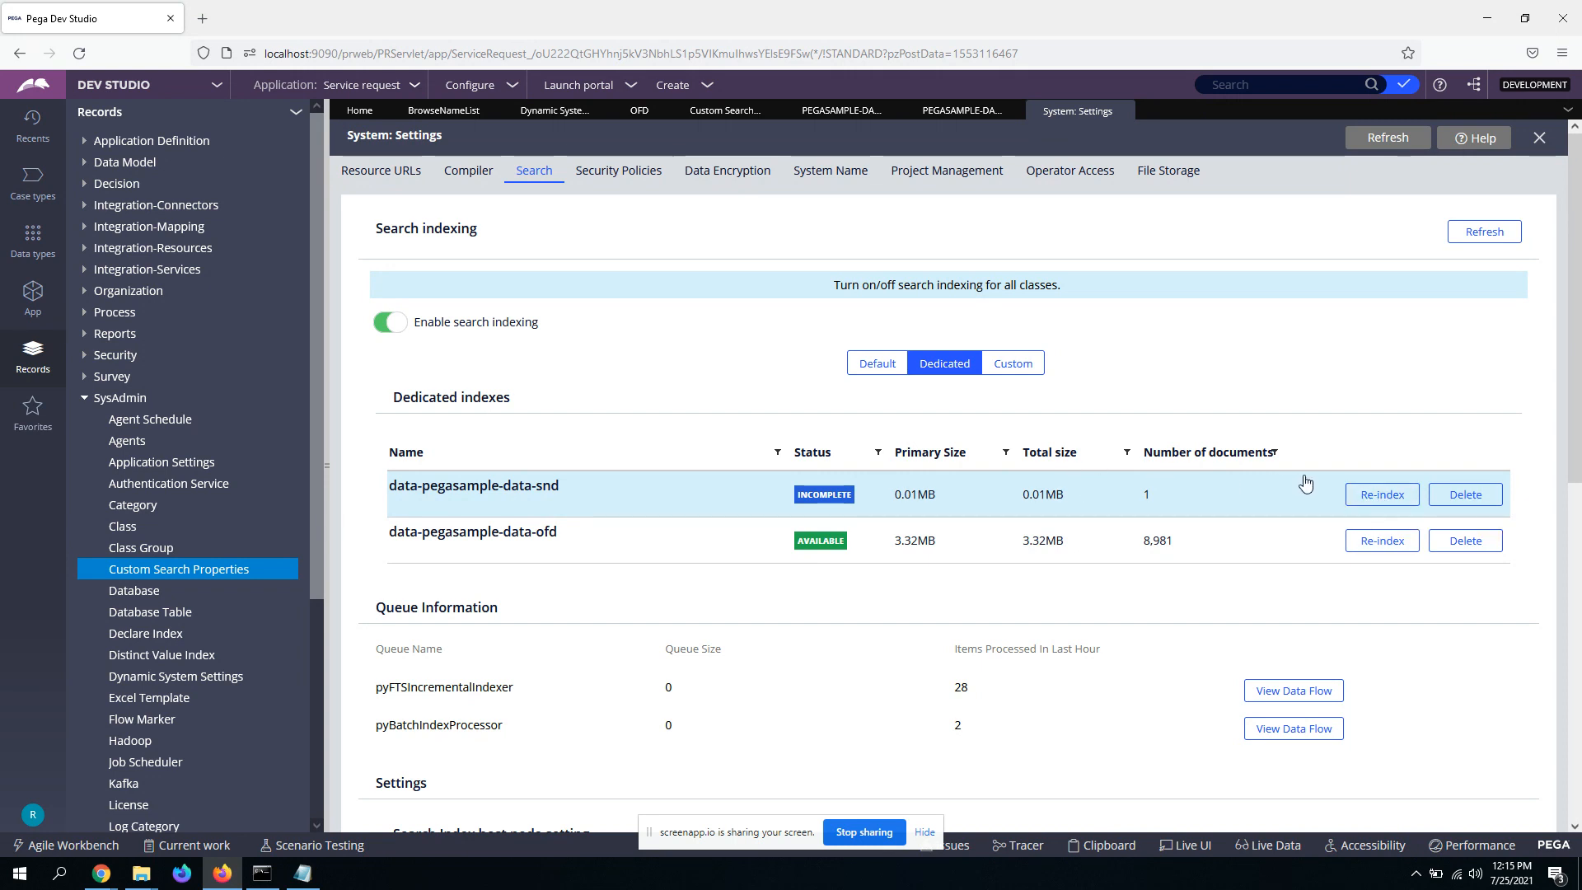
# Step: Re-index data-pegasample-data-snd for only the PegaSample-Data-SND class
pyautogui.click(1381, 494)
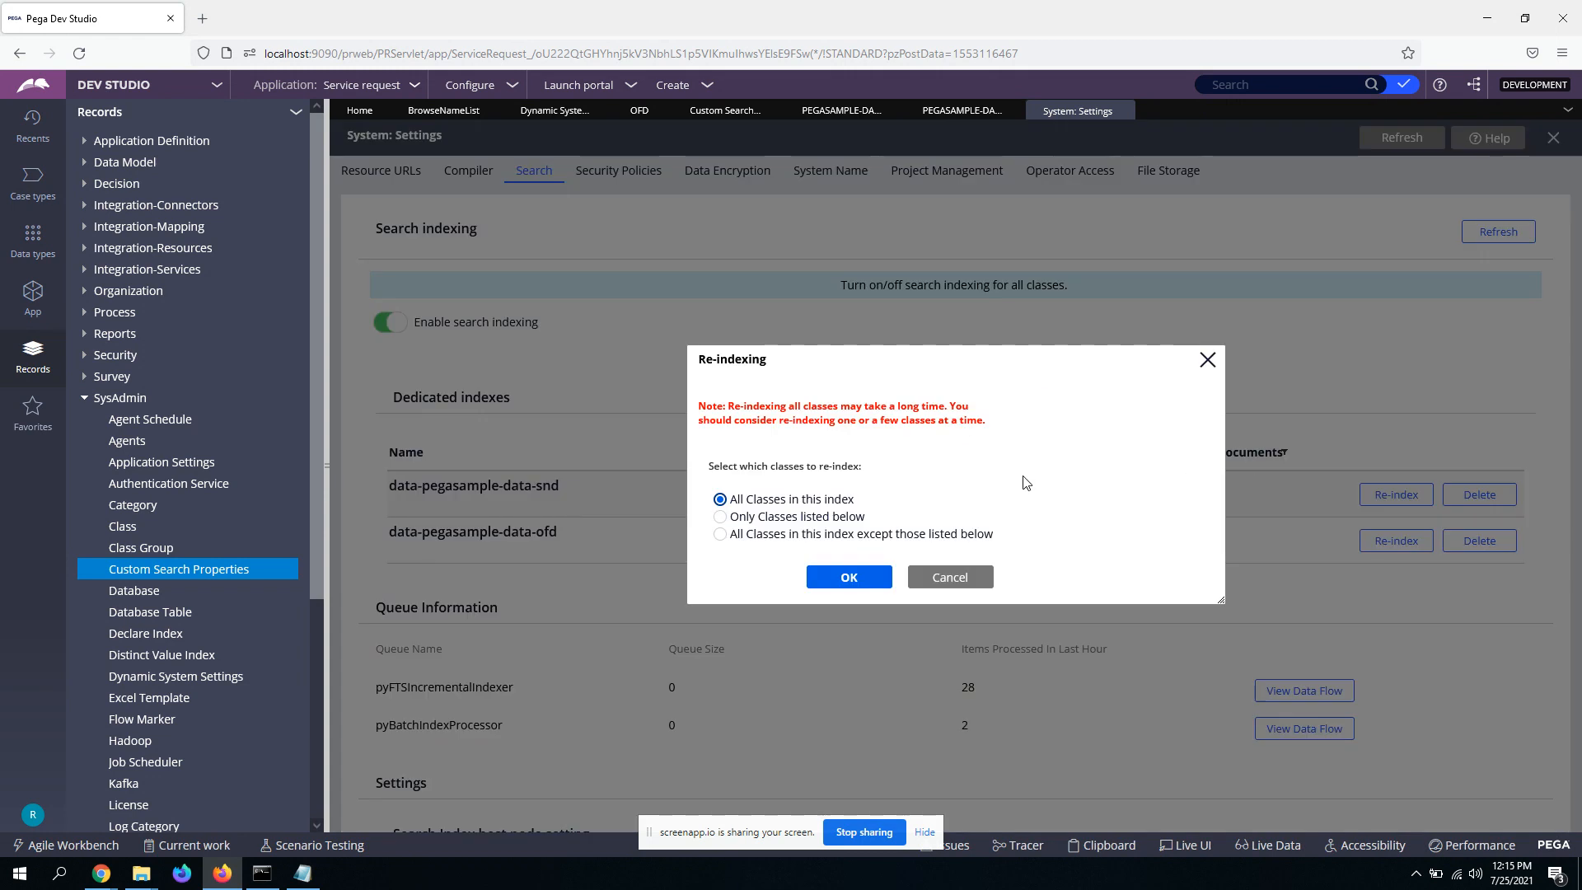
pyautogui.moveTo(799, 517)
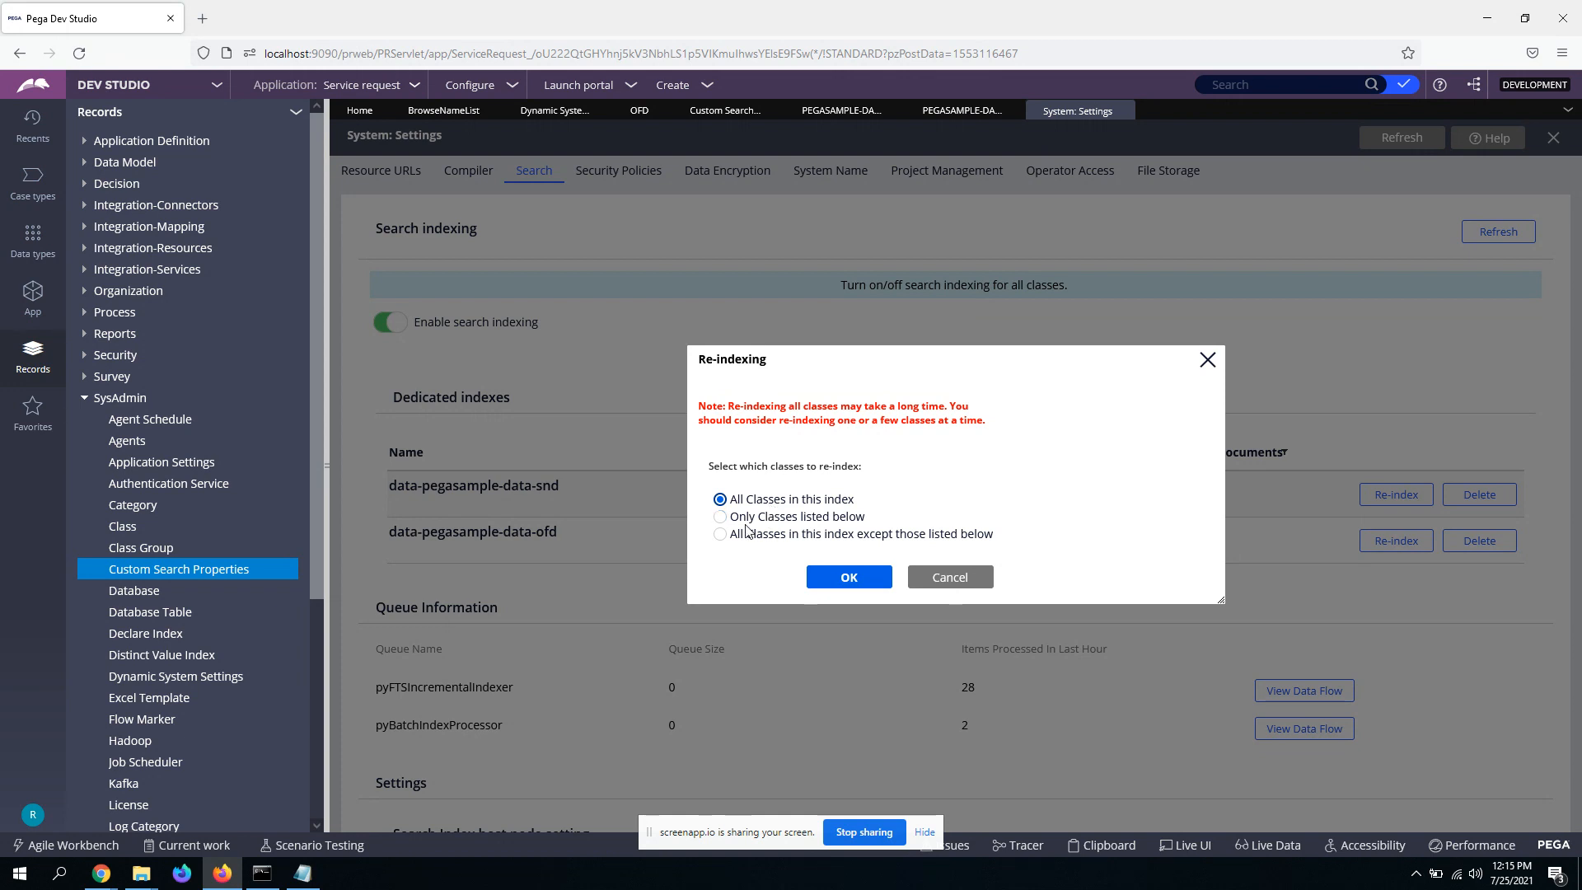
pyautogui.moveTo(768, 518)
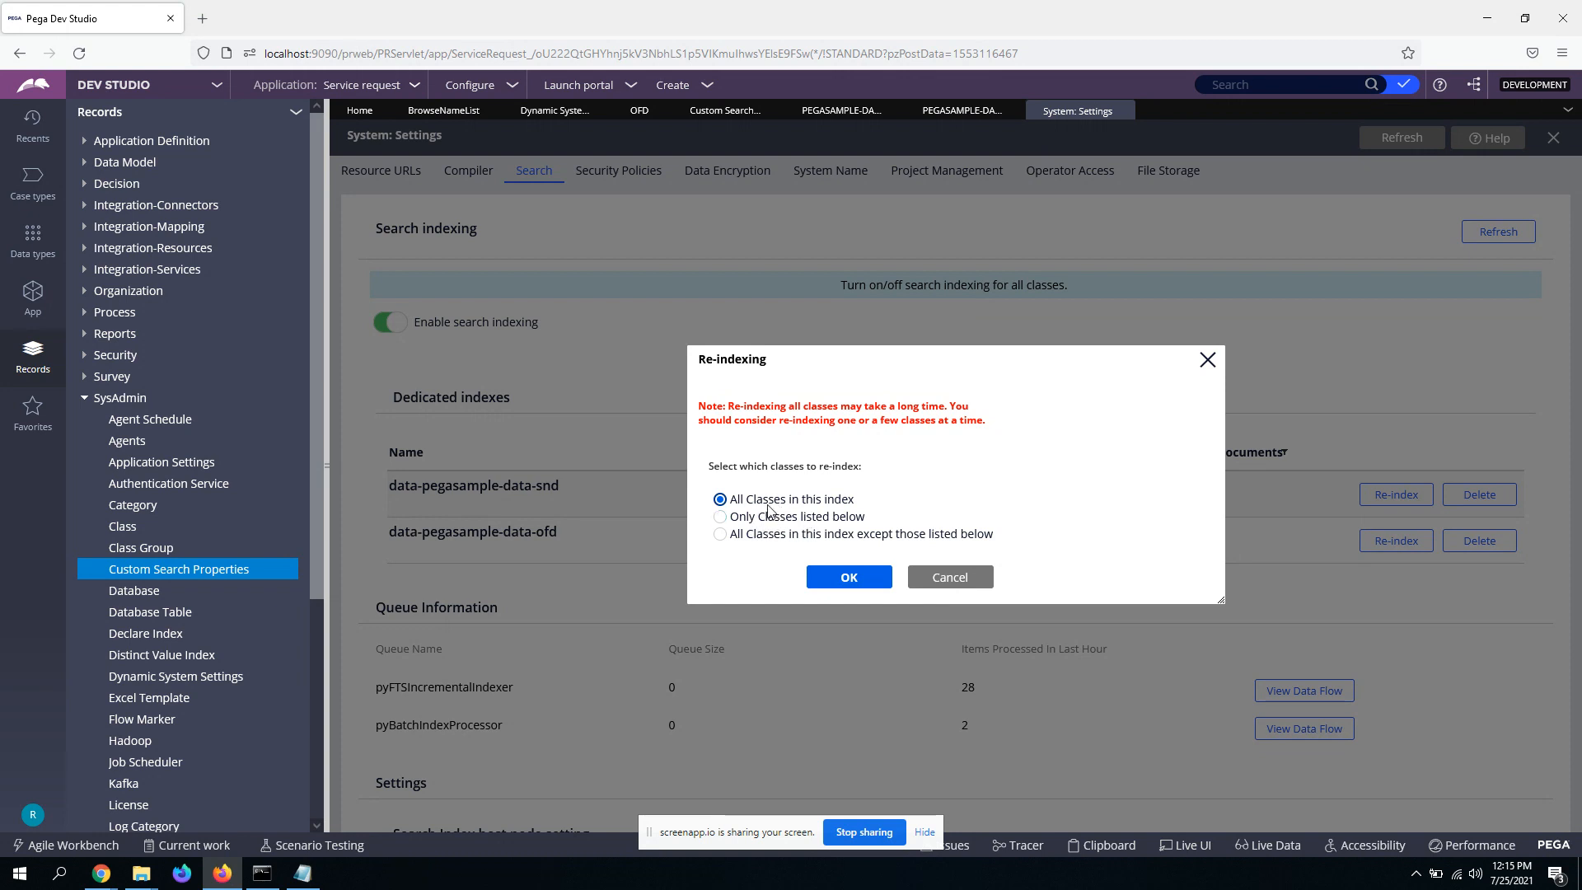
pyautogui.click(720, 516)
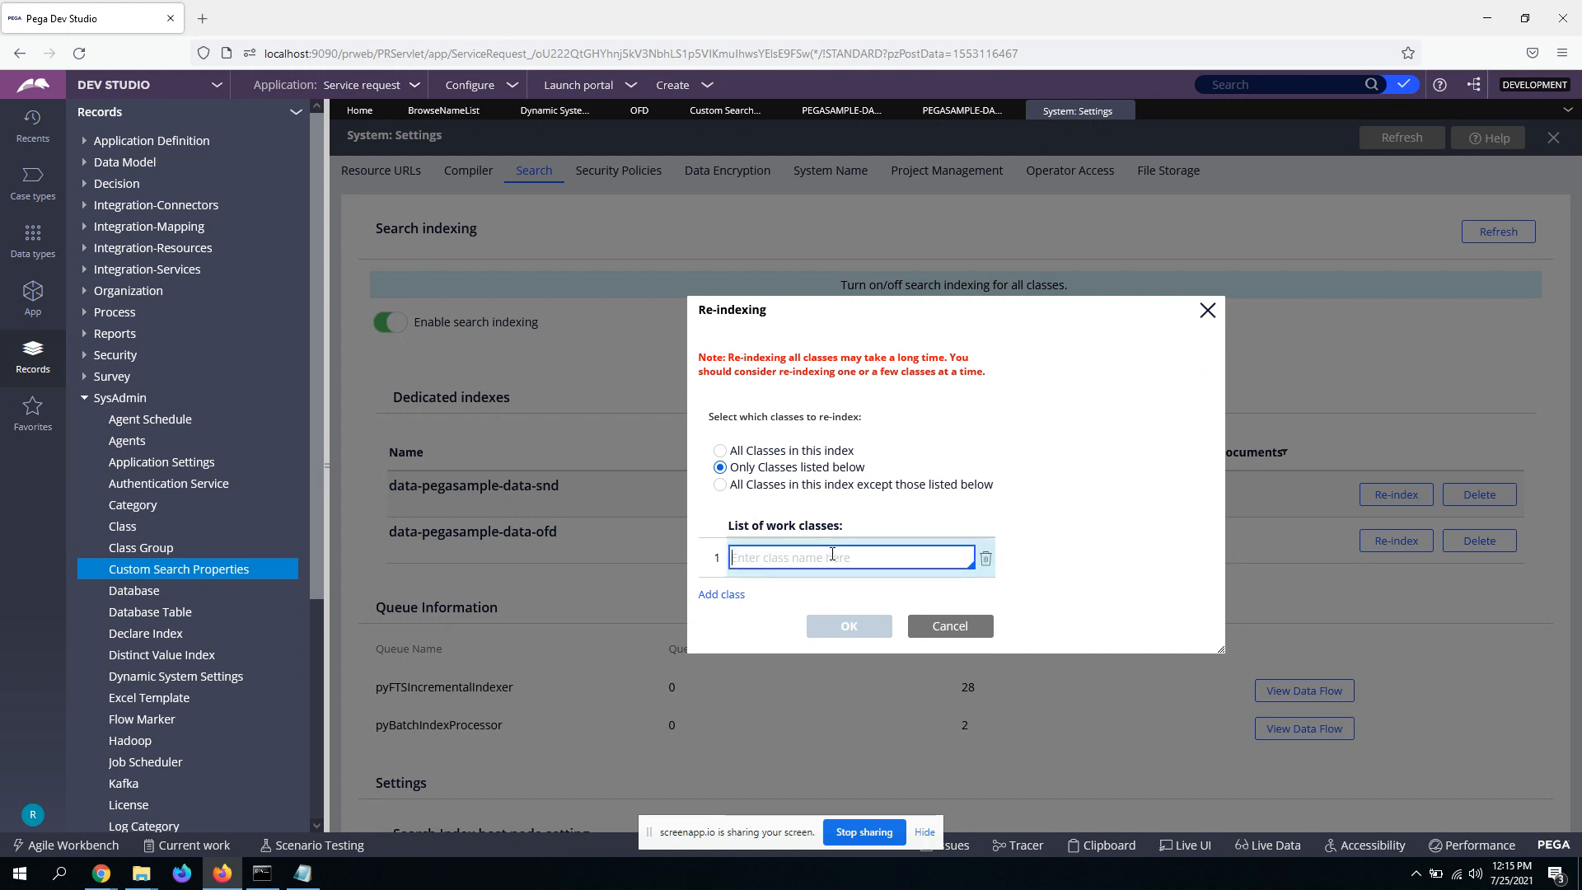
pyautogui.write('sn')
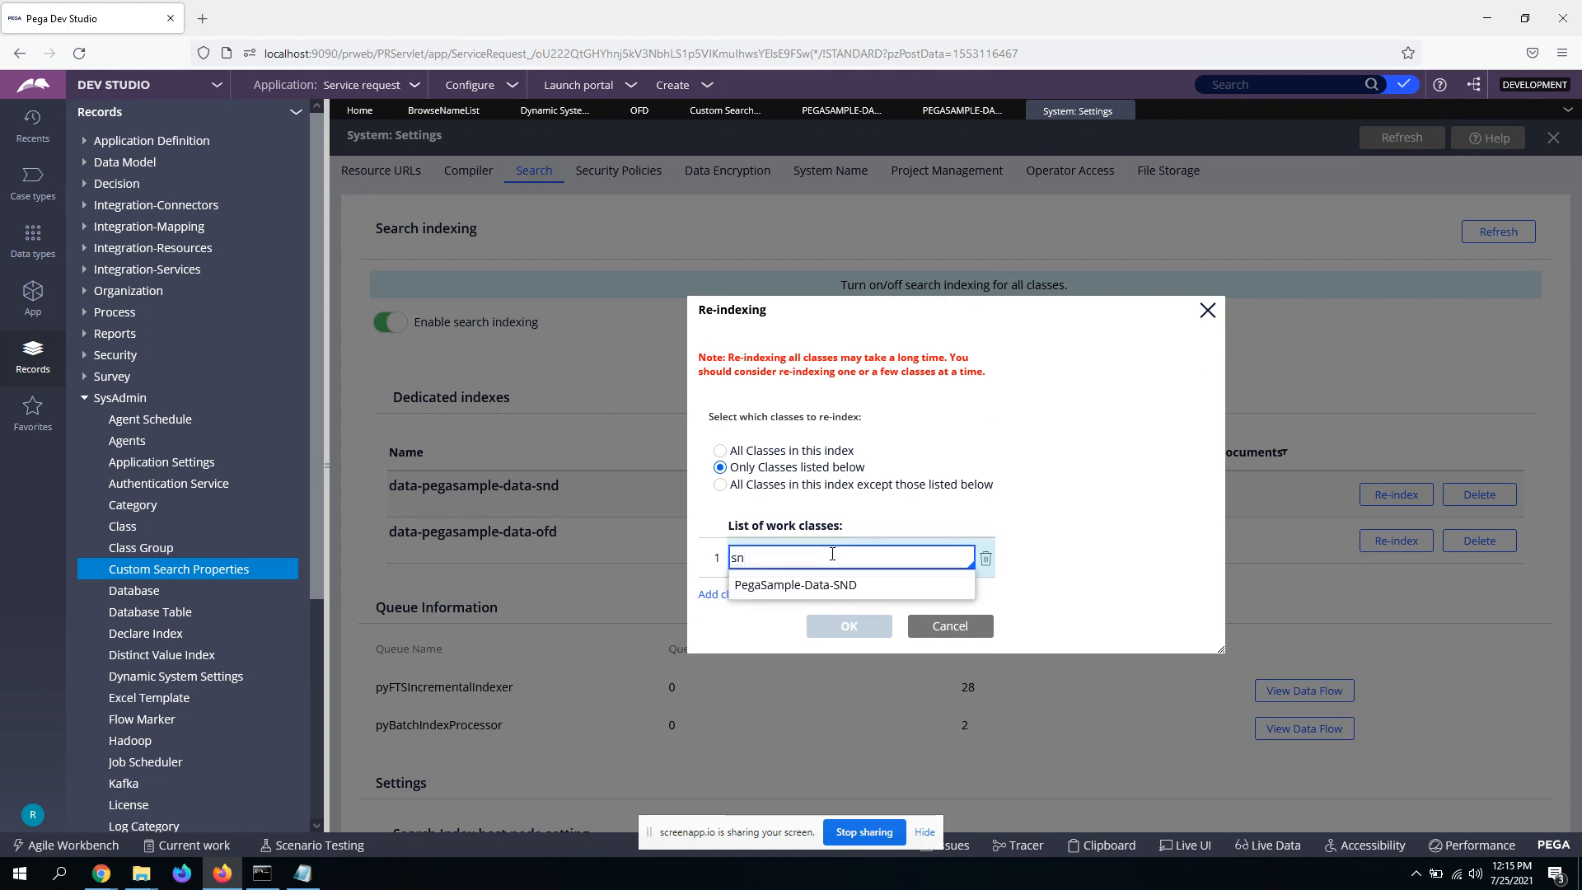
pyautogui.click(795, 584)
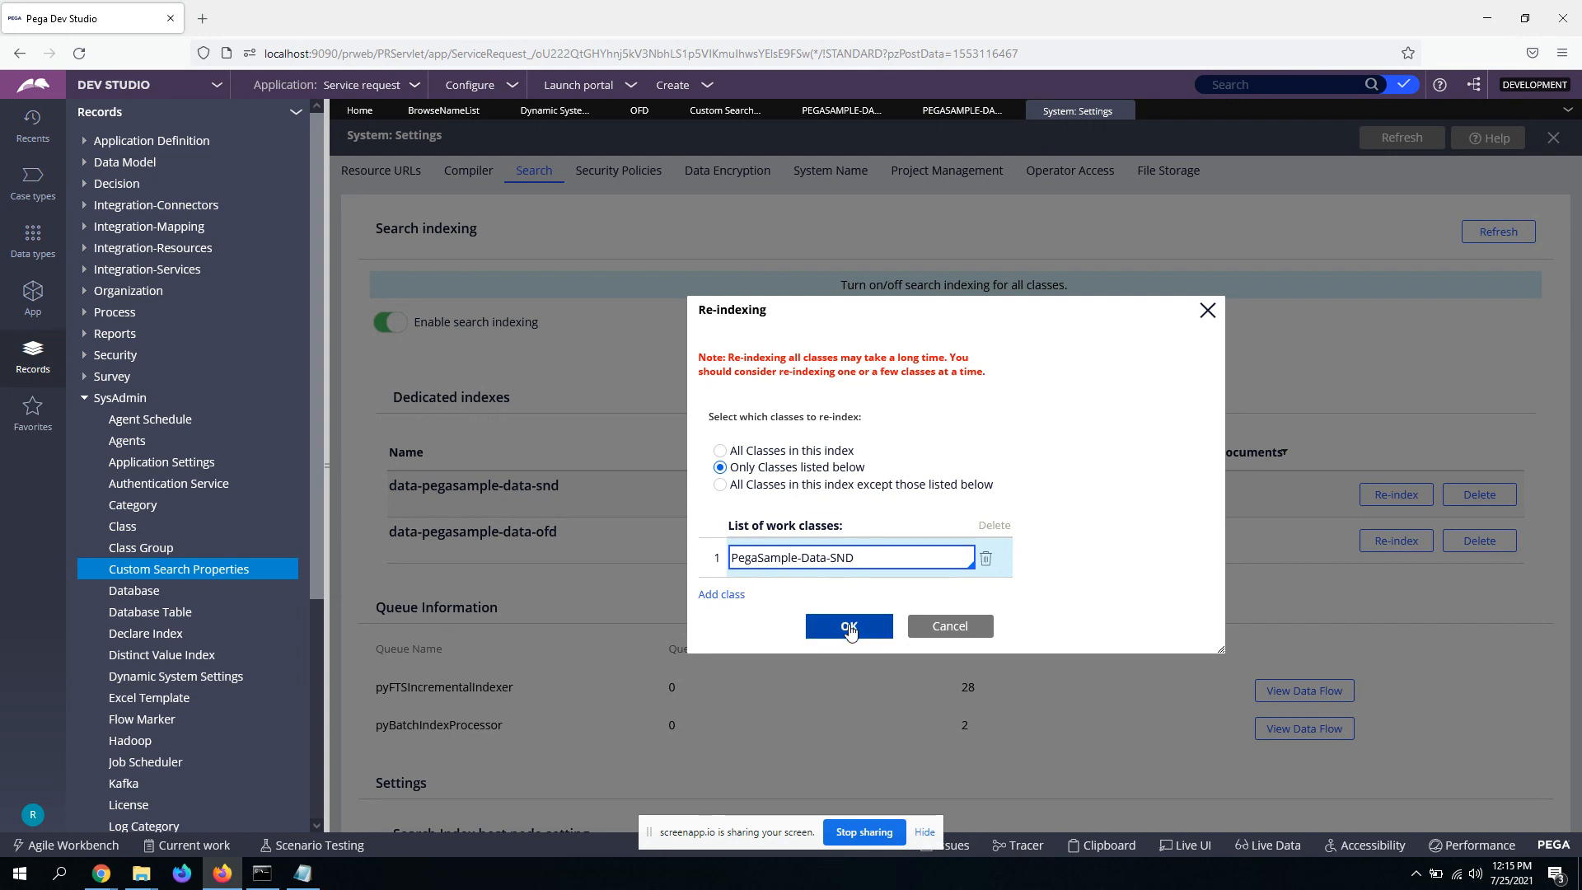
pyautogui.click(849, 626)
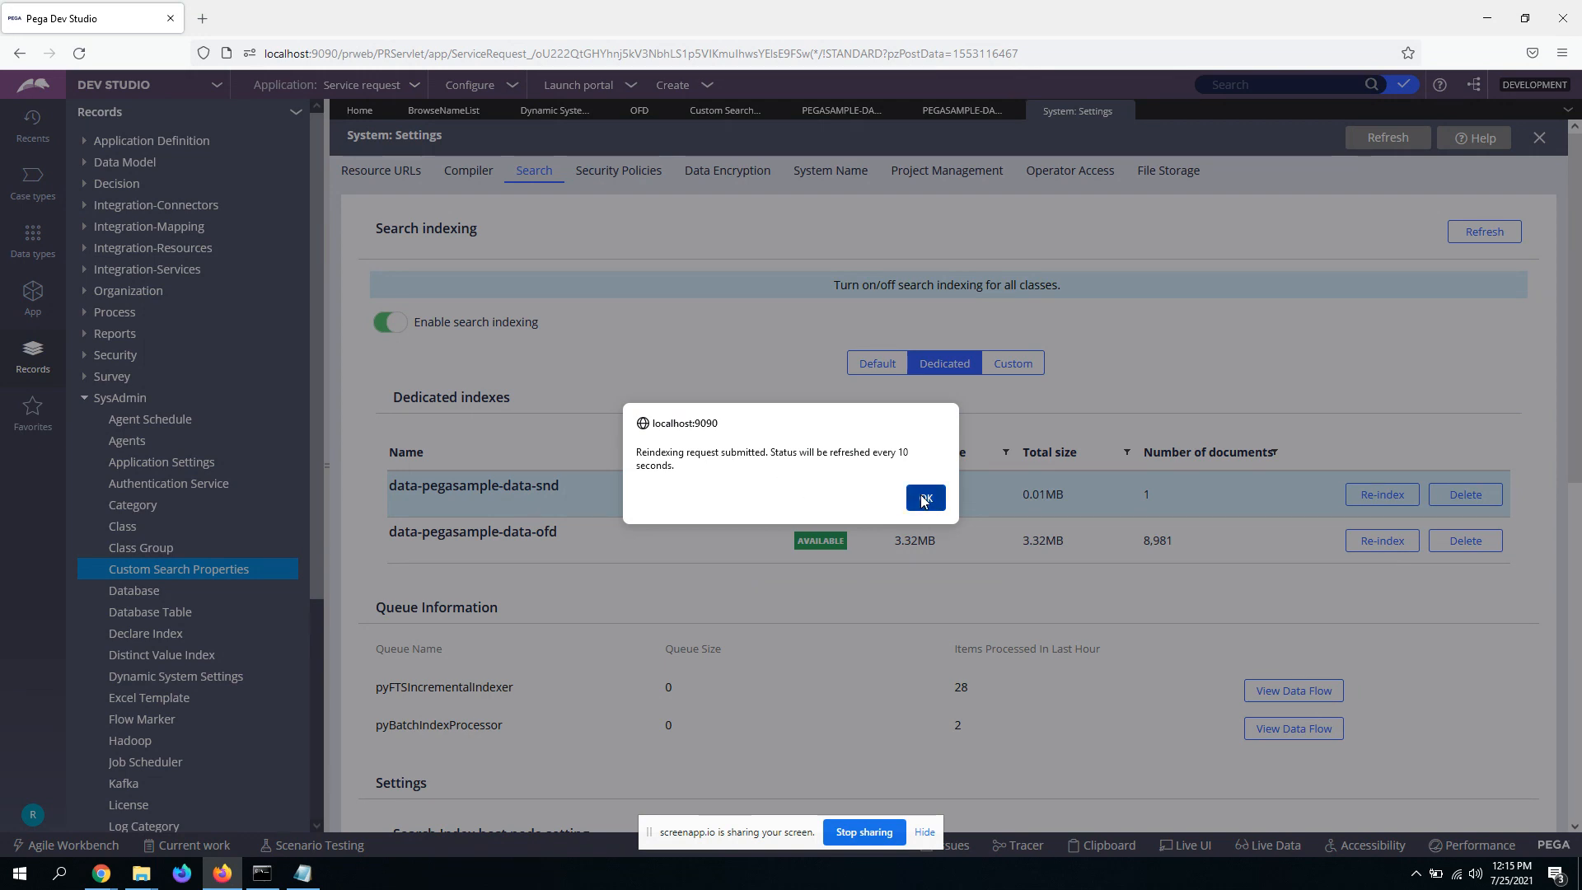
# Step: Dismiss the re-index notice and select the data-pegasample-data-ofd row in Dedicated indexes
pyautogui.click(922, 498)
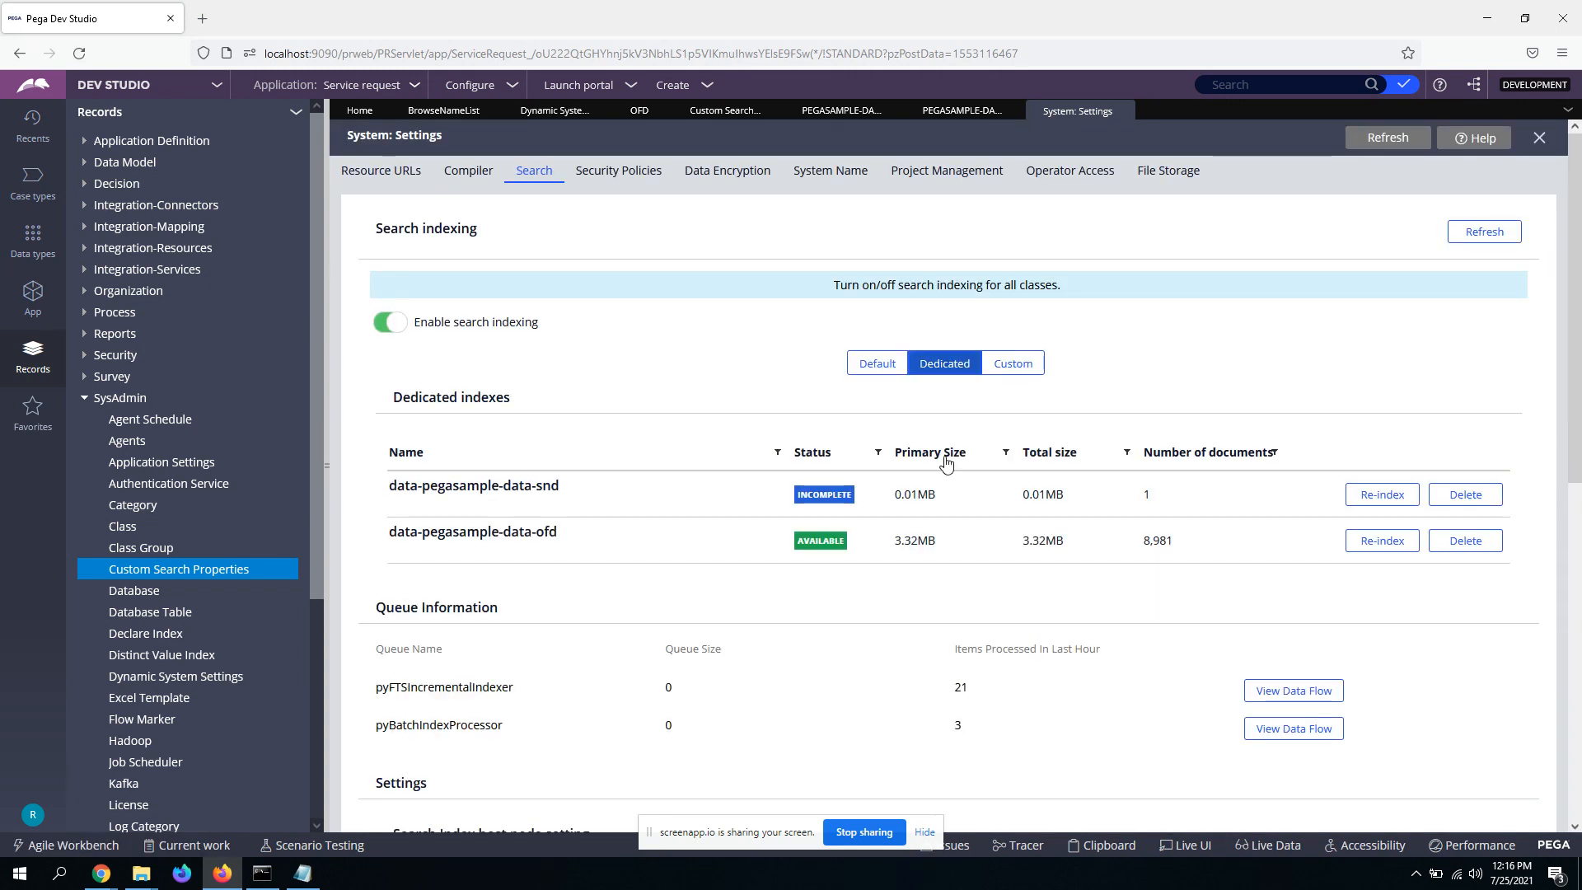
pyautogui.moveTo(723, 651)
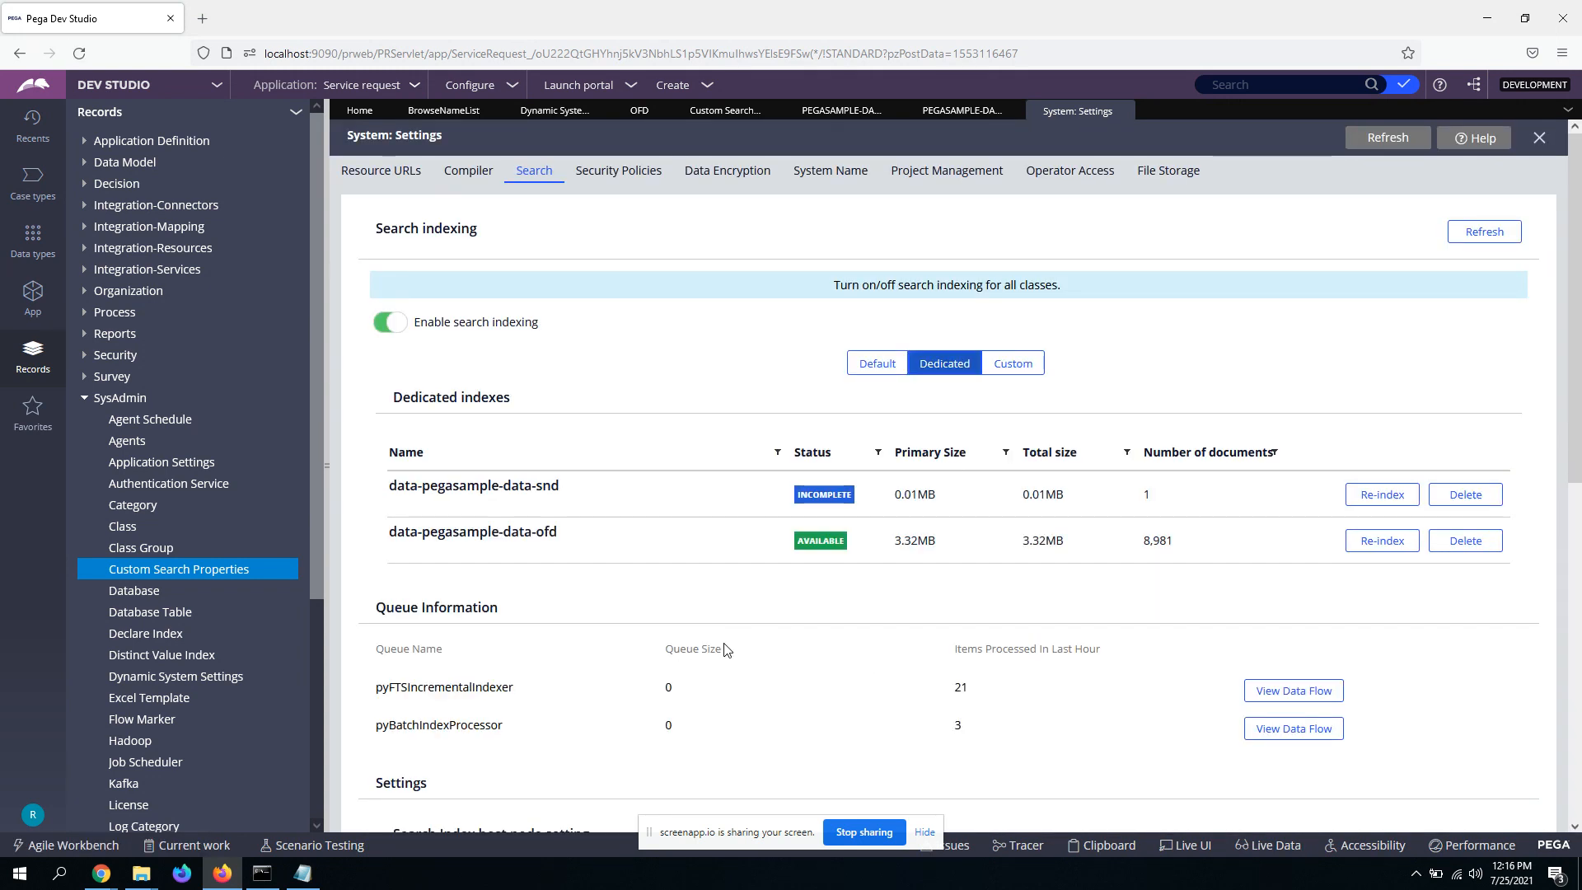
pyautogui.moveTo(706, 593)
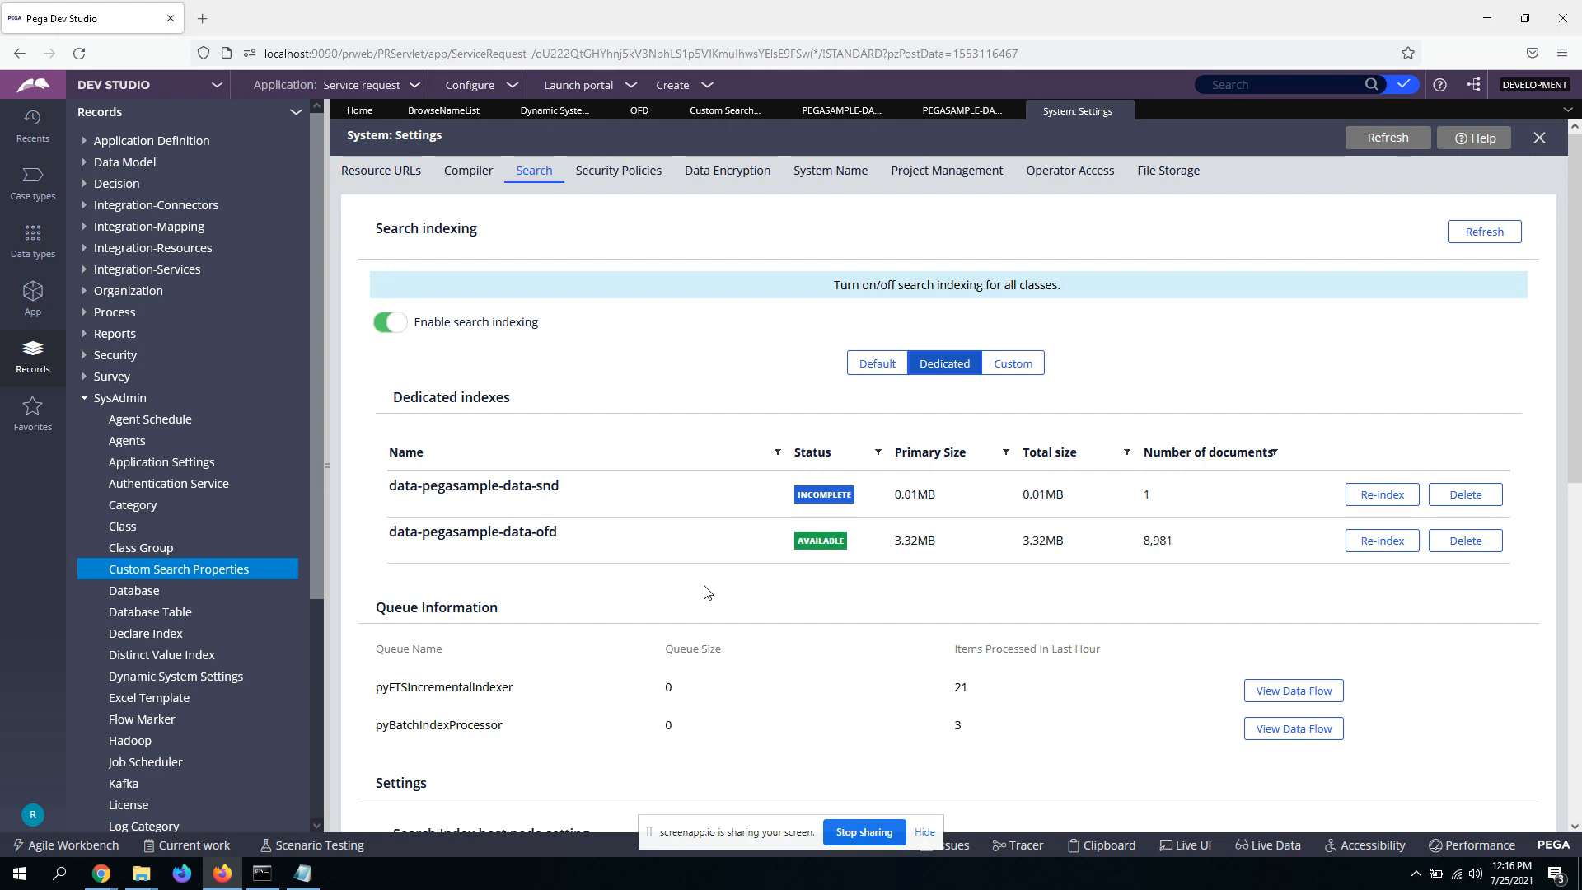
pyautogui.moveTo(580, 531)
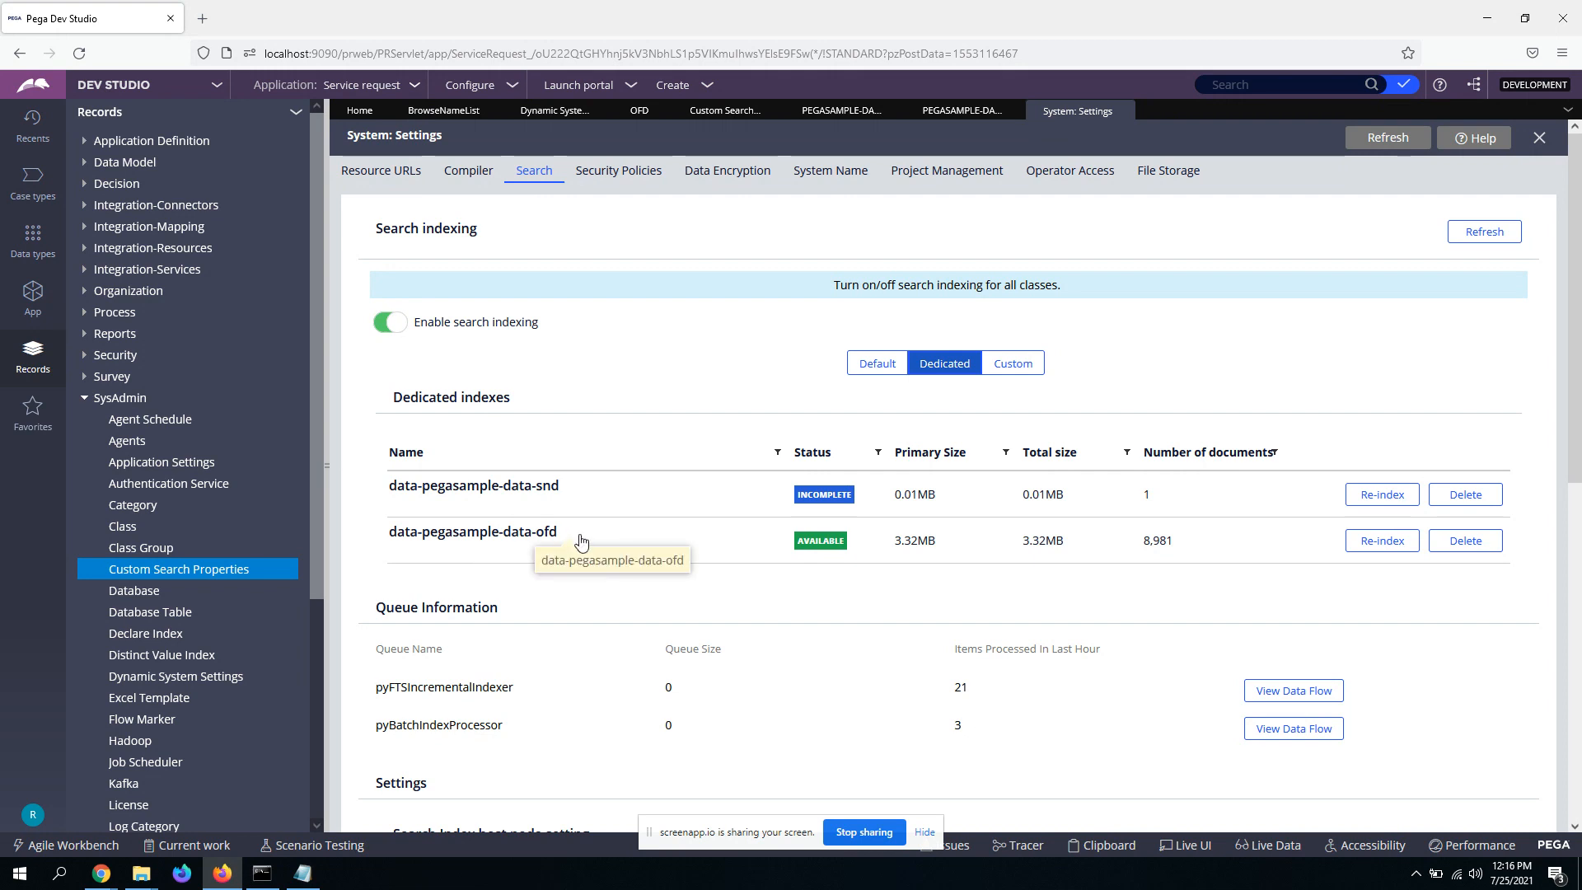
pyautogui.doubleClick(472, 531)
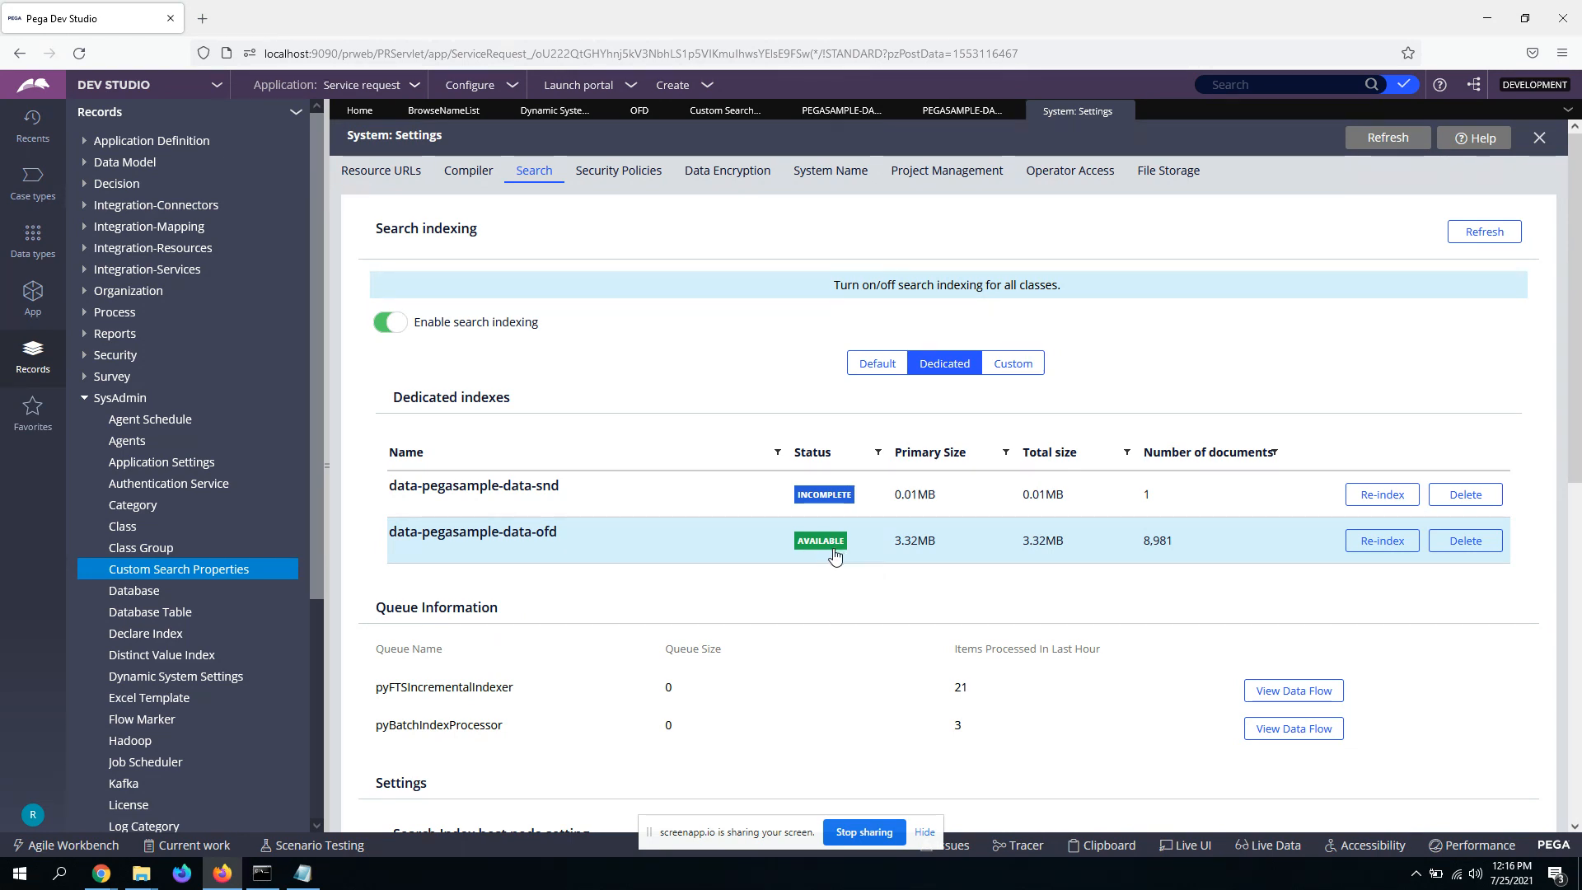
pyautogui.moveTo(776, 561)
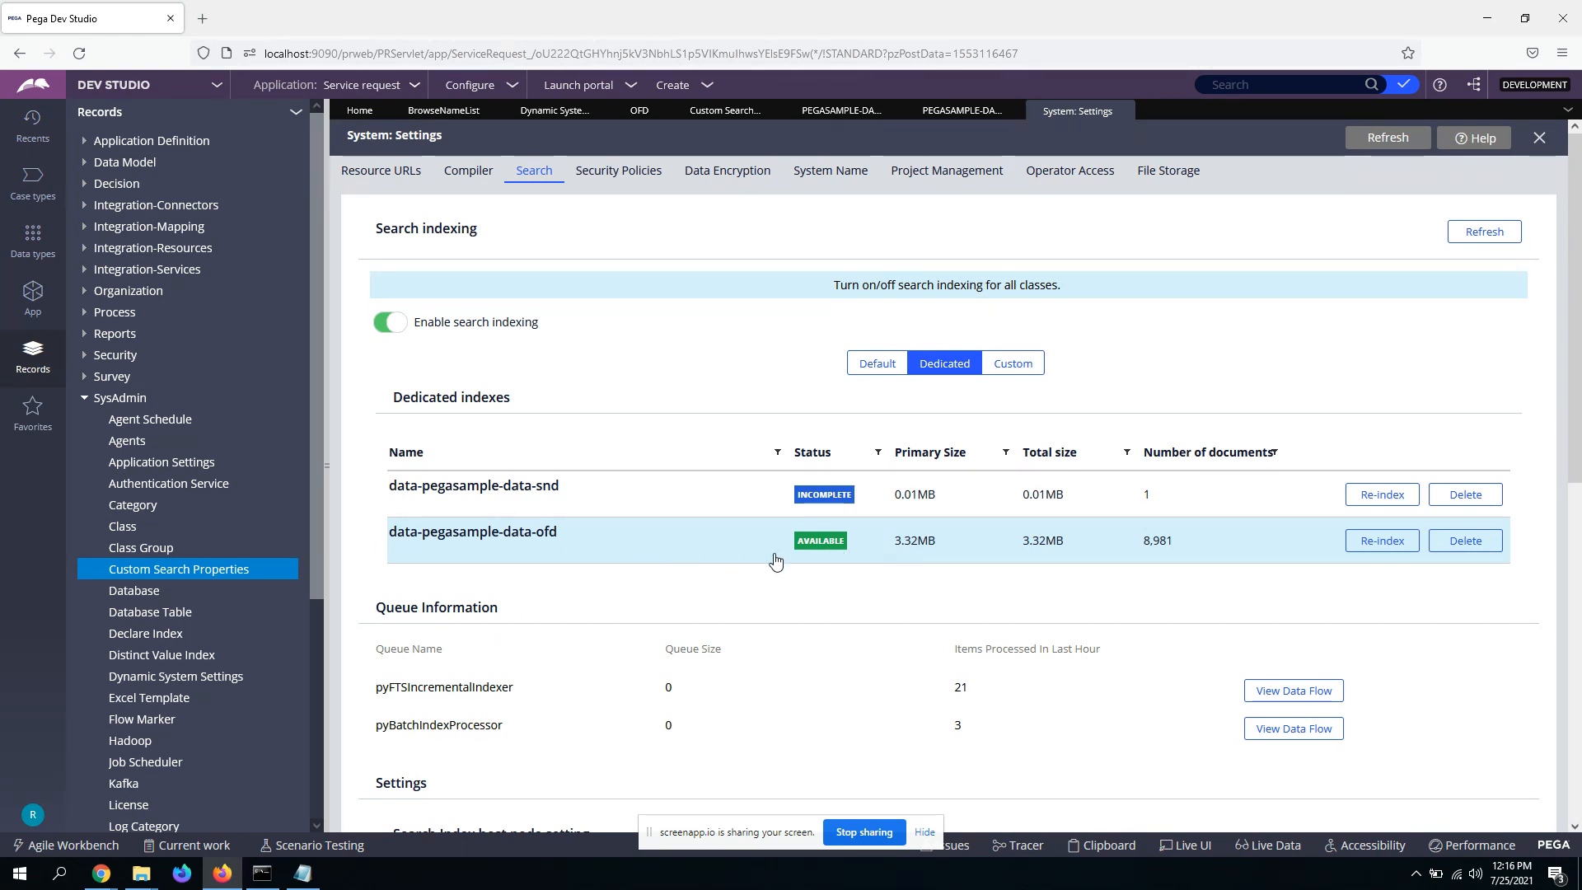
pyautogui.moveTo(825, 558)
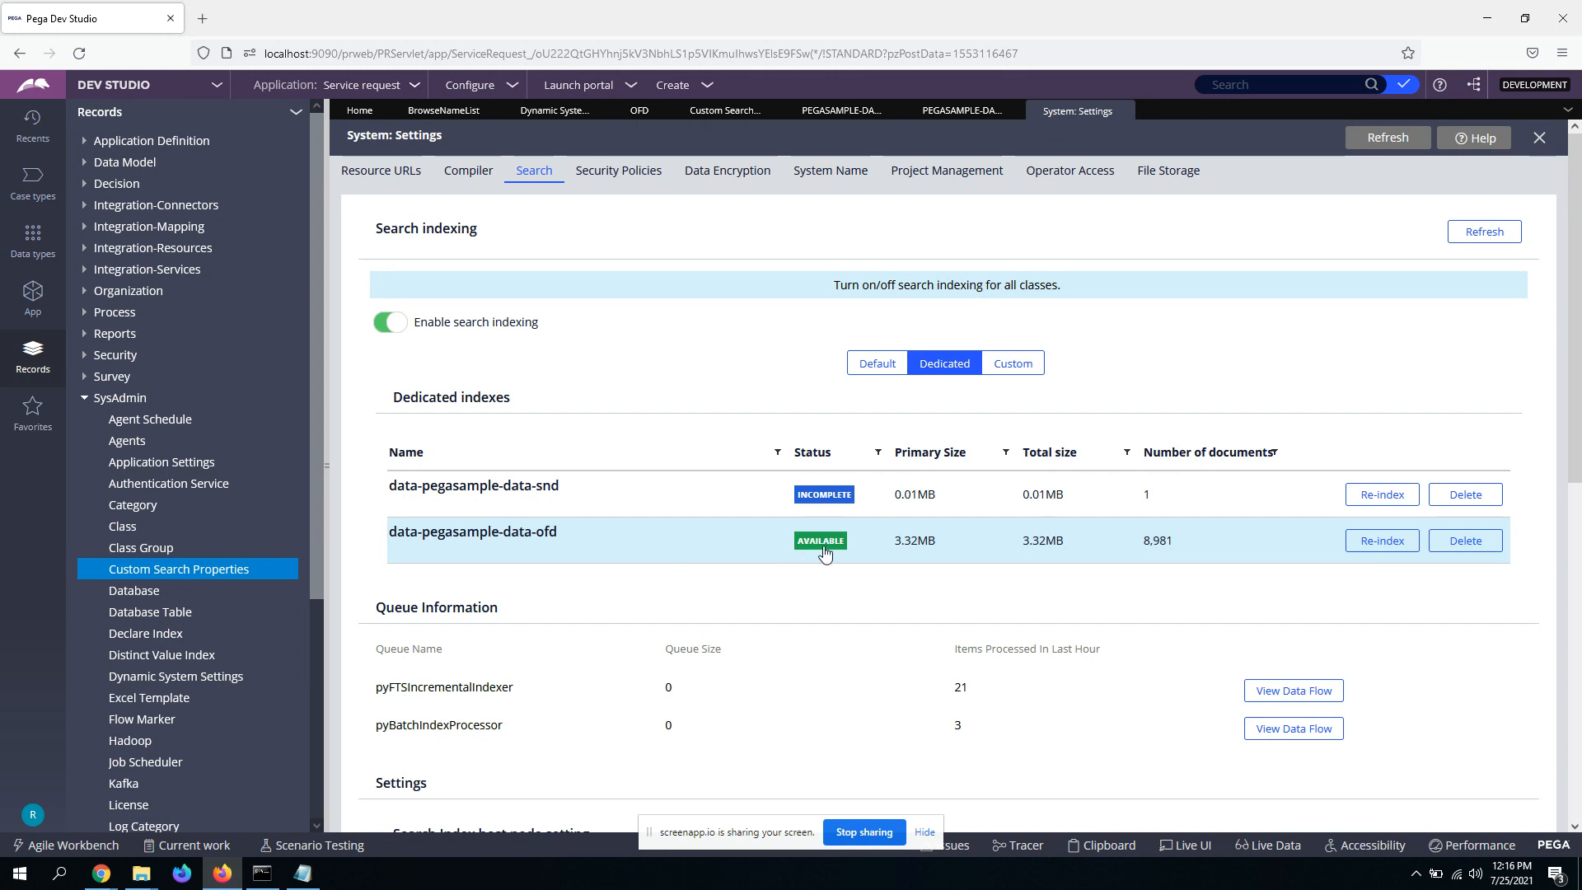
pyautogui.moveTo(1218, 552)
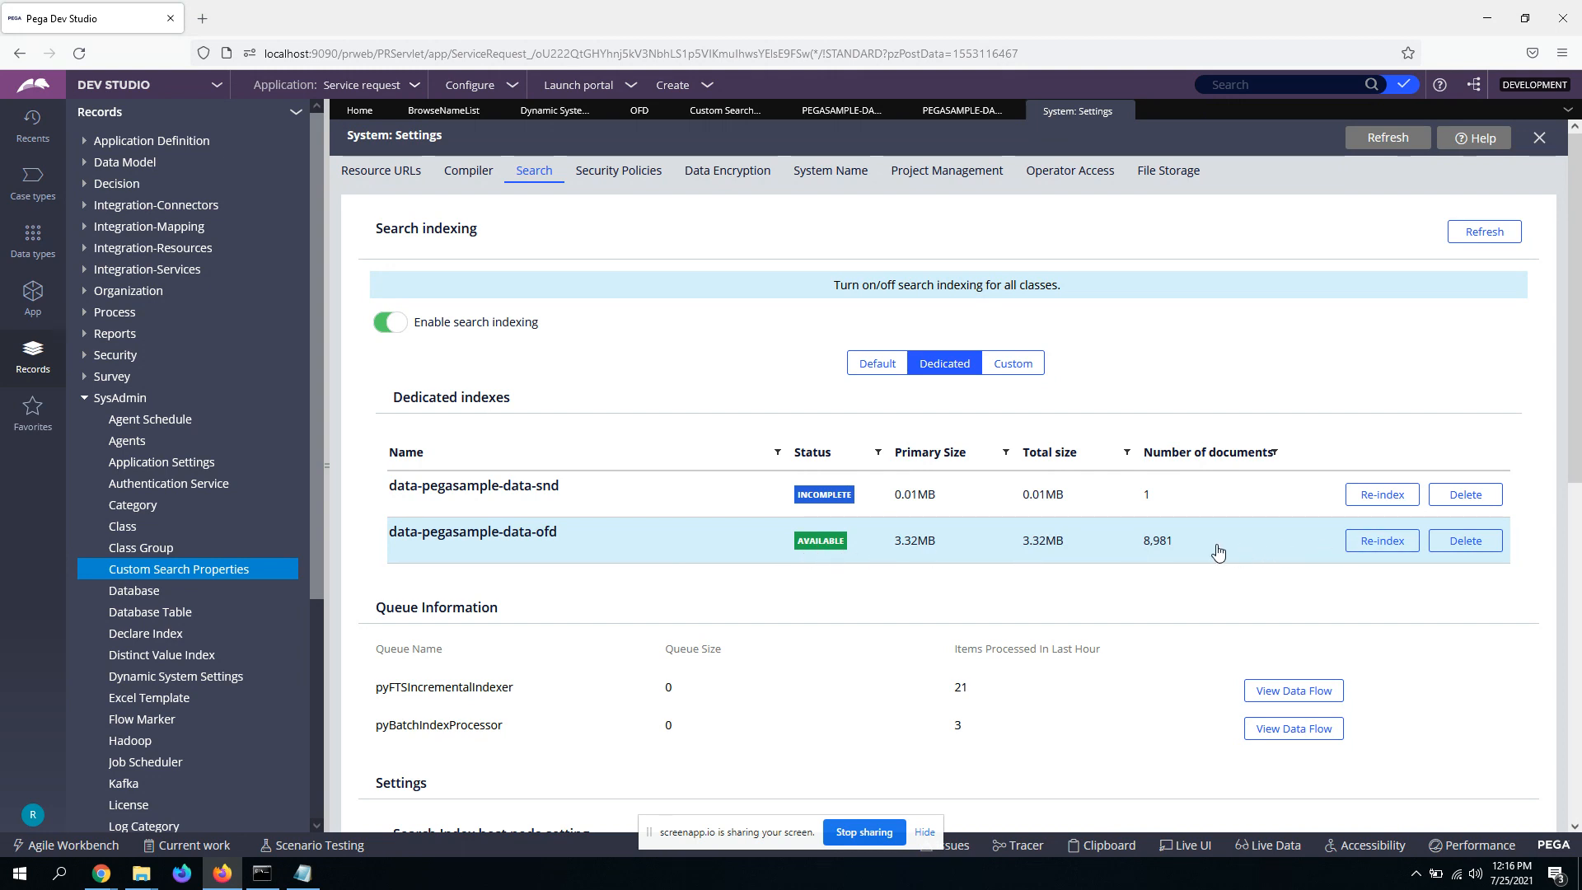
pyautogui.moveTo(926, 610)
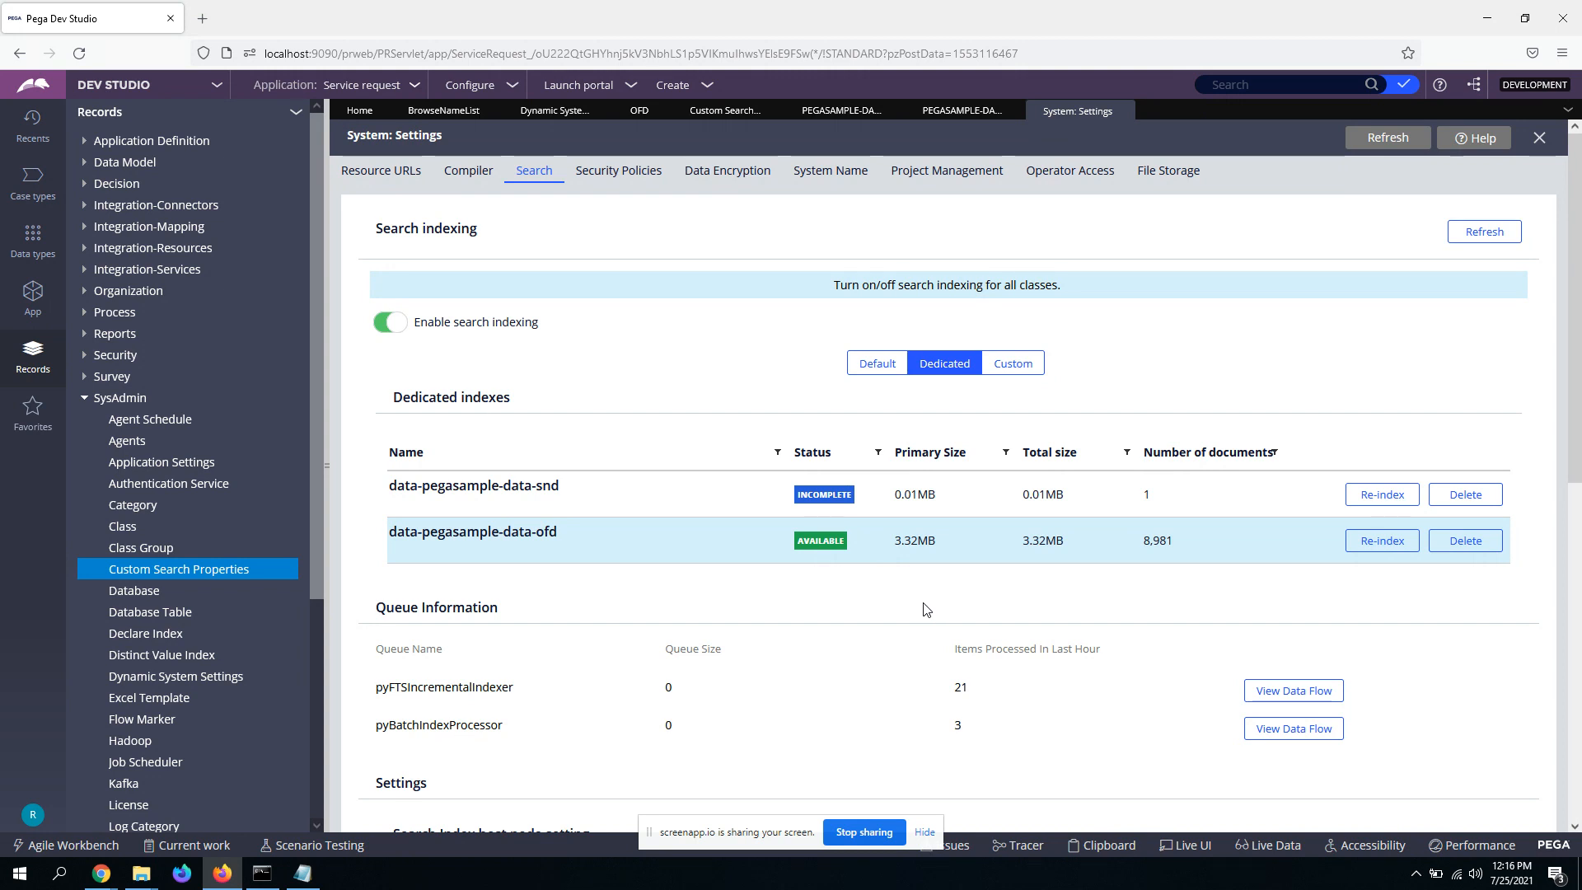
pyautogui.moveTo(1033, 586)
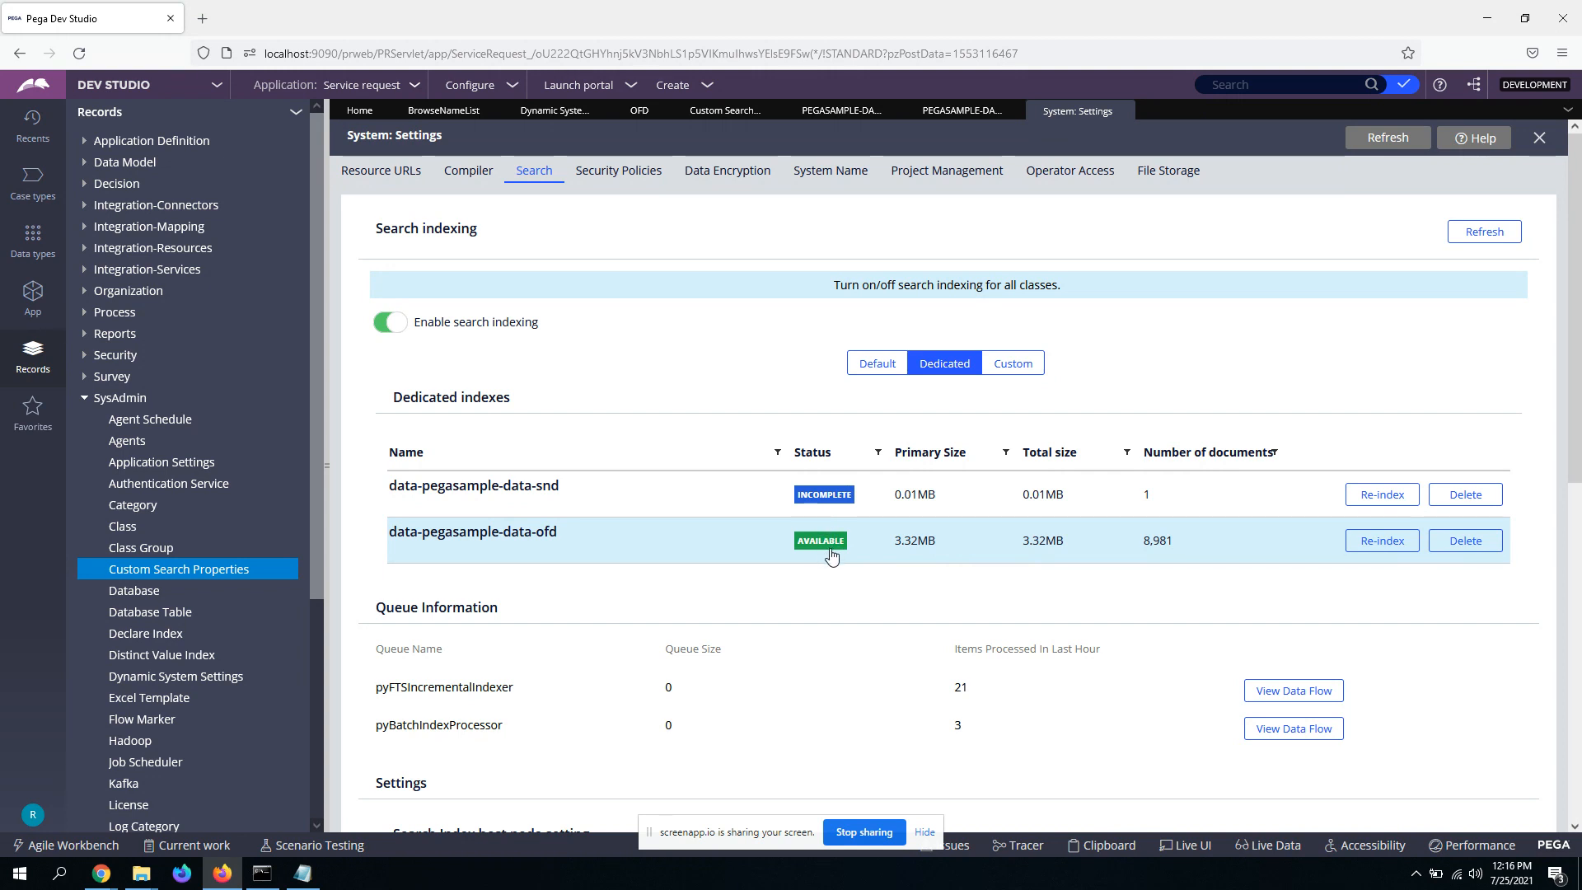
pyautogui.moveTo(846, 612)
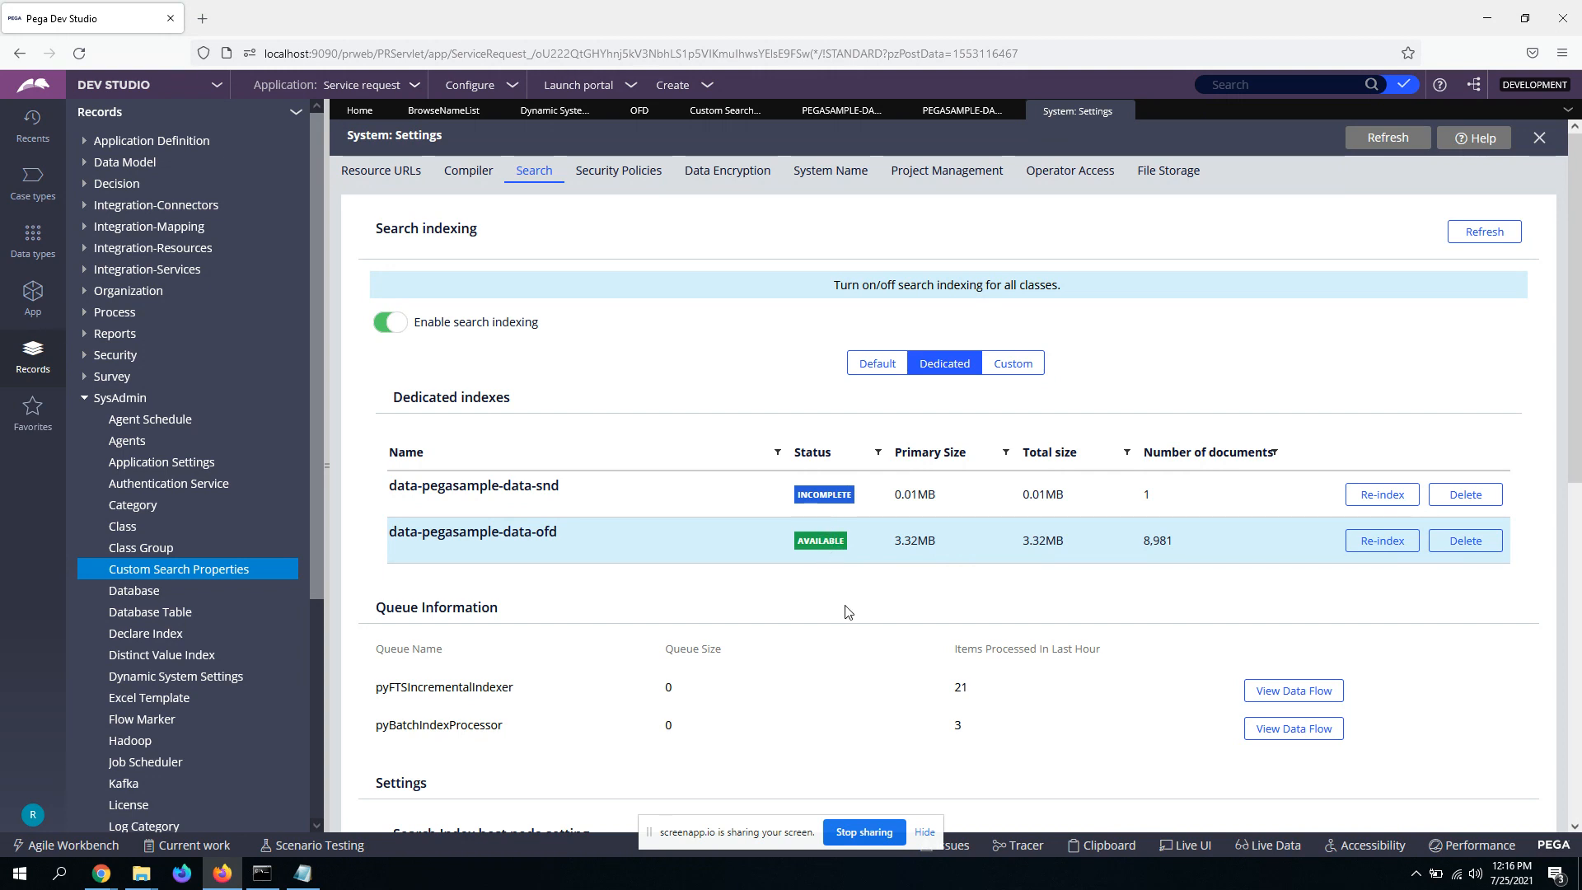
pyautogui.moveTo(821, 552)
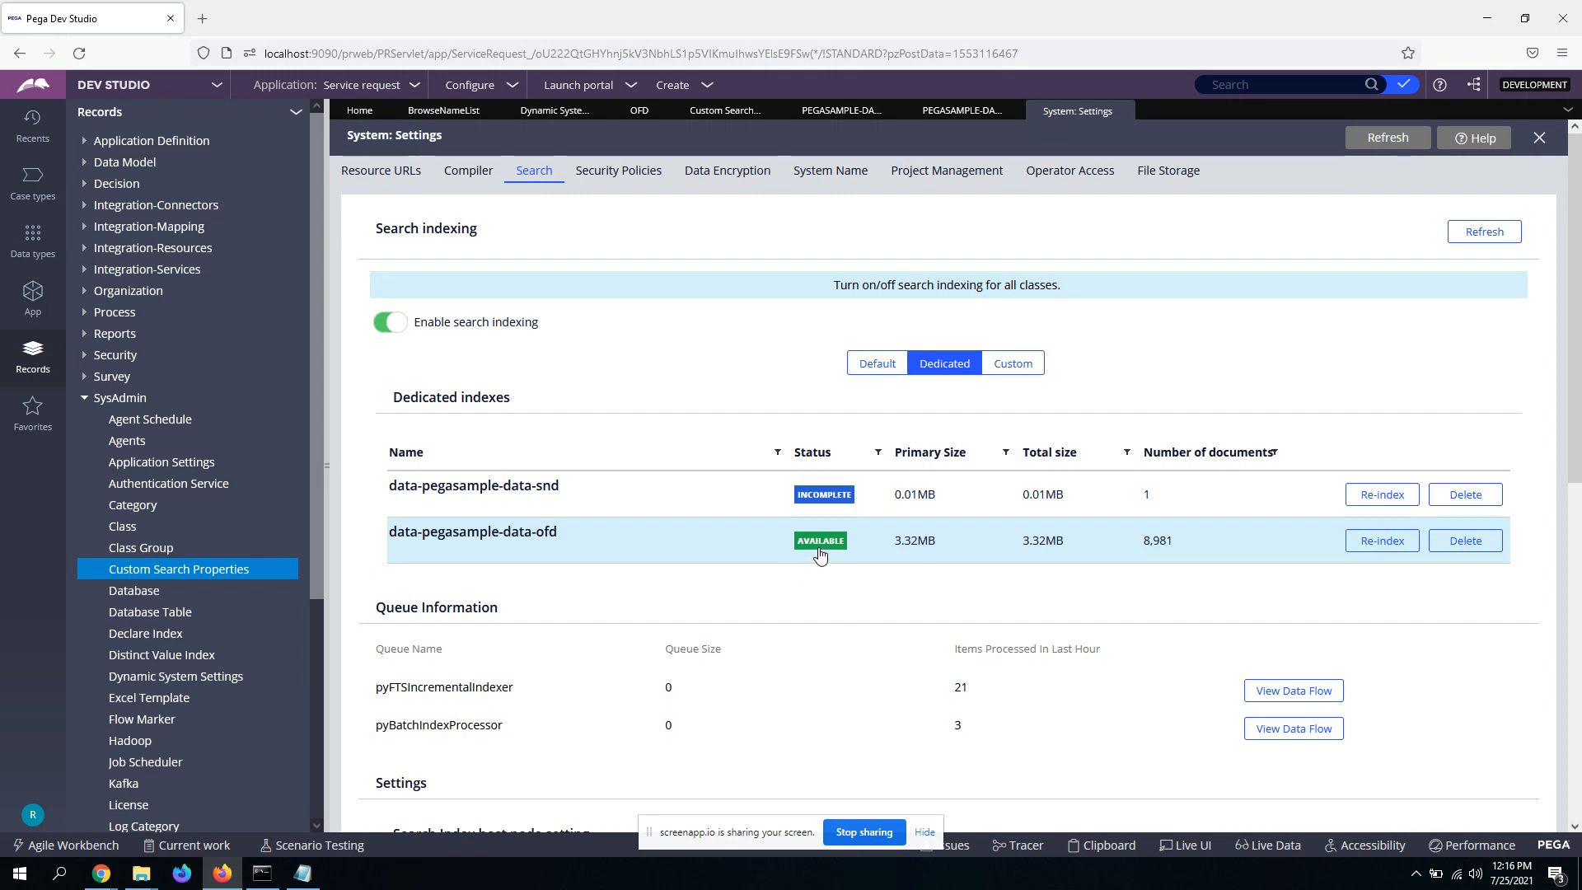
pyautogui.moveTo(944, 567)
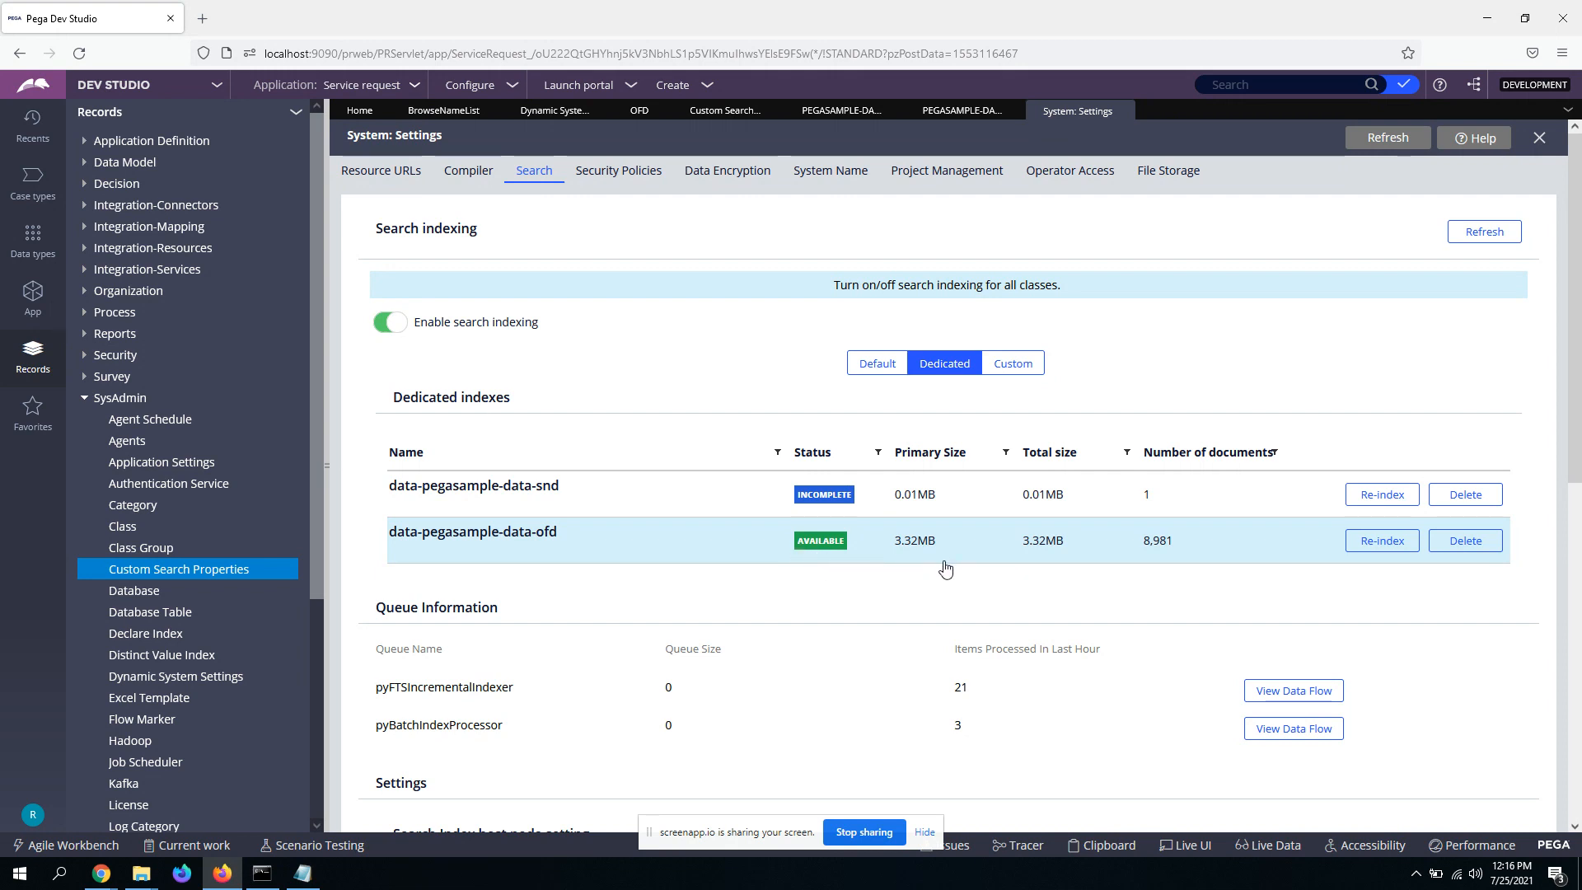
pyautogui.moveTo(1182, 549)
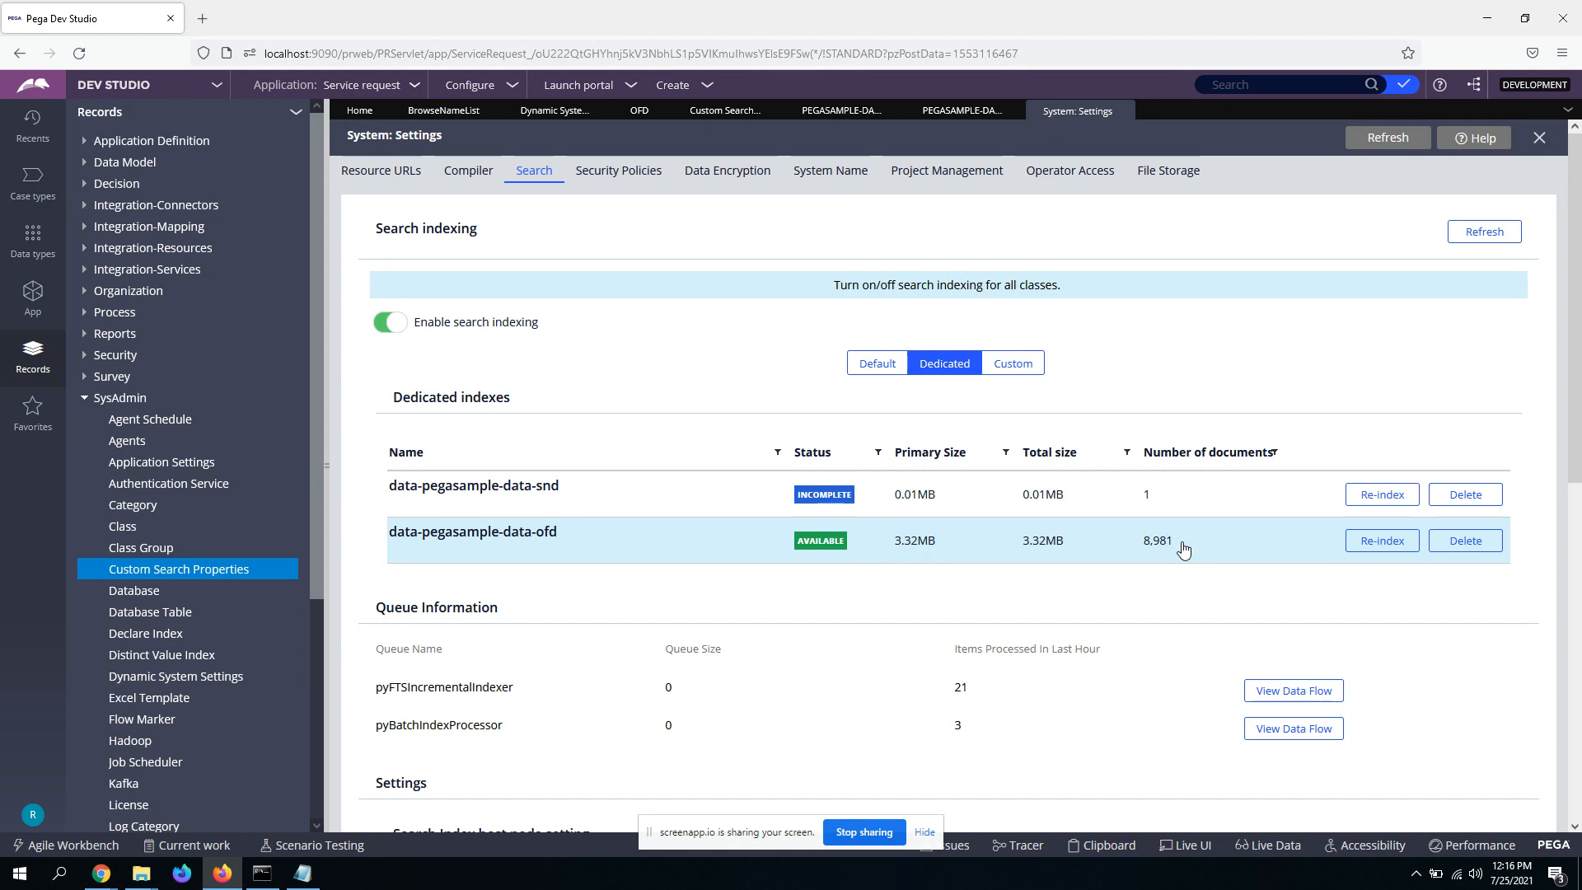
pyautogui.moveTo(854, 588)
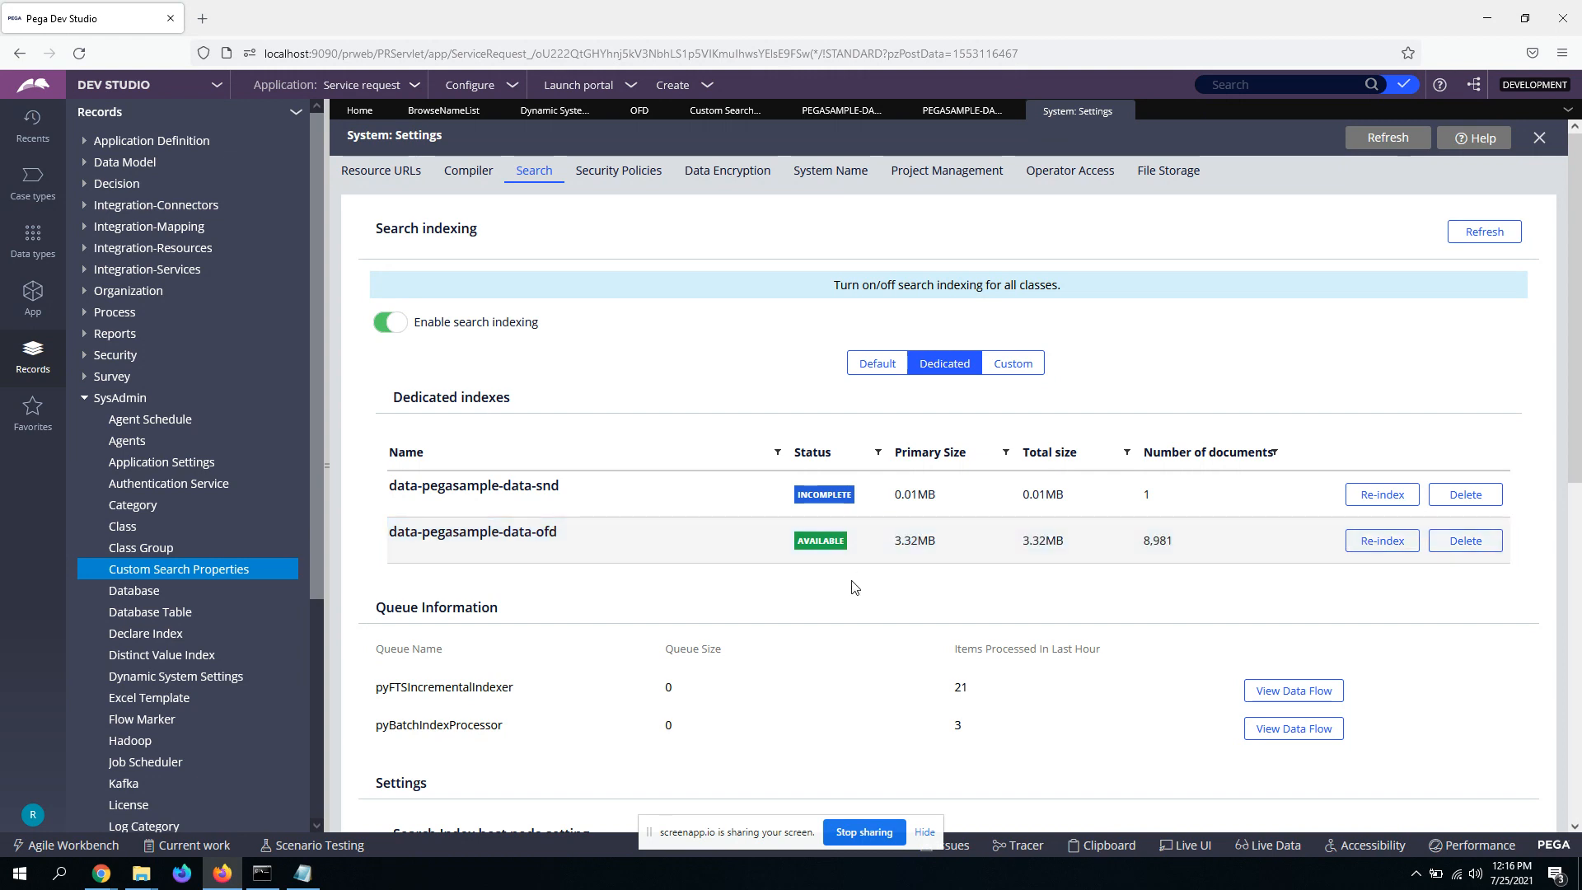
pyautogui.moveTo(783, 585)
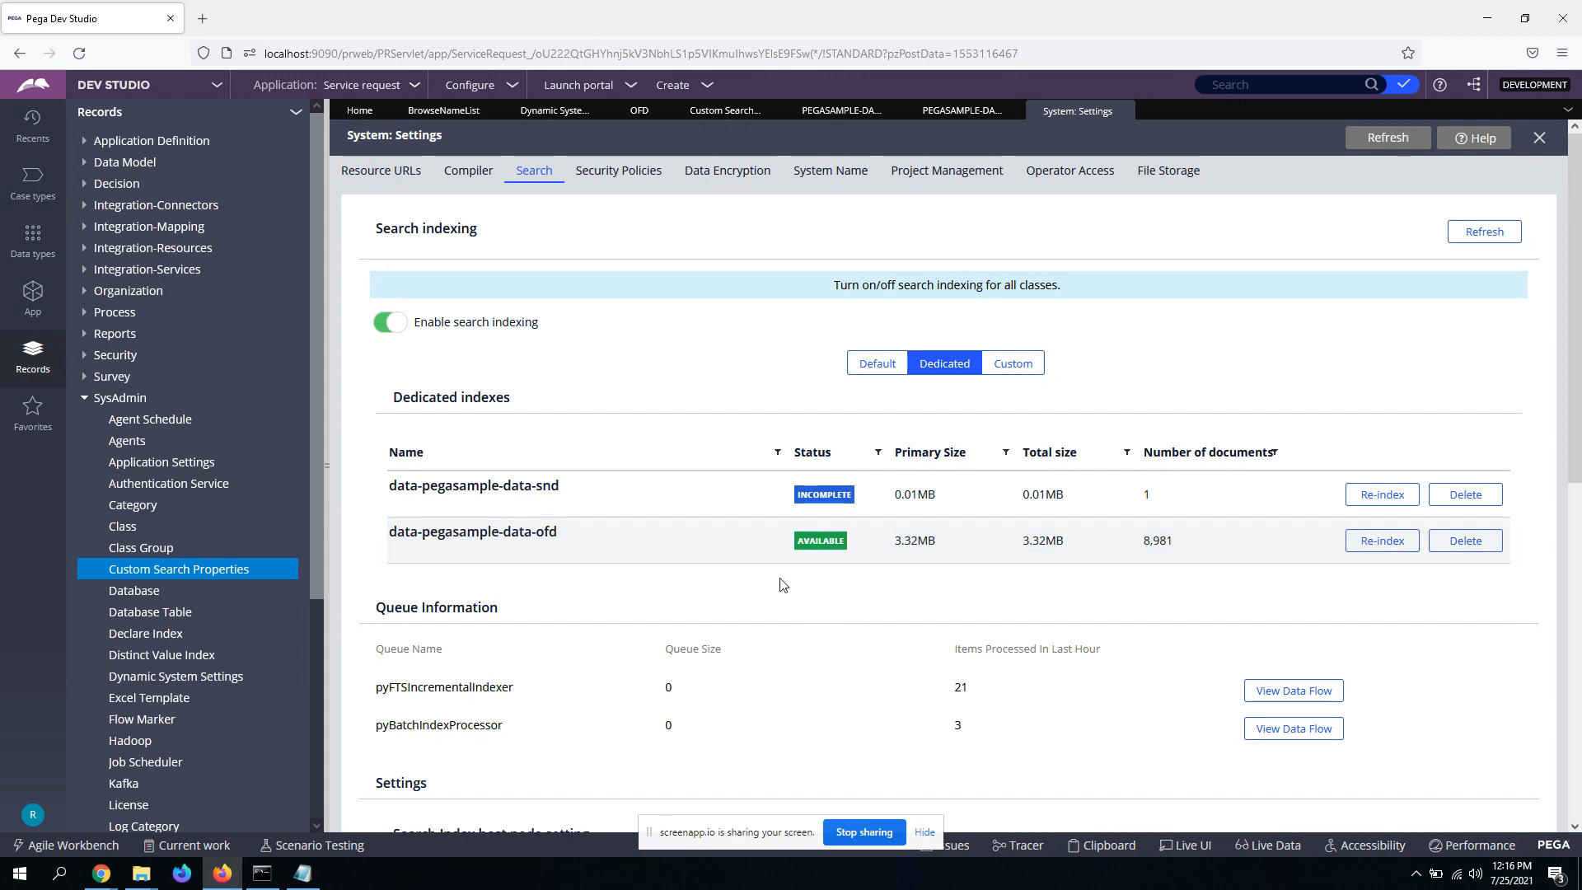
pyautogui.moveTo(773, 586)
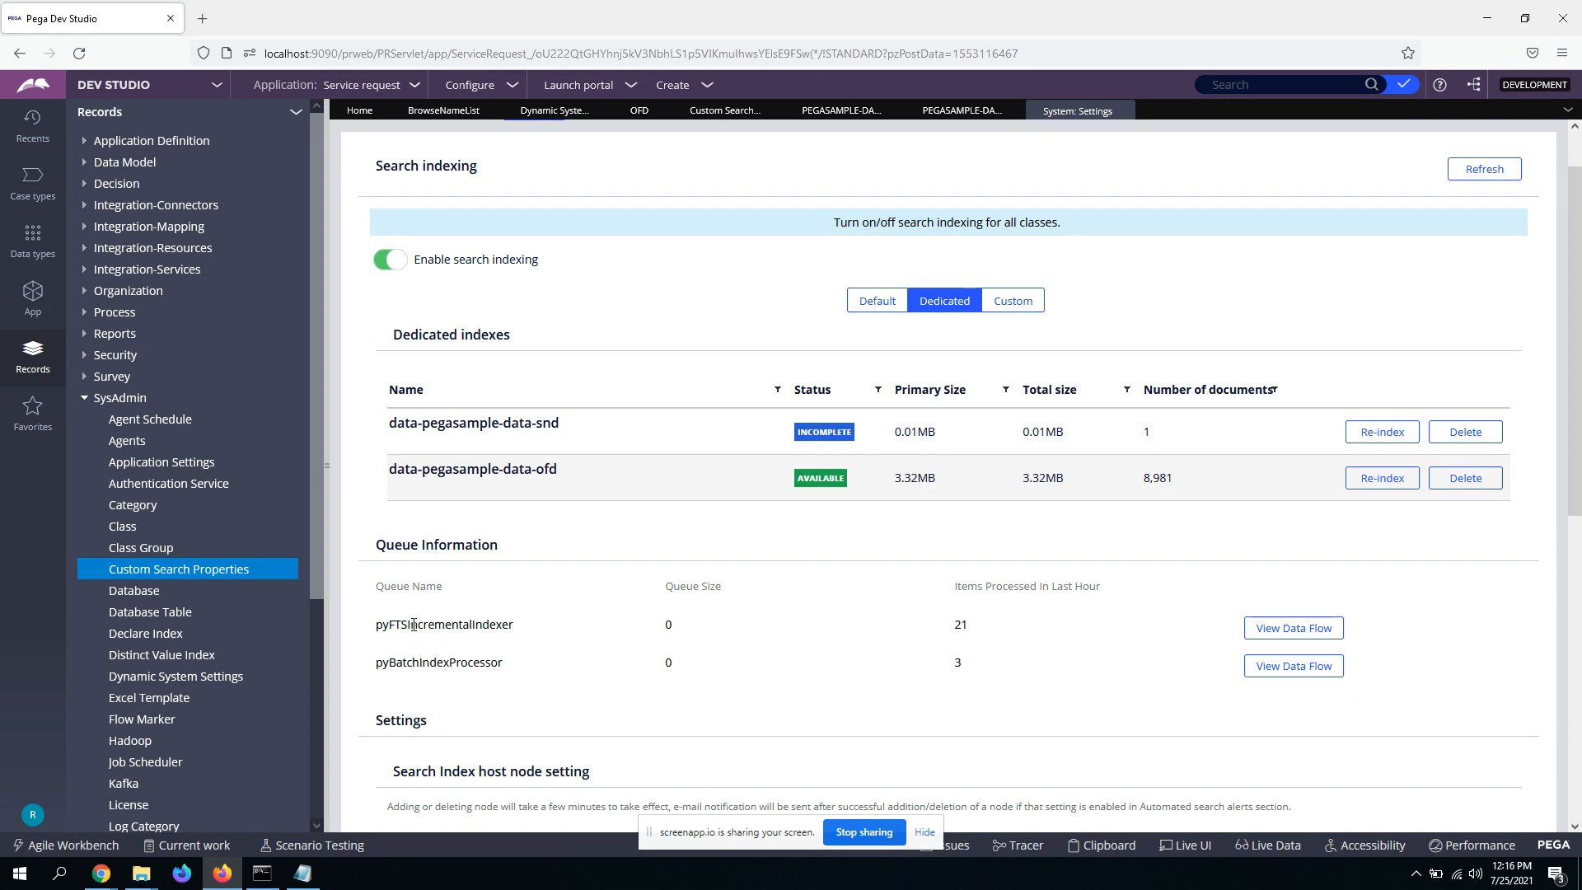
pyautogui.doubleClick(440, 661)
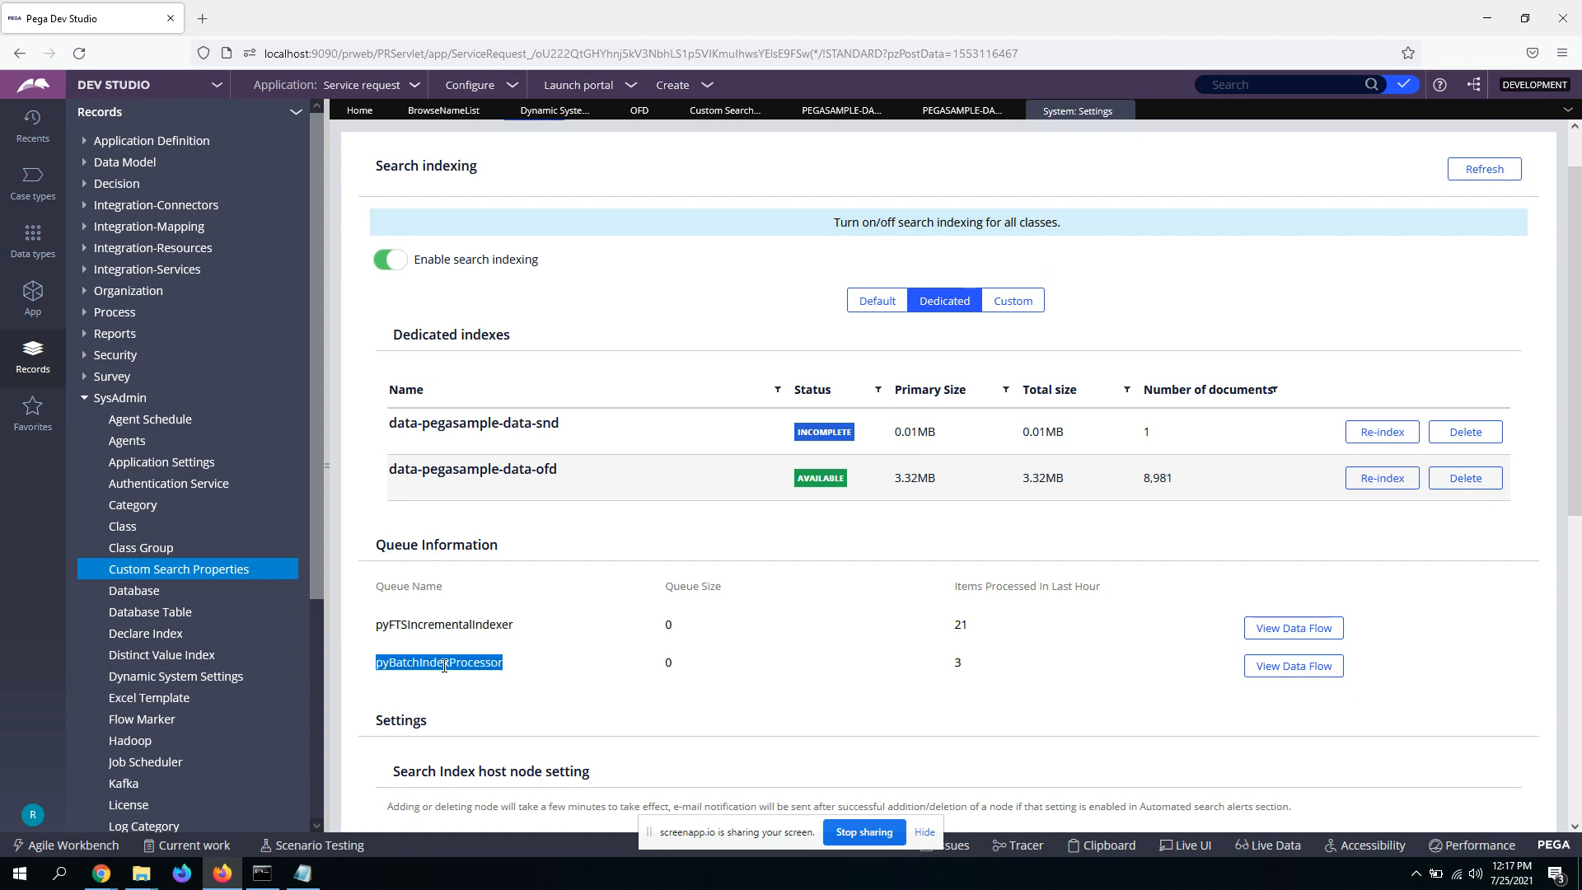
pyautogui.moveTo(552, 692)
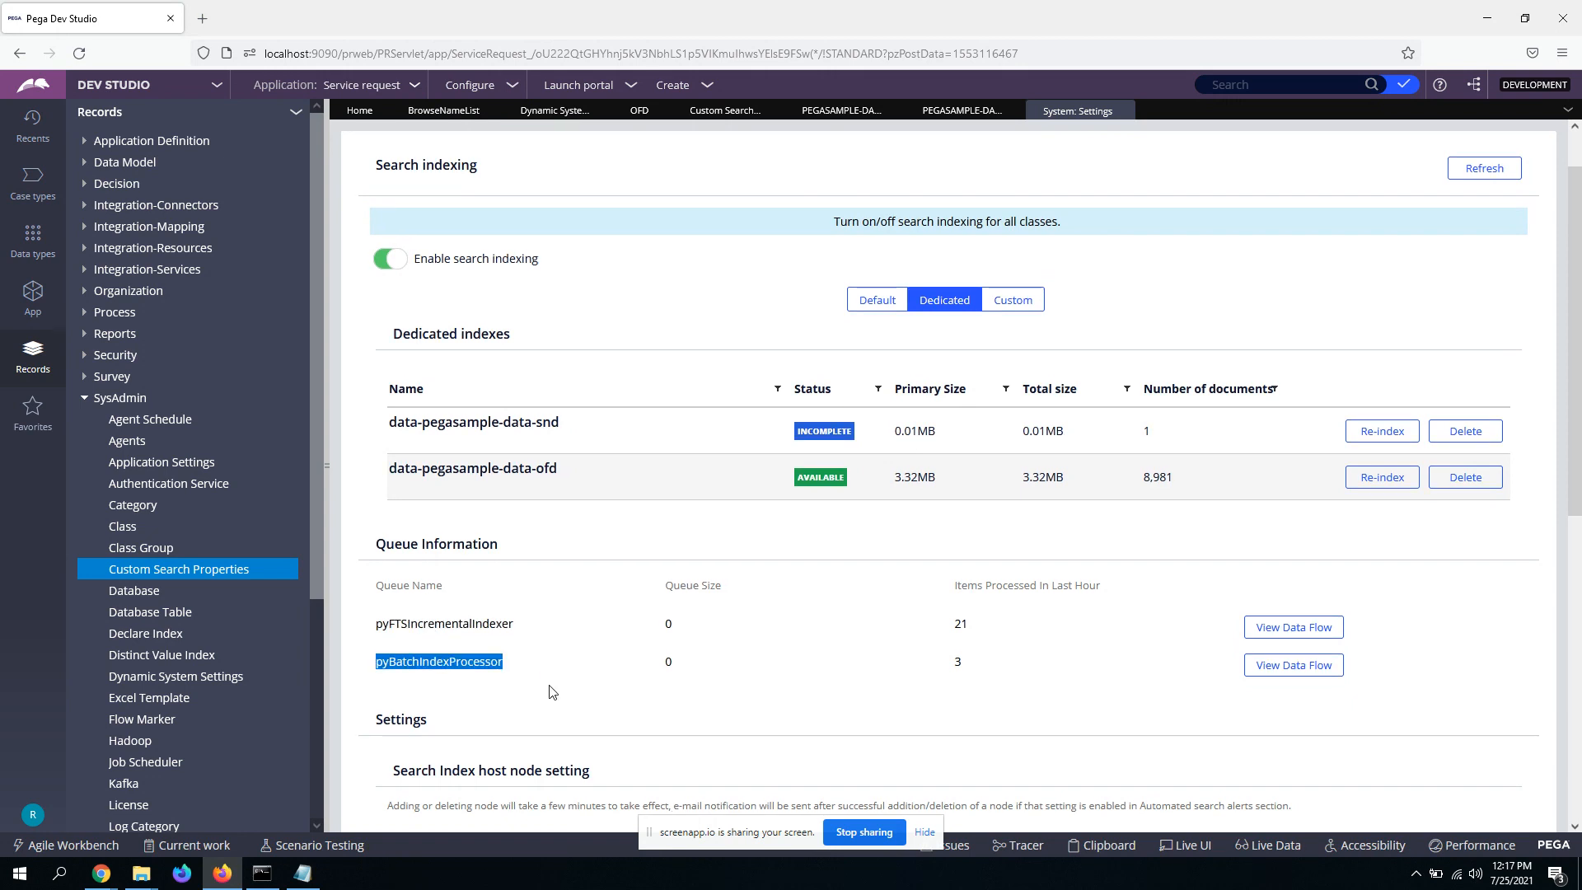
pyautogui.moveTo(911, 575)
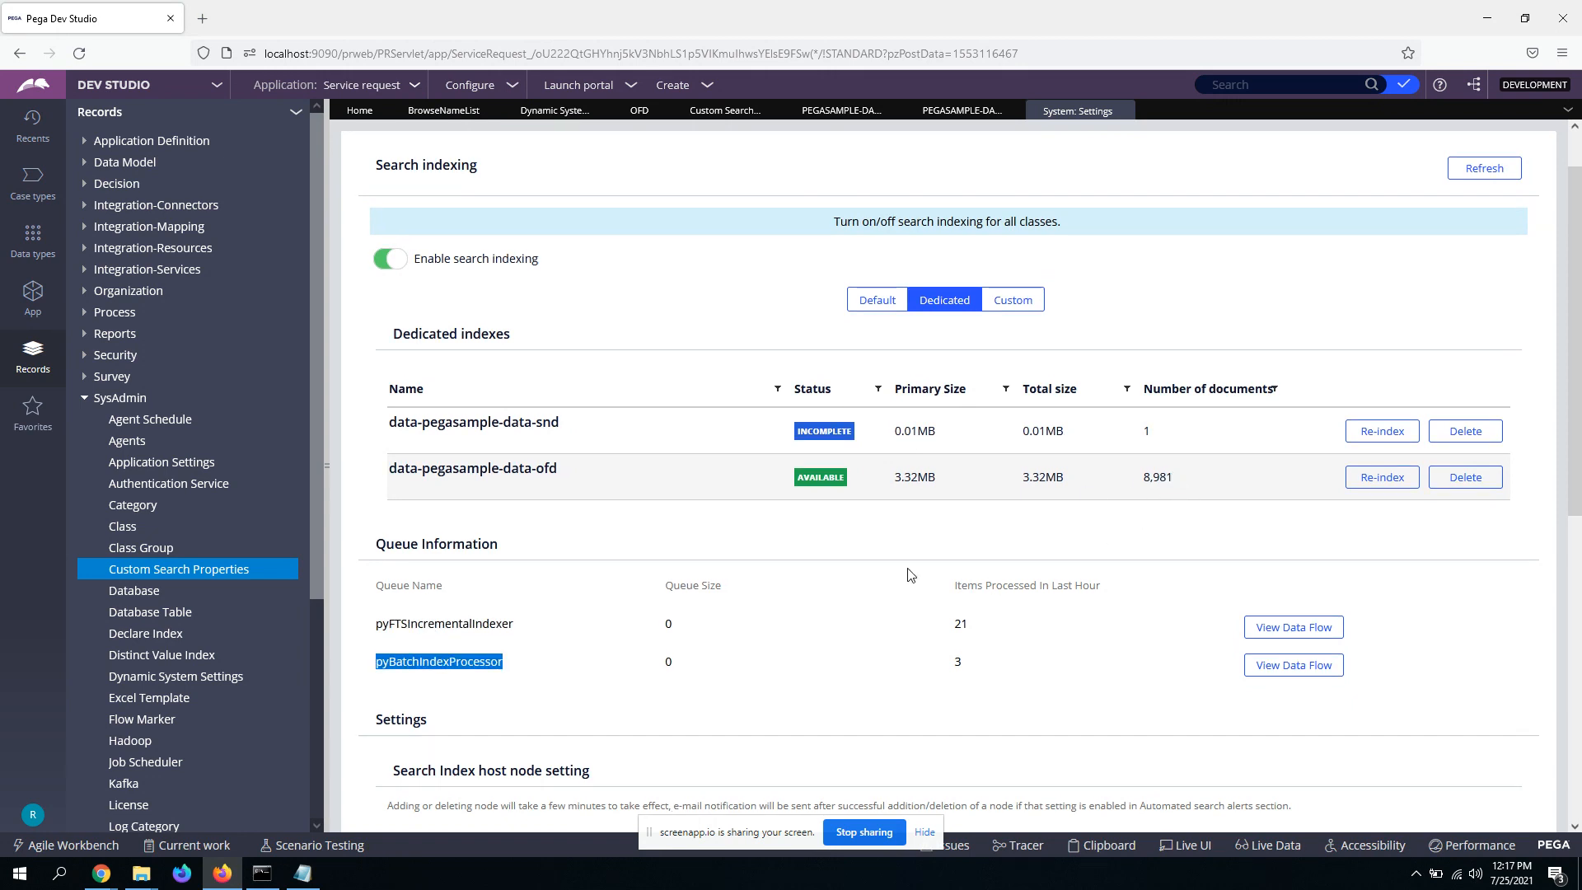
pyautogui.moveTo(741, 552)
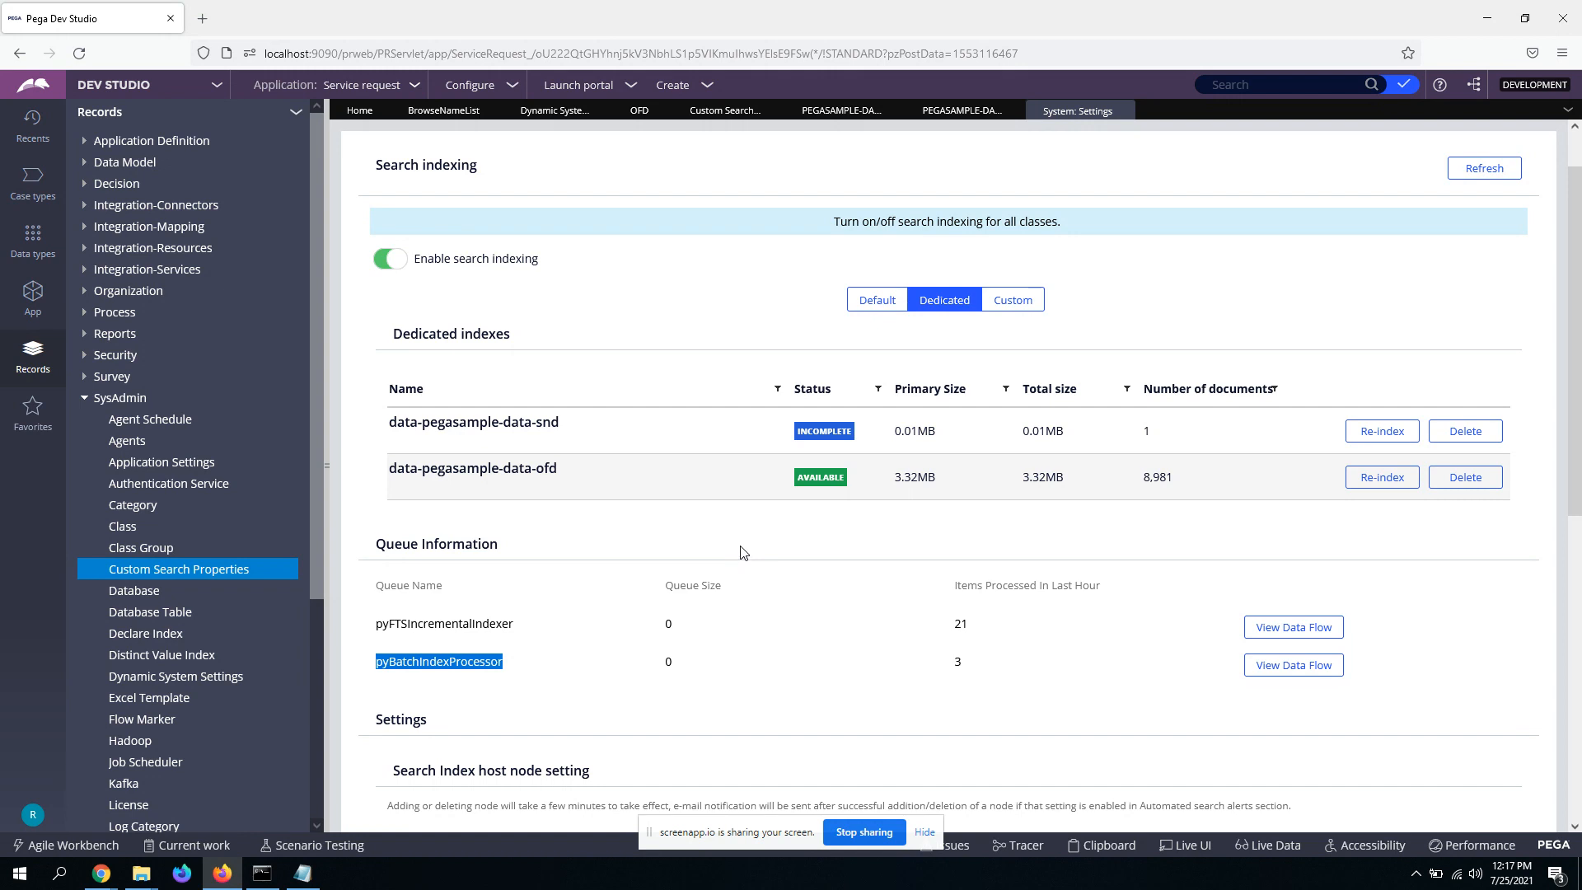
pyautogui.scroll(-3)
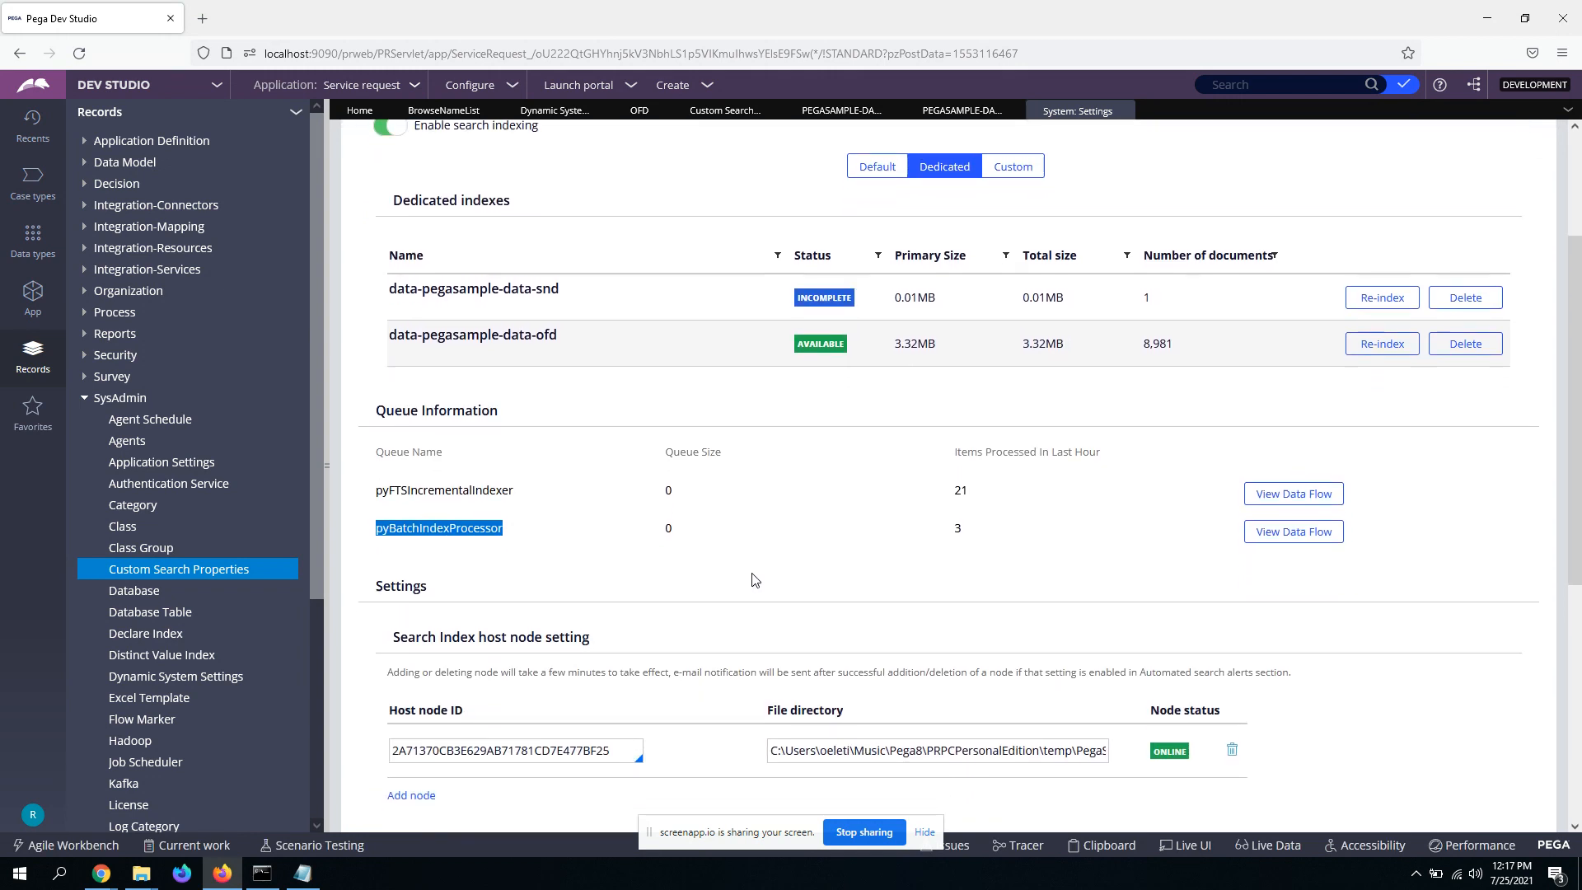
pyautogui.scroll(-3)
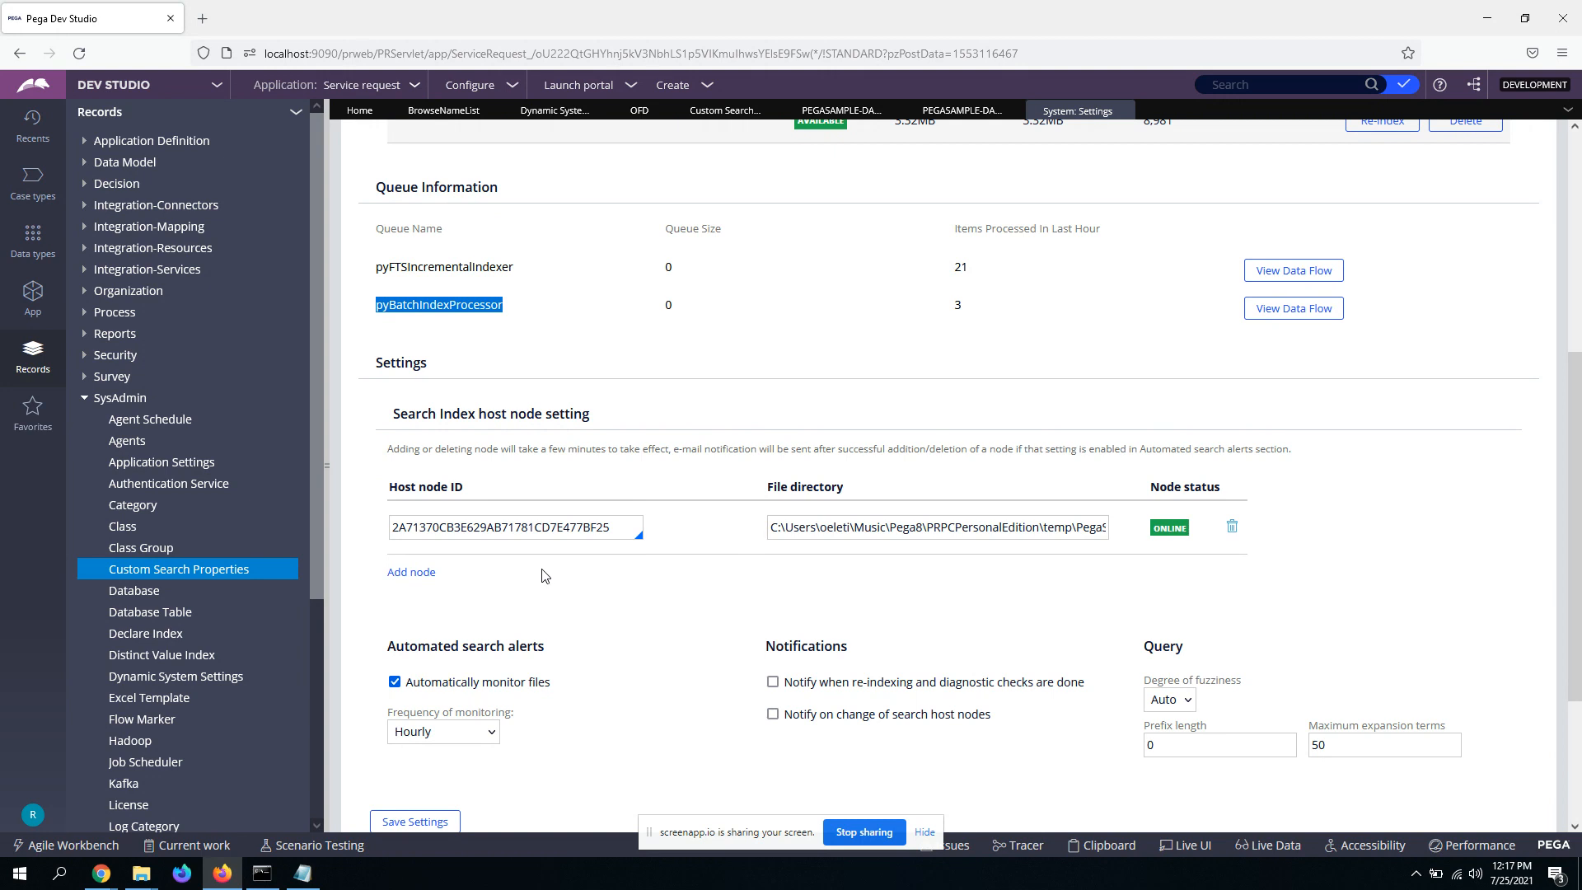
pyautogui.click(514, 526)
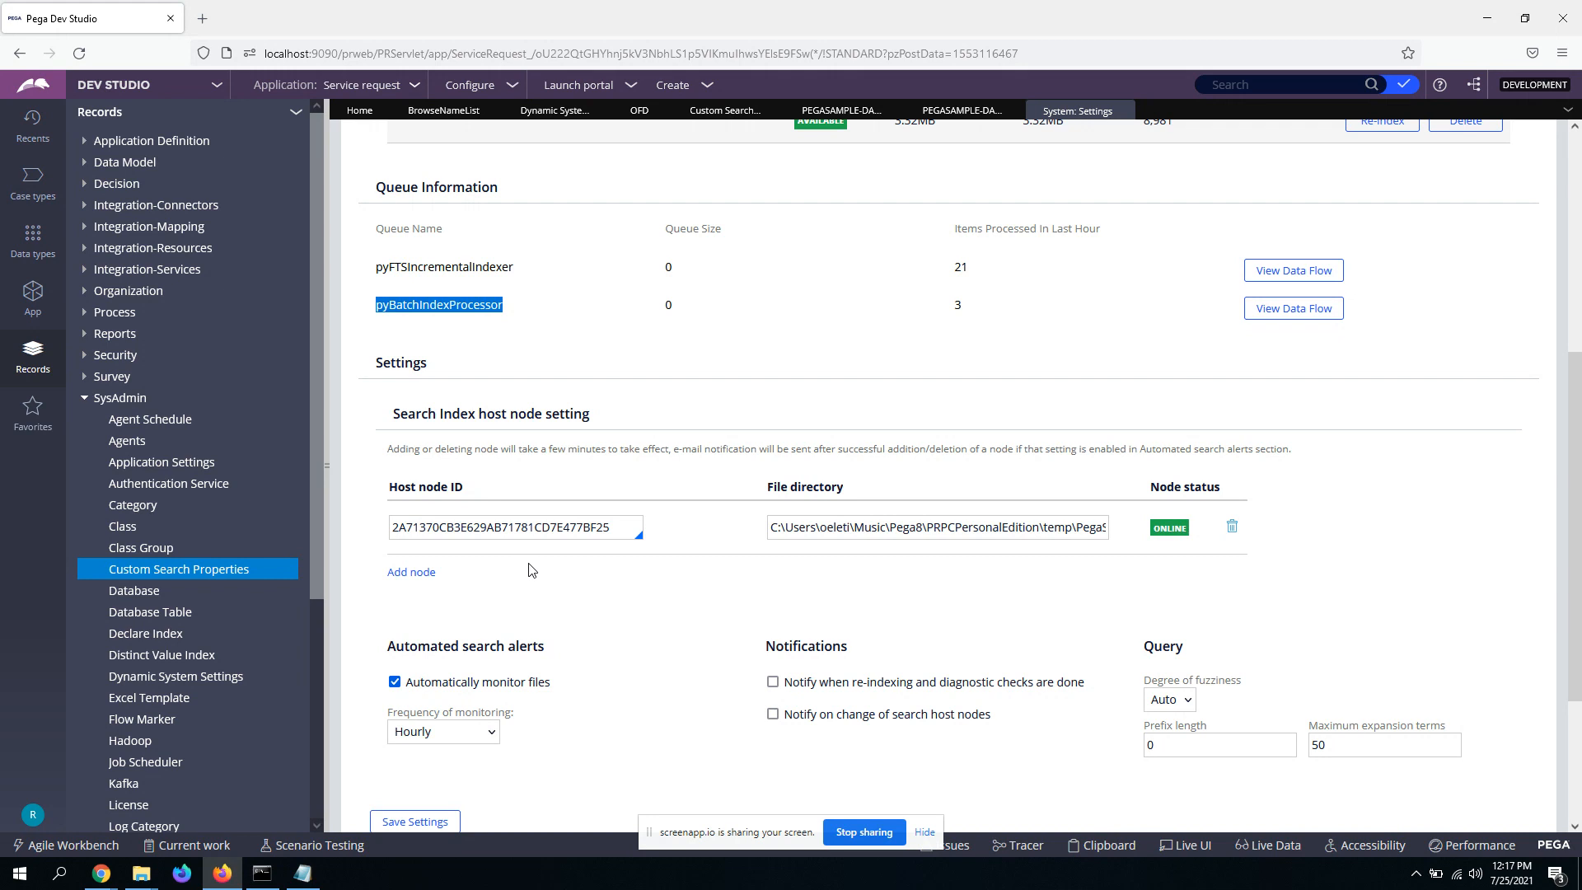
pyautogui.moveTo(558, 553)
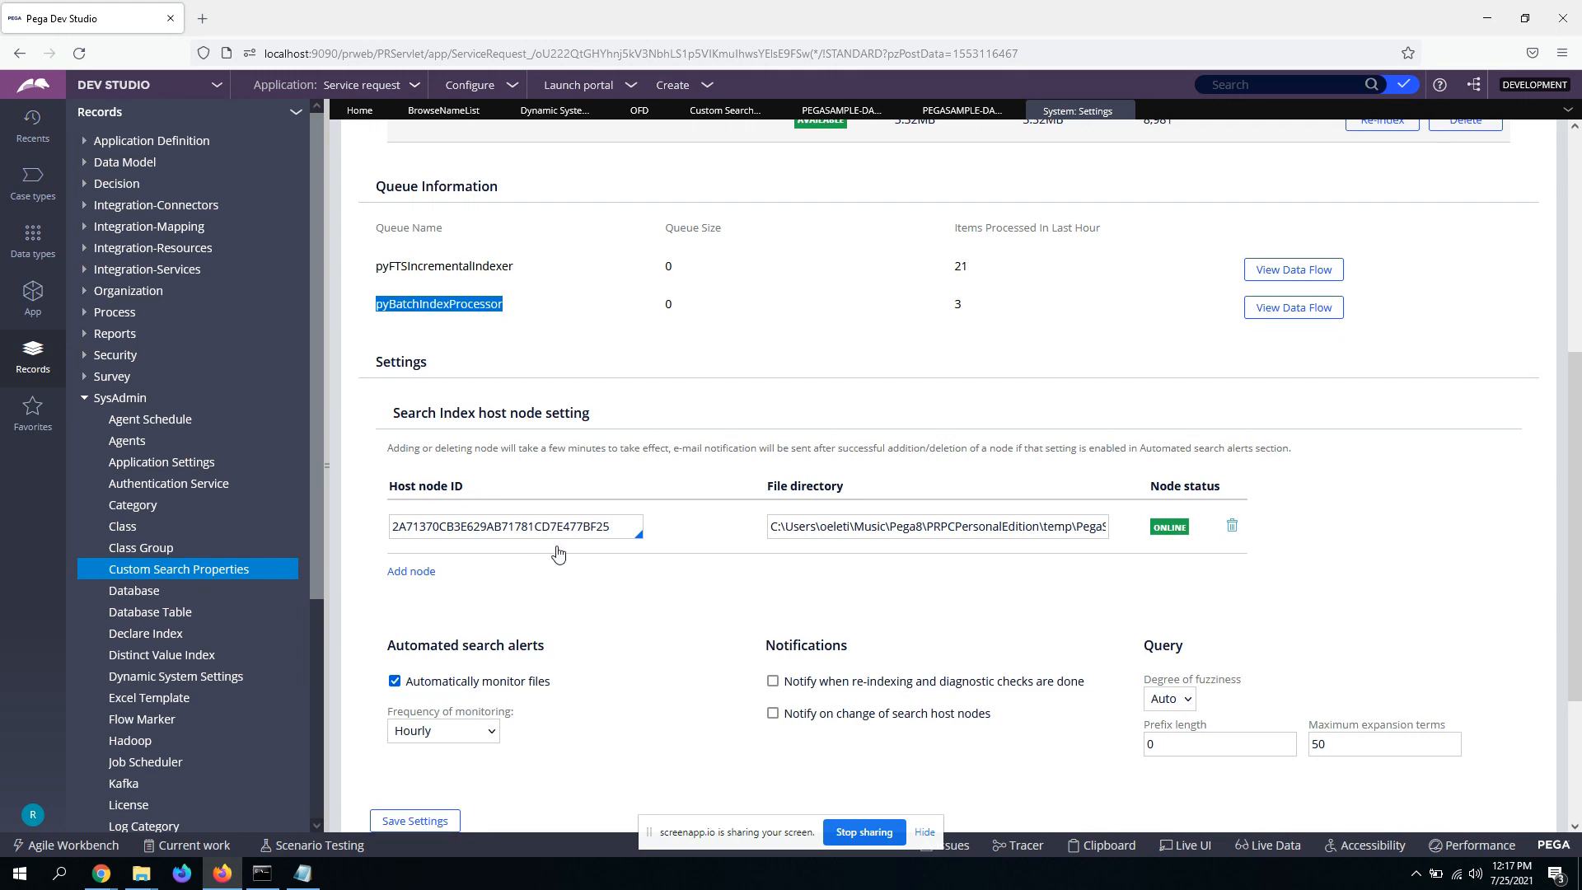
pyautogui.moveTo(597, 571)
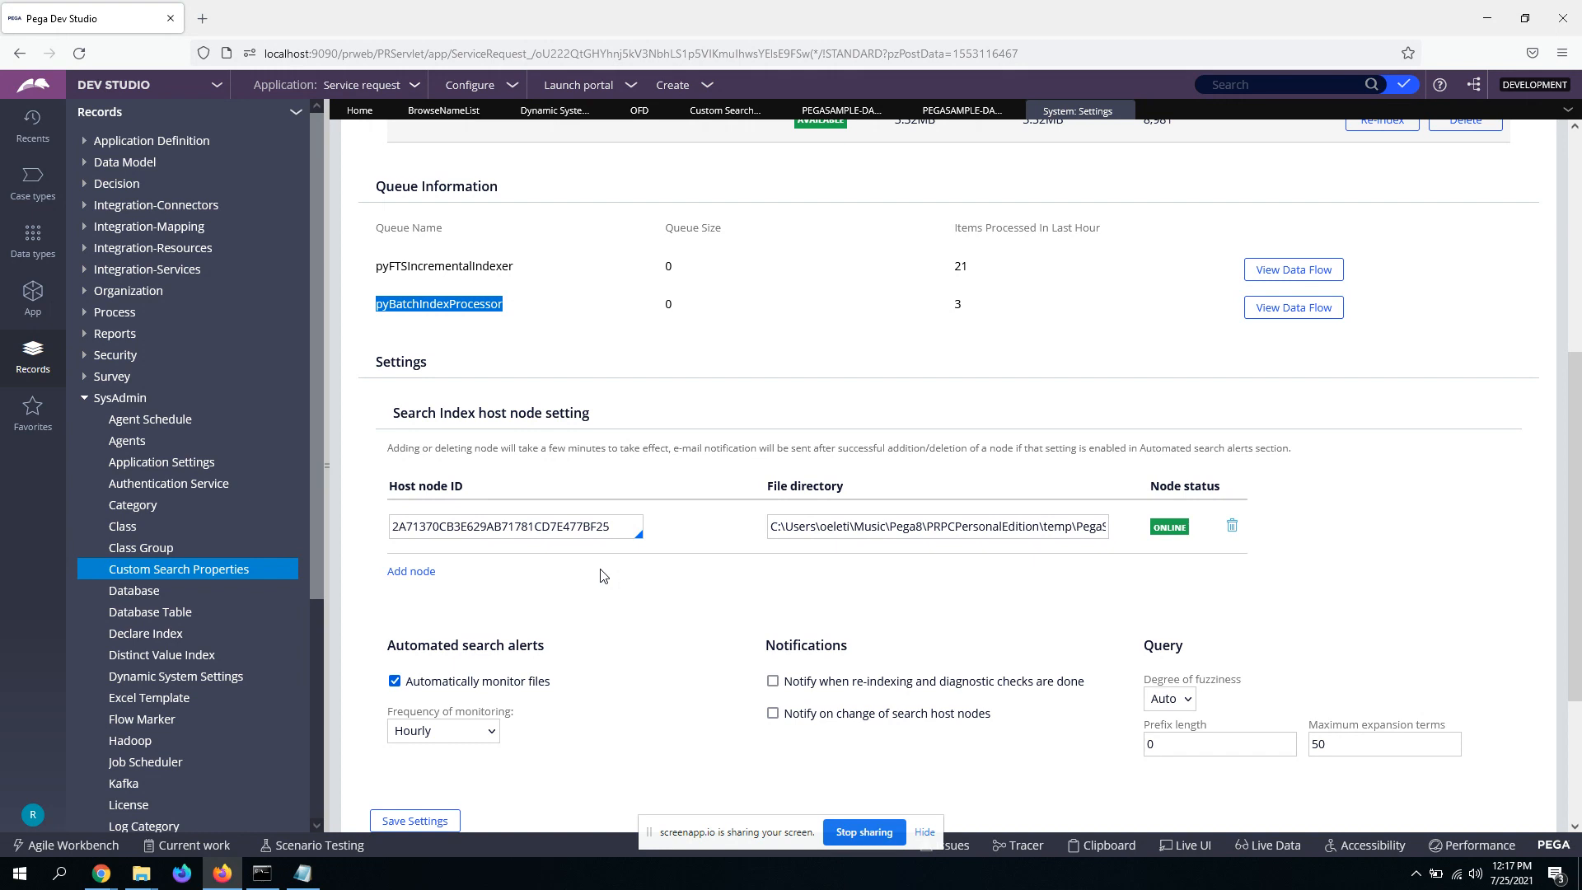
pyautogui.moveTo(602, 583)
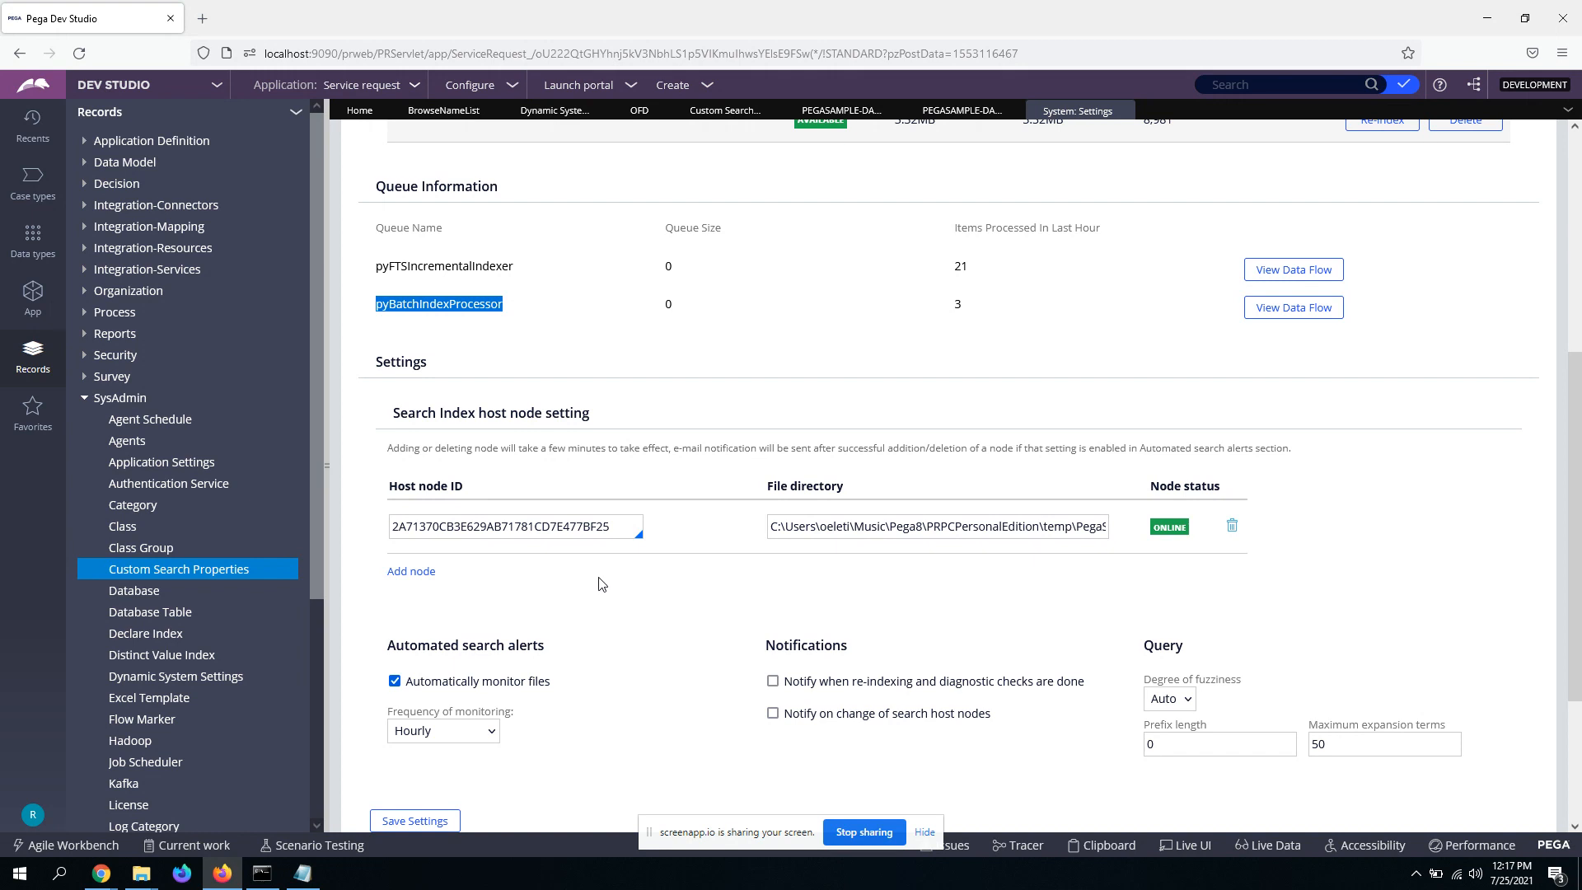
# Step: Check Security's 'For specified properties' and return to the BrowseNameList report definition
pyautogui.scroll(-3)
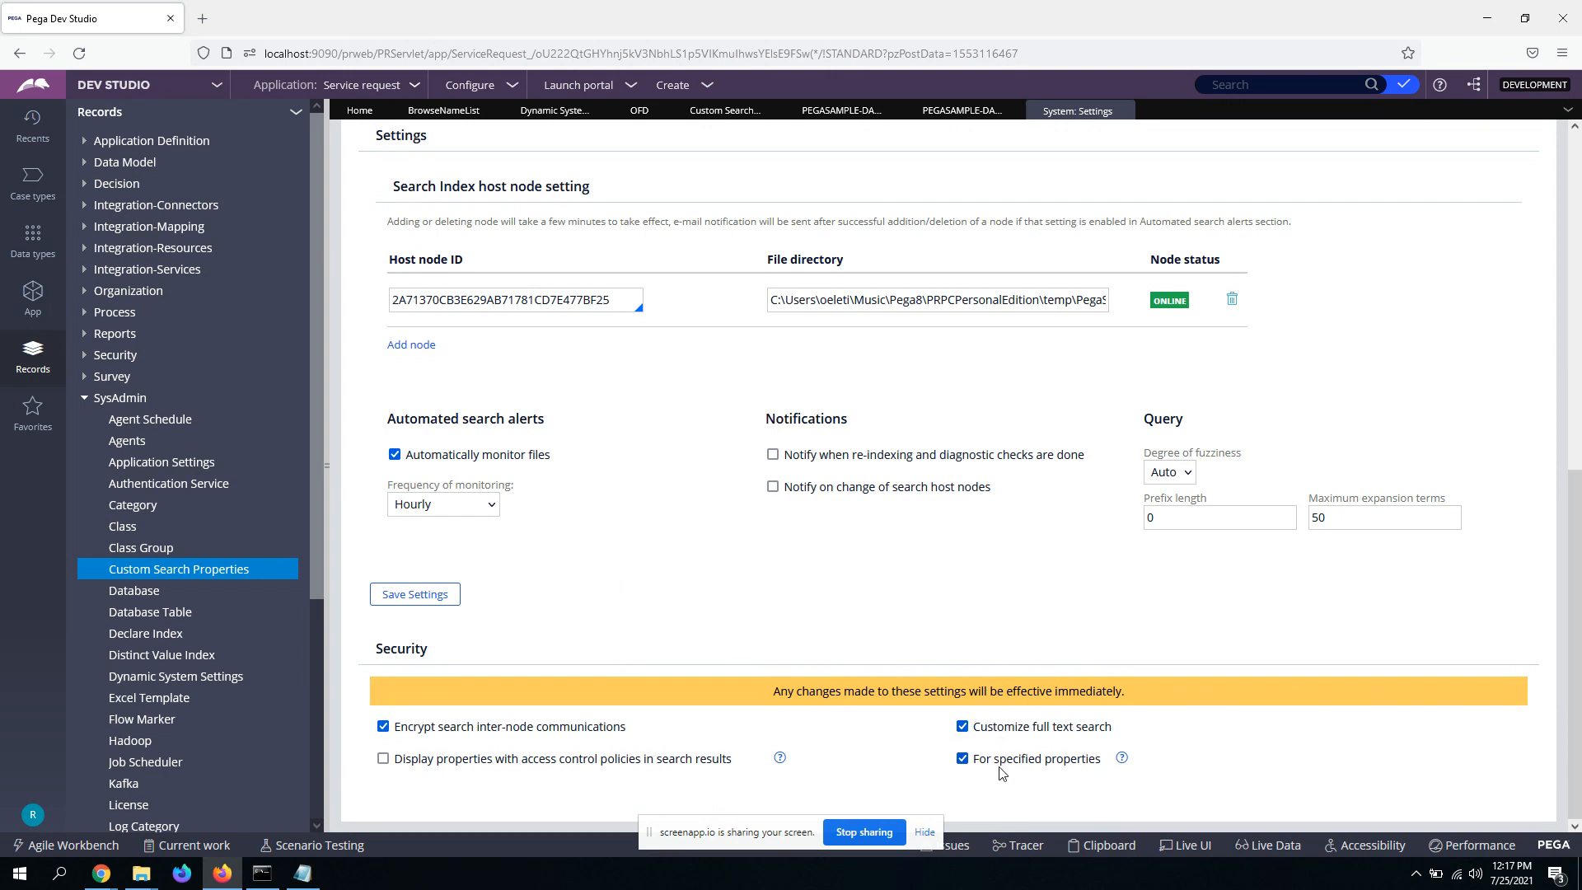
pyautogui.moveTo(1088, 772)
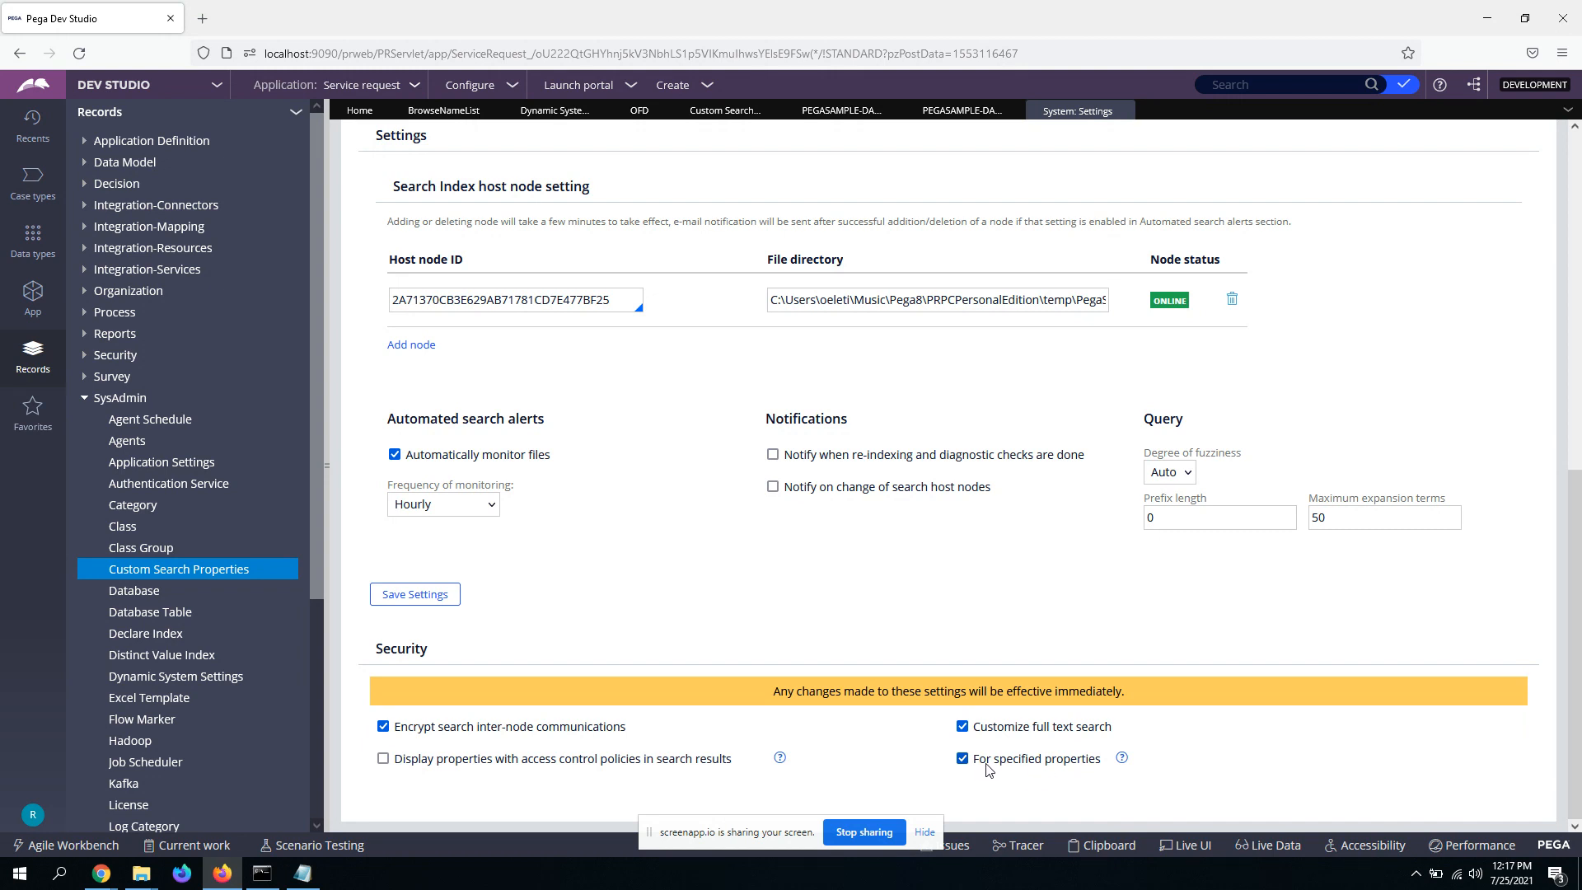
pyautogui.moveTo(1036, 758)
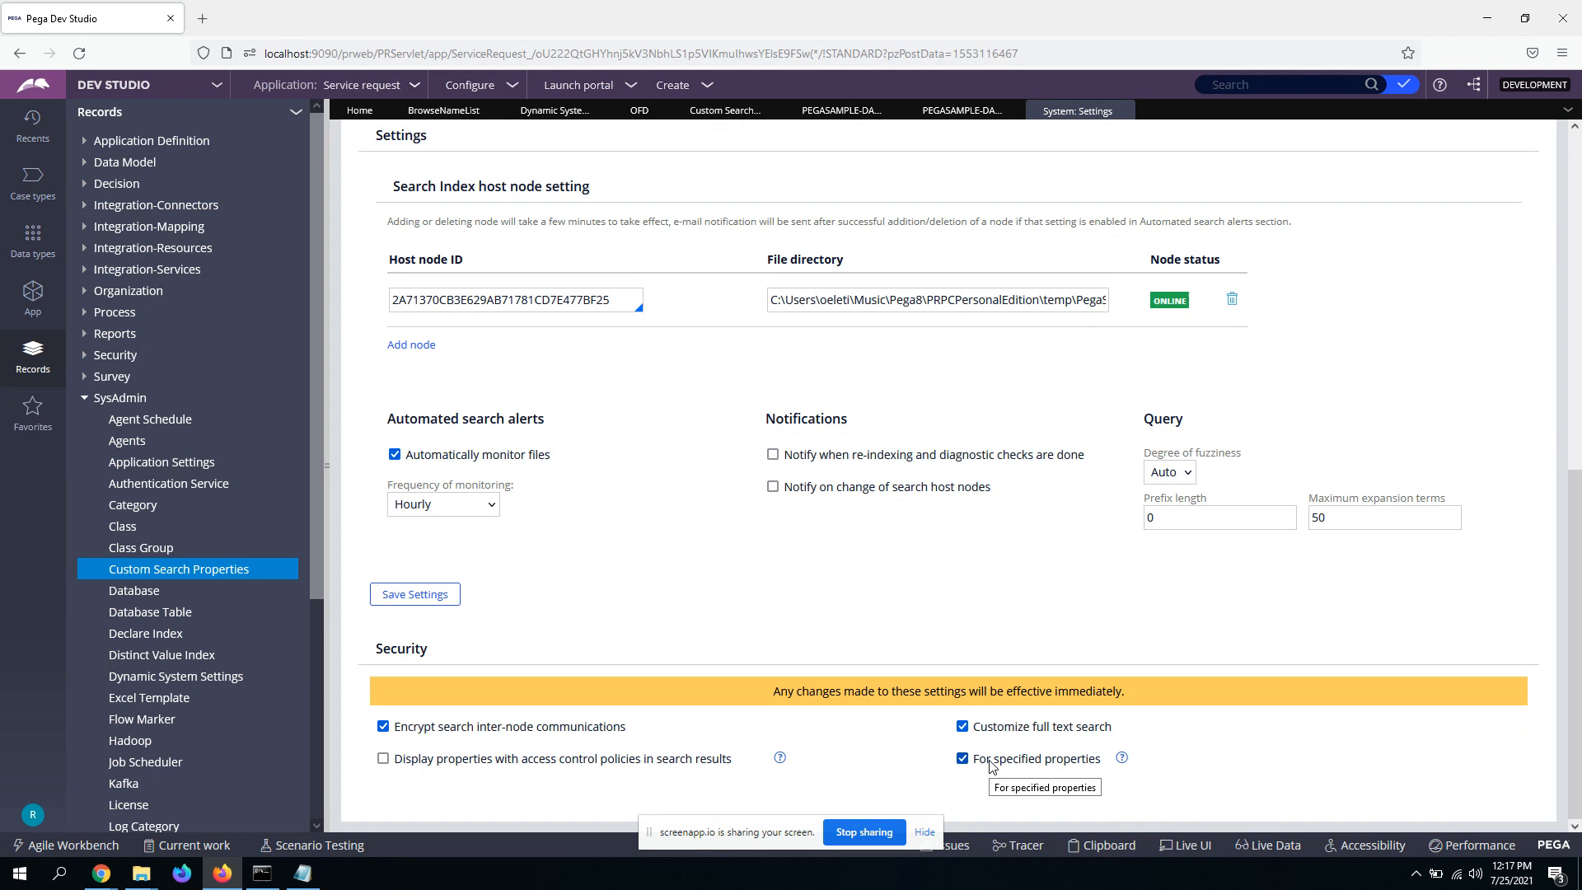
pyautogui.moveTo(1012, 773)
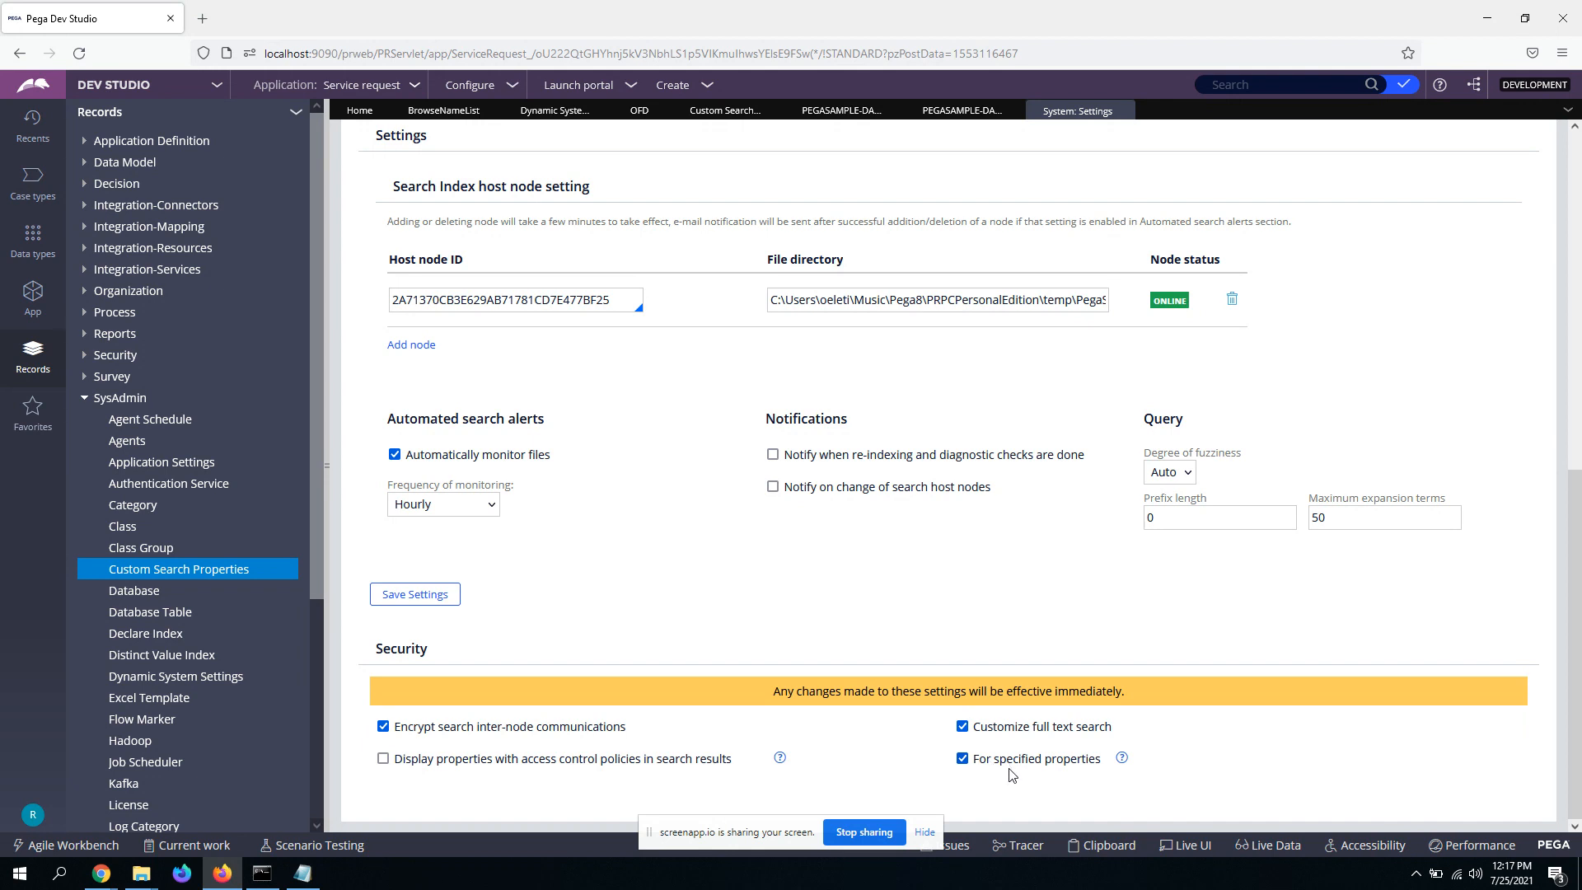
pyautogui.moveTo(976, 775)
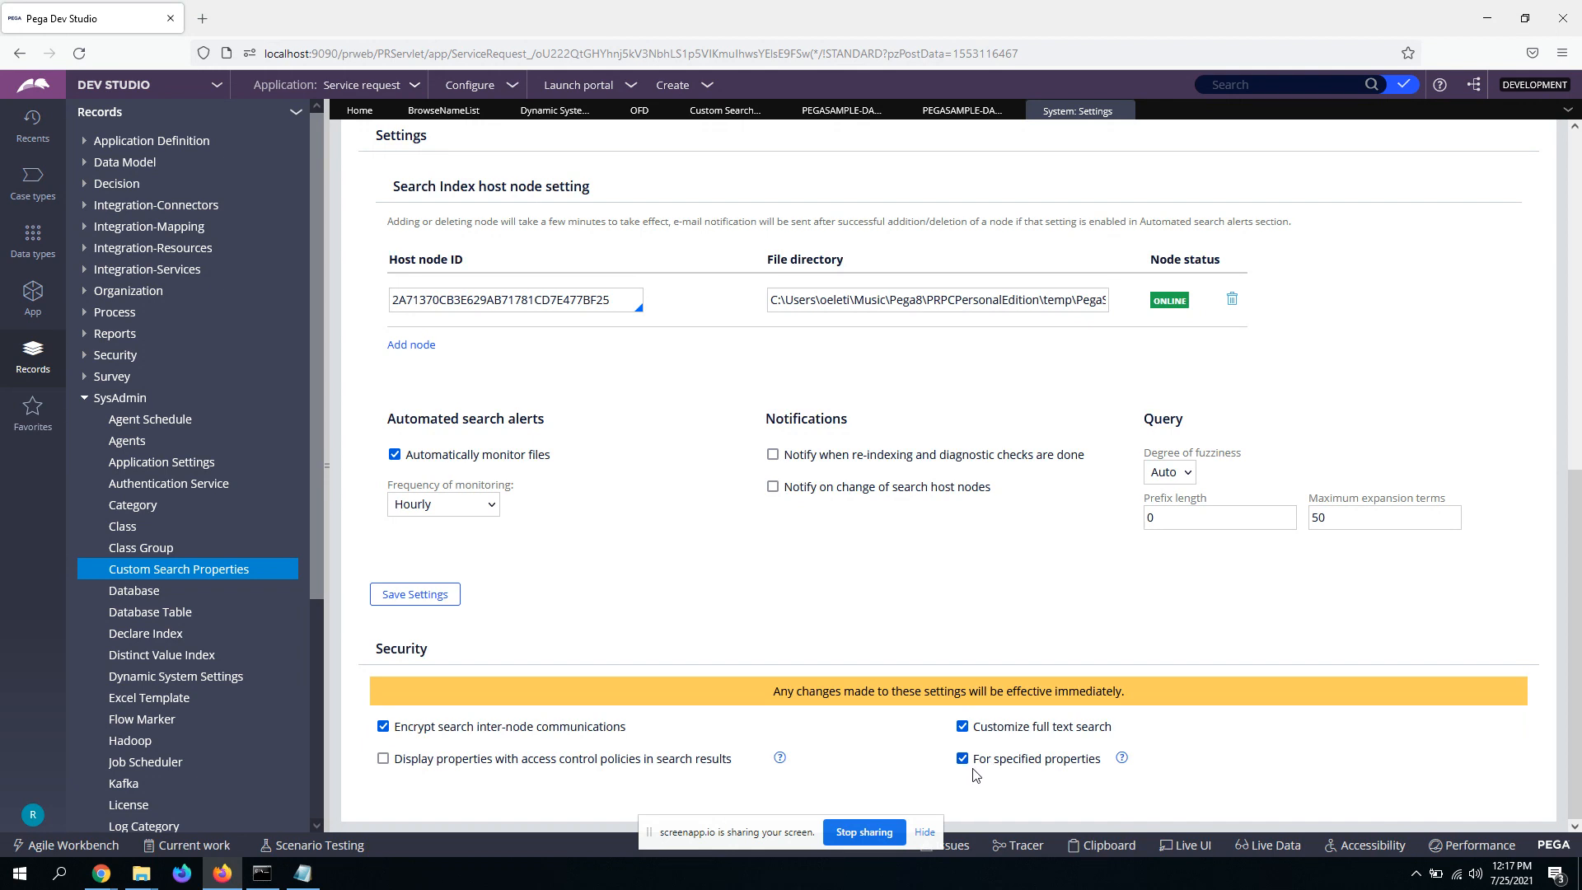
pyautogui.moveTo(1079, 791)
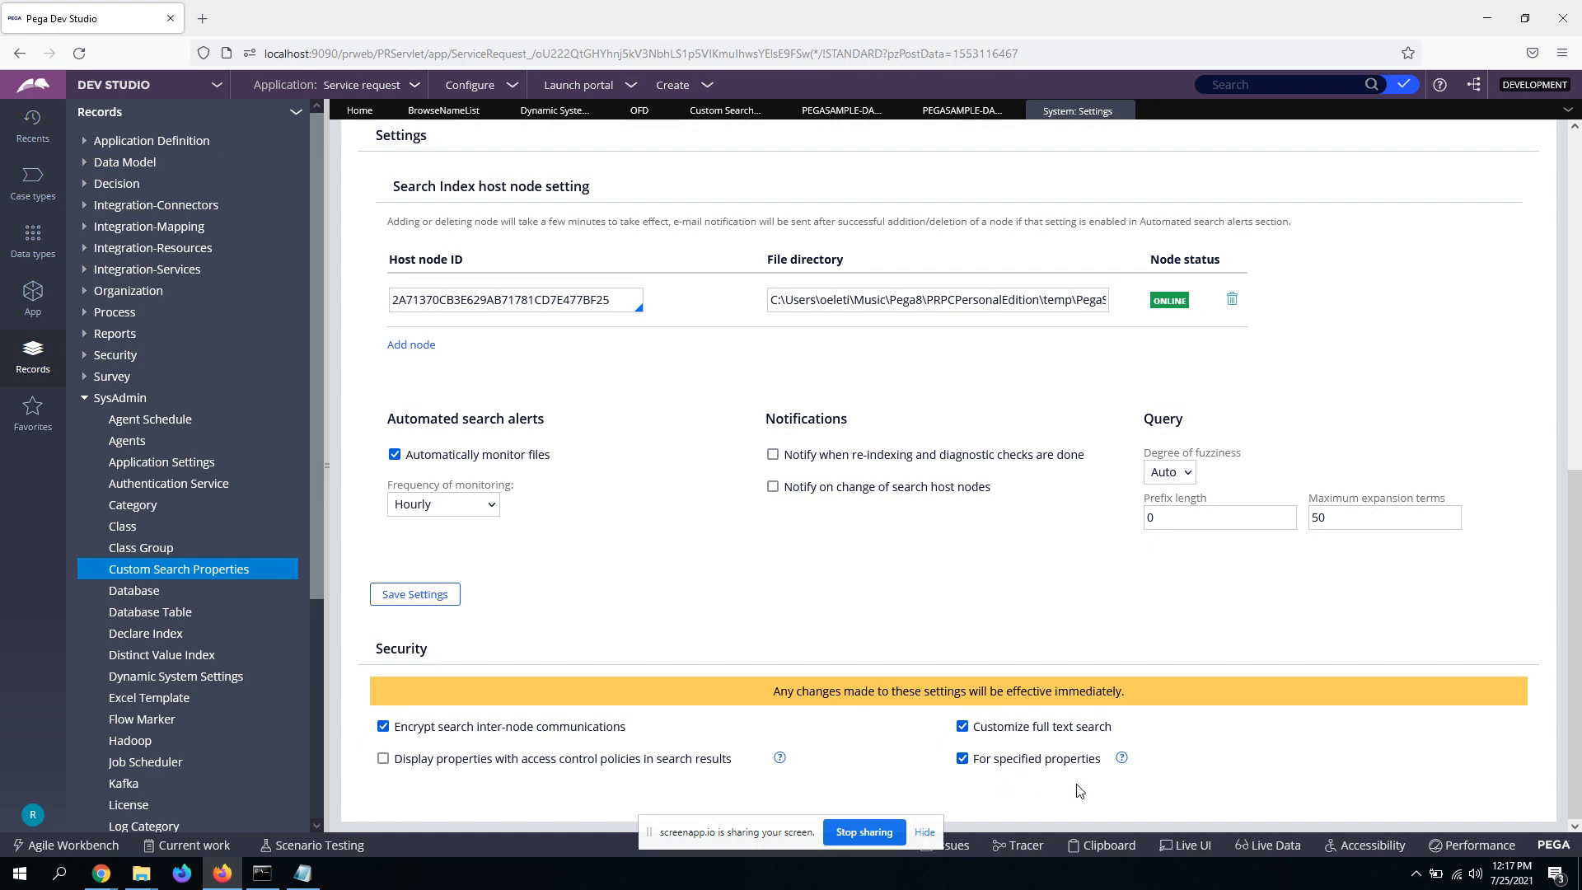
pyautogui.moveTo(930, 685)
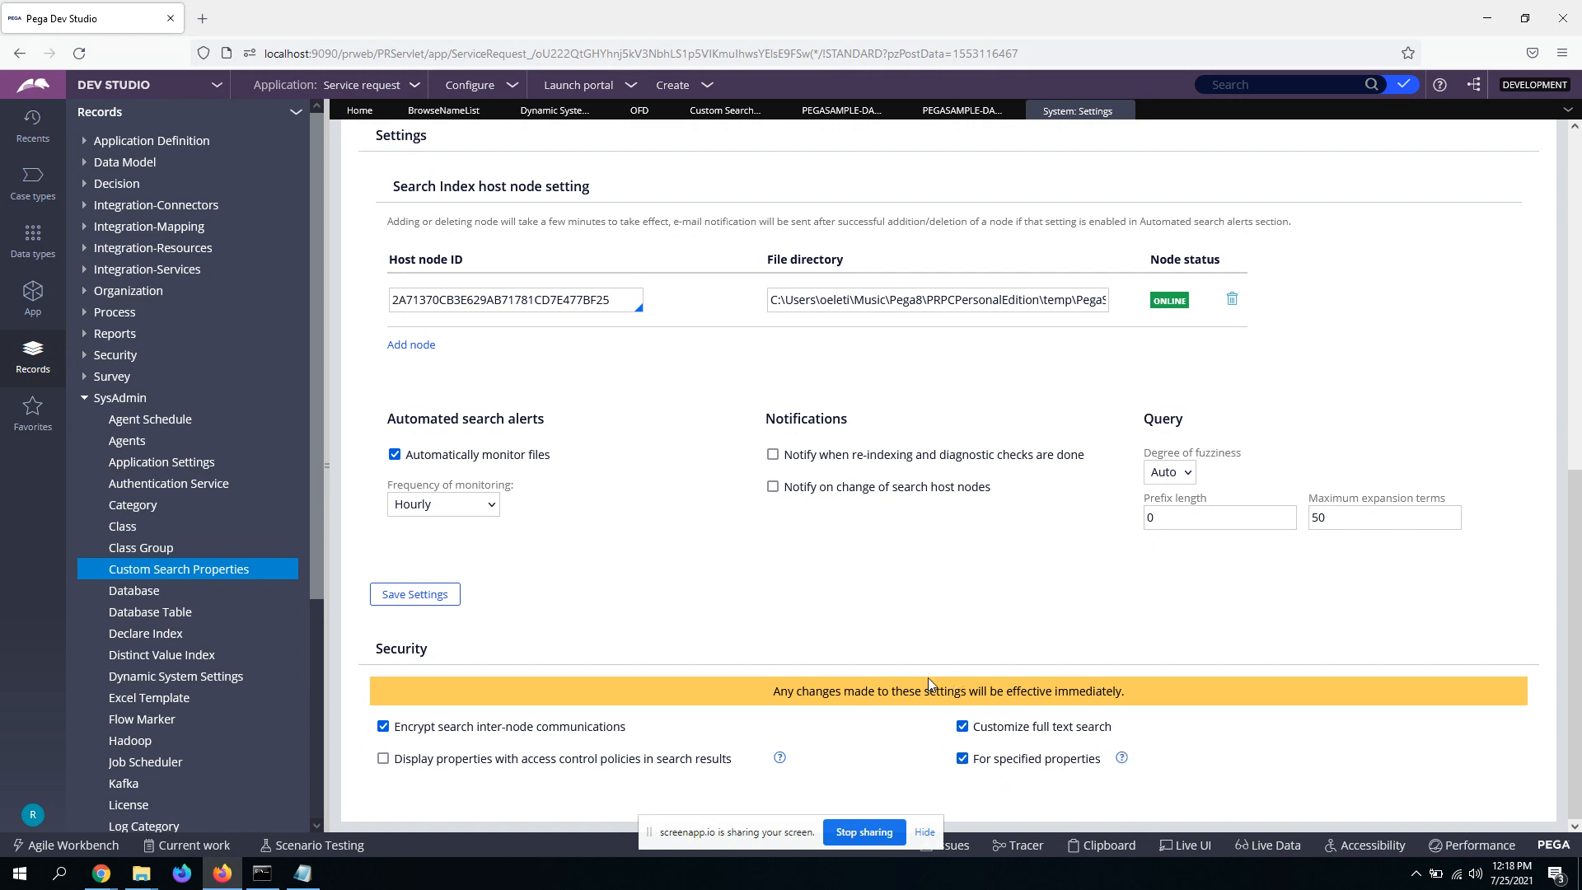
pyautogui.moveTo(707, 608)
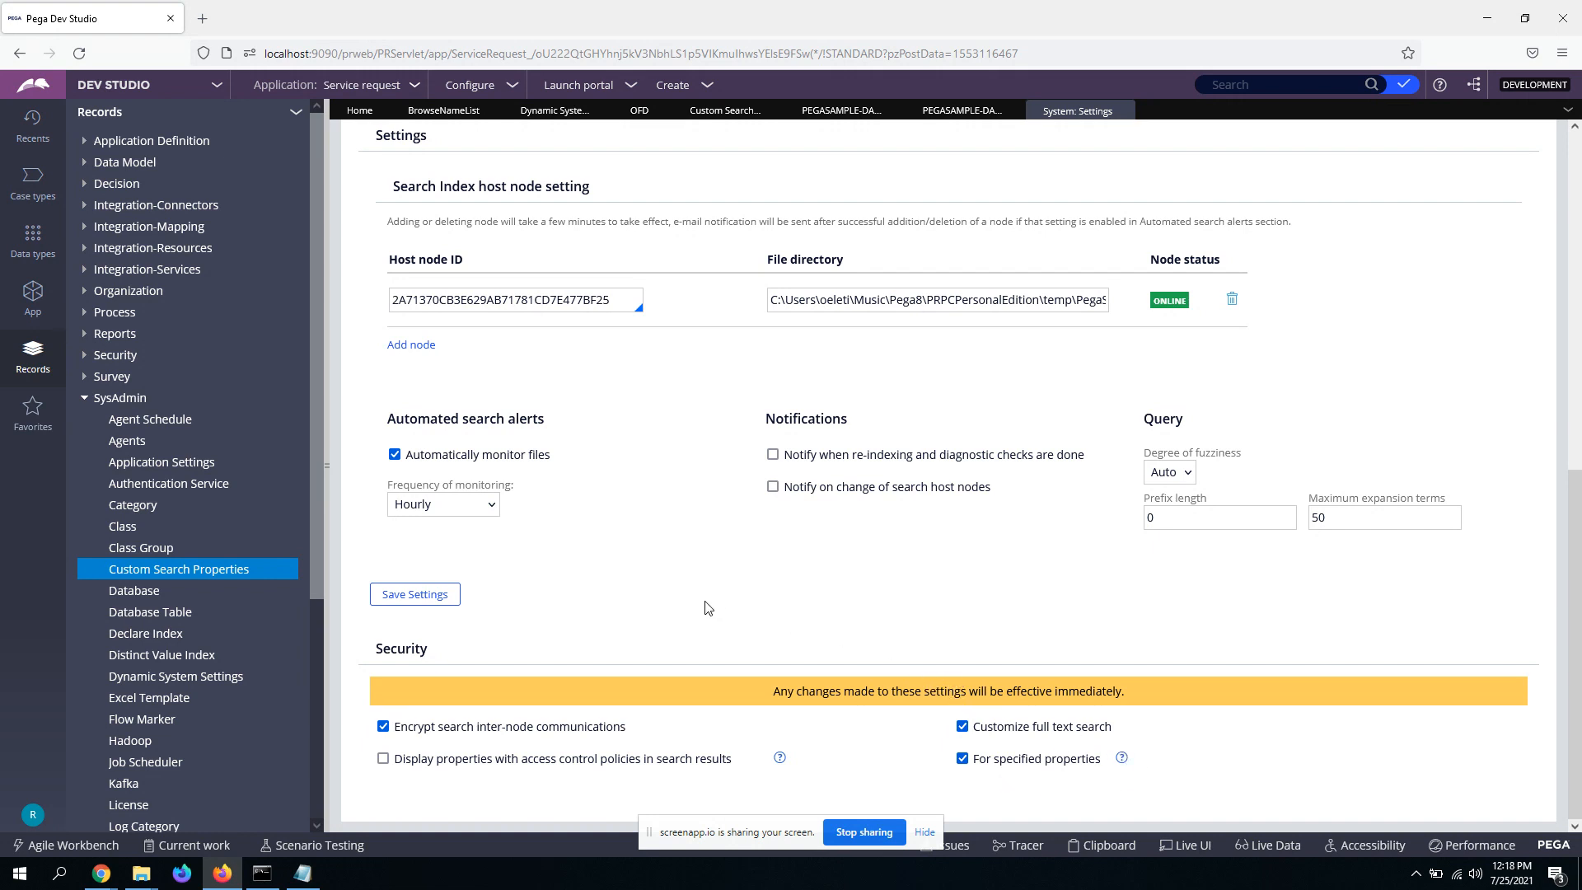
pyautogui.scroll(3)
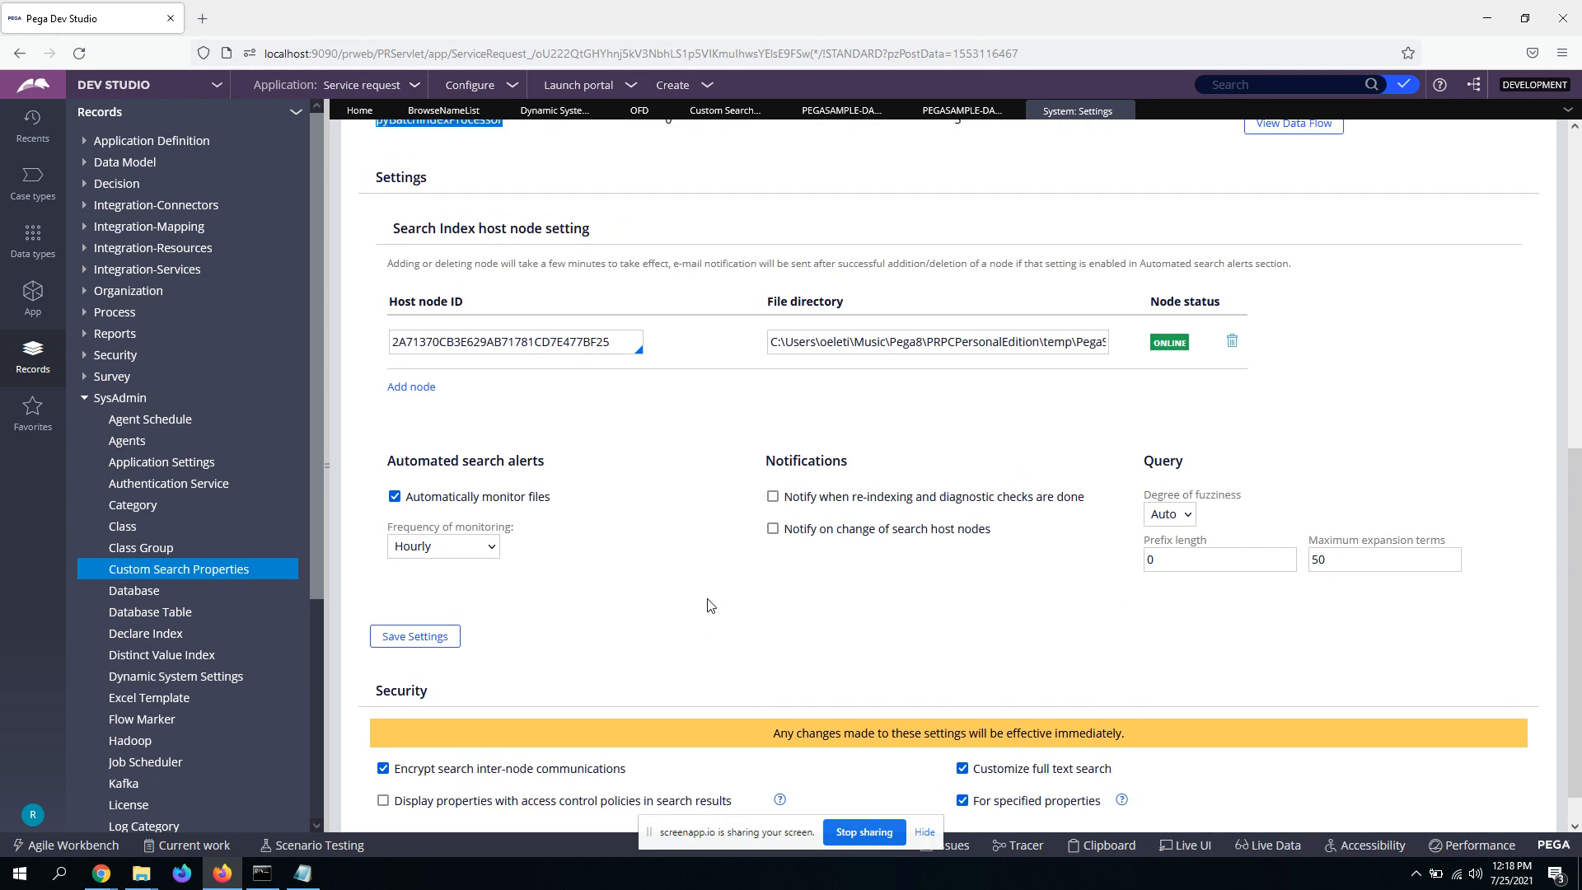
pyautogui.scroll(3)
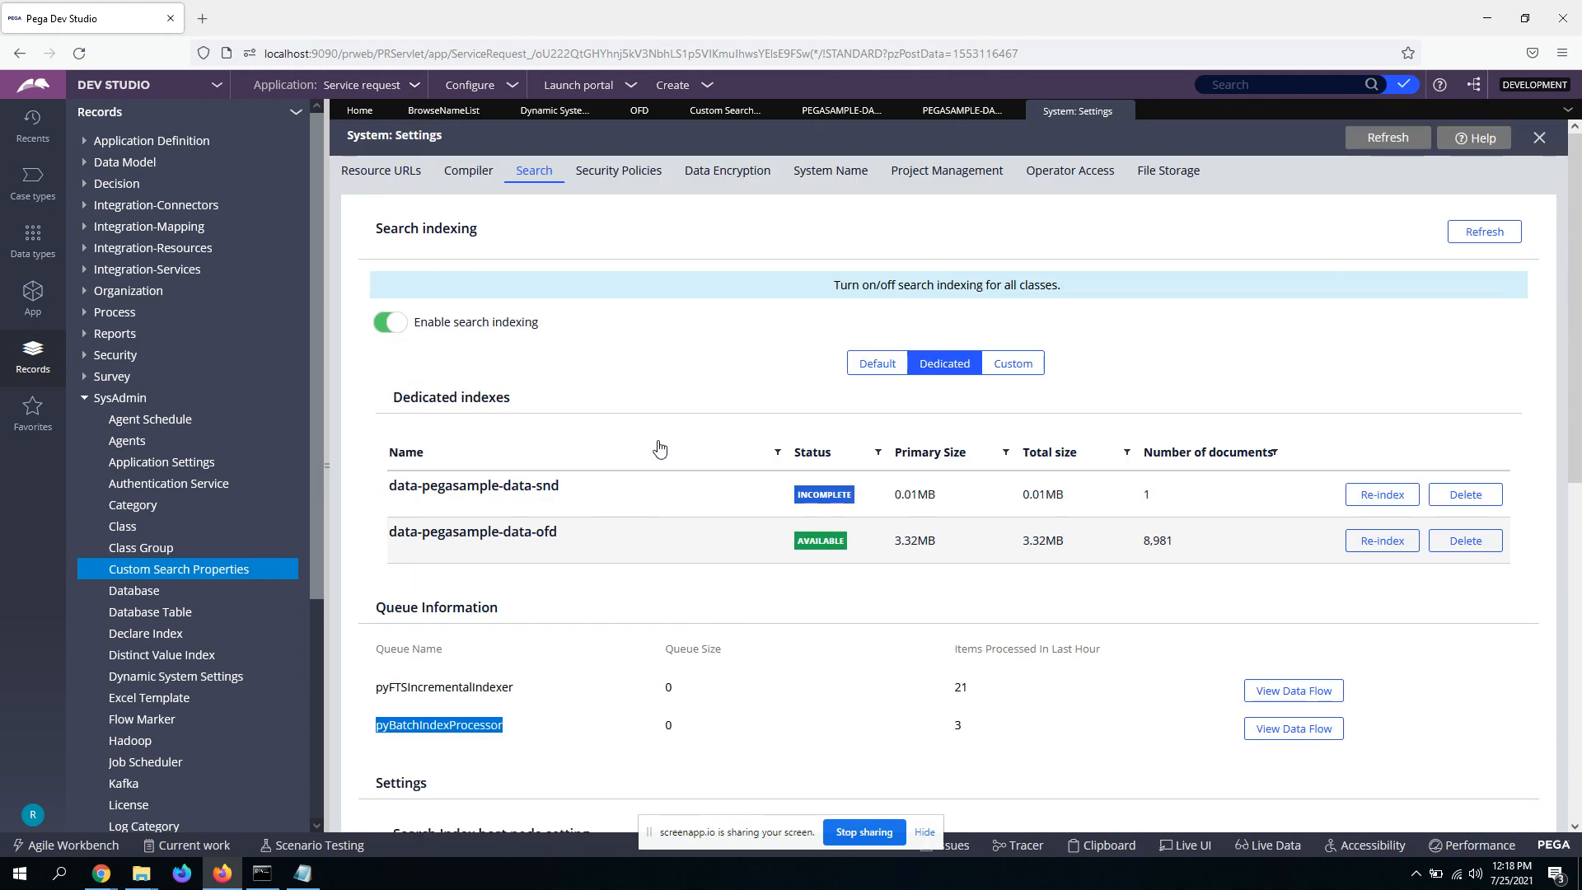
pyautogui.click(442, 109)
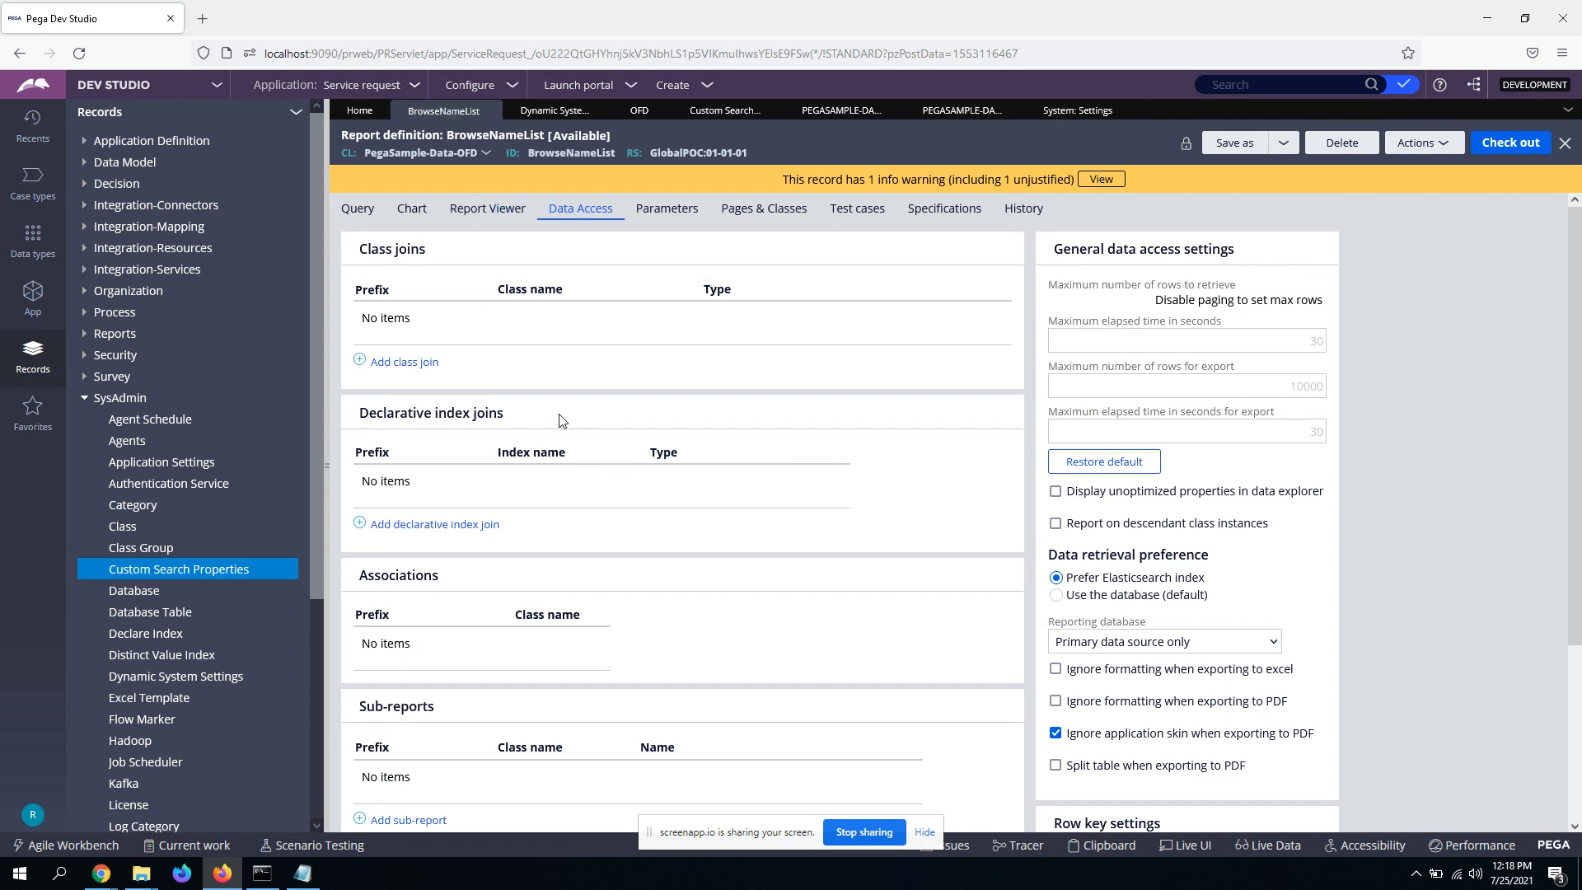
pyautogui.moveTo(644, 388)
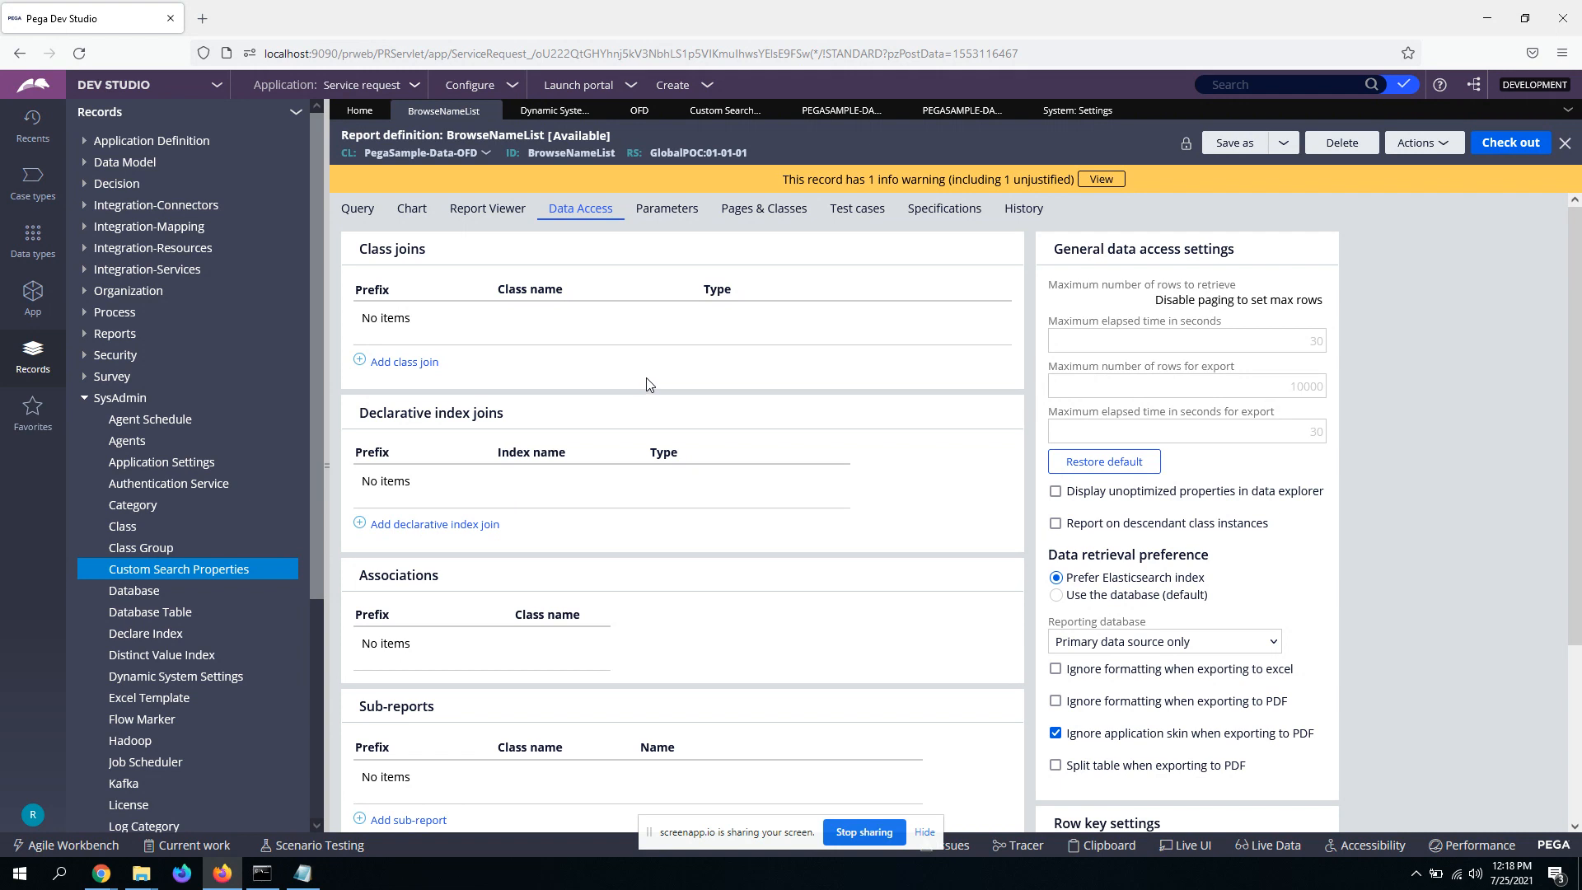
pyautogui.moveTo(655, 385)
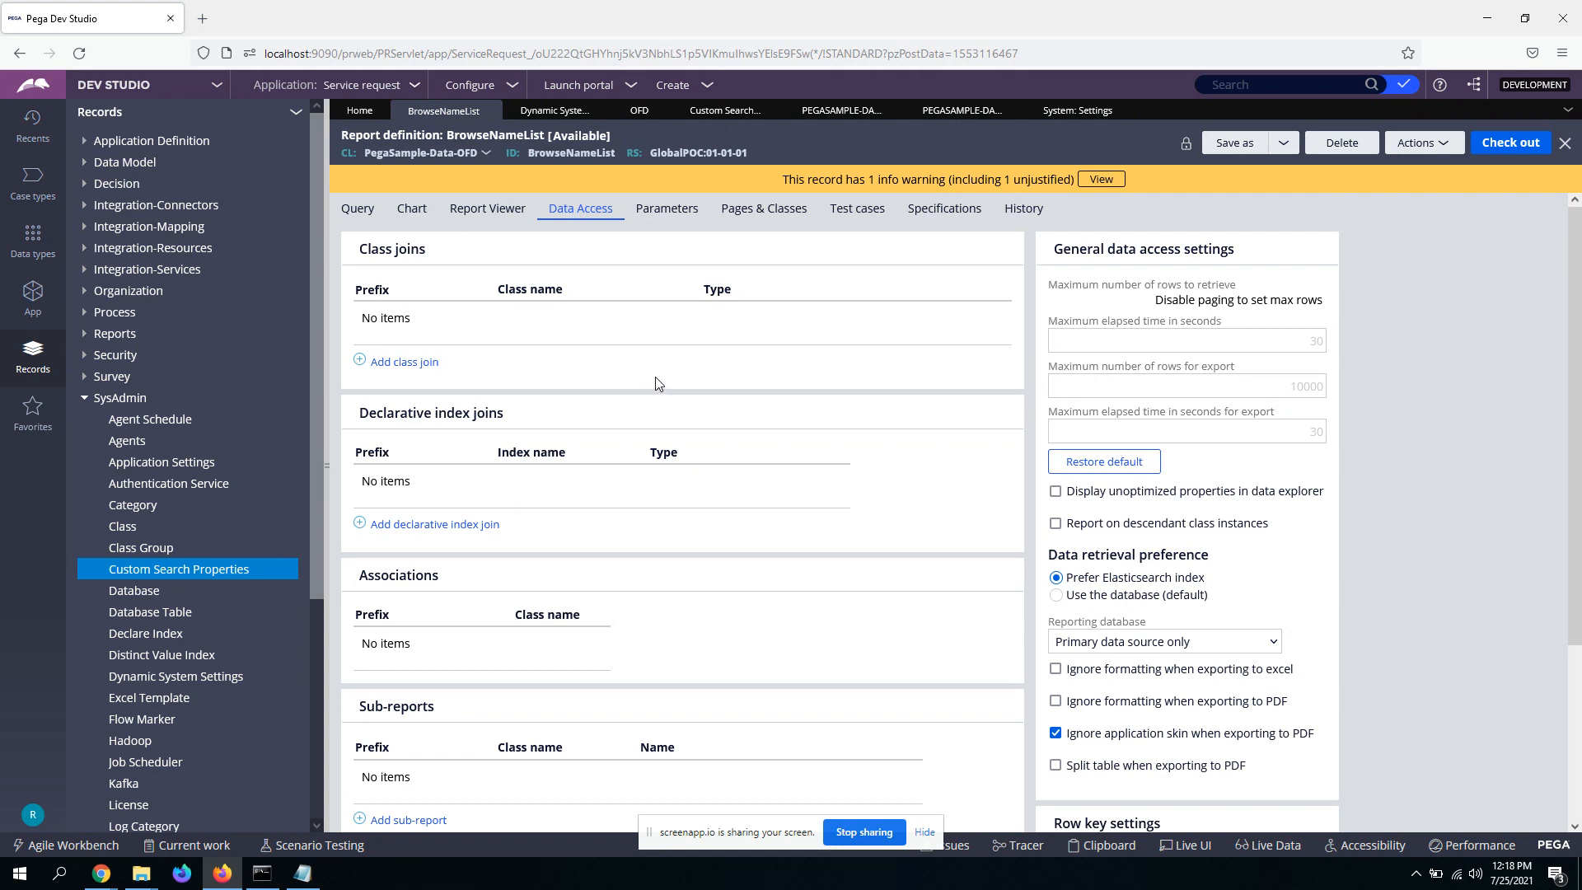
pyautogui.moveTo(520, 198)
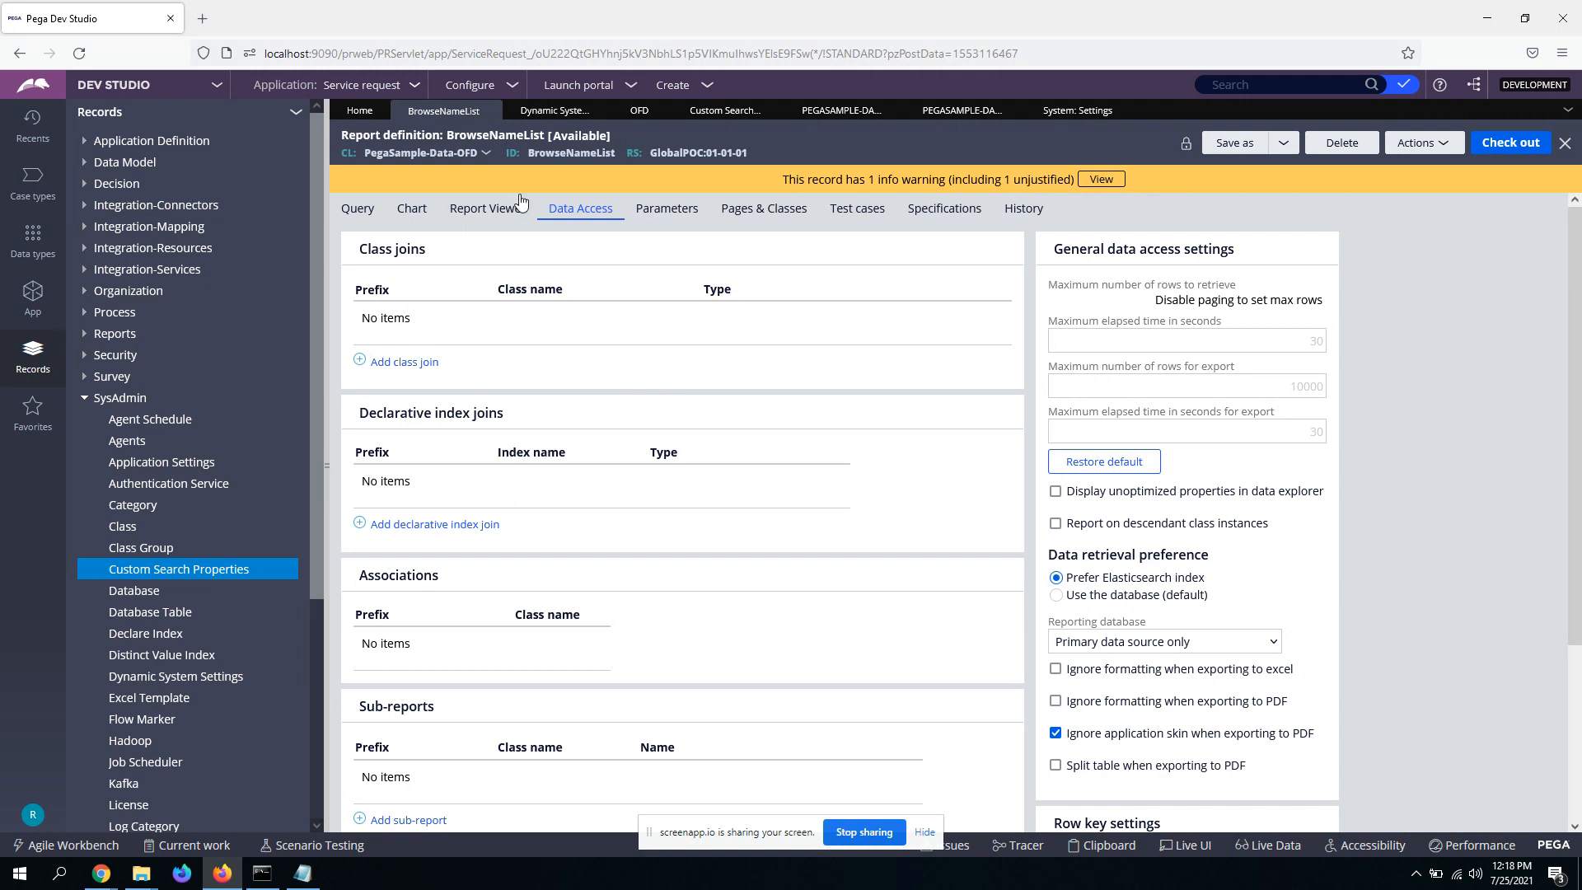
pyautogui.moveTo(471, 354)
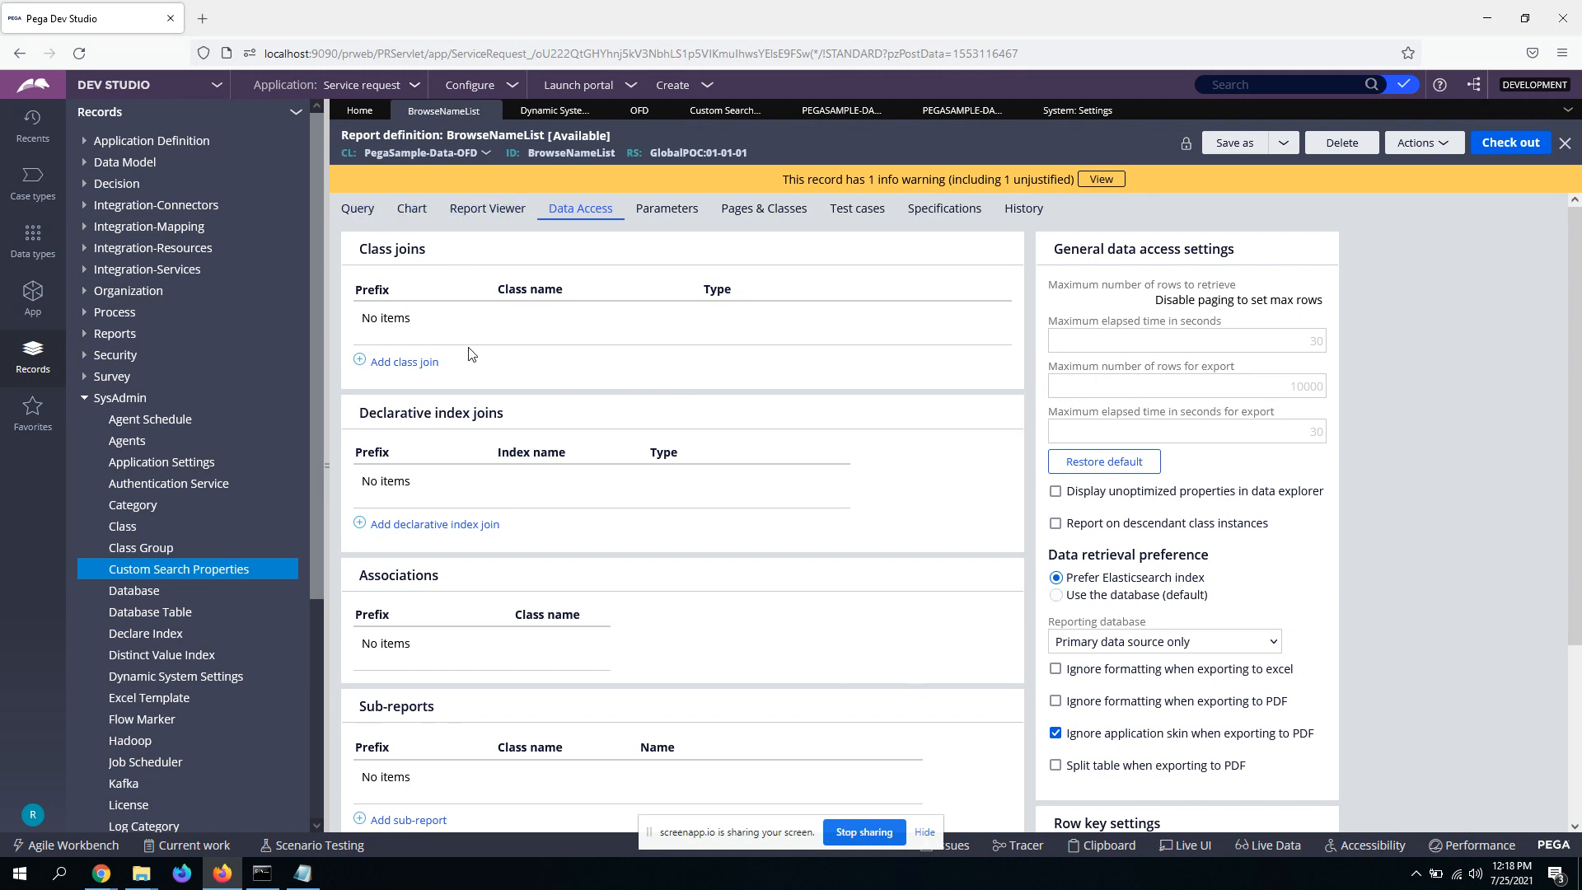
# Step: Show the BrowseNameList Query tab with NUID, FLNAME columns and filter F1
pyautogui.click(357, 207)
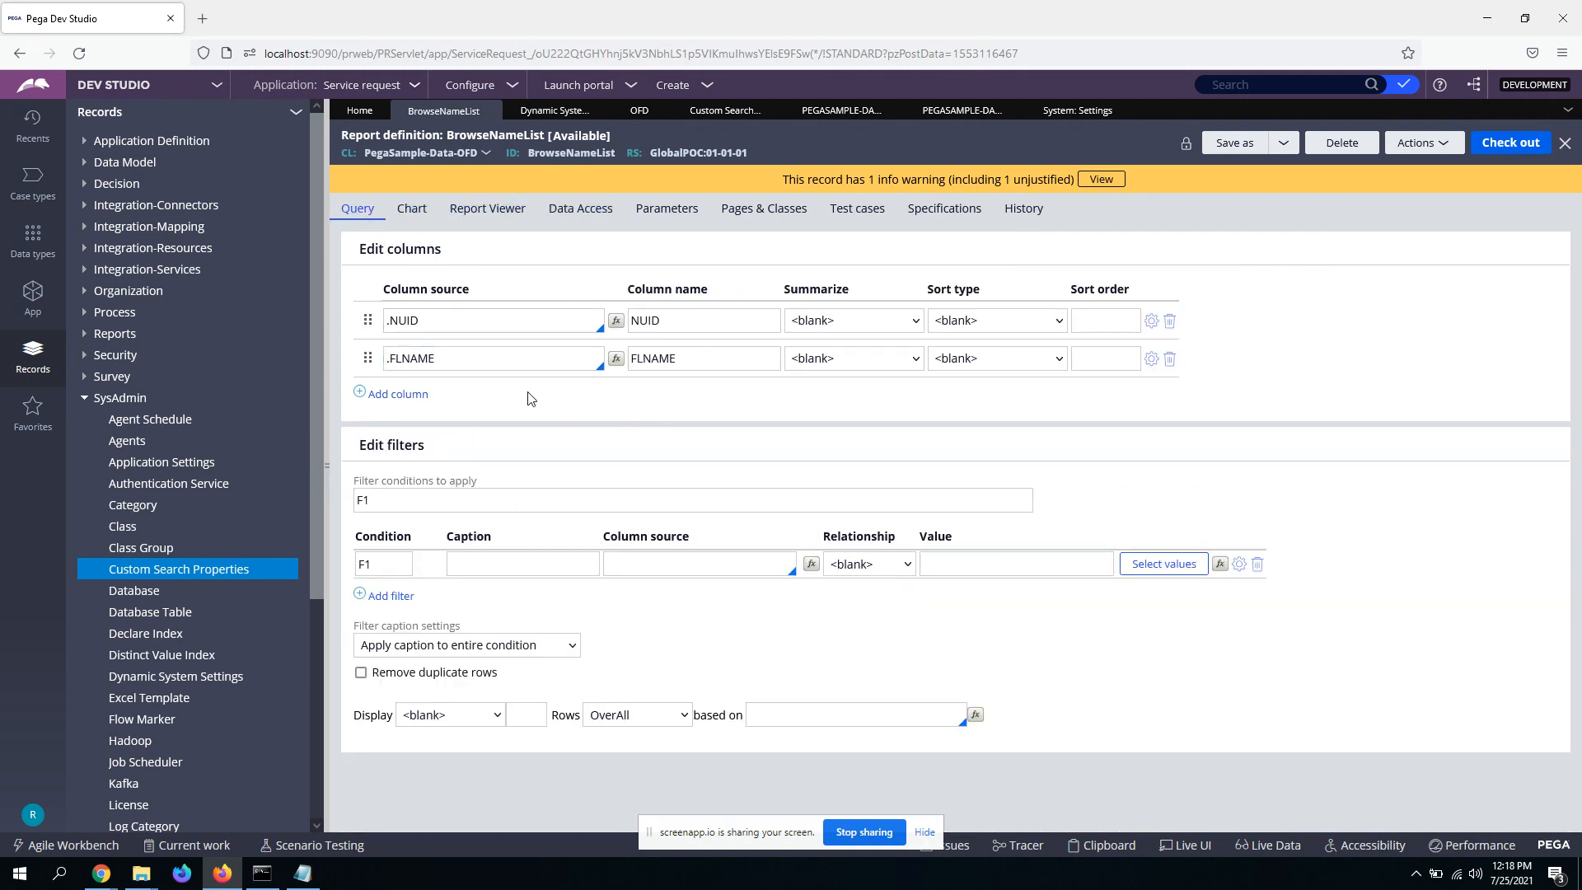
pyautogui.moveTo(635, 447)
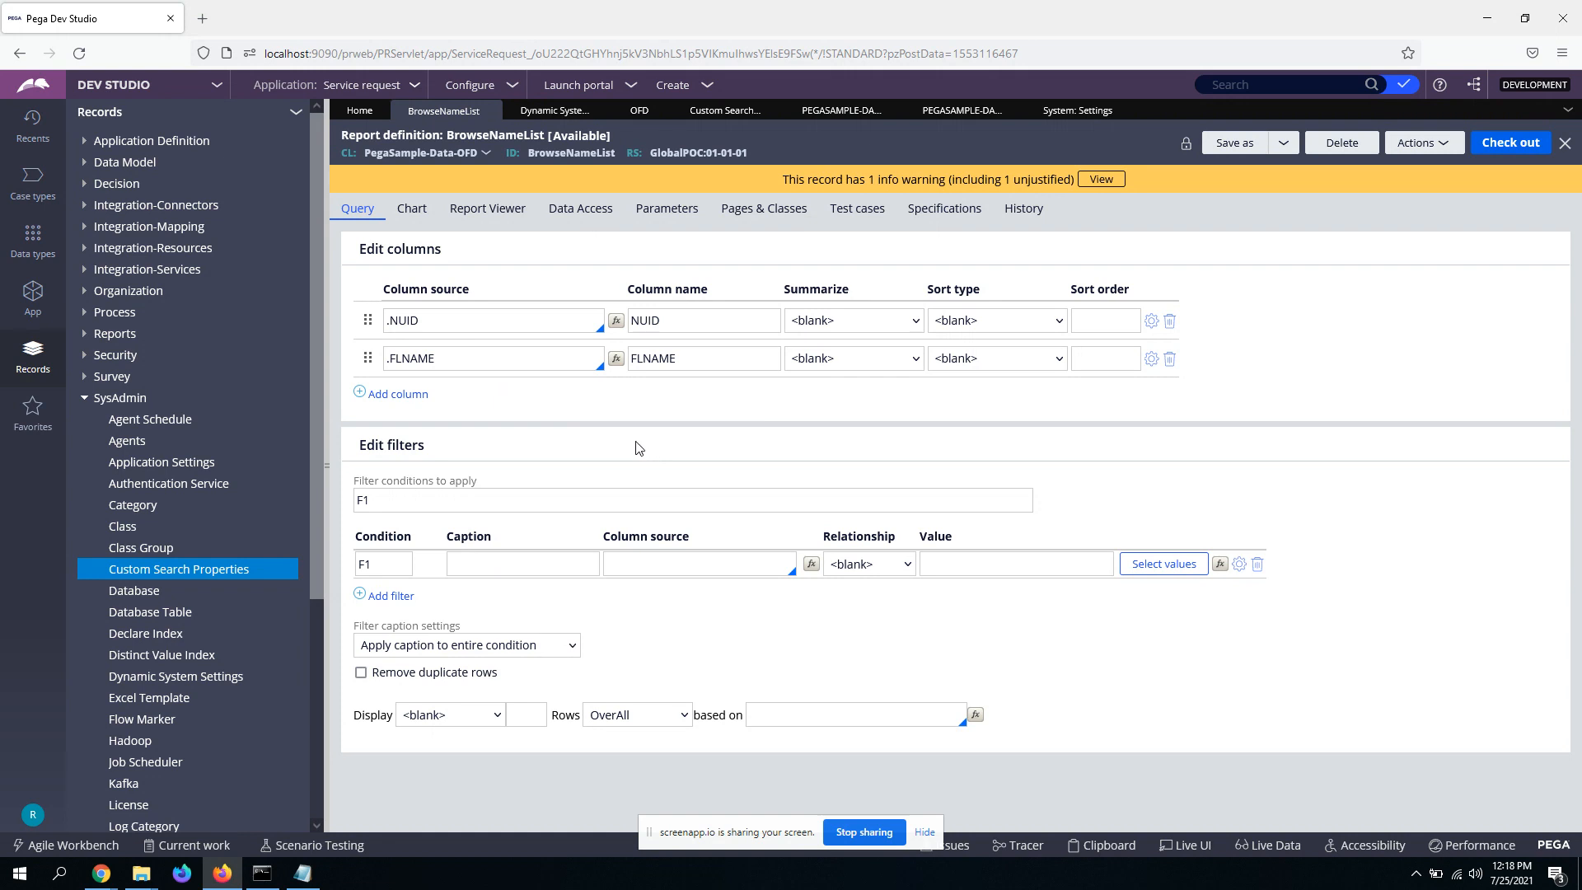
# Step: Set filter F1 to .FLNAME Contains 'tst'
pyautogui.click(698, 563)
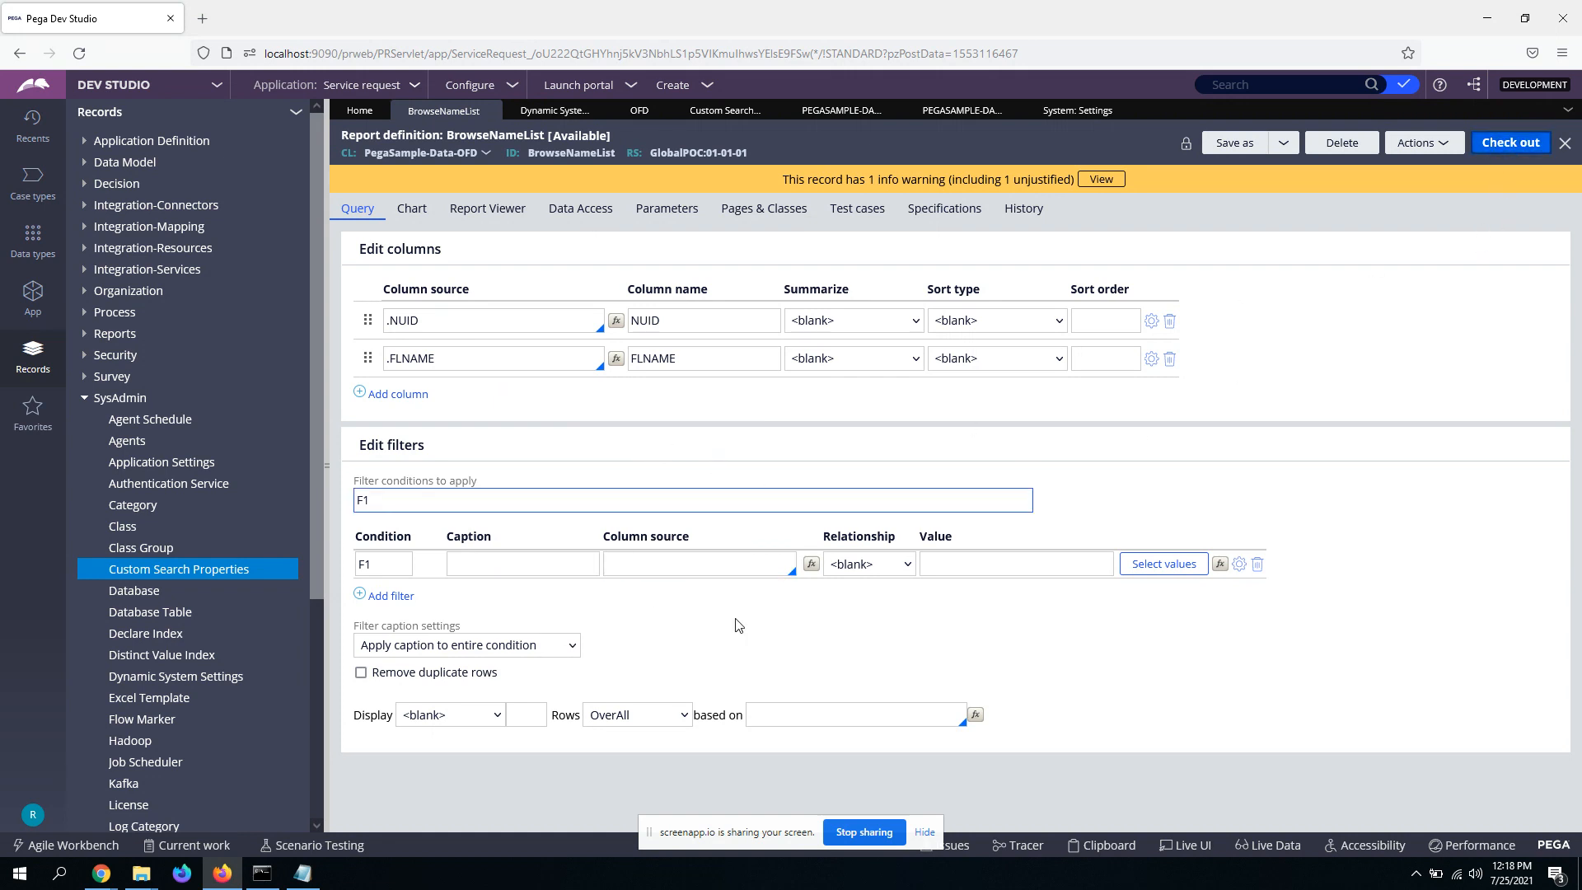
pyautogui.click(696, 563)
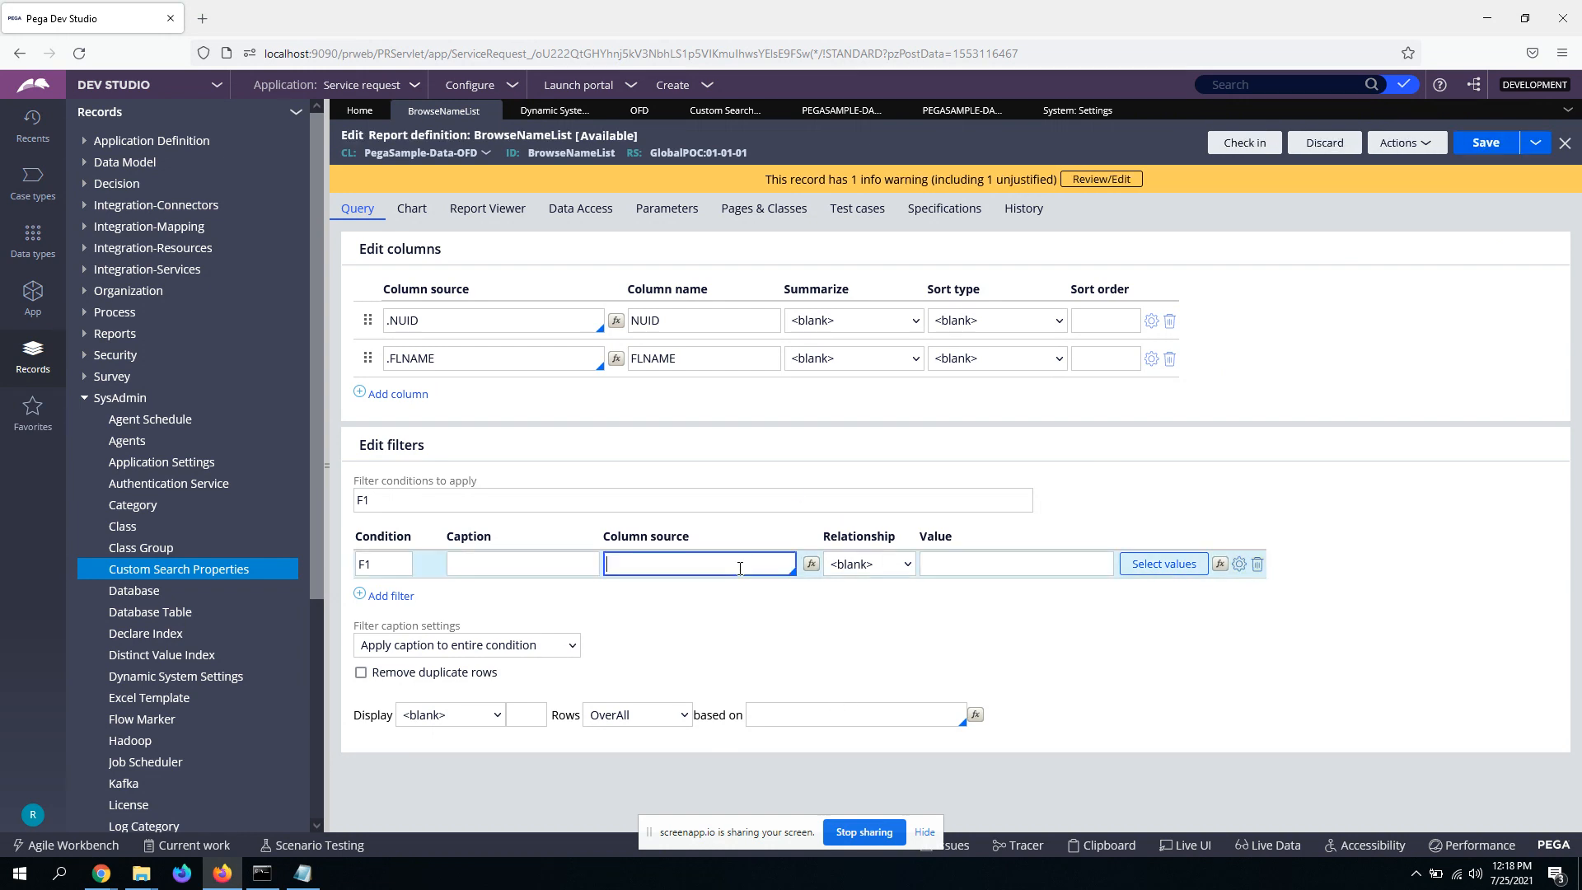
pyautogui.write('.FL')
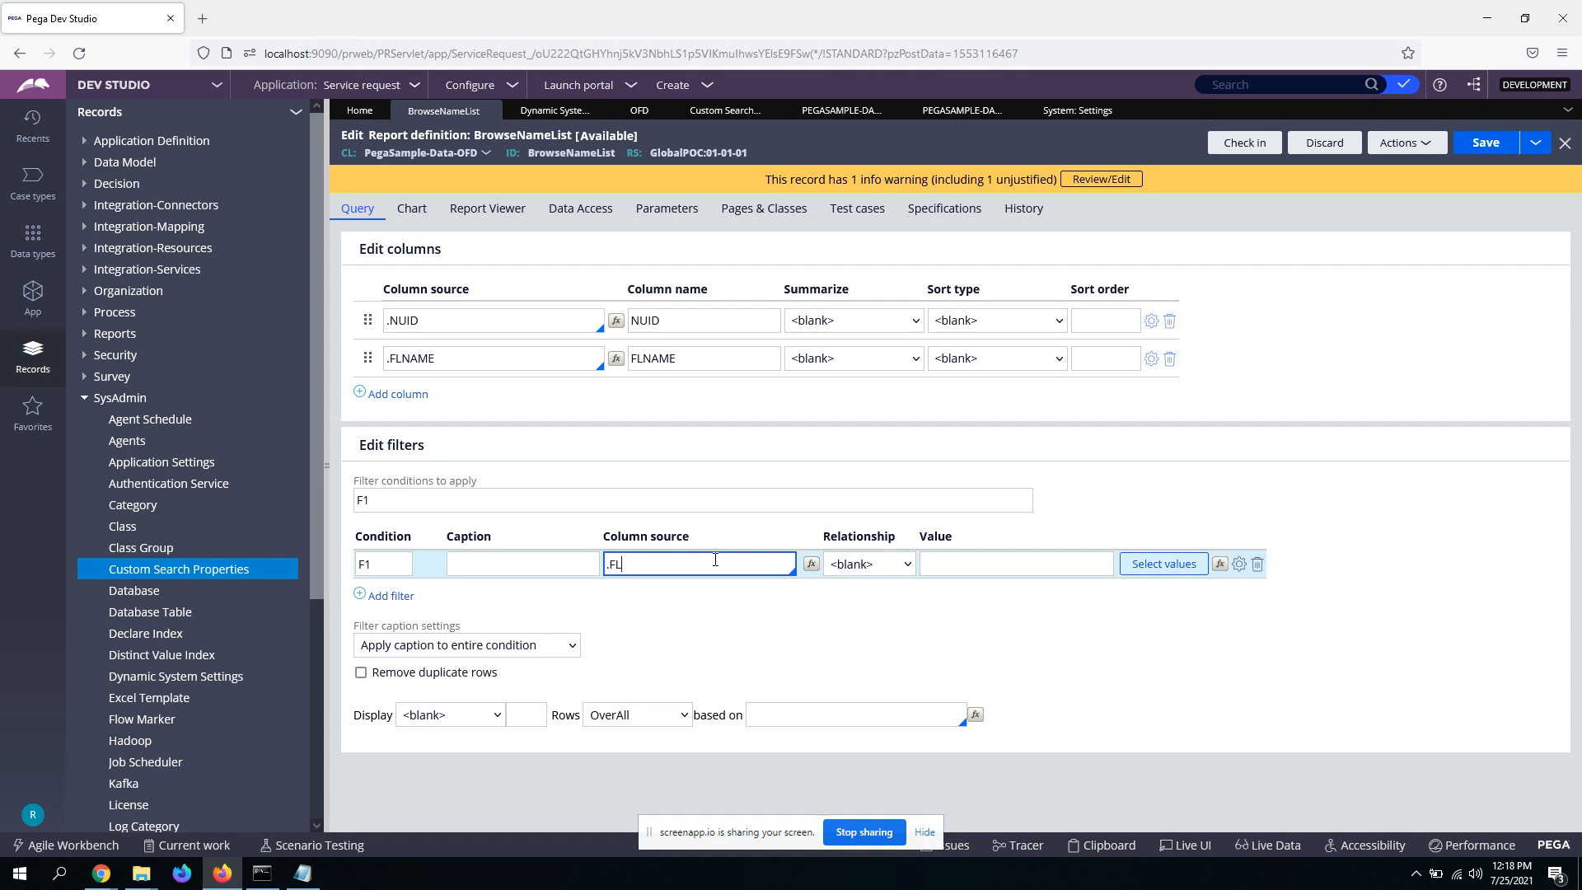
pyautogui.write('NAME')
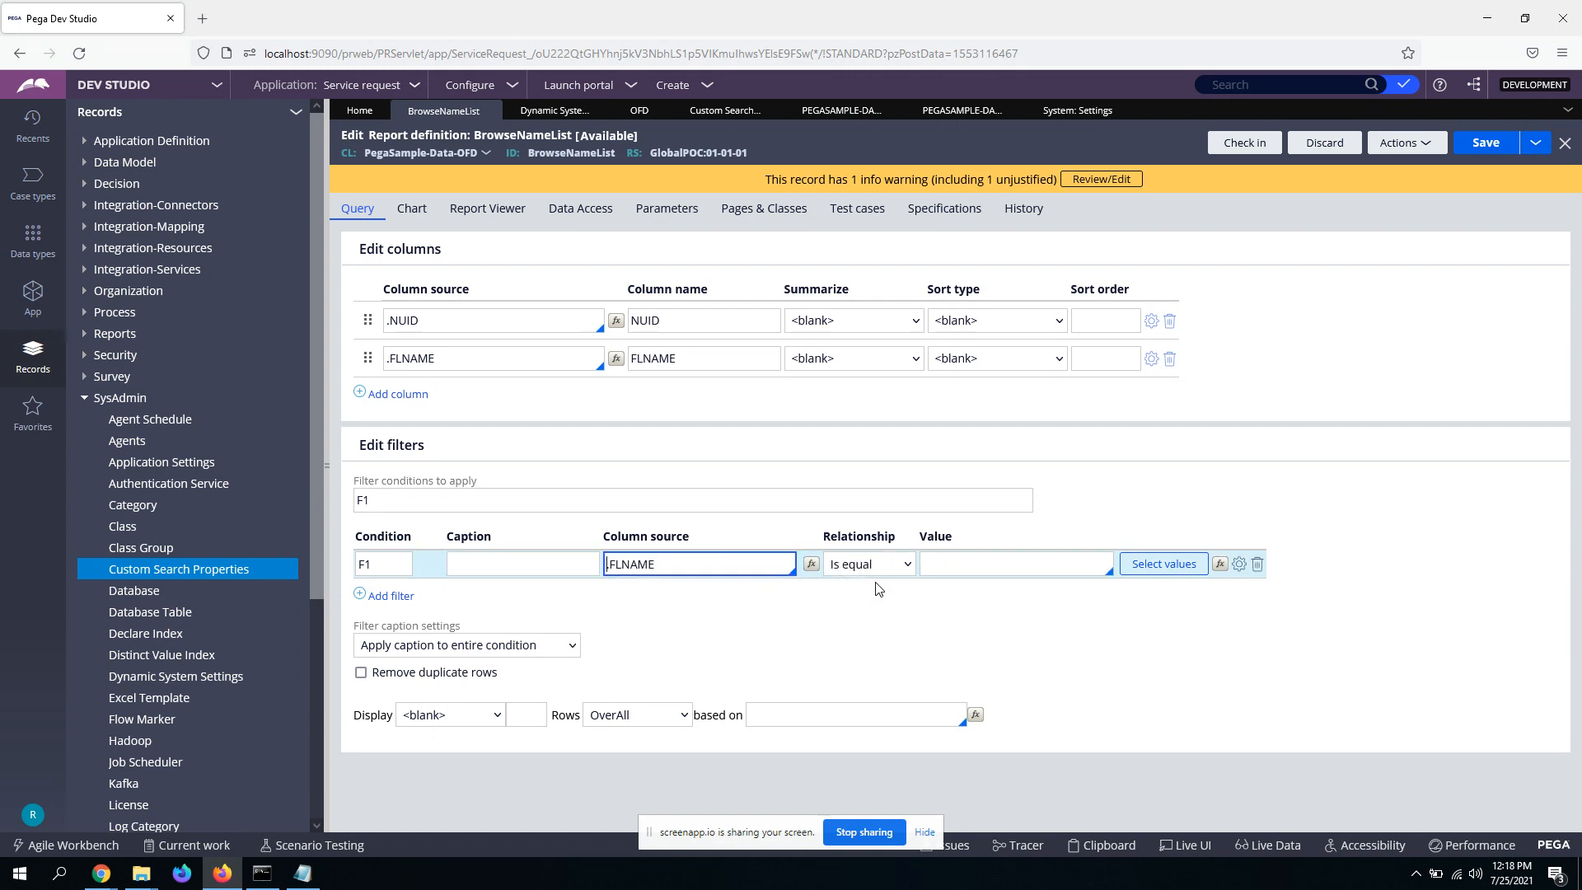
pyautogui.click(1015, 562)
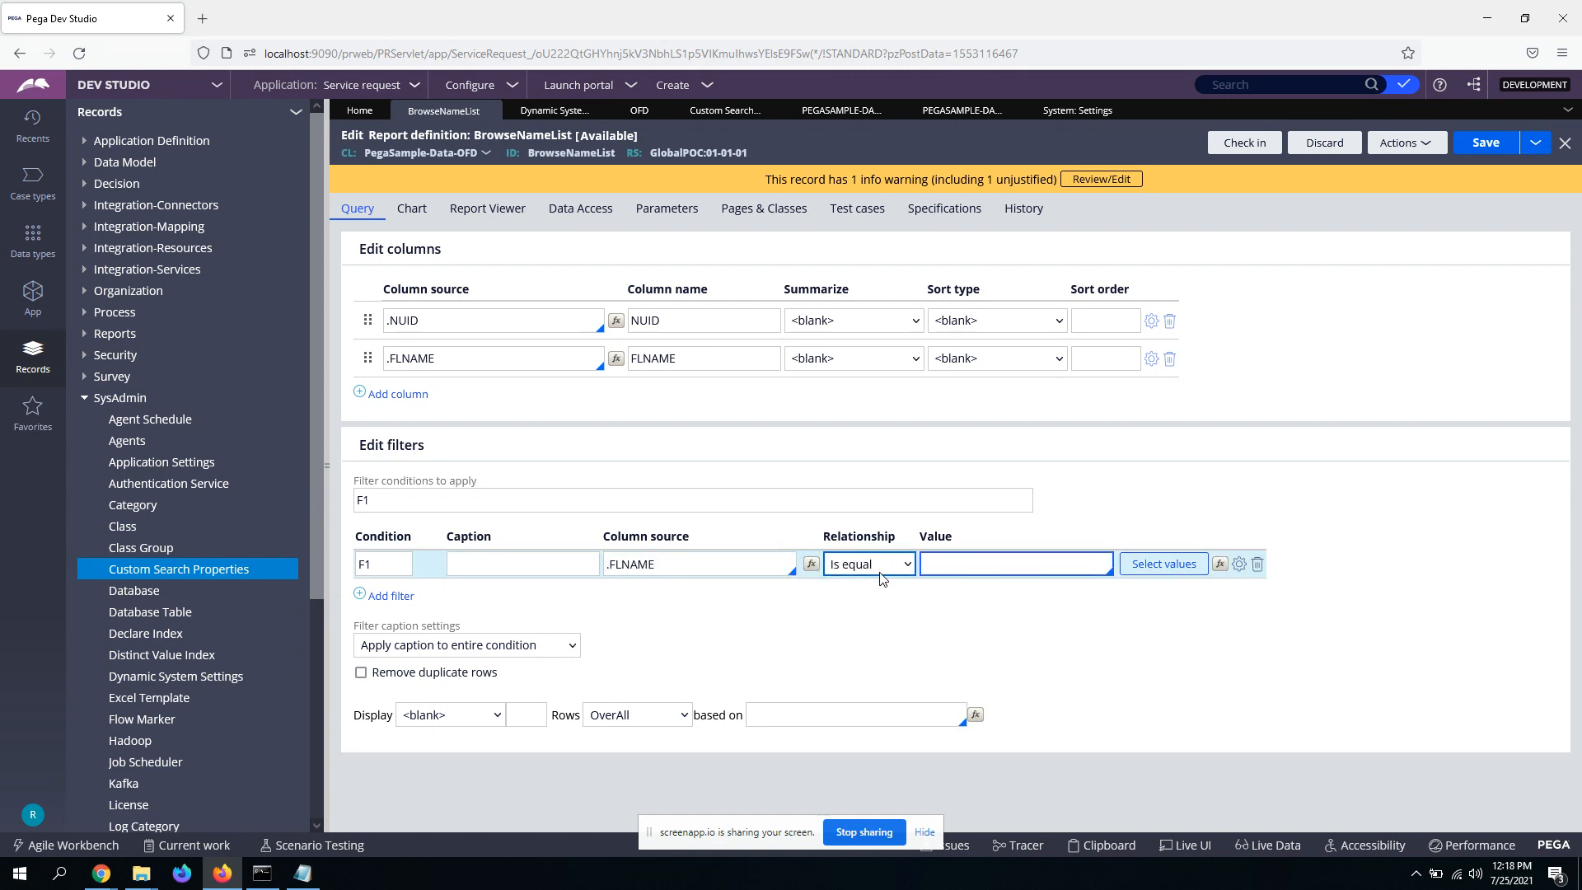
pyautogui.click(868, 563)
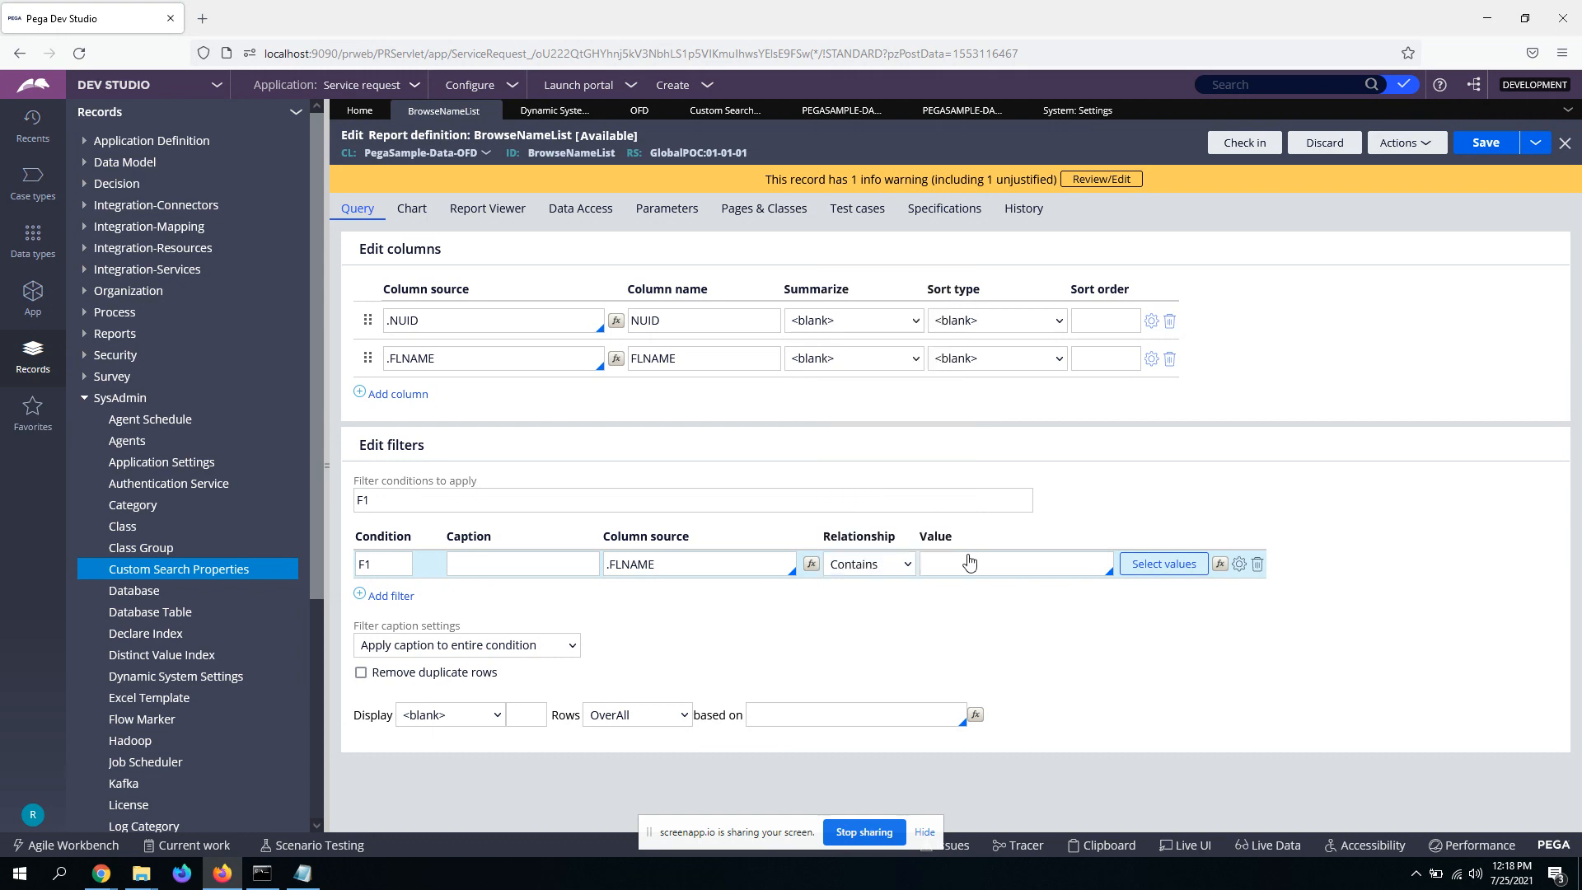
pyautogui.write('ts')
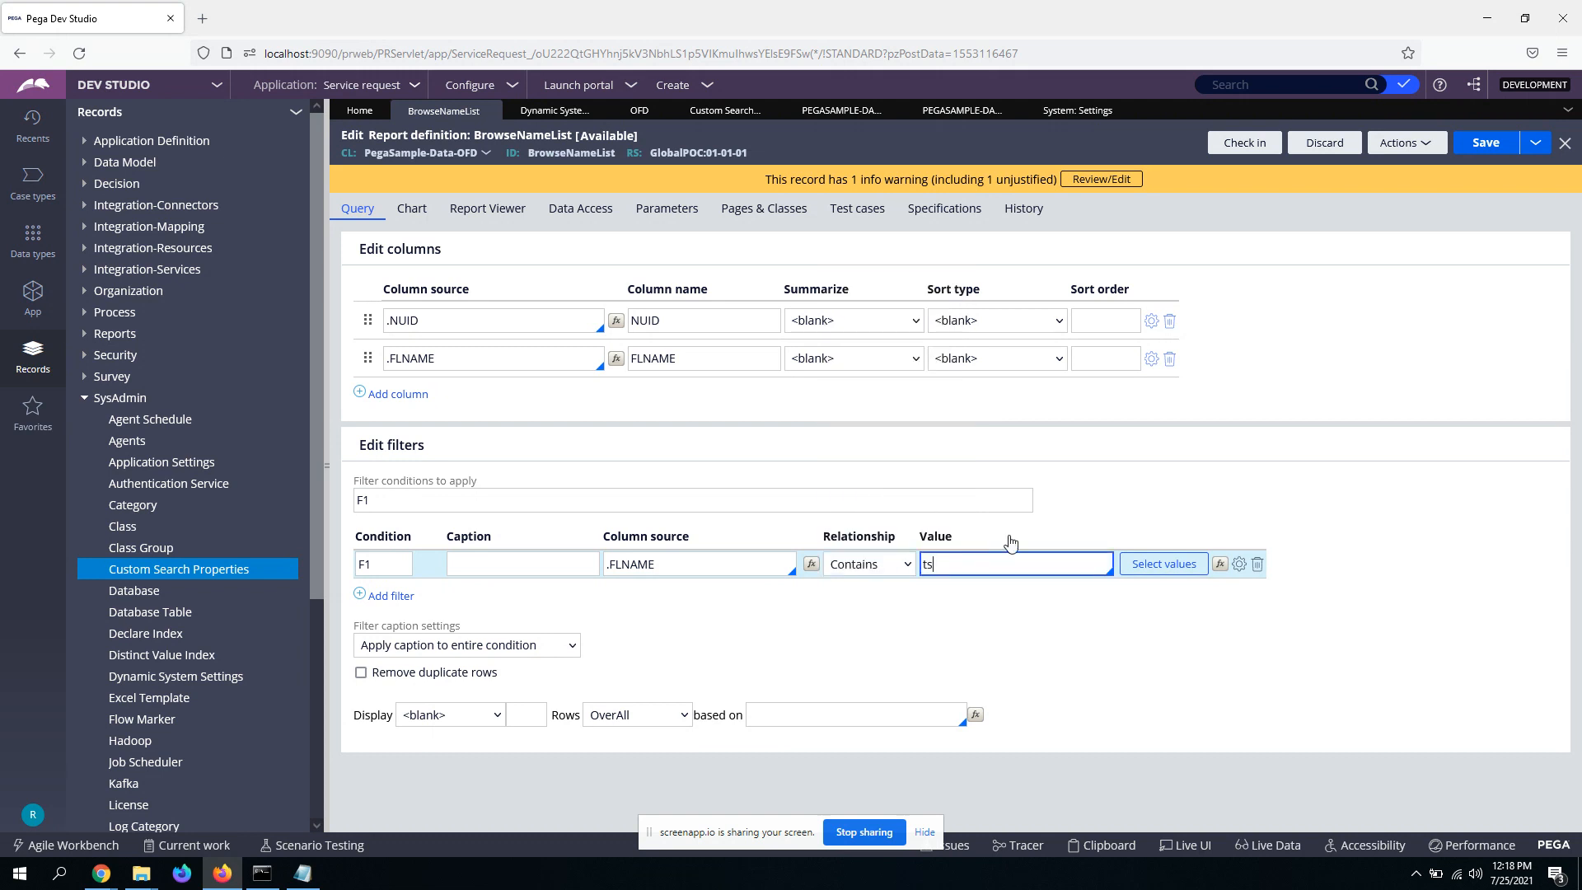
pyautogui.moveTo(1485, 142)
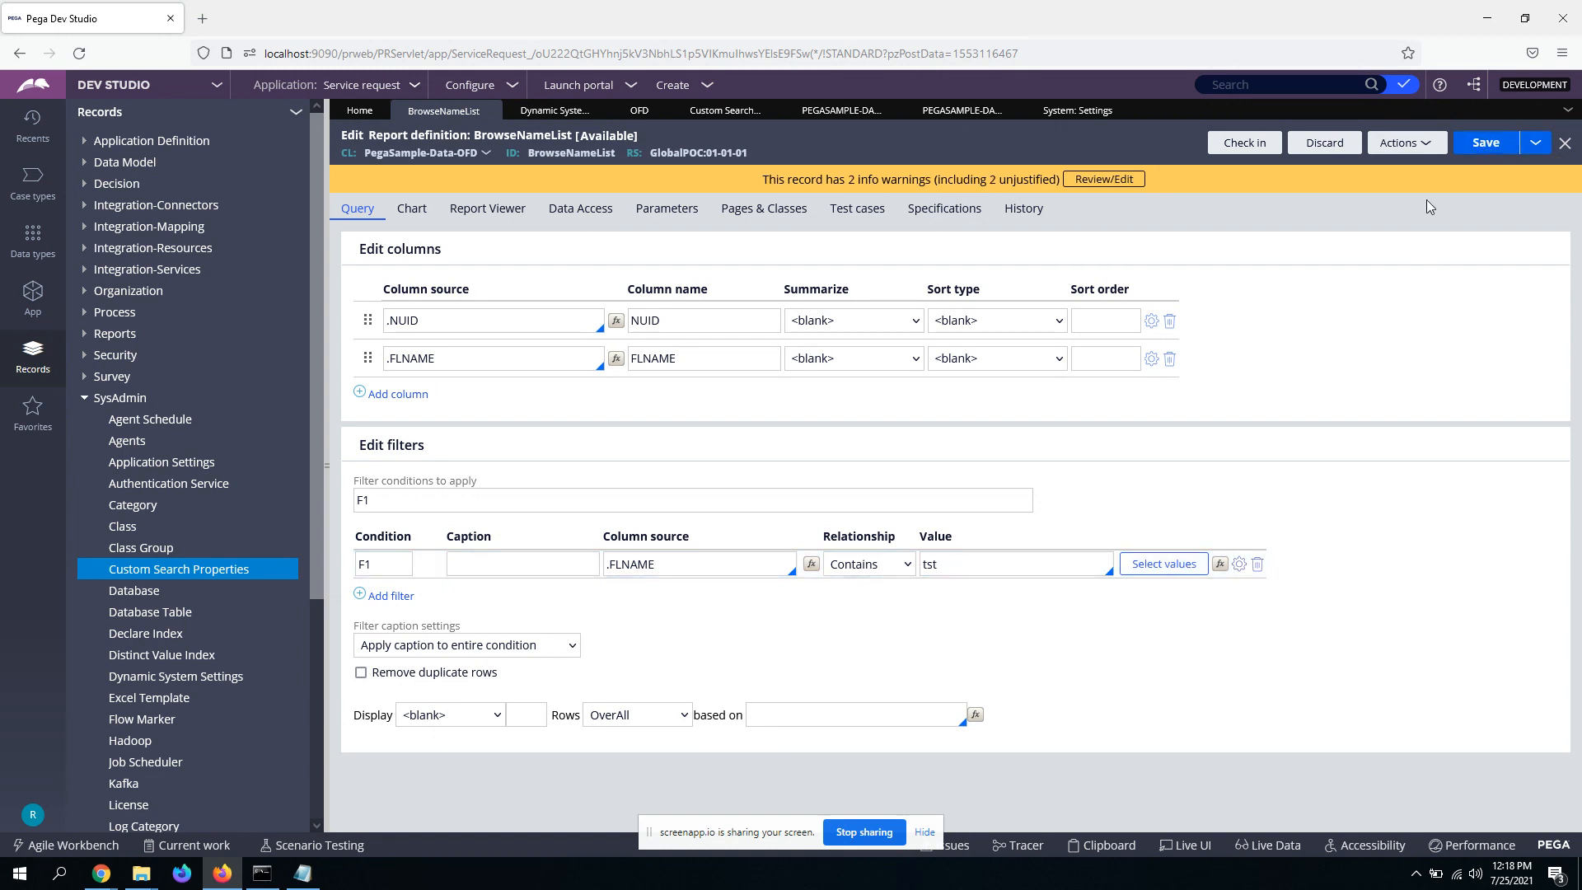
pyautogui.moveTo(1258, 706)
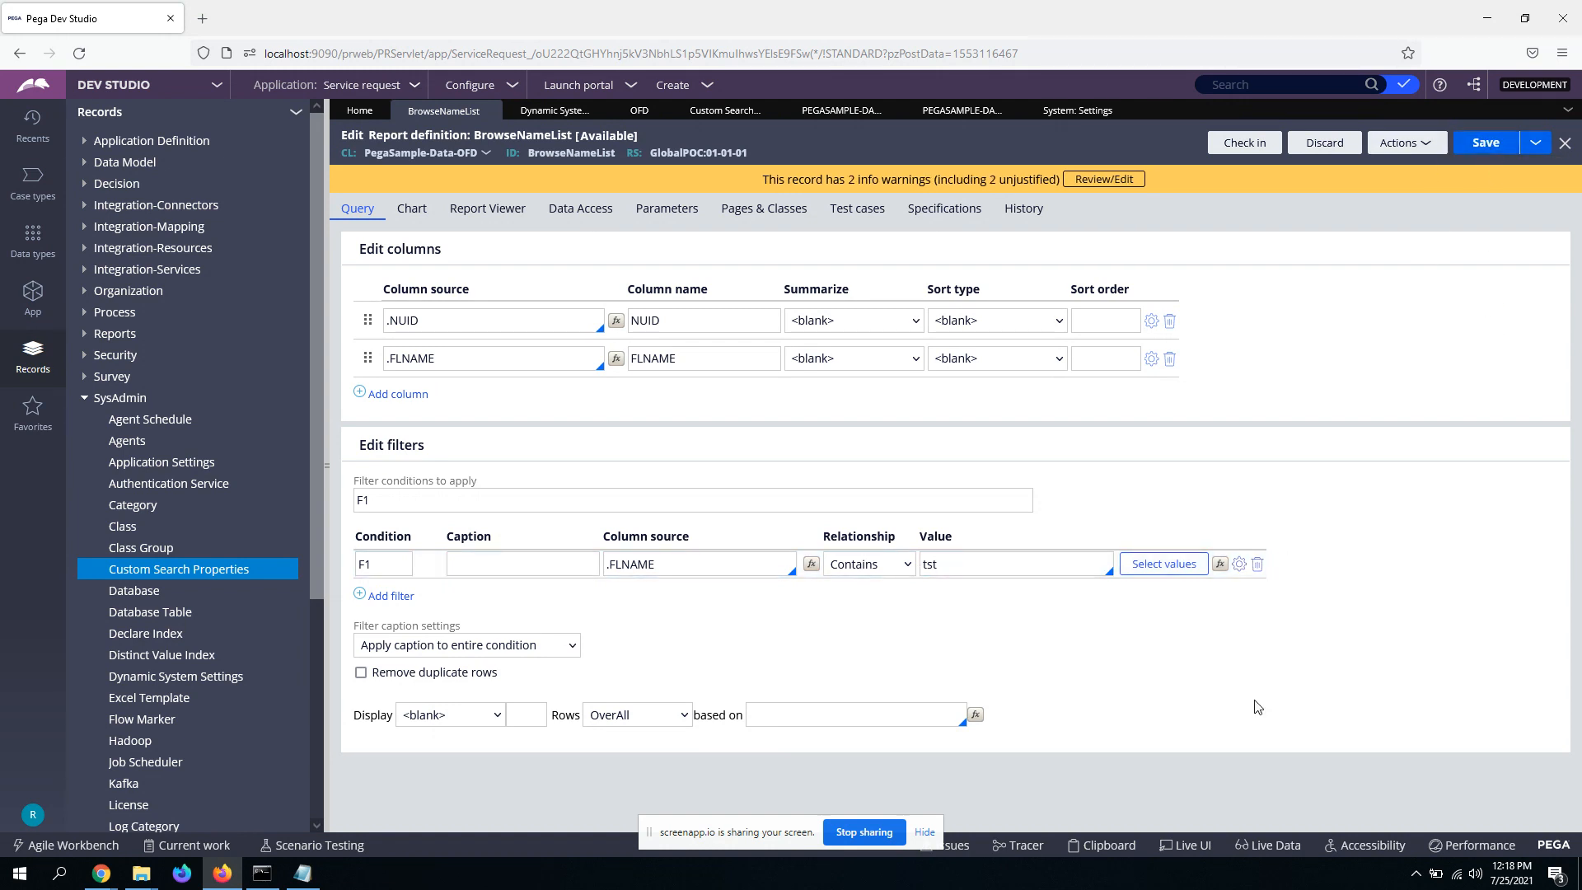
pyautogui.click(1019, 844)
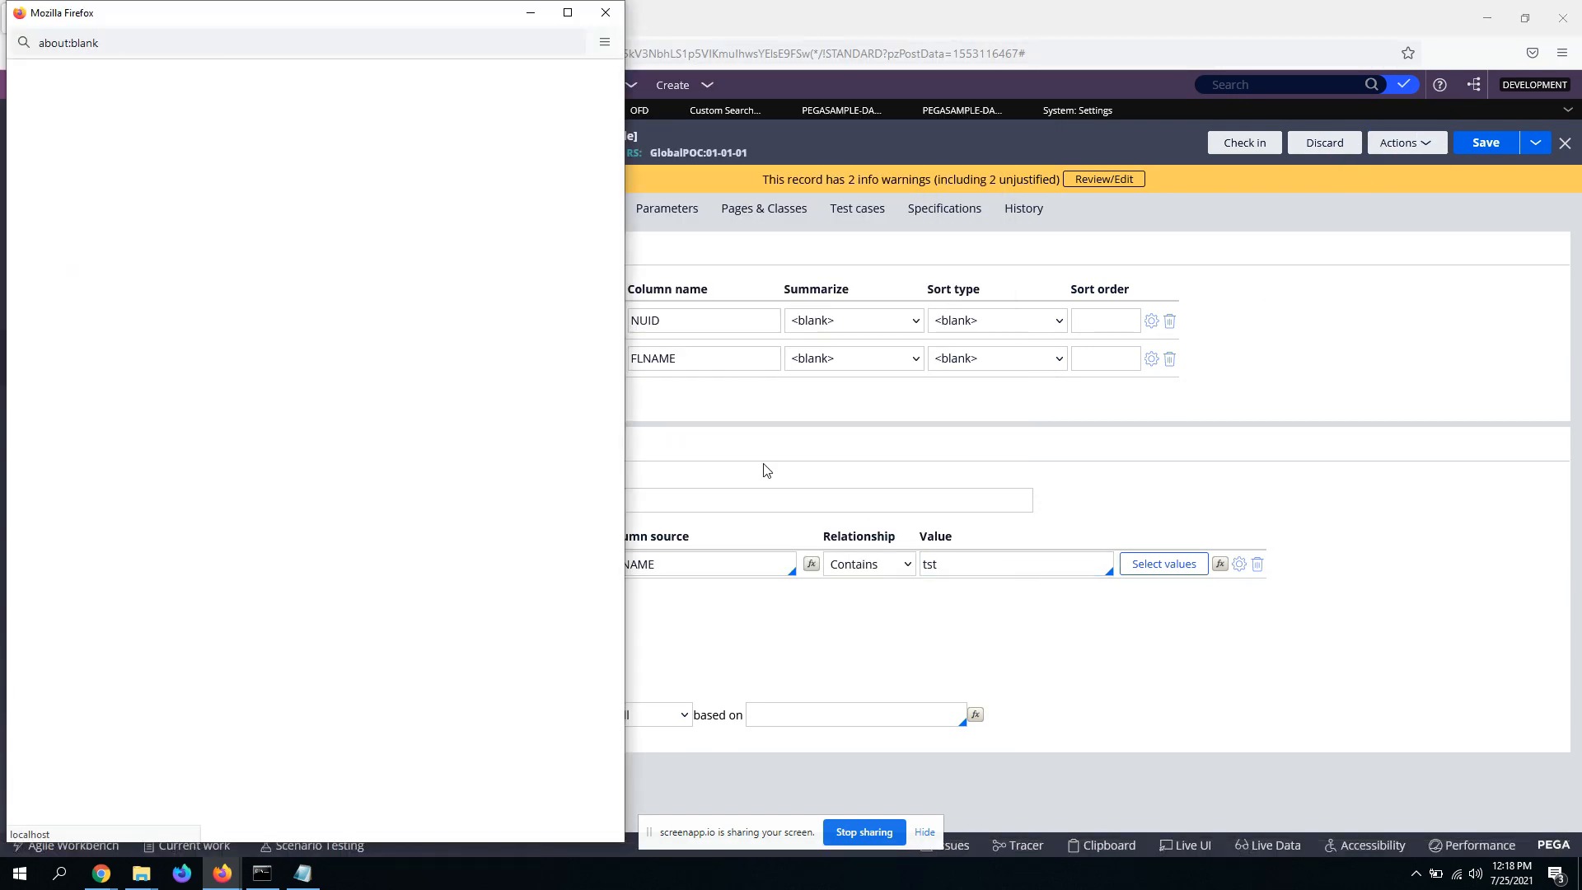
pyautogui.moveTo(369, 223)
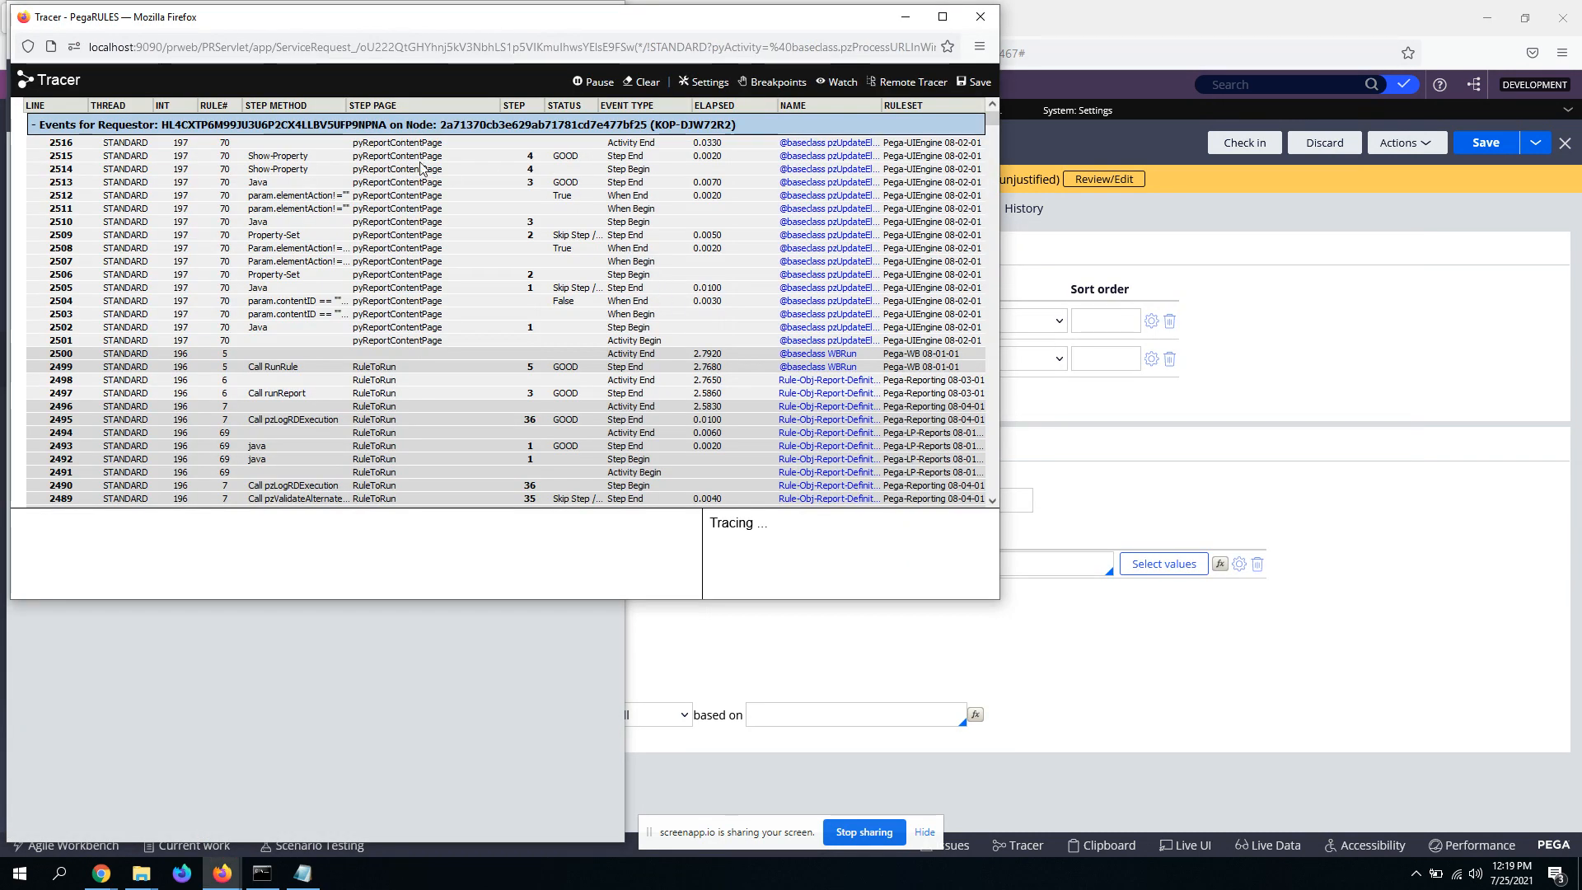
# Step: Pause tracing and view the pyReportContentPage properties maximized
pyautogui.click(941, 17)
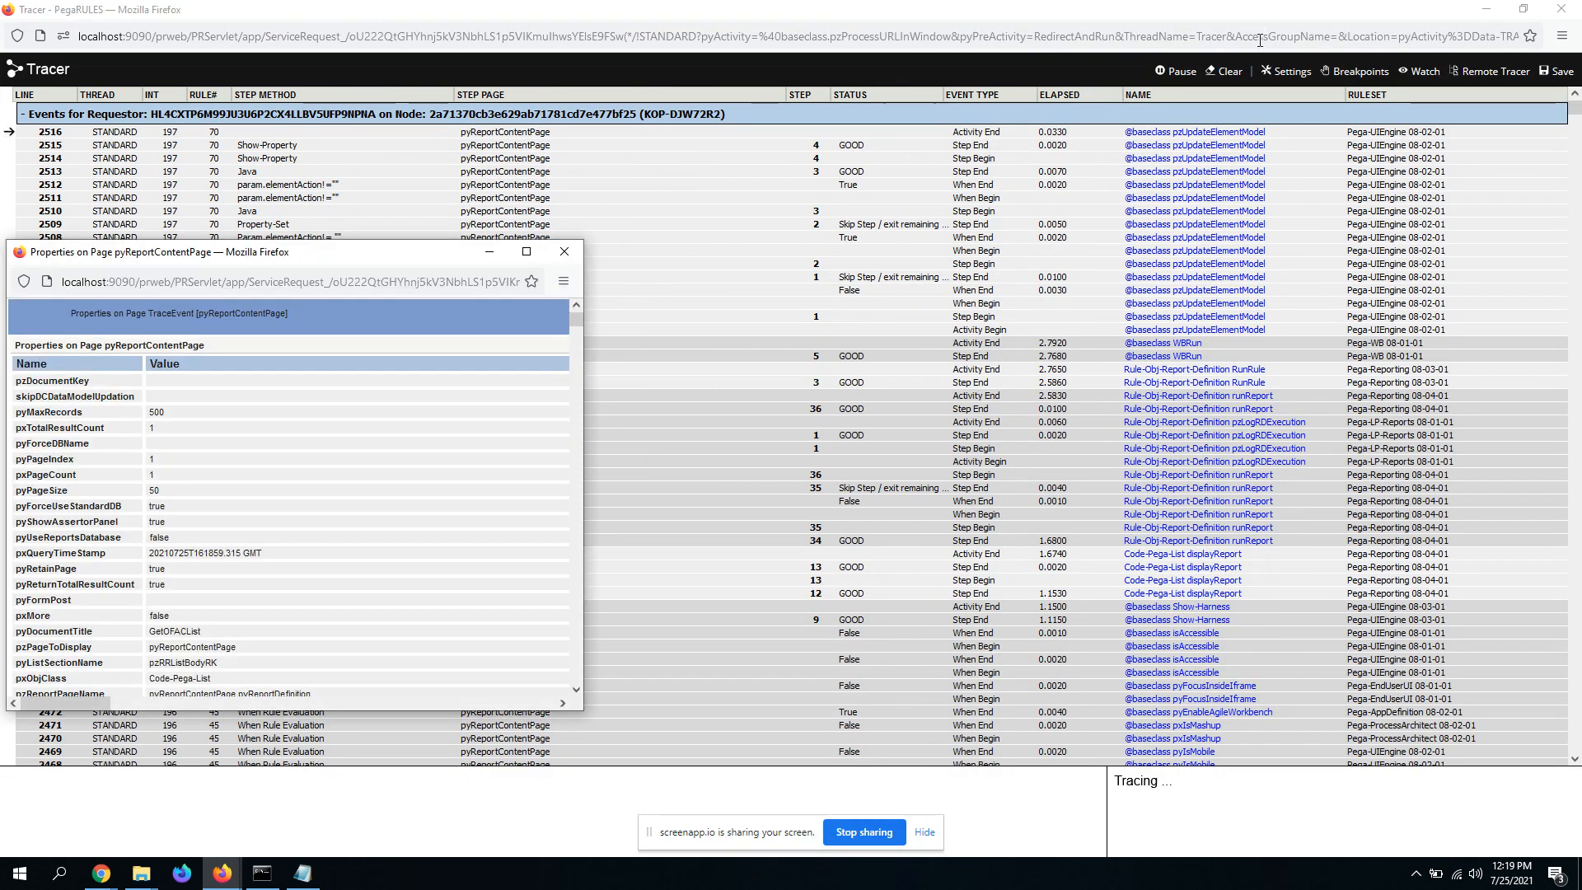
pyautogui.click(1174, 70)
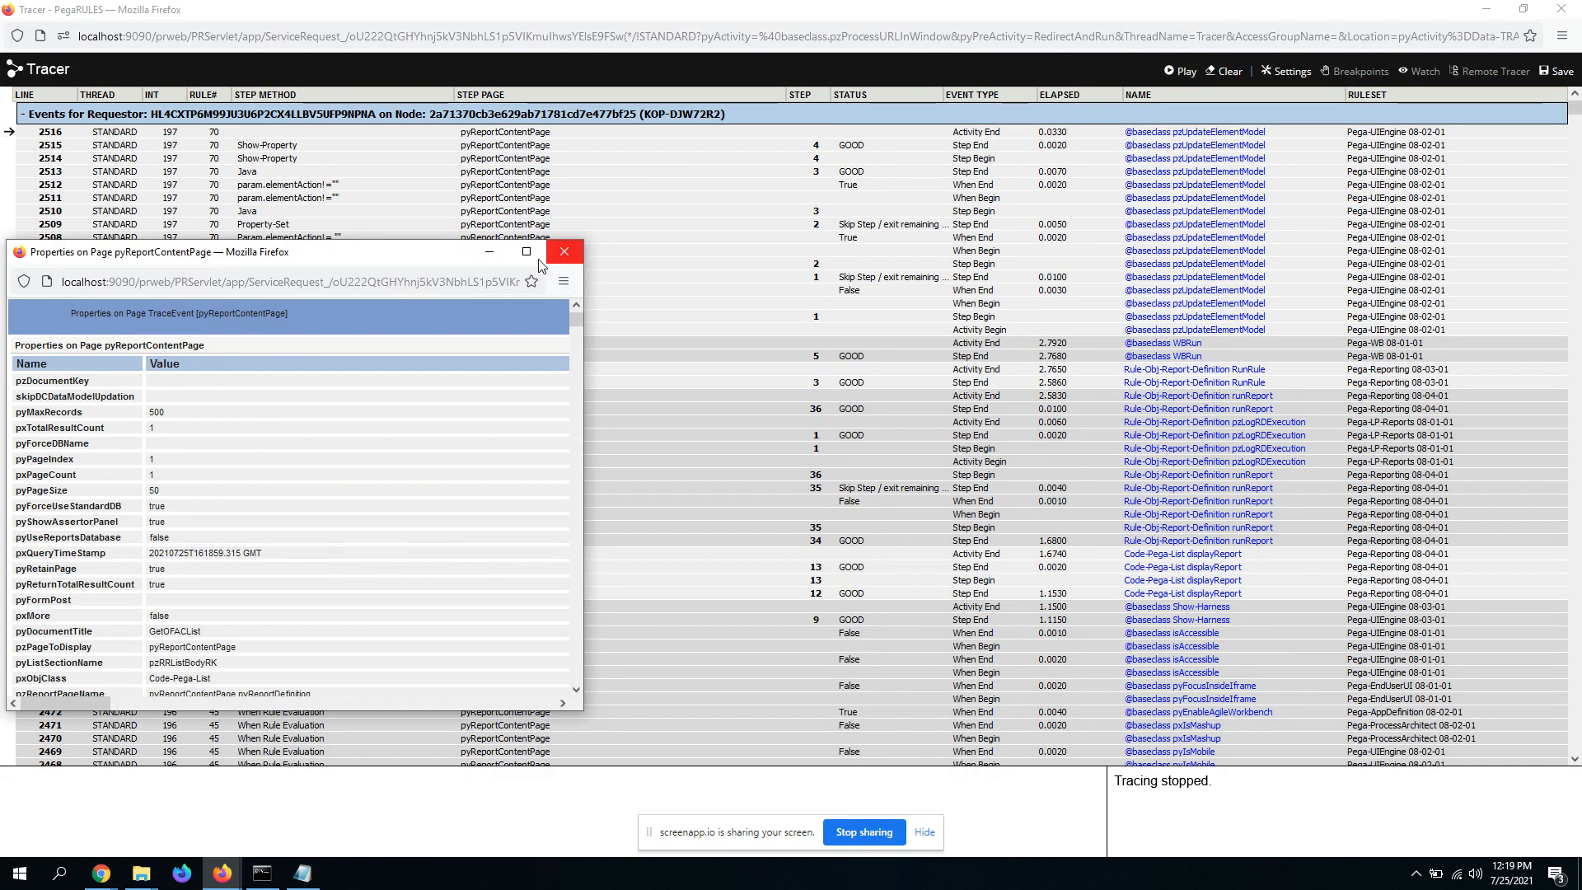
pyautogui.click(525, 251)
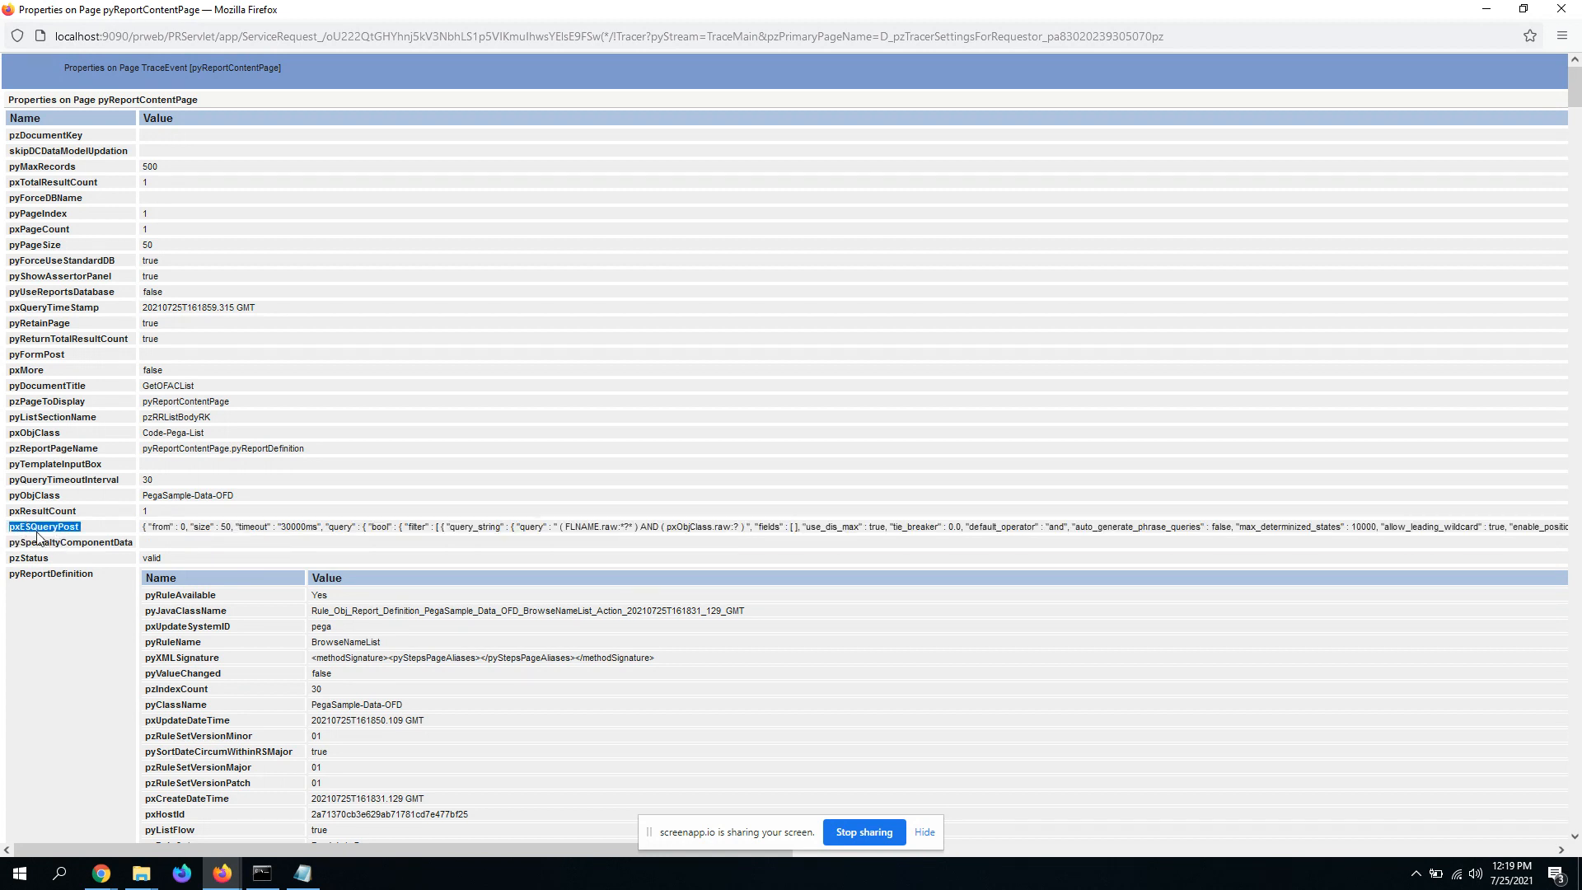
pyautogui.moveTo(371, 543)
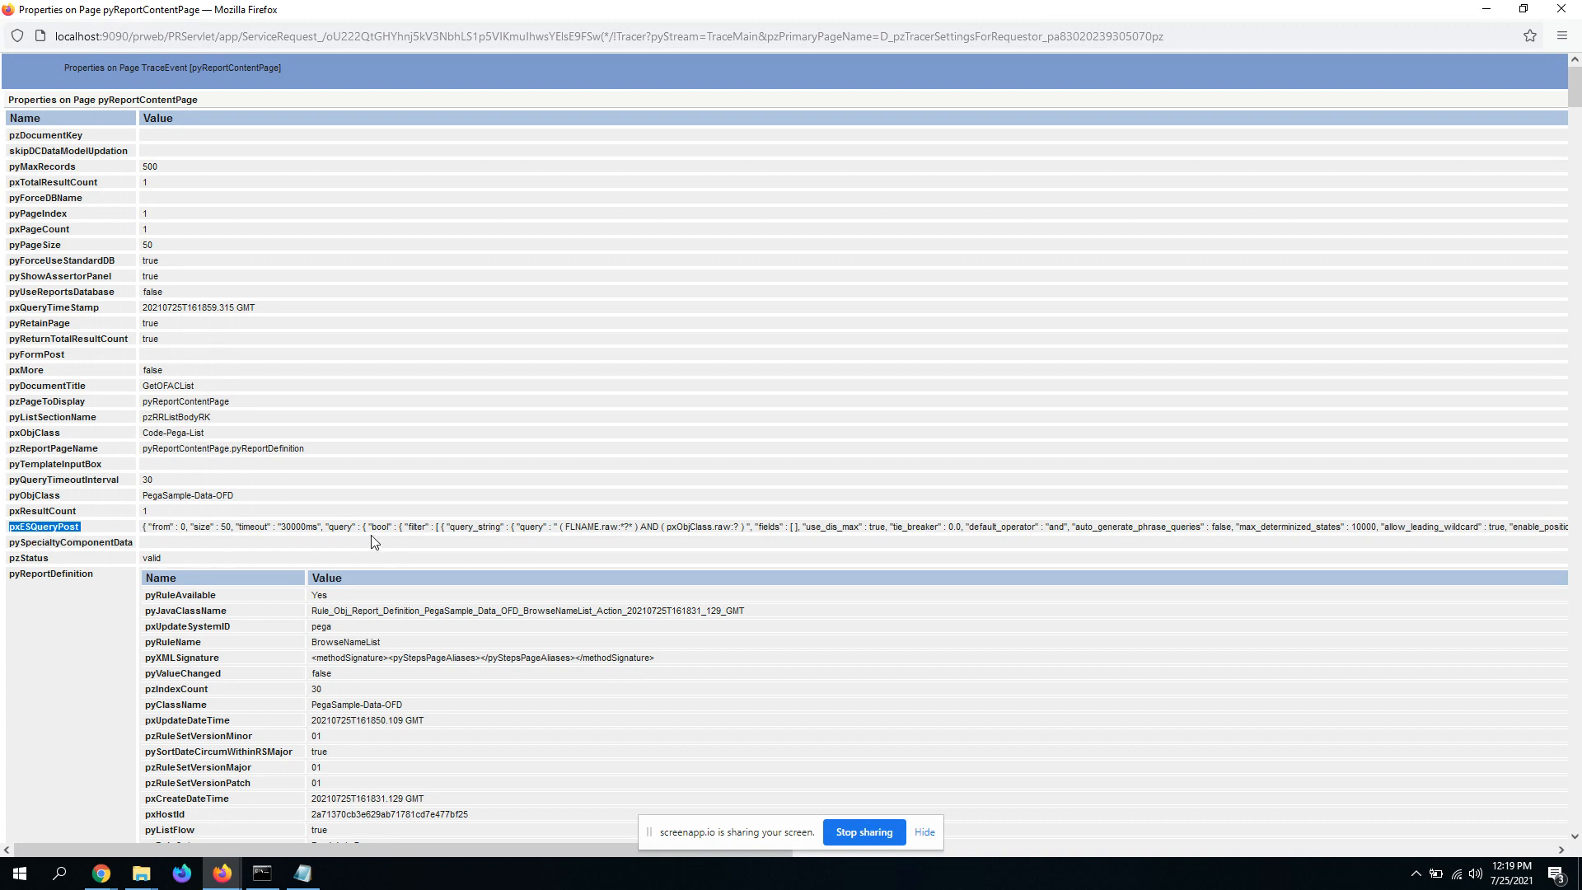
# Step: Select and copy the pxESQueryPost Elasticsearch query text
pyautogui.click(388, 542)
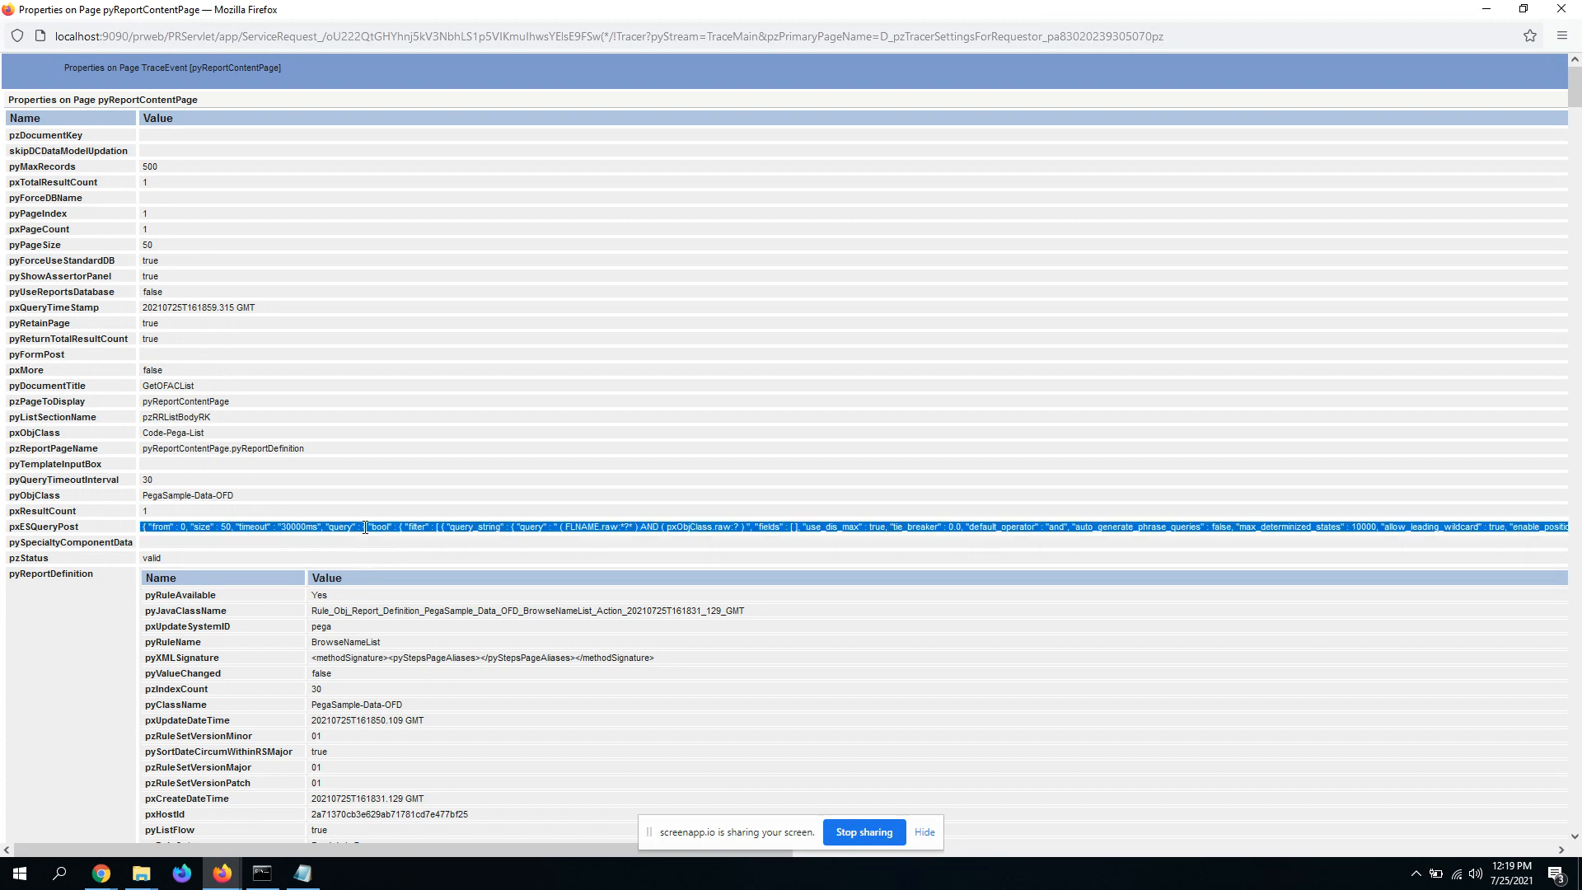
pyautogui.moveTo(314, 556)
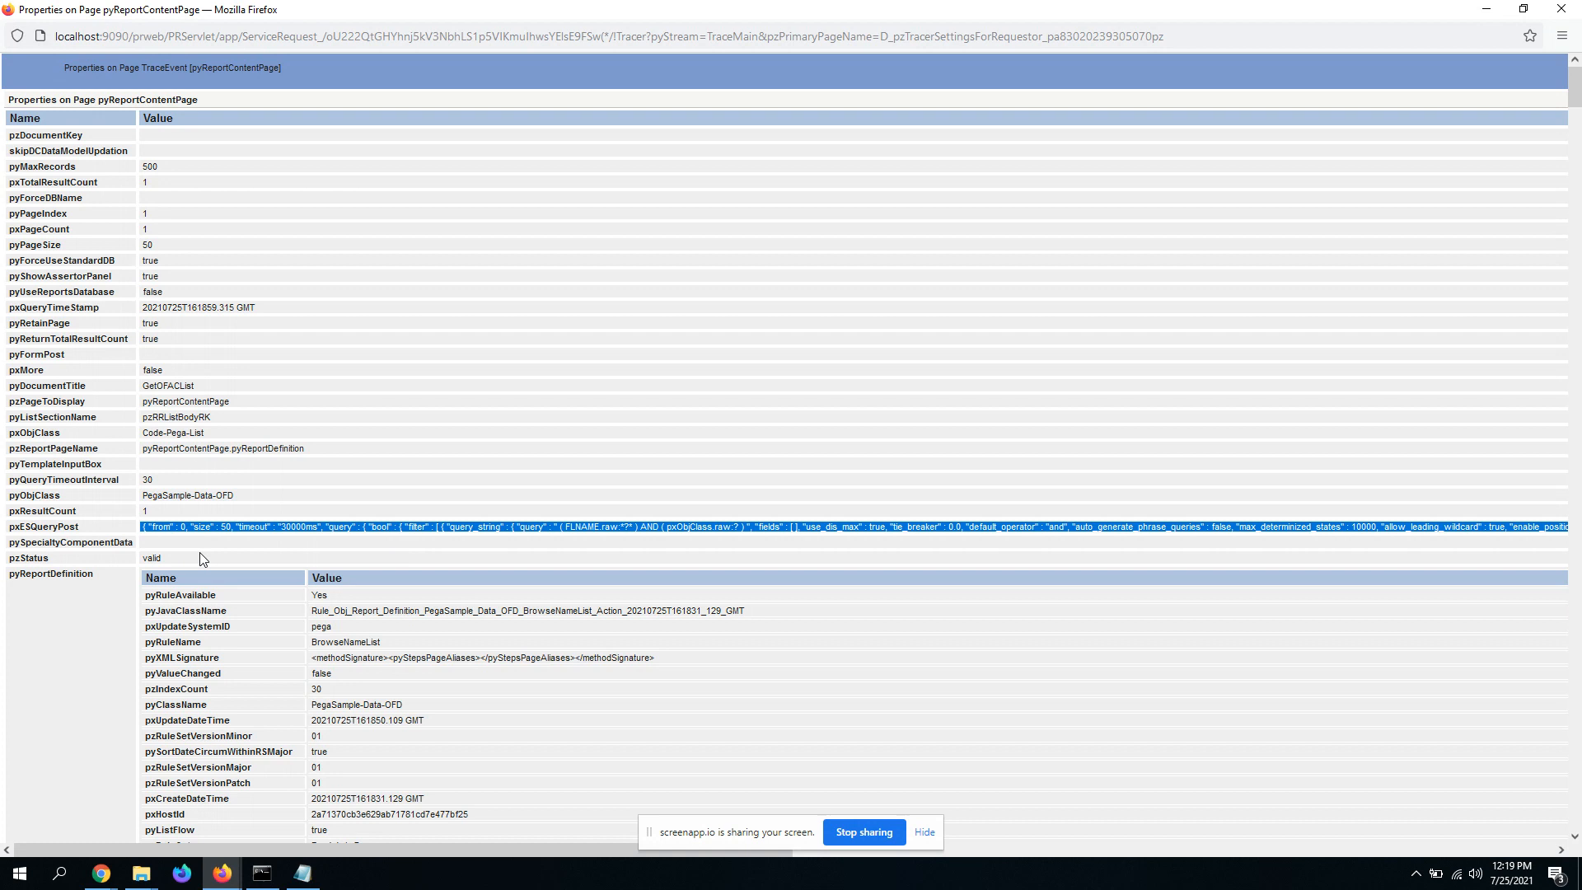
pyautogui.moveTo(211, 529)
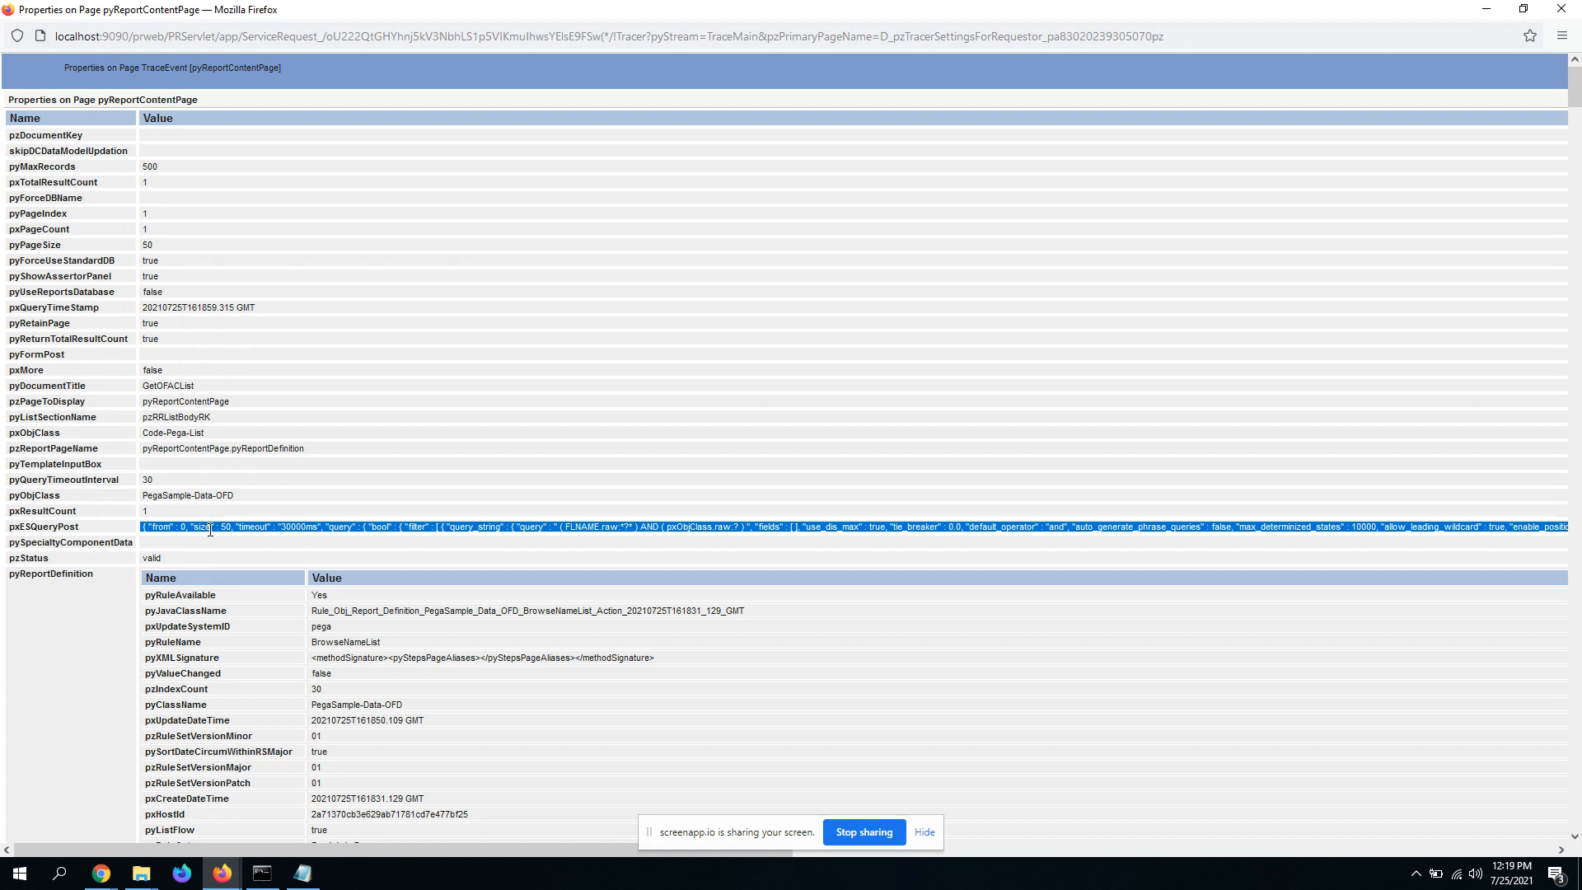
pyautogui.click(301, 873)
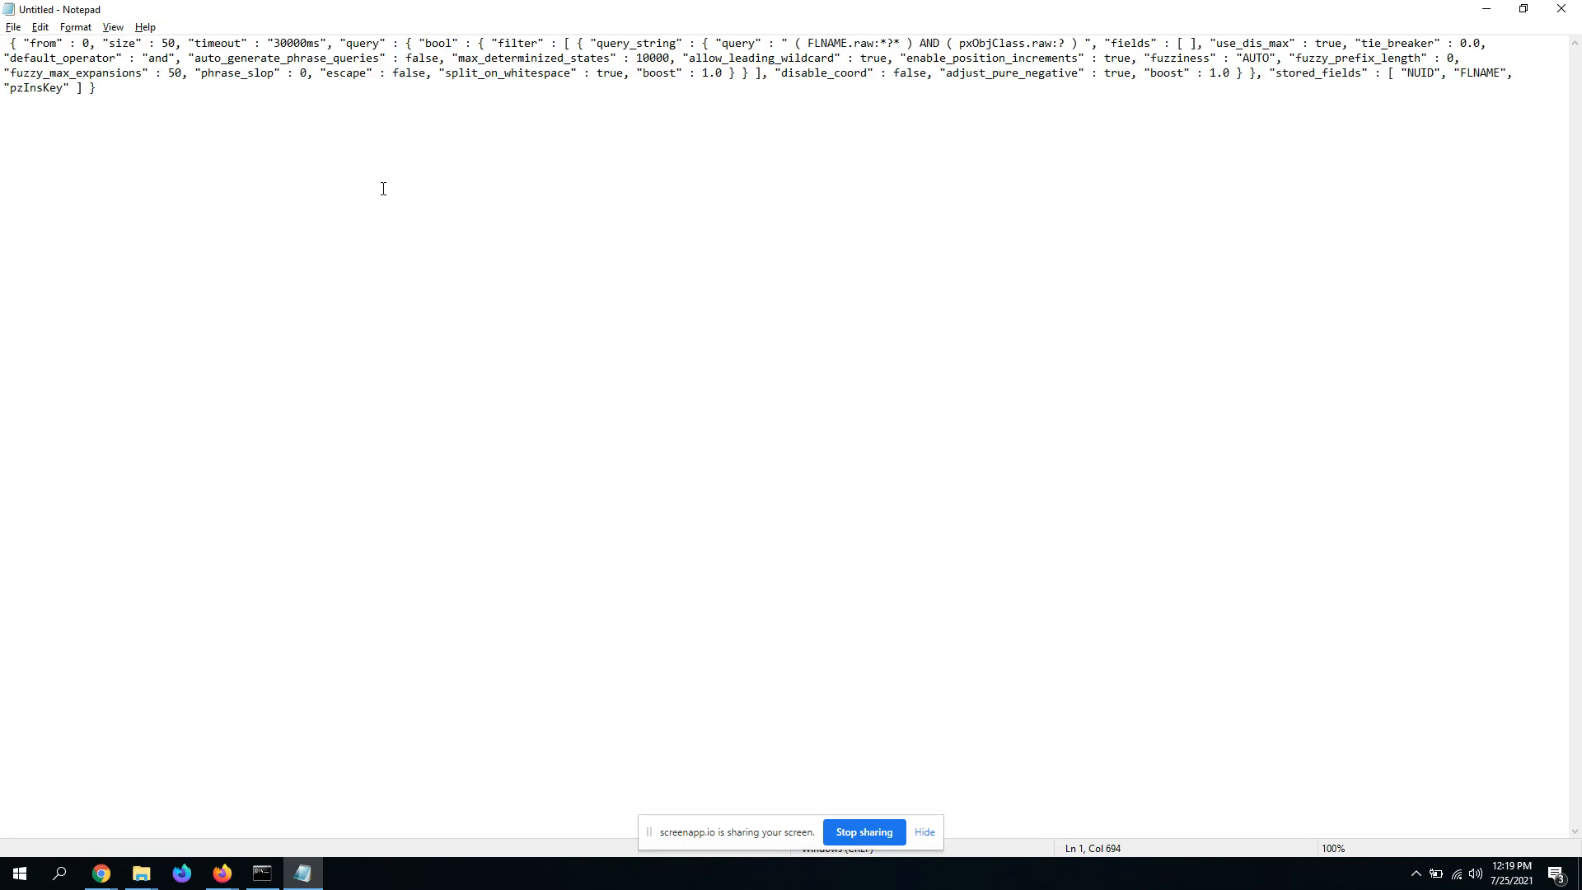
pyautogui.moveTo(659, 50)
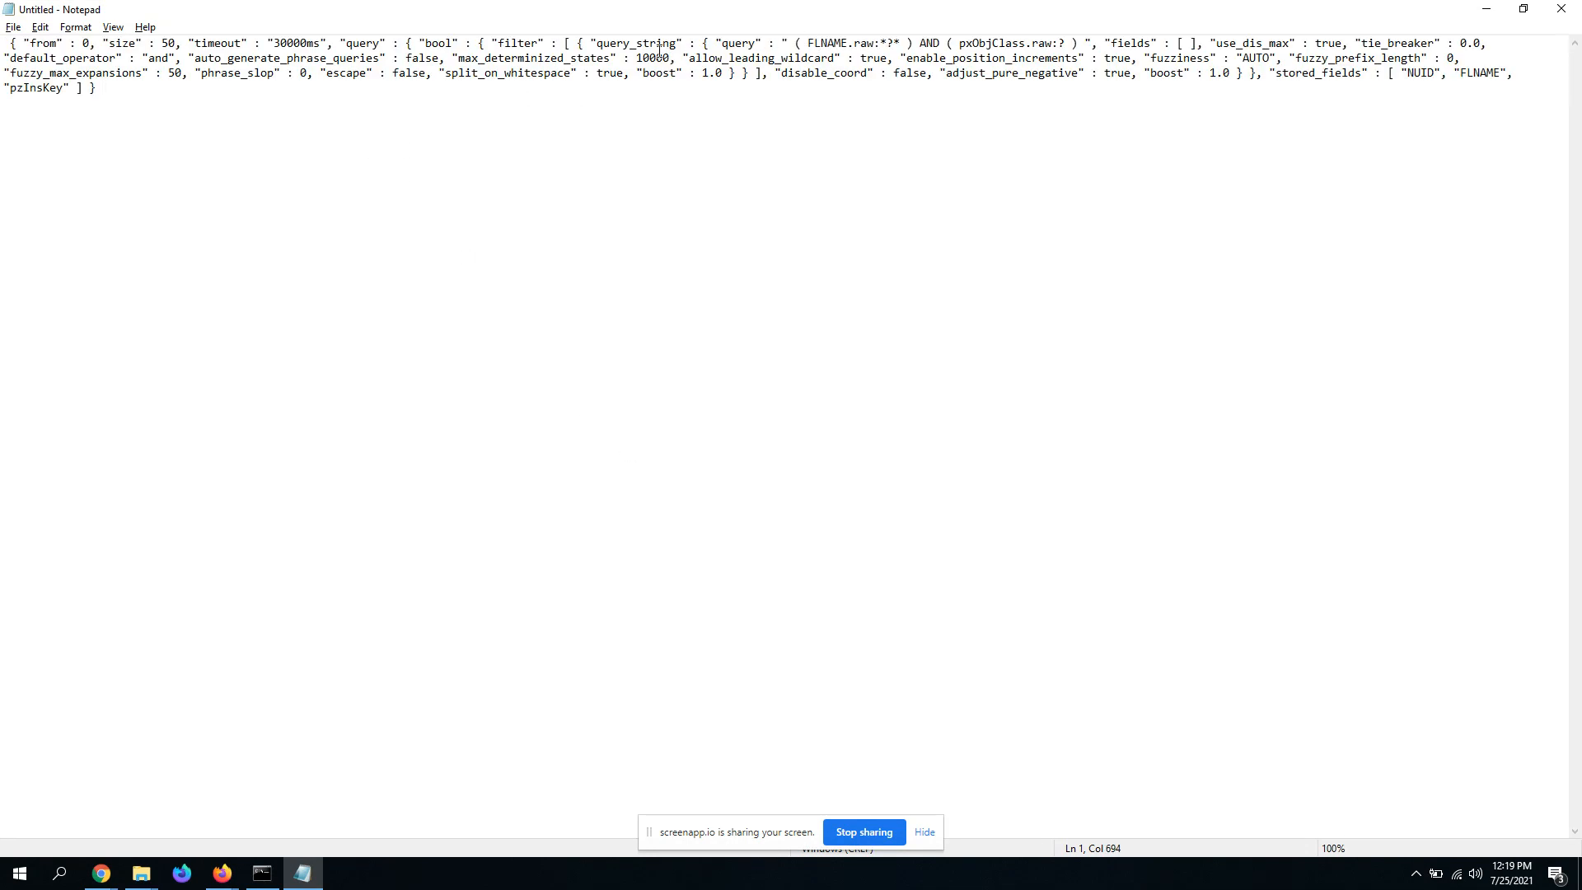
# Step: Review the FLNAME wildcard clause in Notepad, then return to BrowseNameList
pyautogui.doubleClick(739, 43)
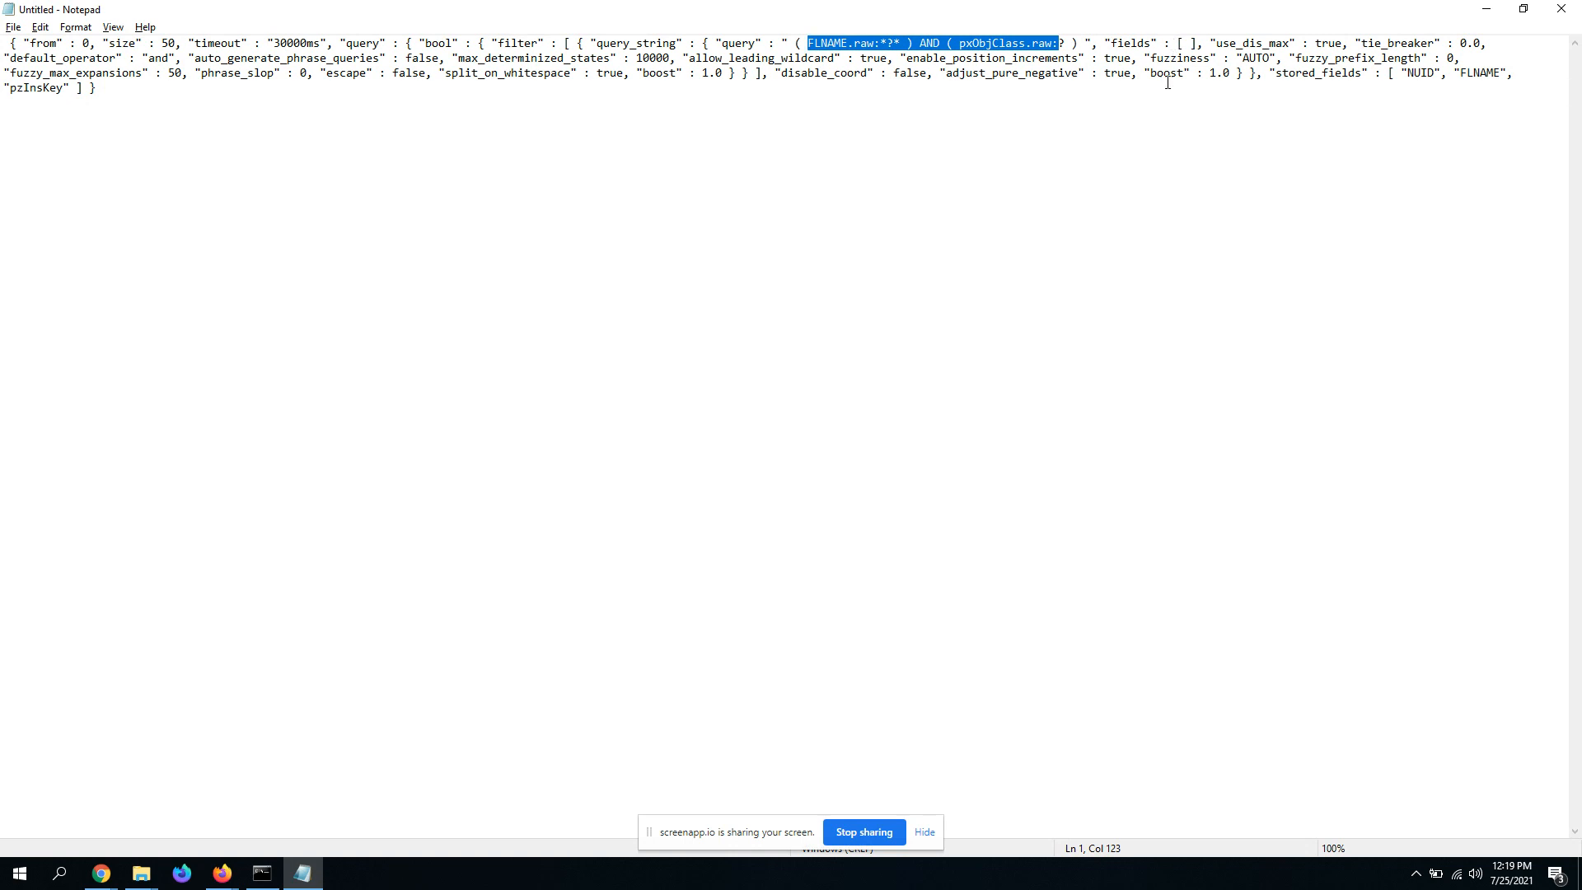
pyautogui.moveTo(1412, 73)
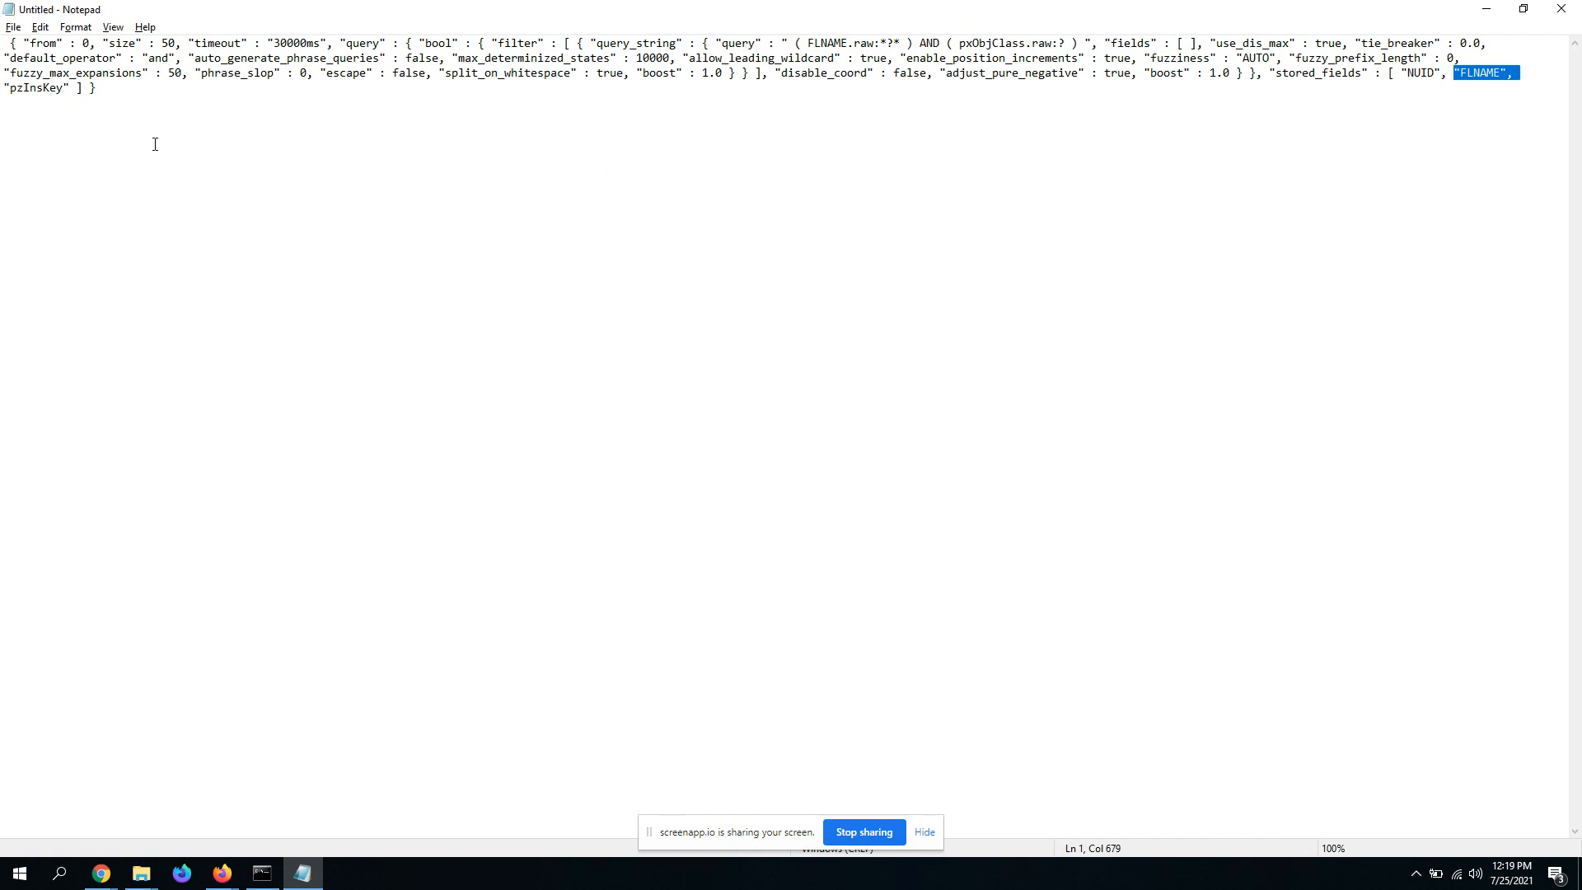
pyautogui.moveTo(241, 220)
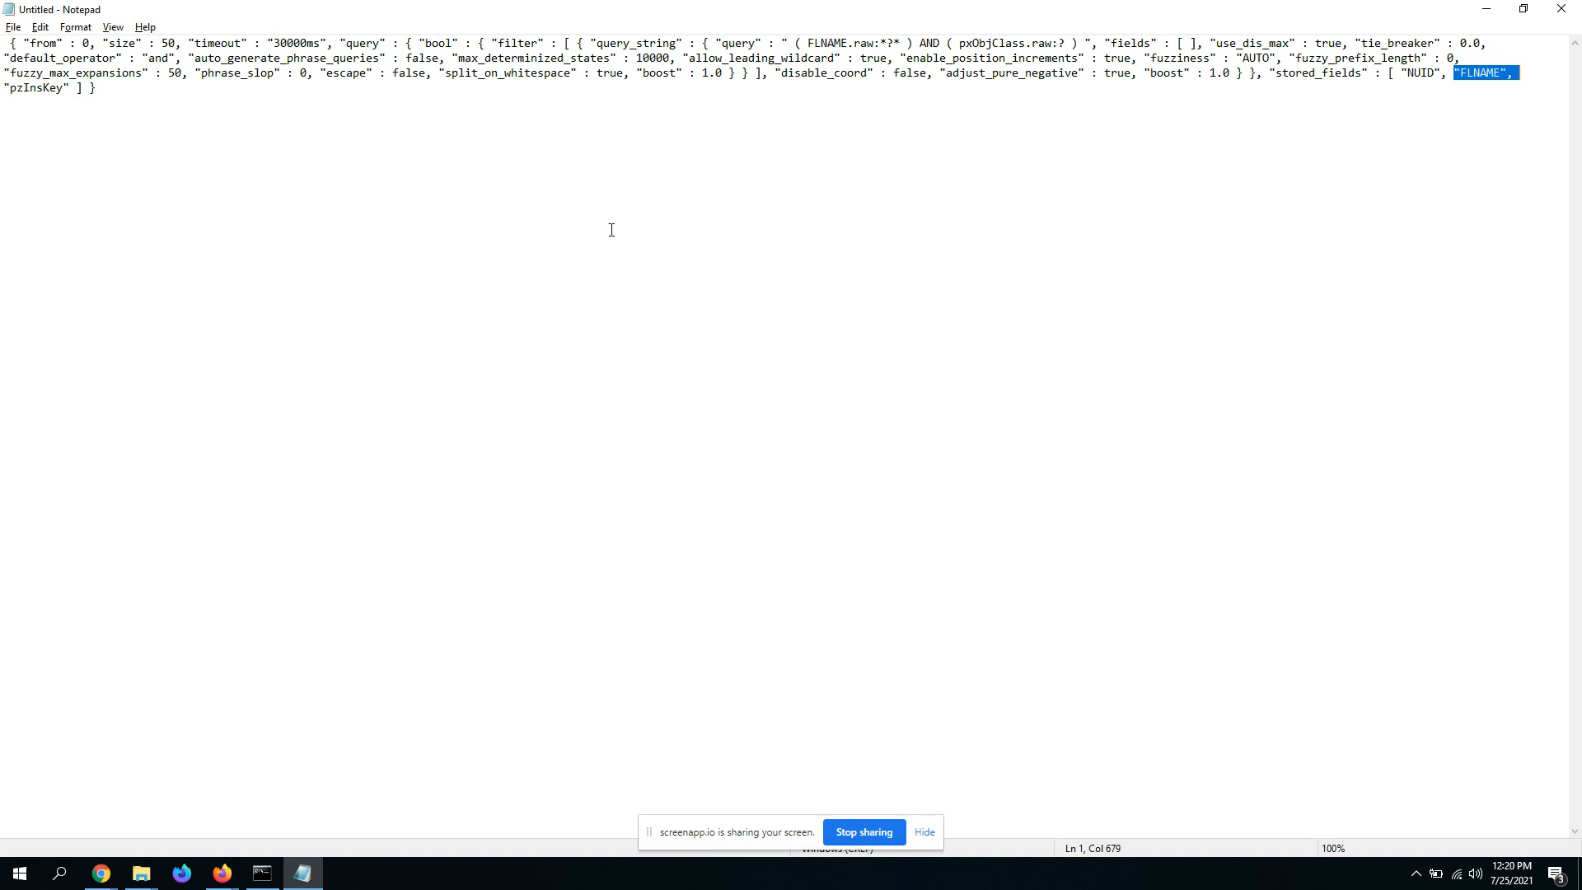
pyautogui.press('ctrl+a')
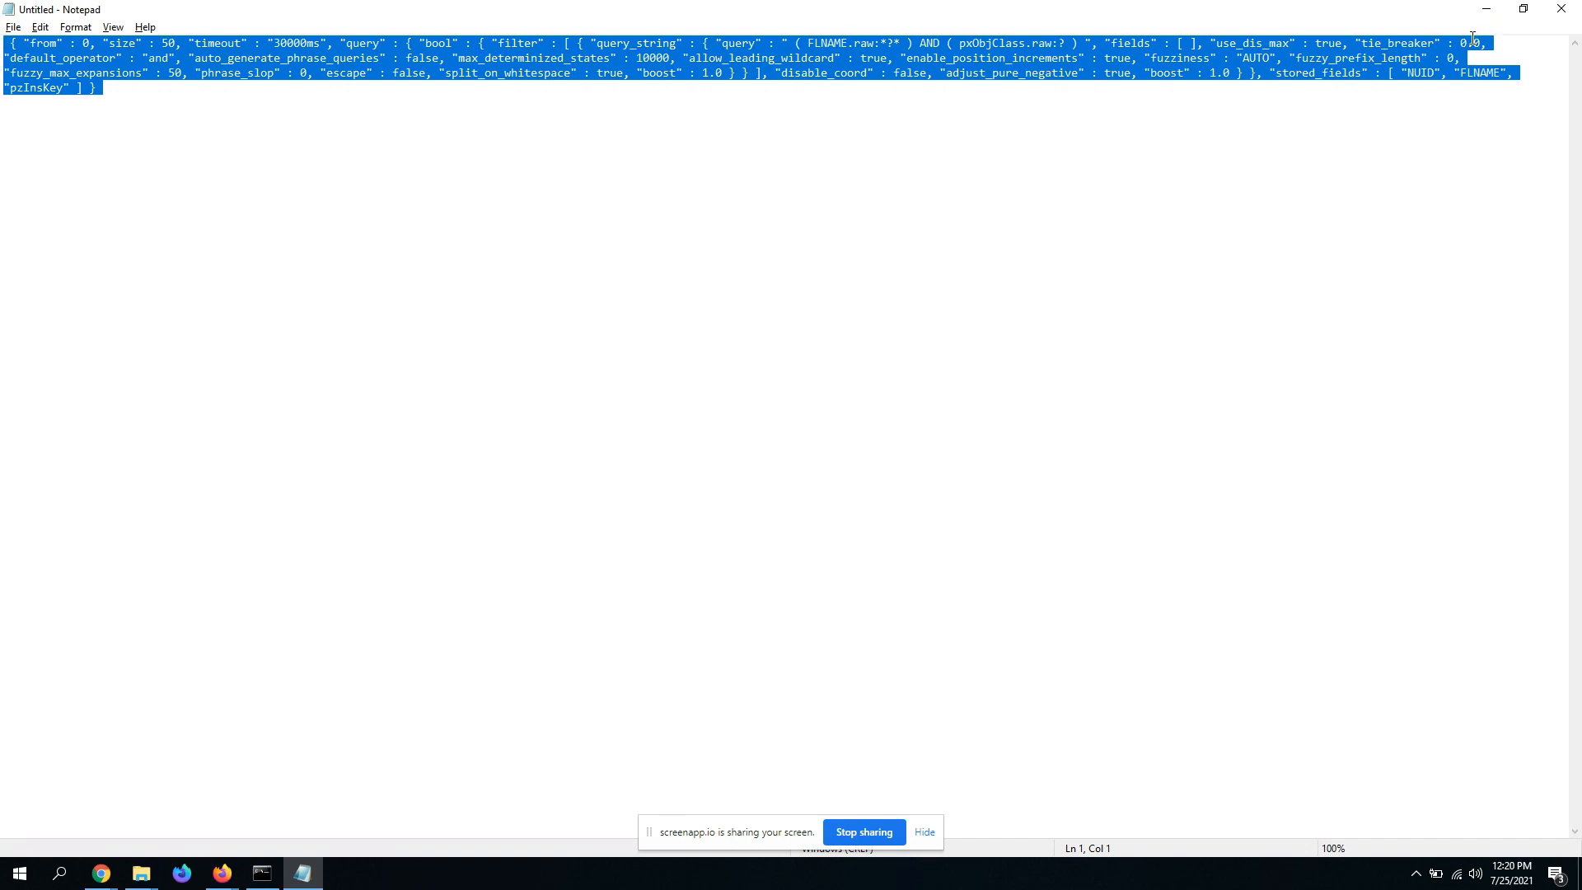
pyautogui.moveTo(1037, 404)
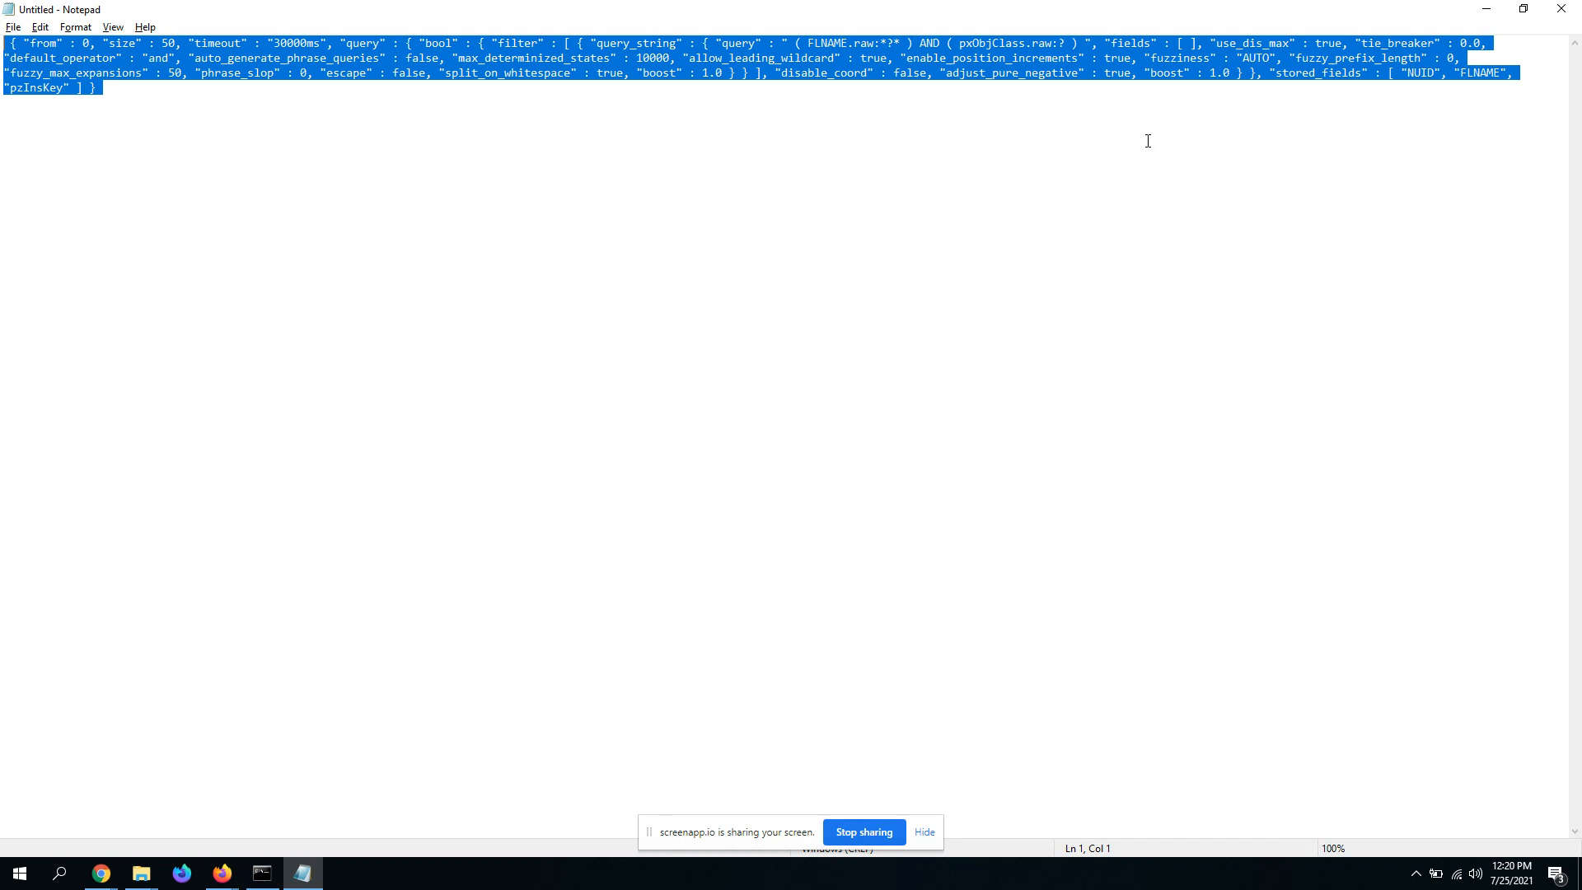
pyautogui.moveTo(1132, 138)
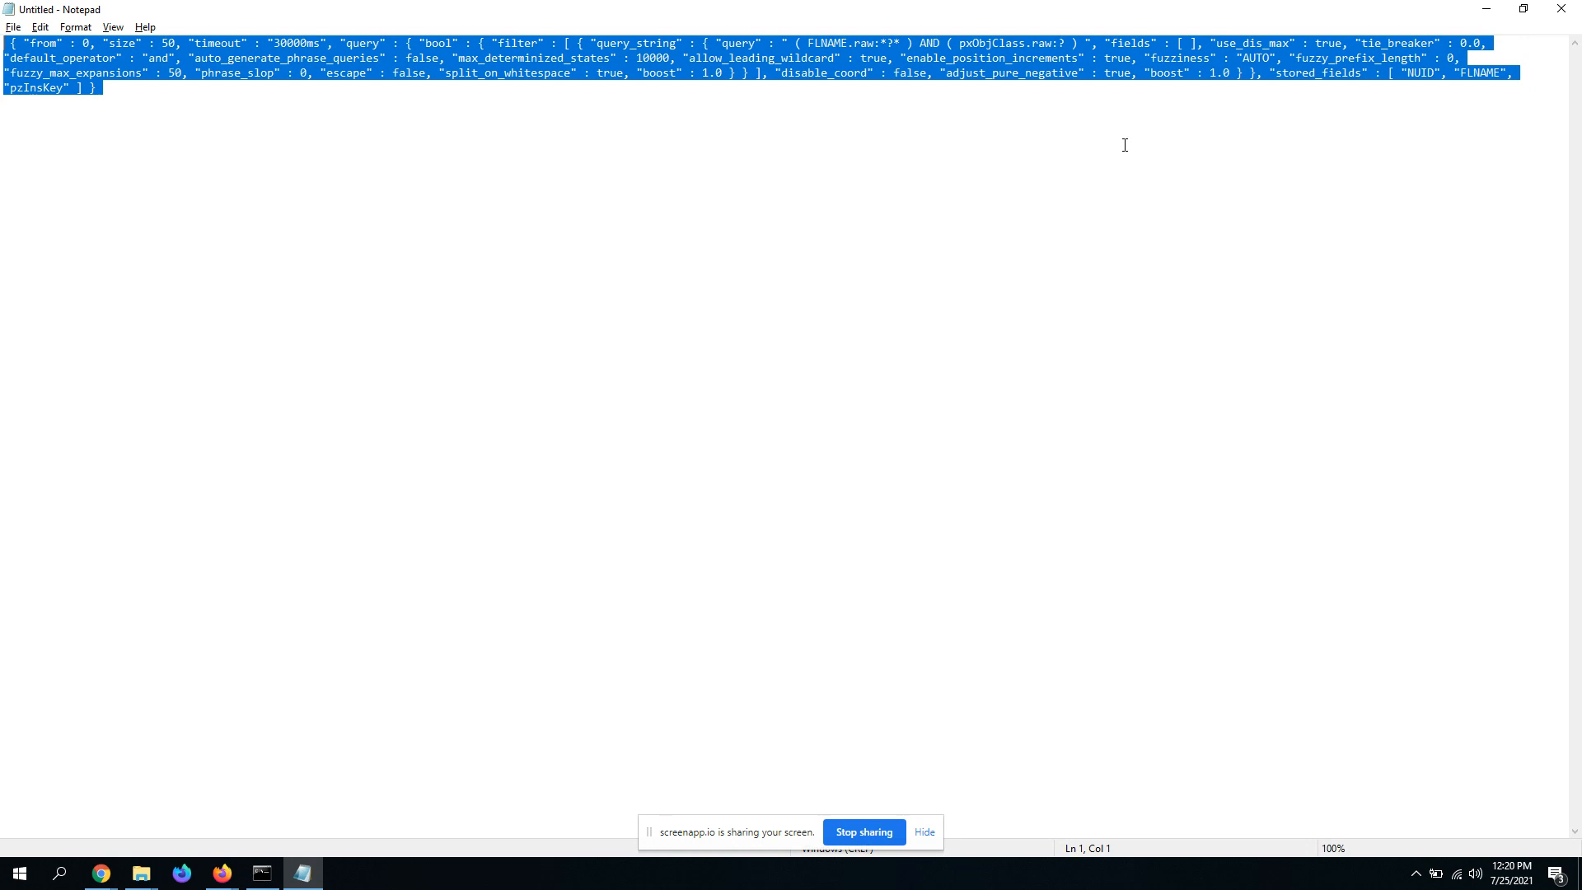
pyautogui.moveTo(1104, 135)
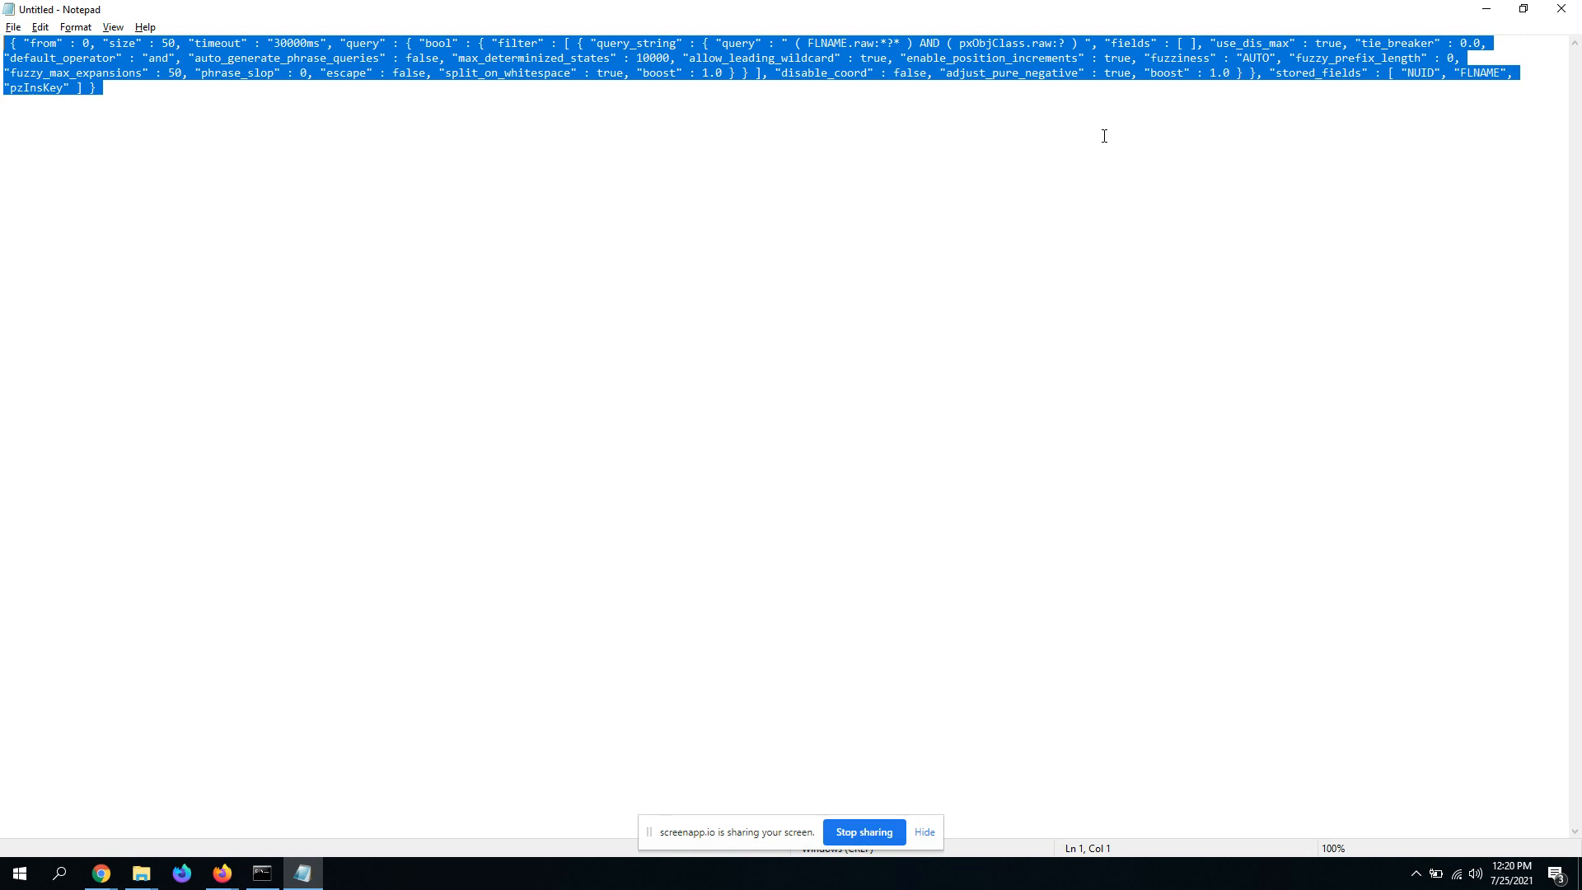
pyautogui.click(220, 872)
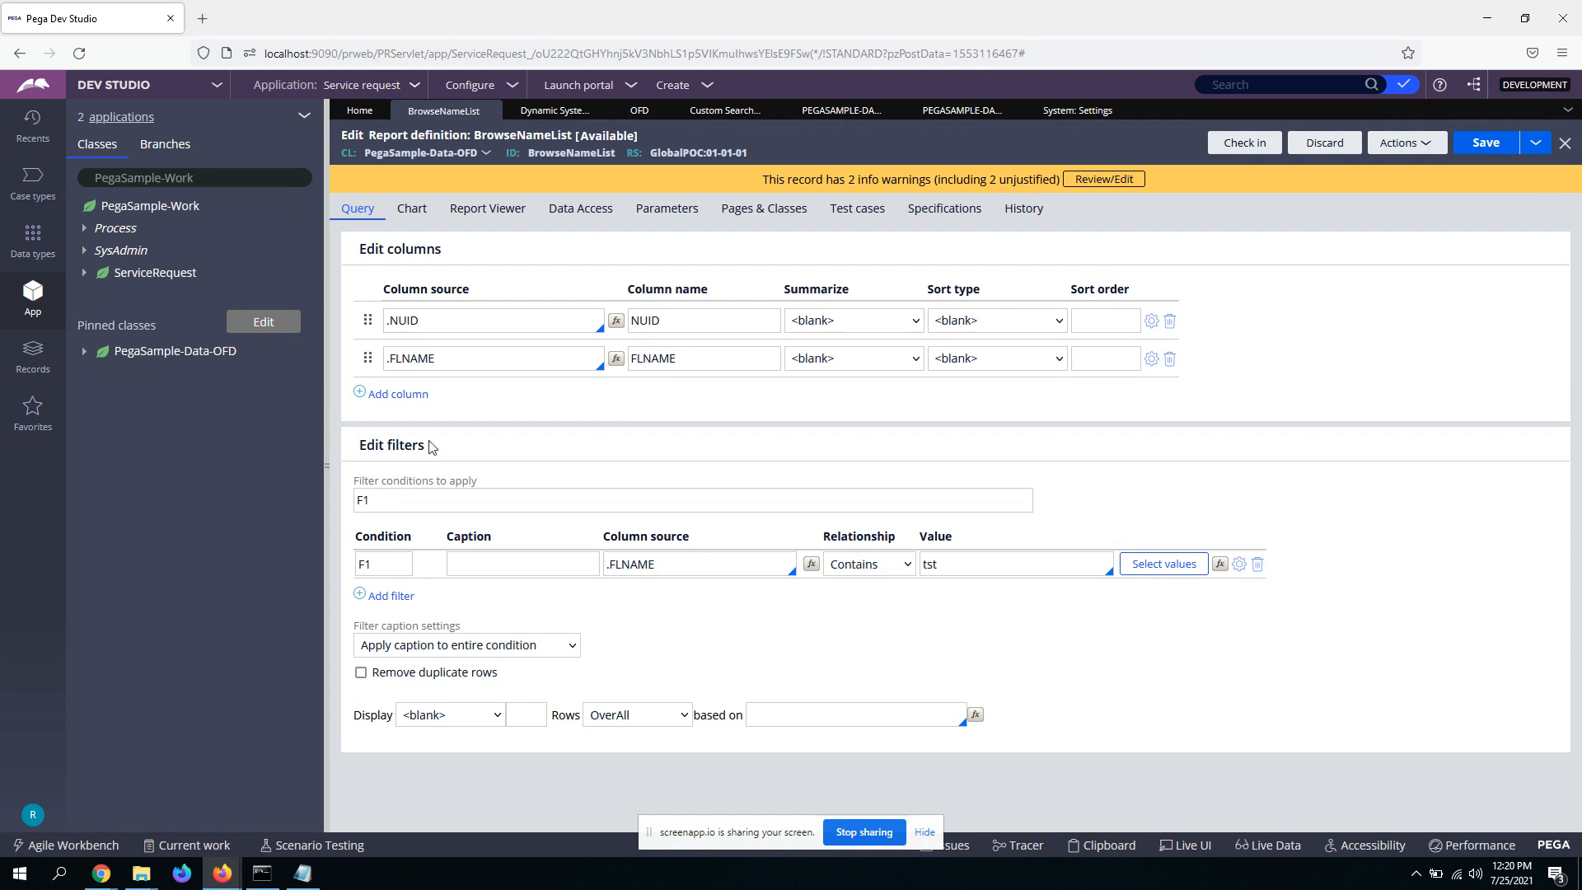
pyautogui.moveTo(956, 435)
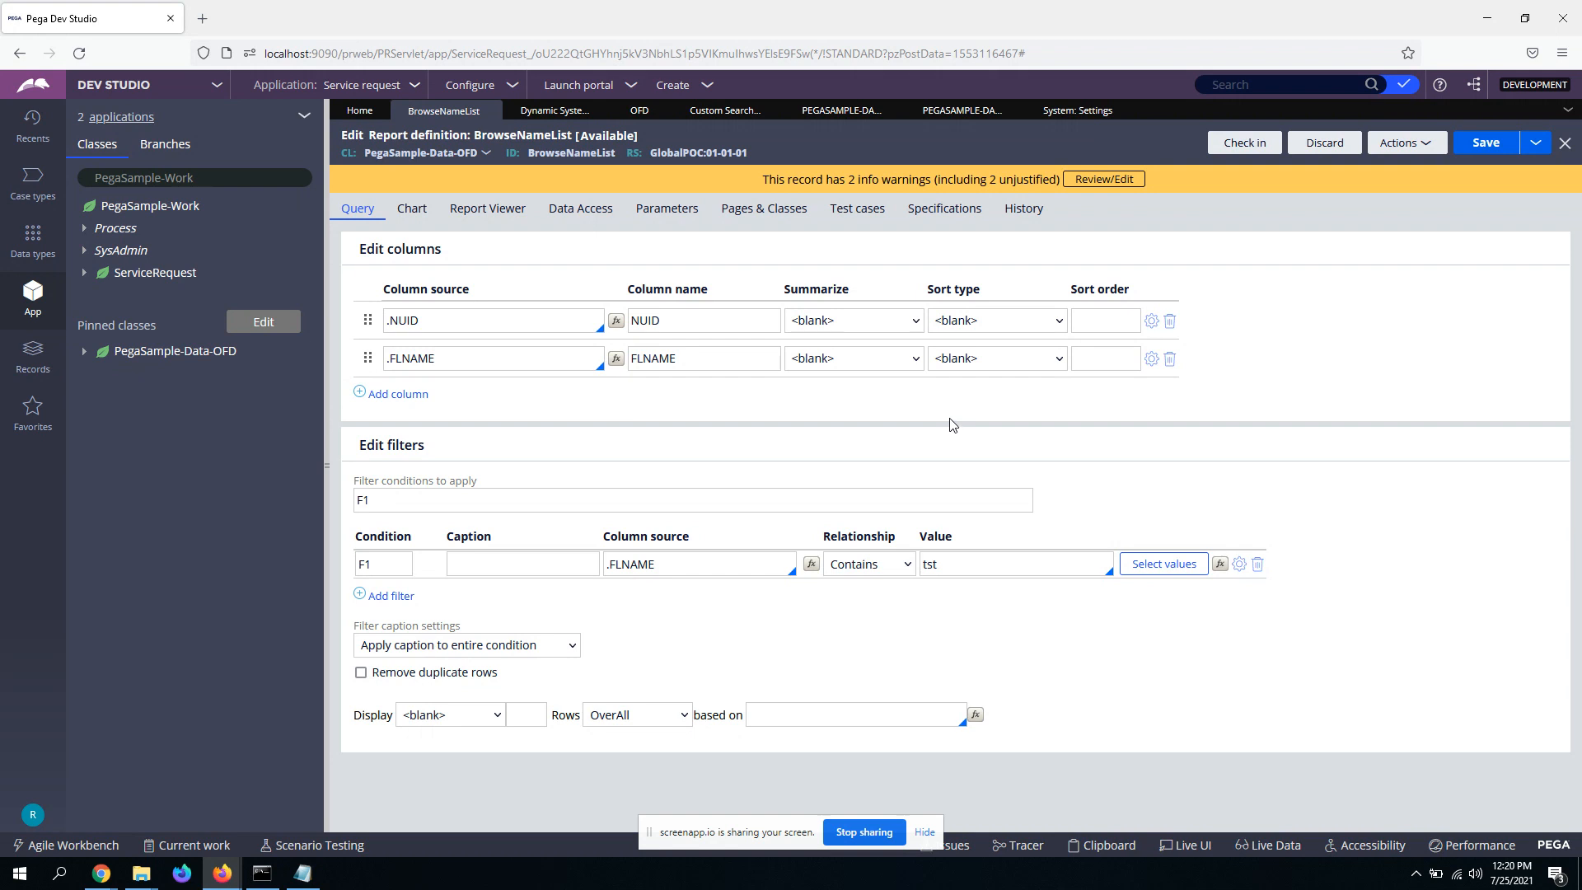
pyautogui.moveTo(950, 441)
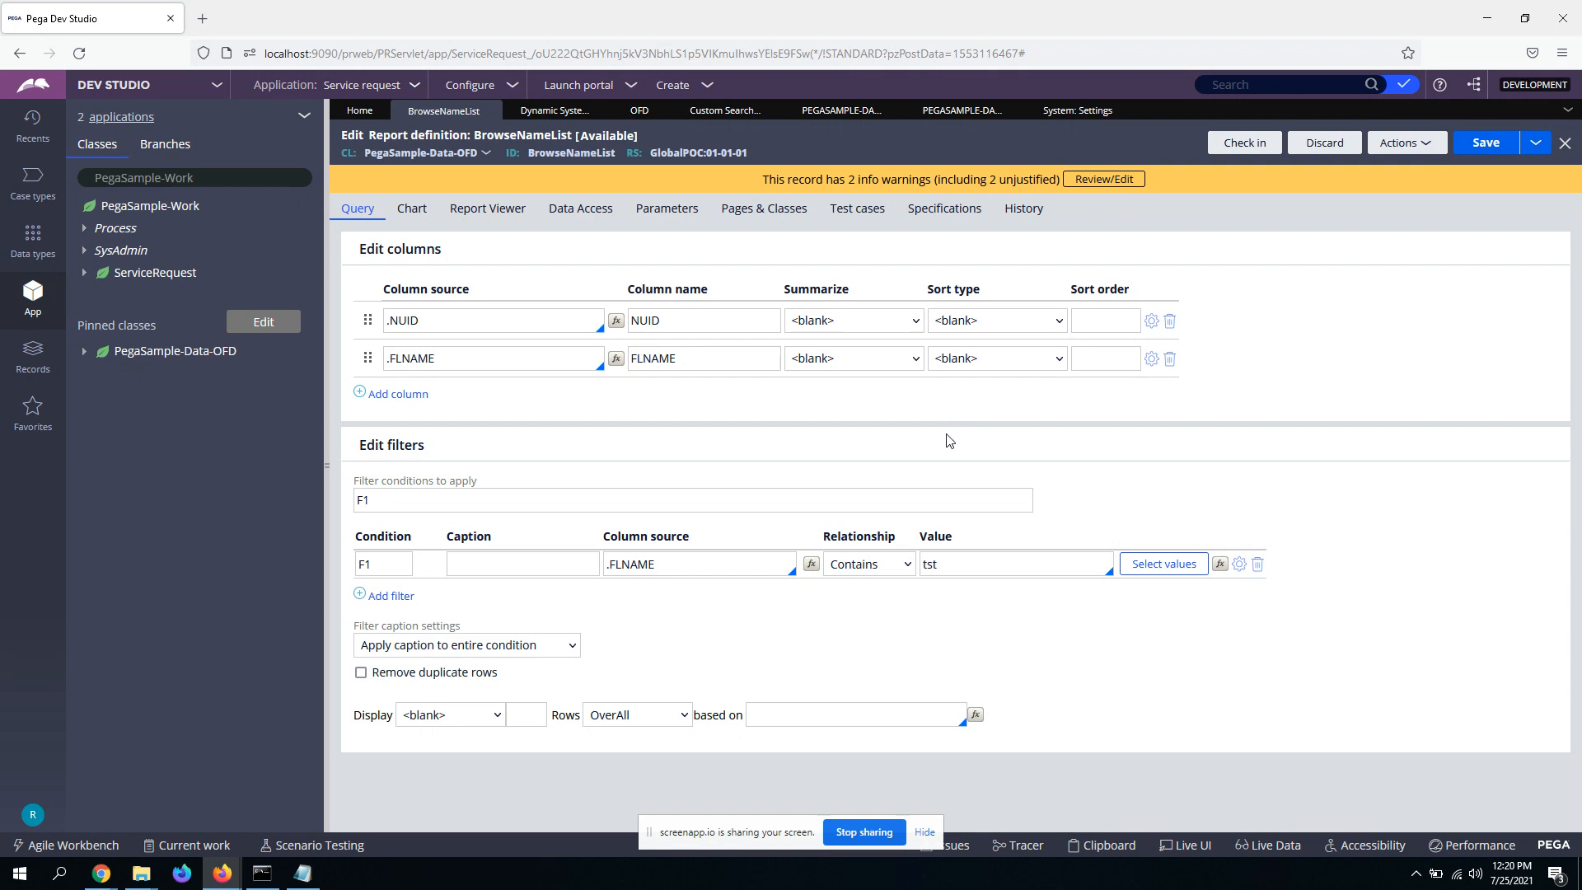